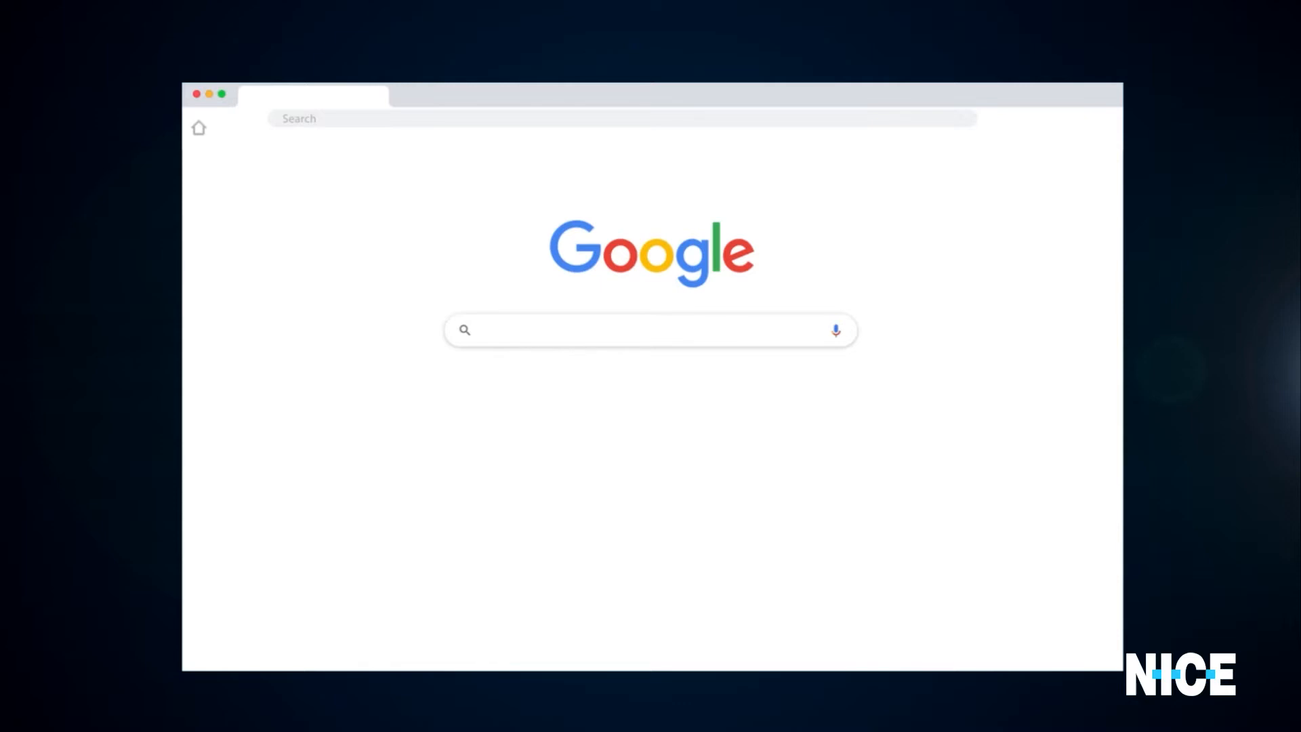
Search Google for 'last minute travel deal cancelation policy' and open ONE travel's trip-cancellation article.
text(last minute)
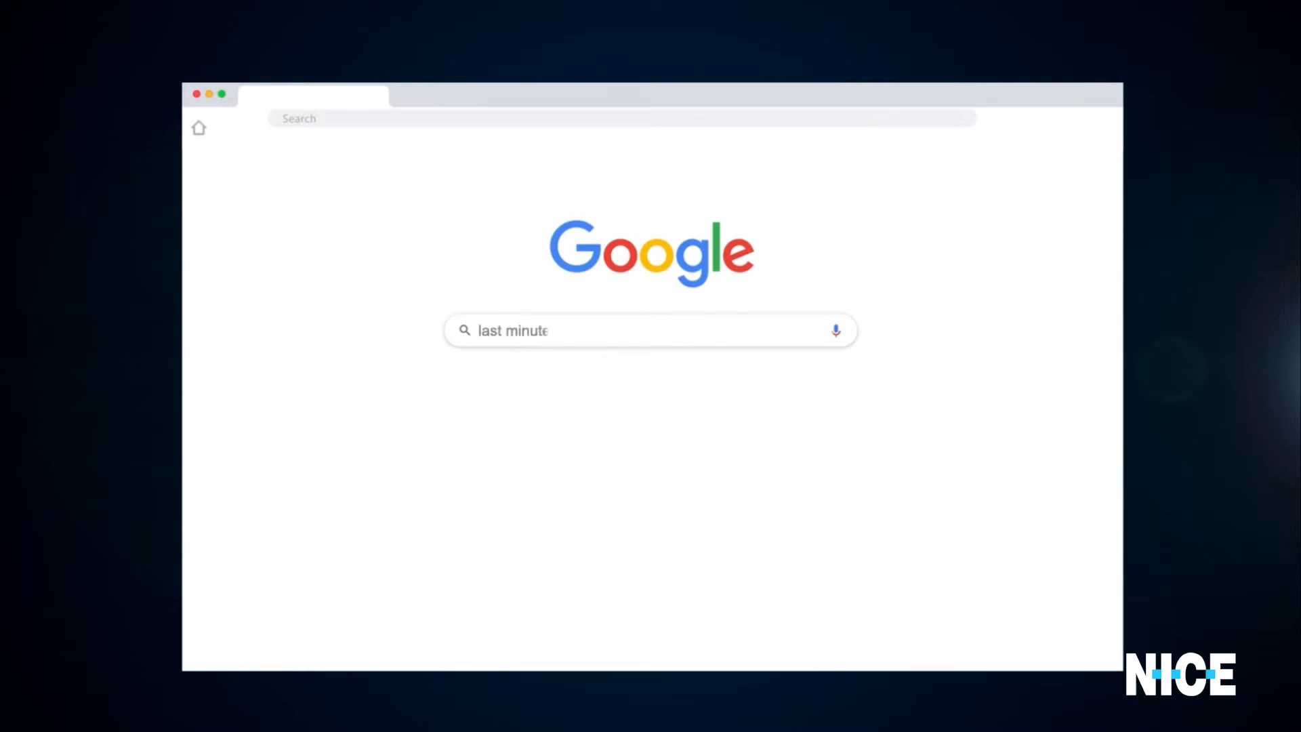
text(travel deal cancelation policy)
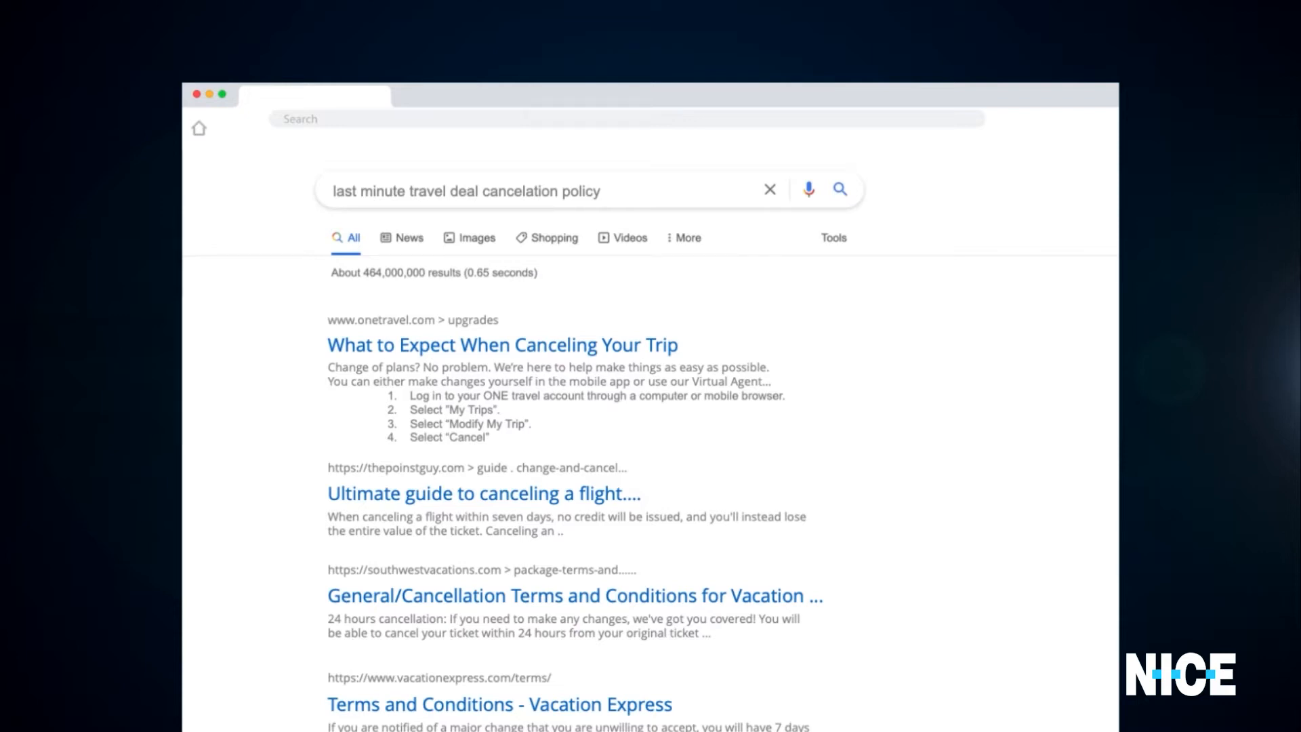
click(427, 345)
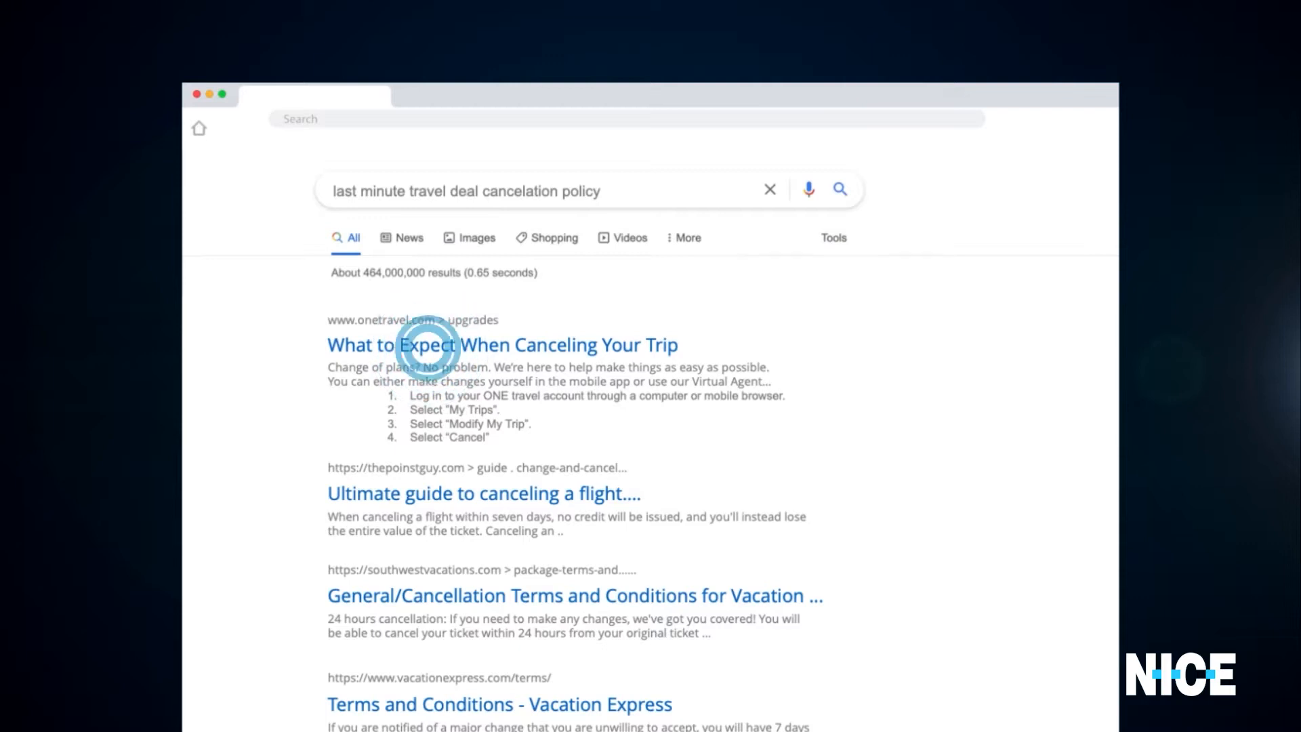
click(502, 344)
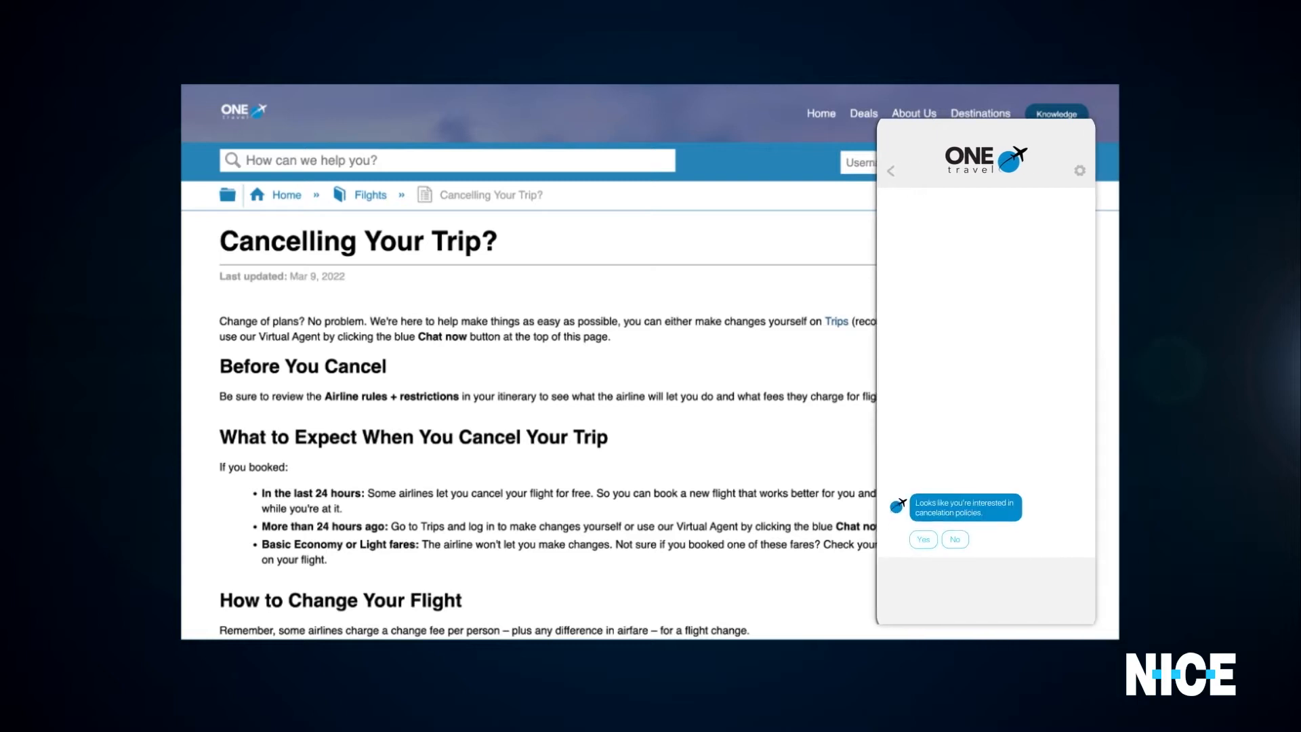
Answer Yes to the chat agent's cancellation and reservation prompts and review the offered Cozumel and Nova Scotia packages.
click(923, 540)
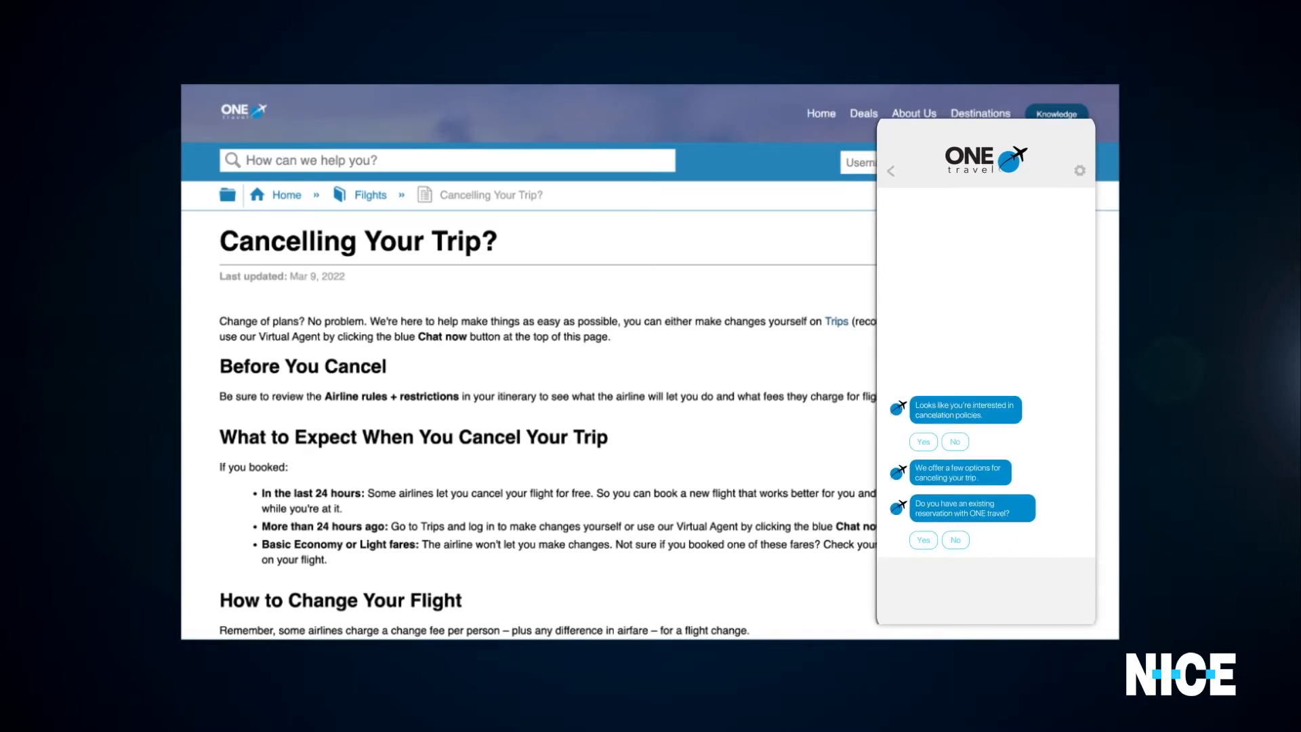
click(954, 540)
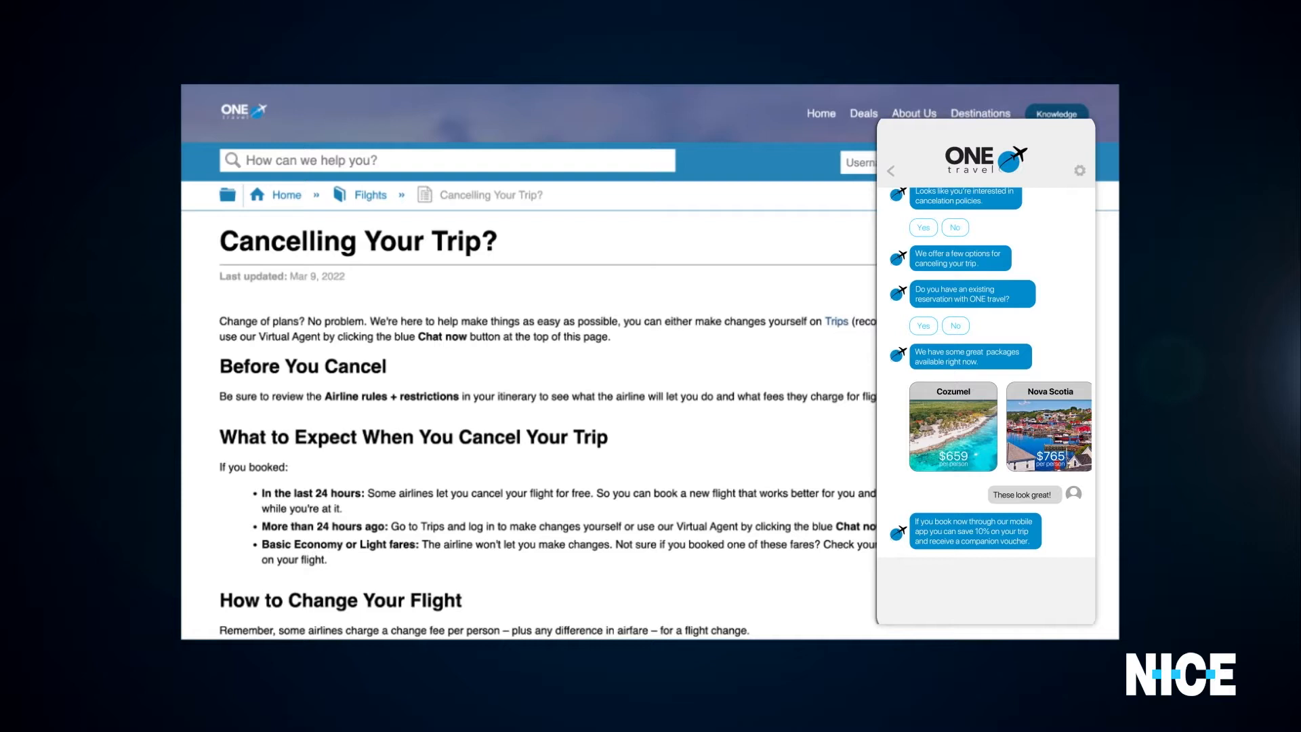
scroll(down, 3)
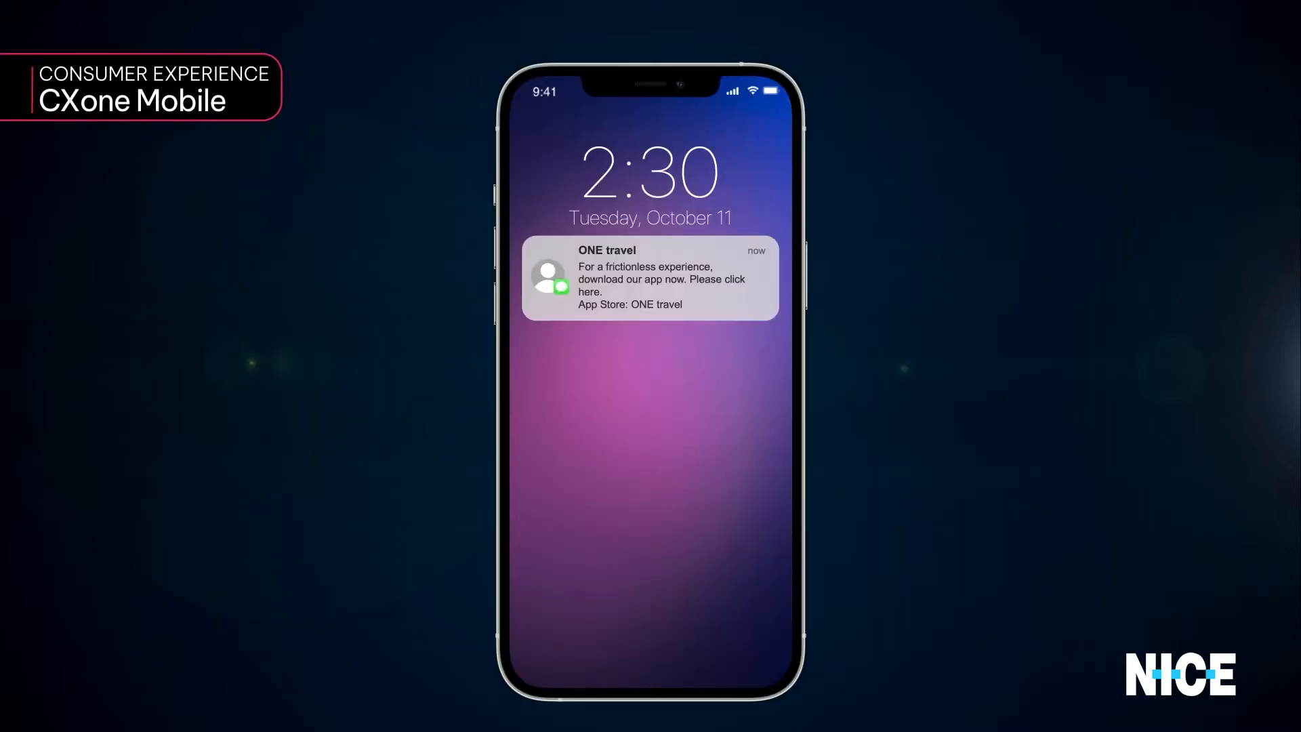
Follow the ONE travel notification to its App Store listing, install the app with GET and open it.
click(643, 278)
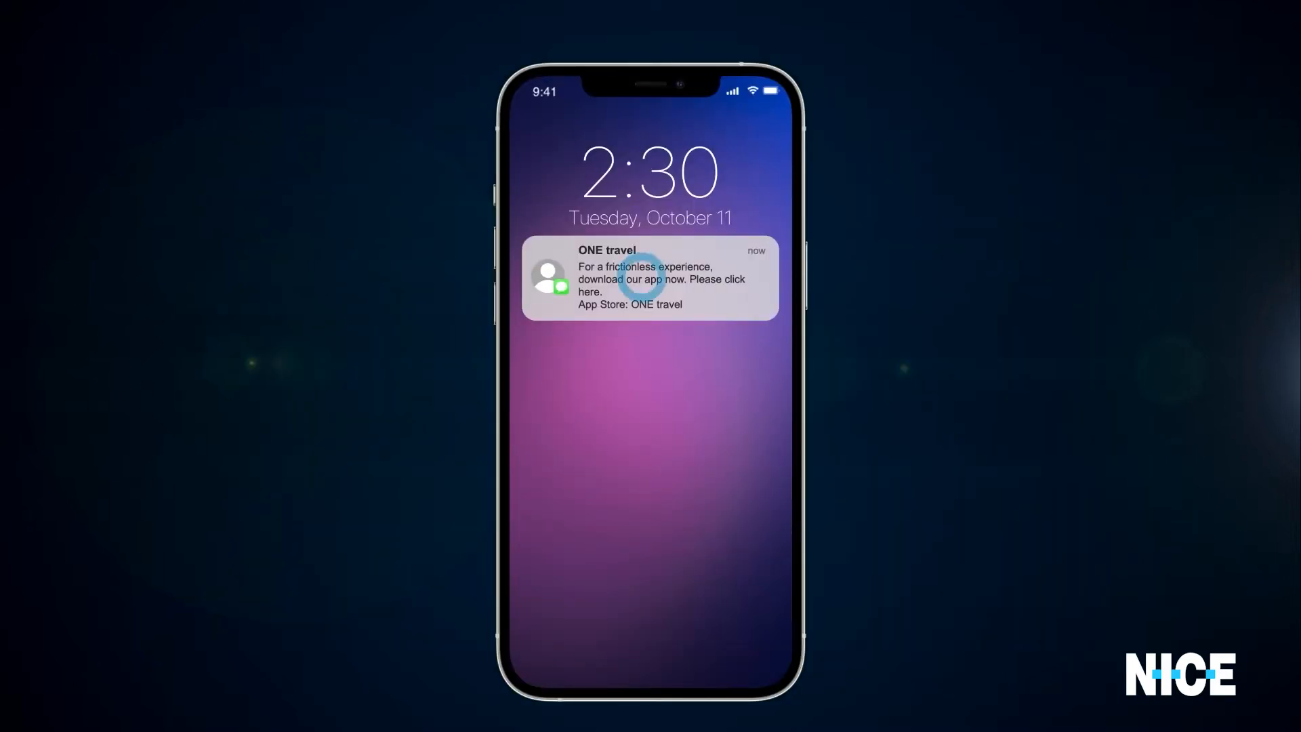
click(649, 277)
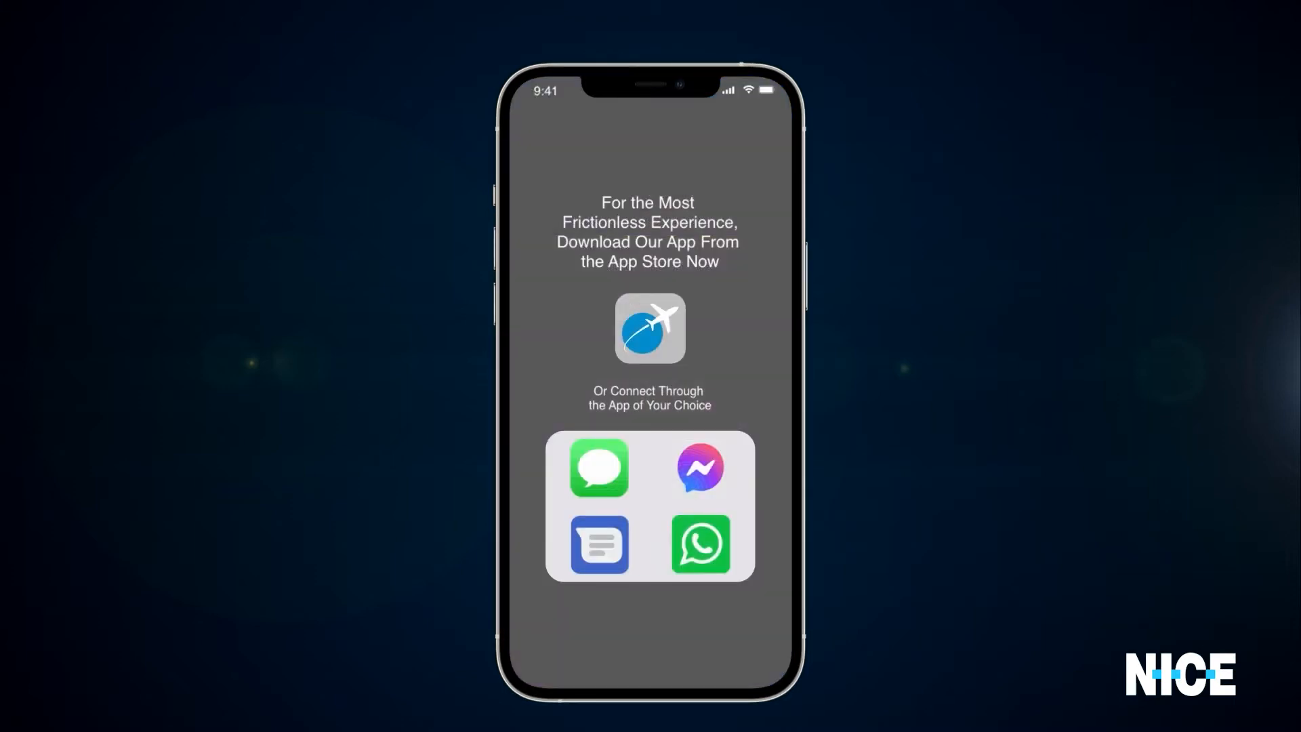
click(649, 328)
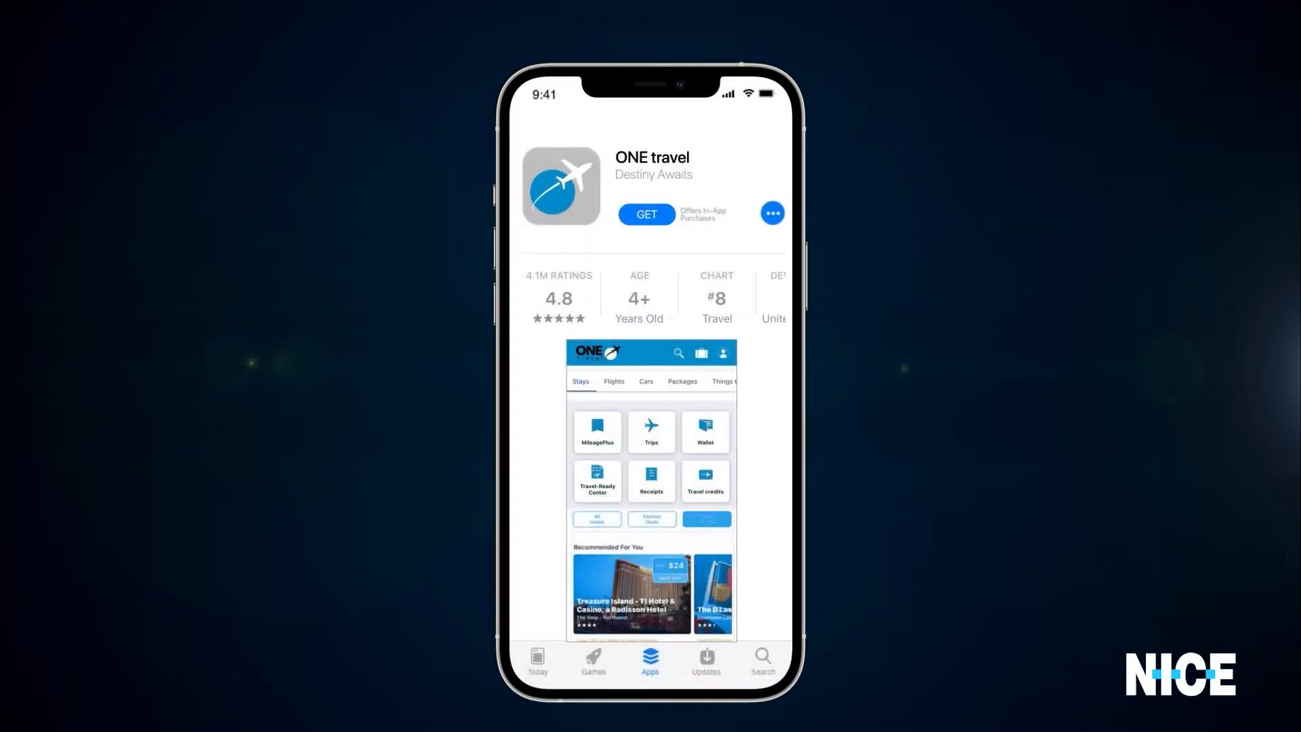
click(647, 214)
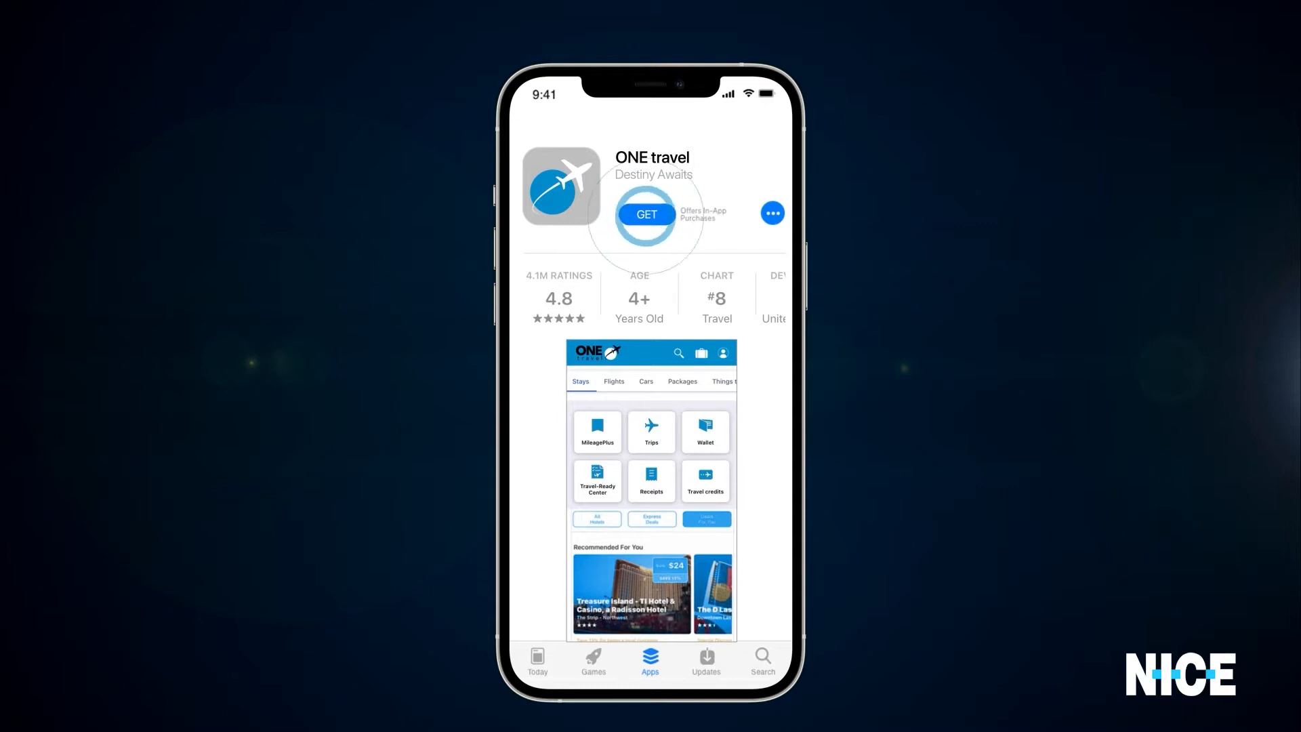
click(646, 215)
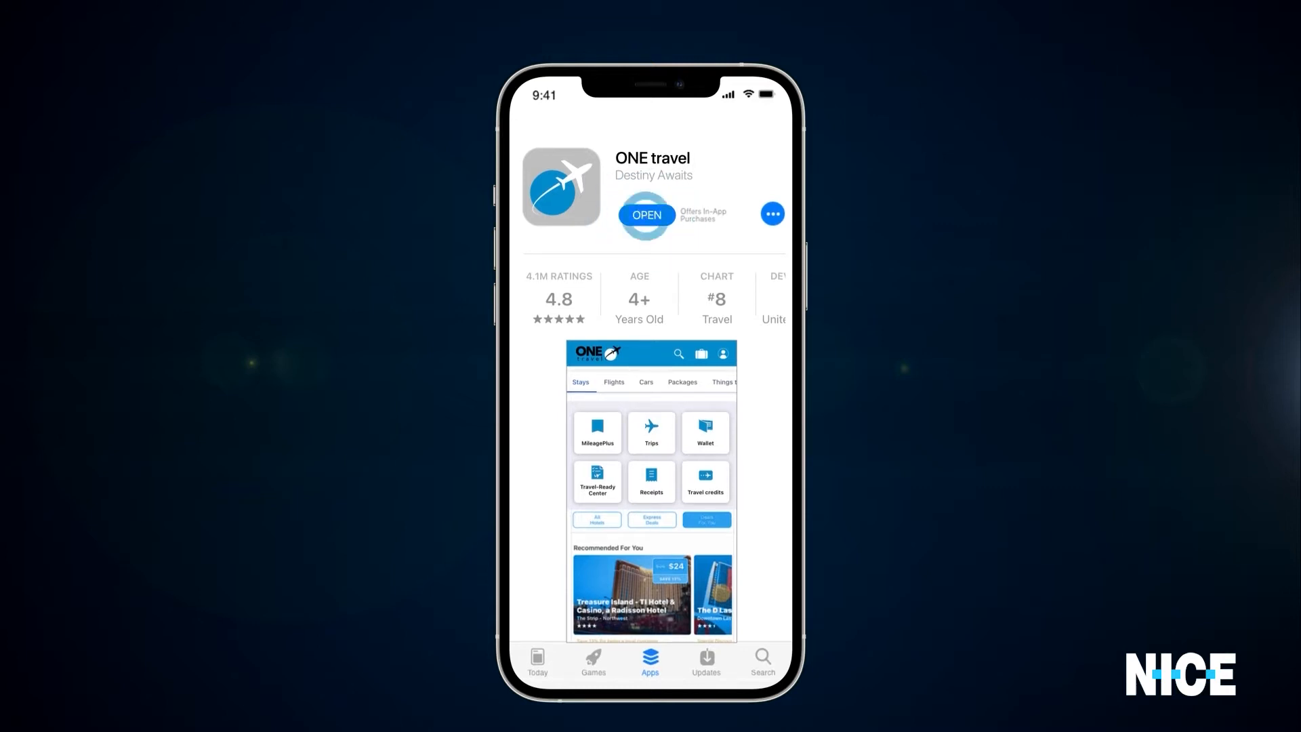
click(645, 215)
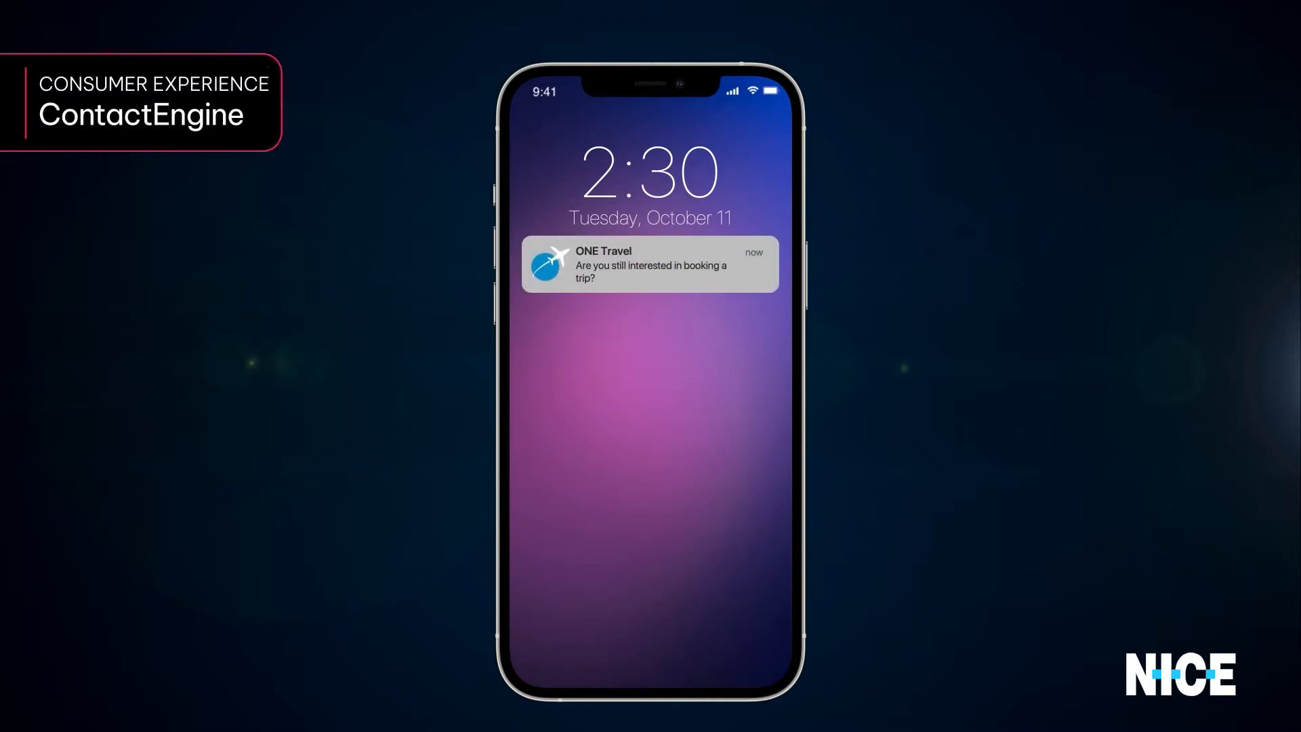
From the booking reminder, book the Cozumel package for Mar 11–18 from New York and proceed to Pay Now.
click(650, 264)
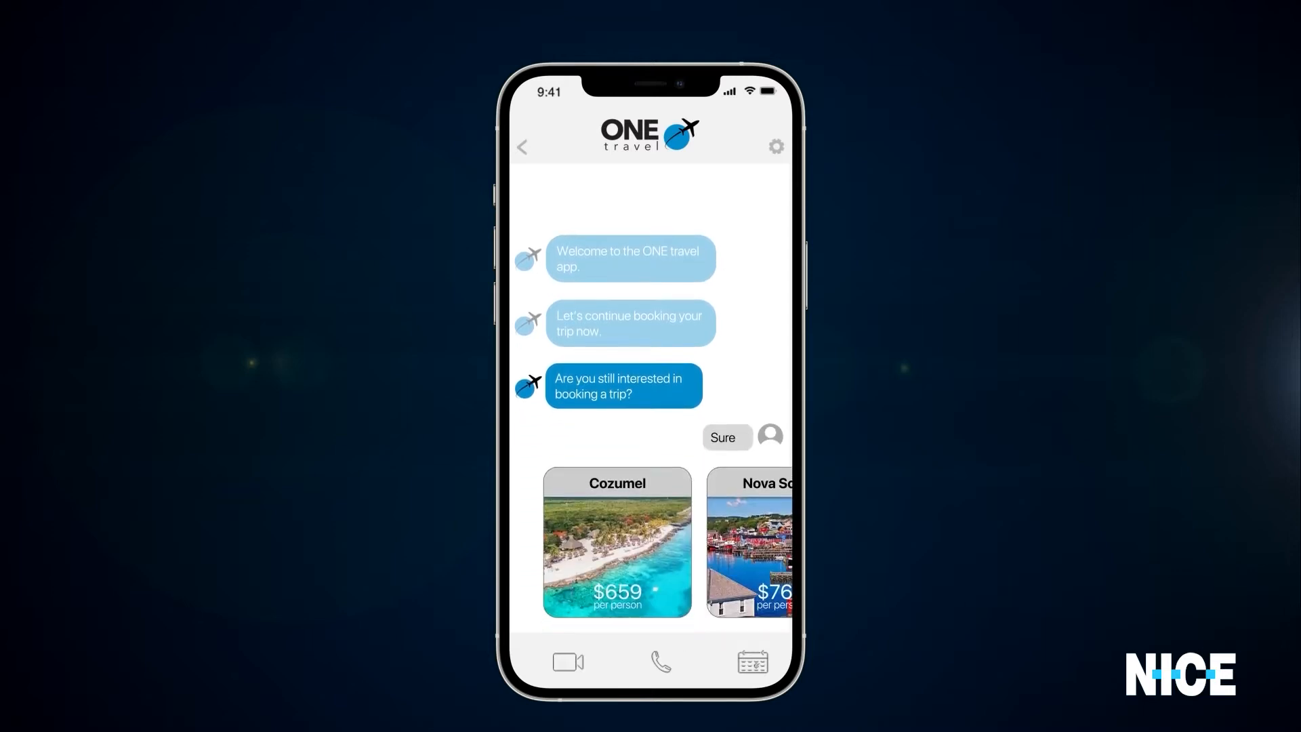
click(618, 544)
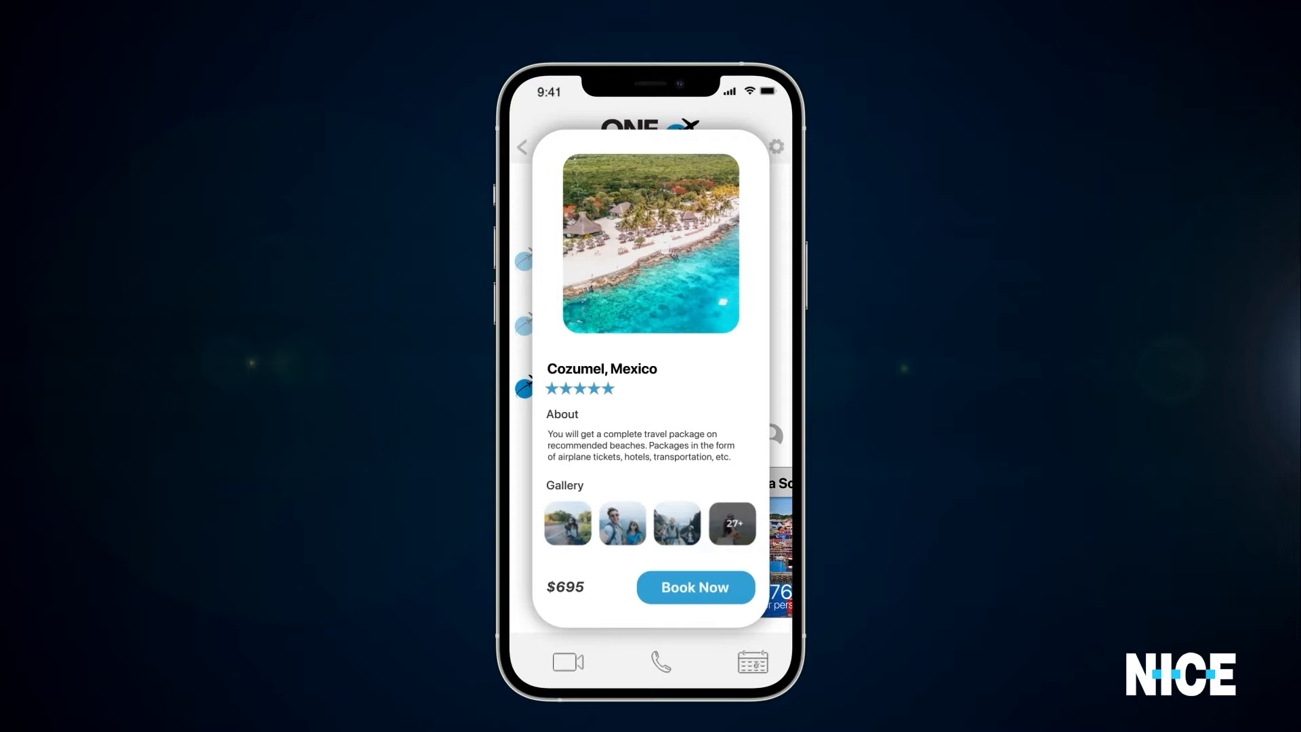
click(694, 587)
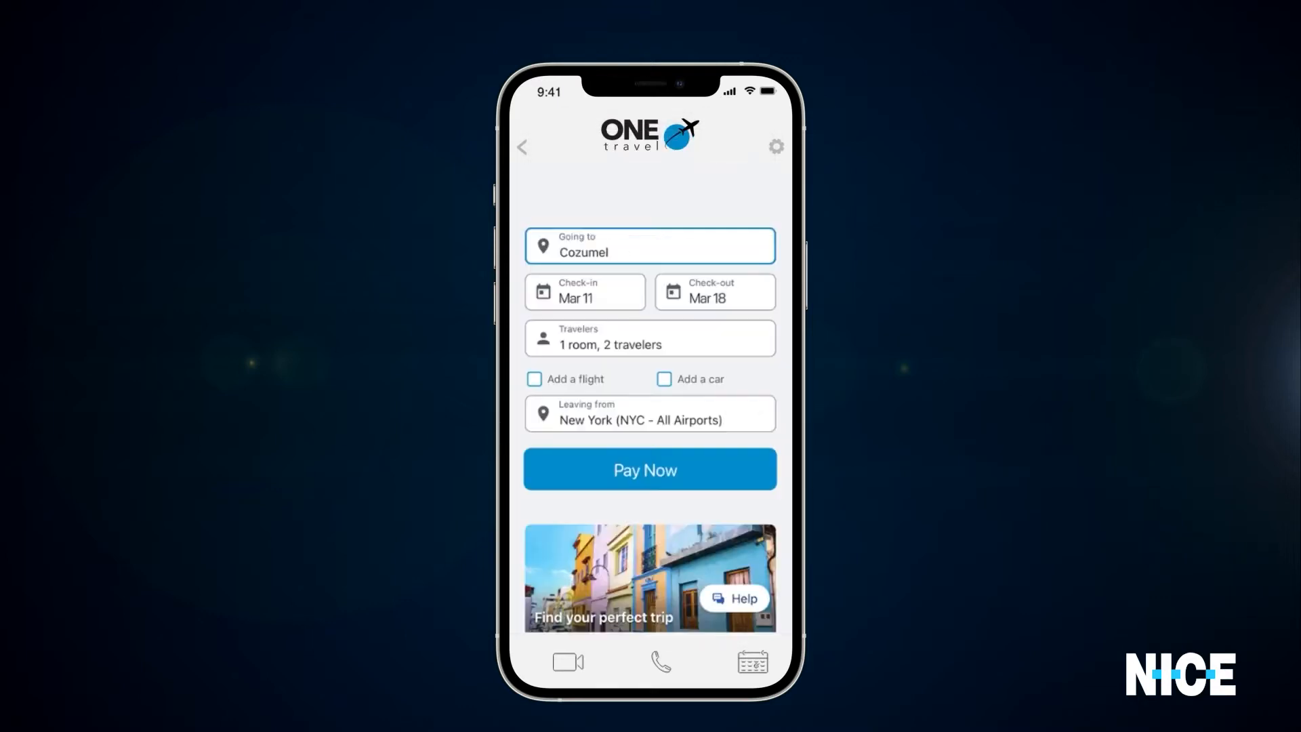
click(649, 469)
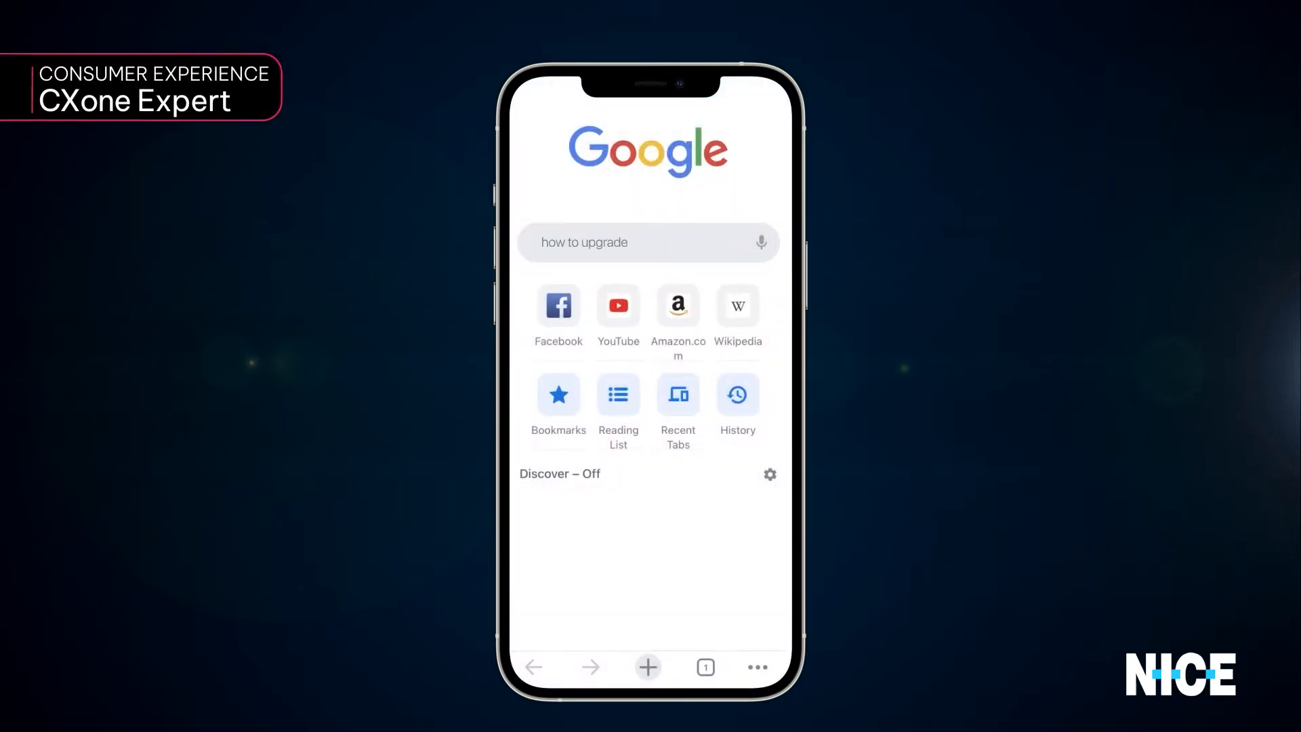
Search 'how to upgrade flight onetravel' and open ONE travel's How to Upgrade Your Flight article.
text(flight onetravel)
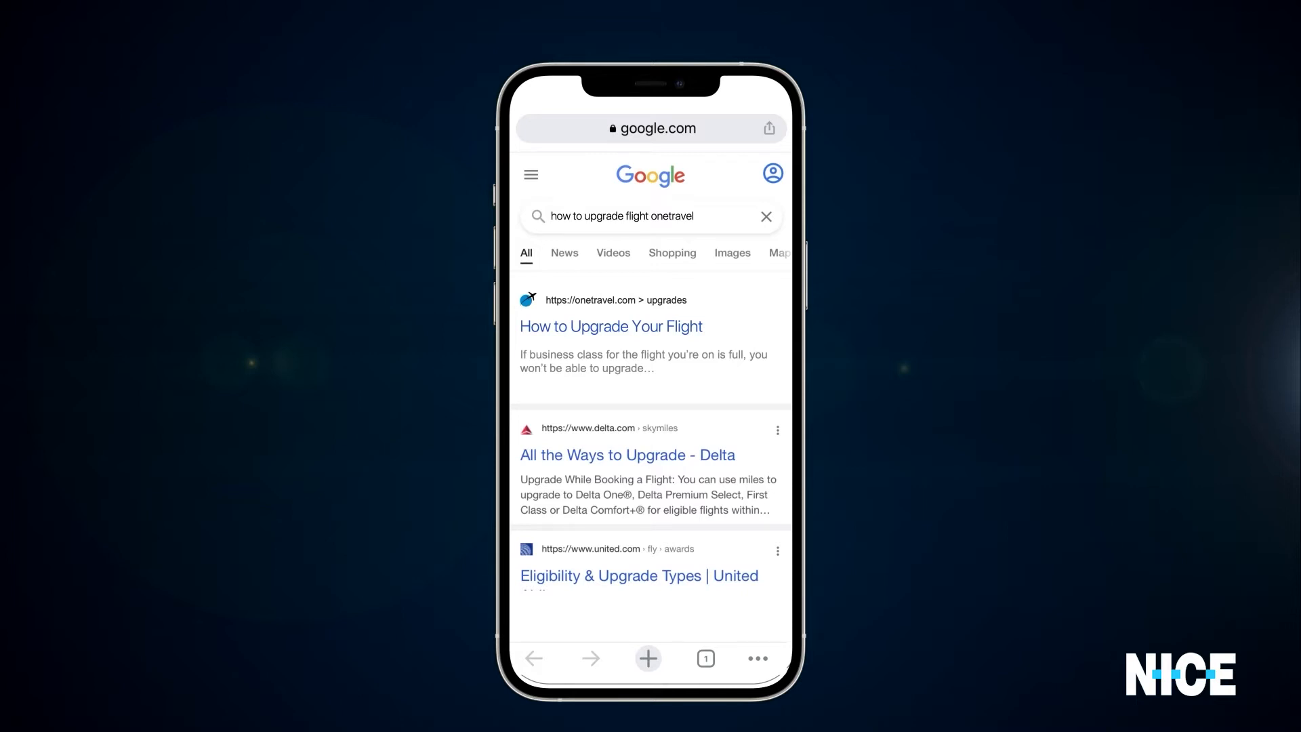
click(610, 325)
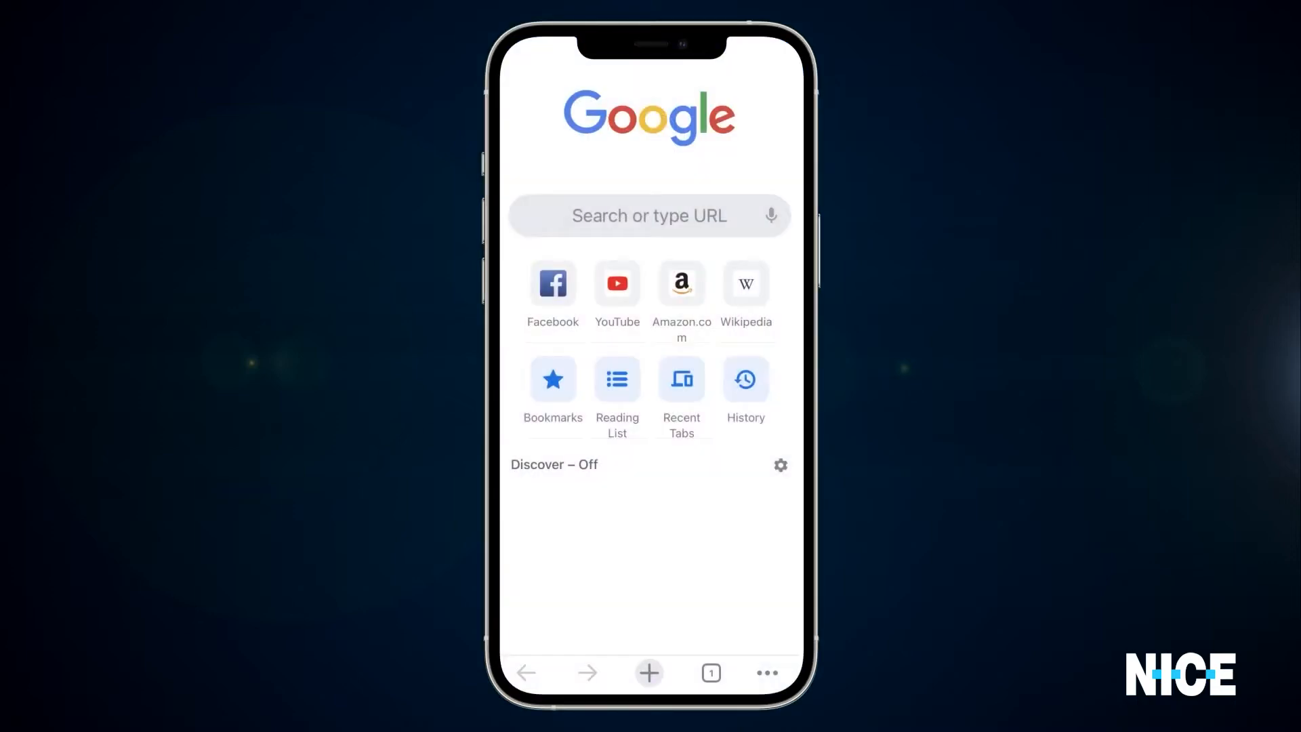
text(One travel toll free number)
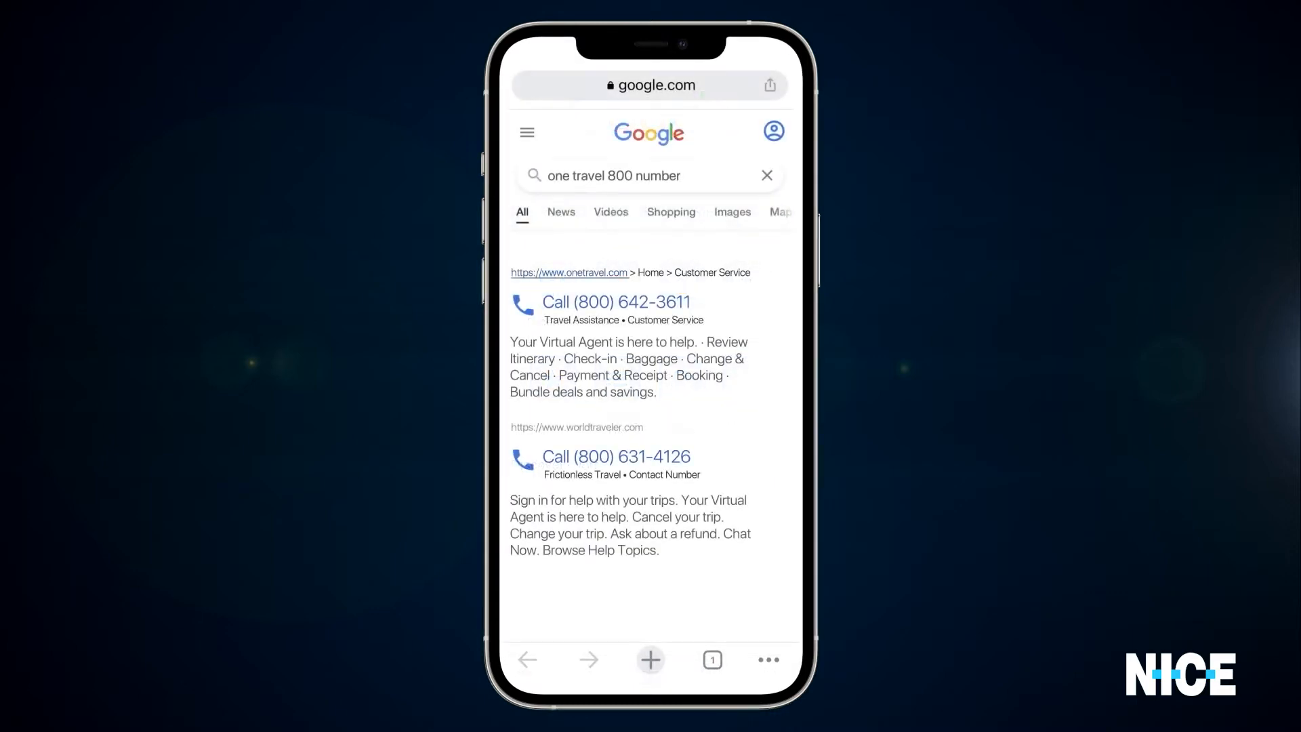
click(615, 301)
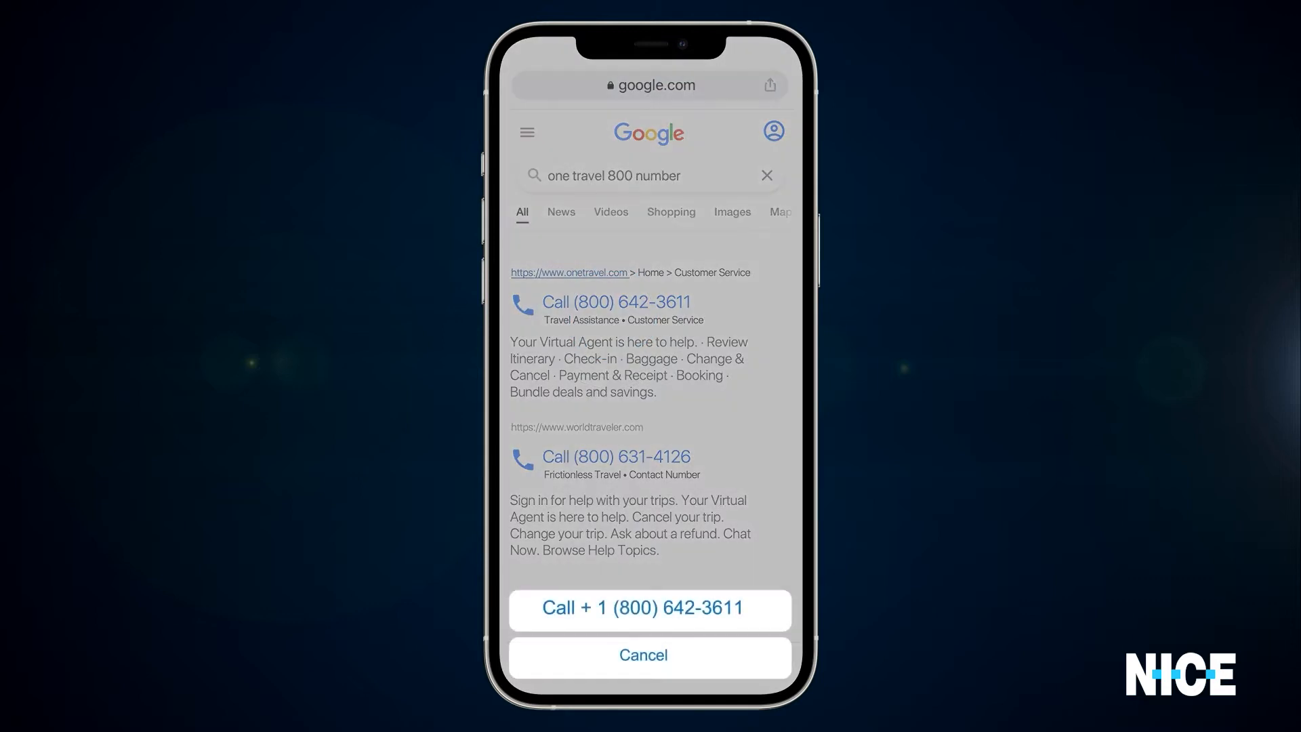
click(649, 607)
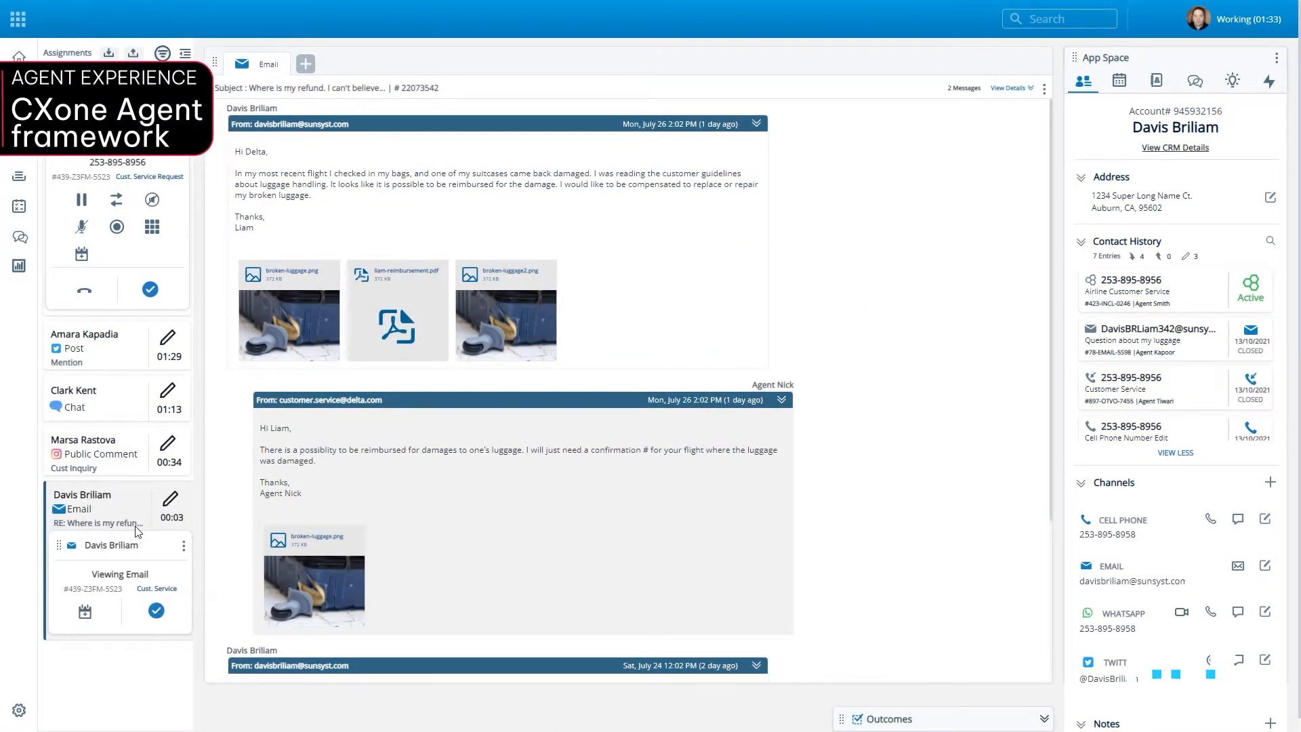
Review the Instagram comment, luggage chat and Widget Model X tweet, showing the original tweet.
click(85, 440)
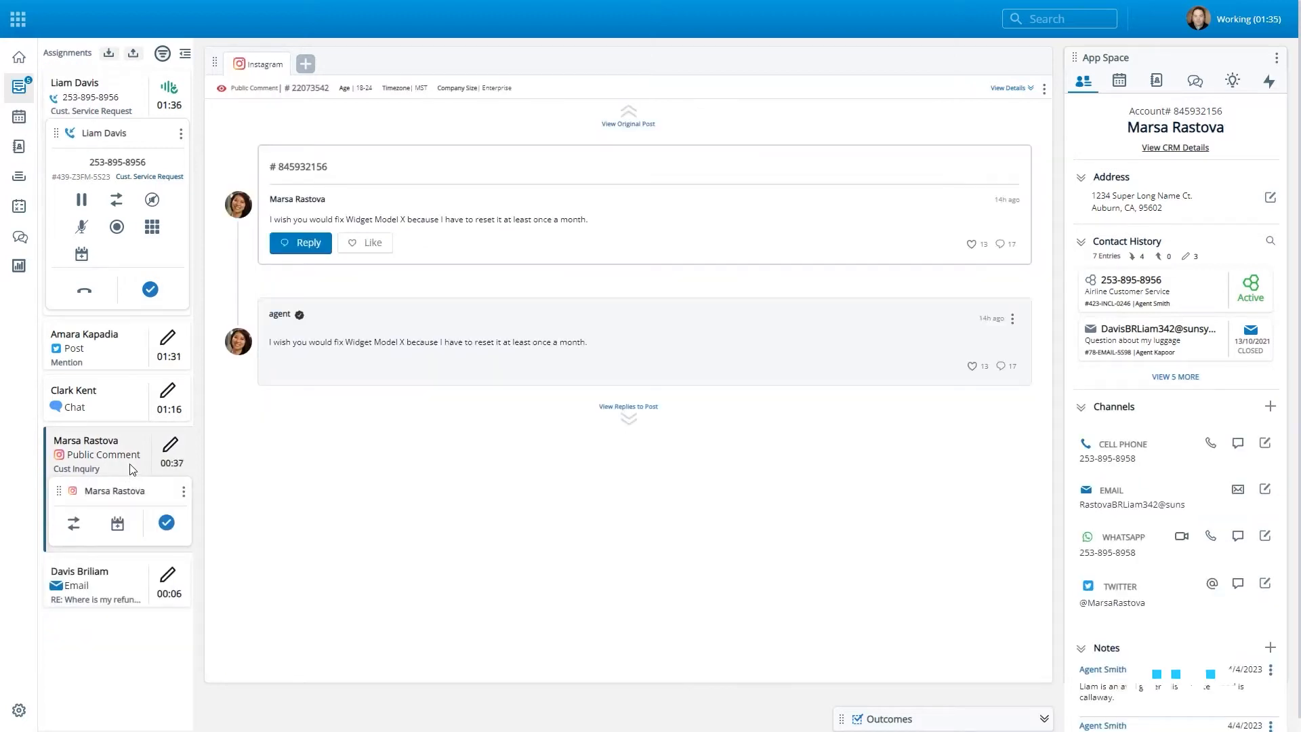
click(74, 398)
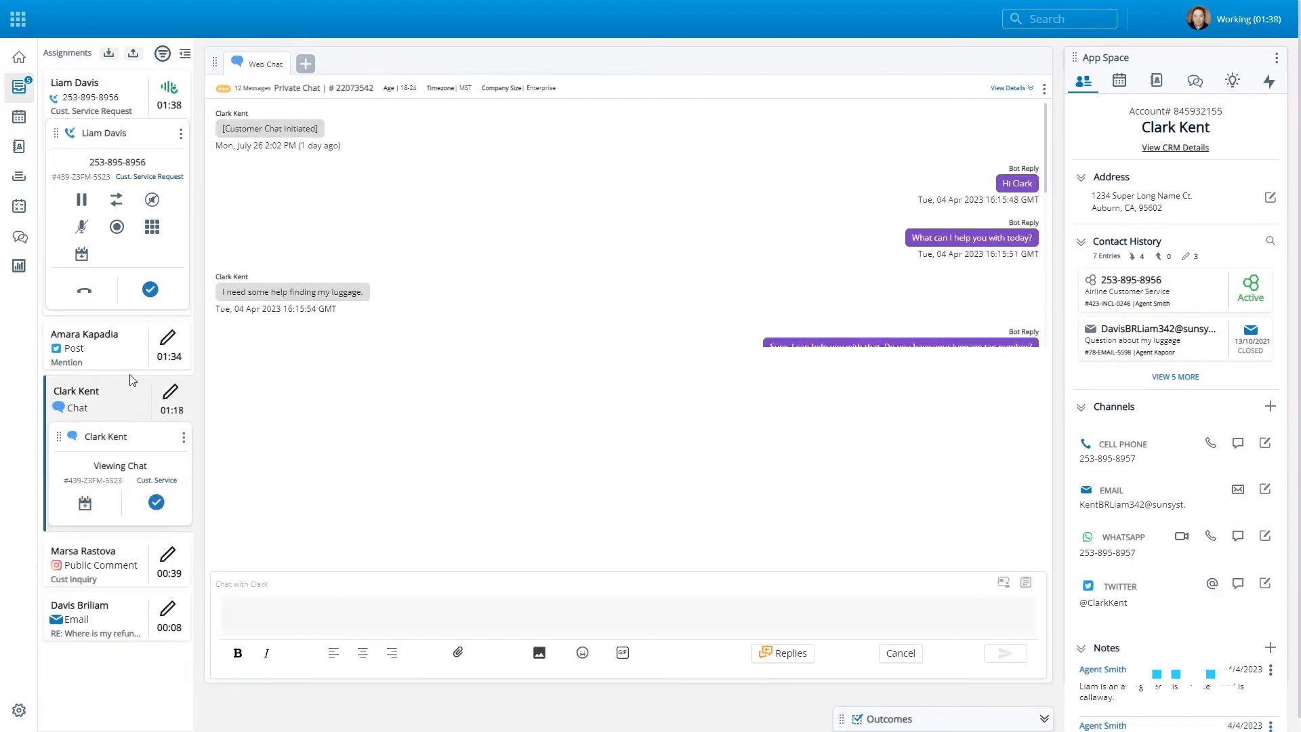
click(84, 340)
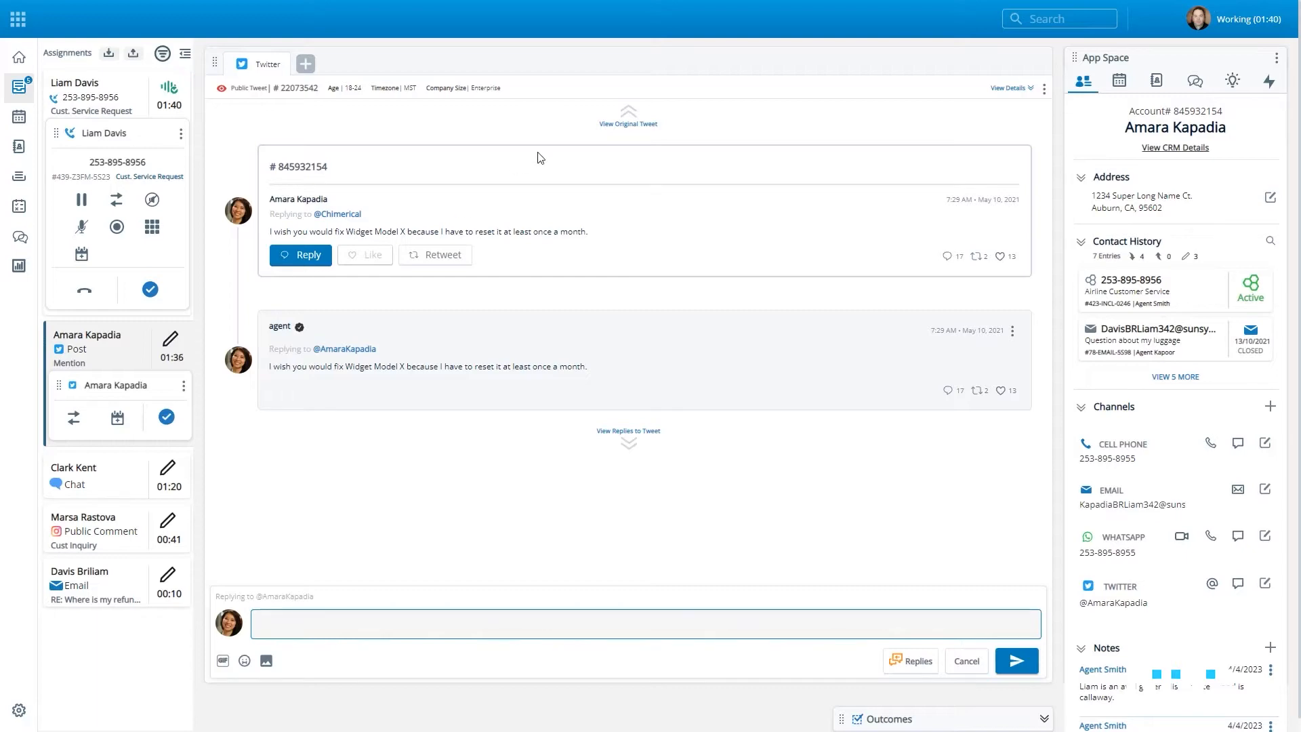
click(627, 113)
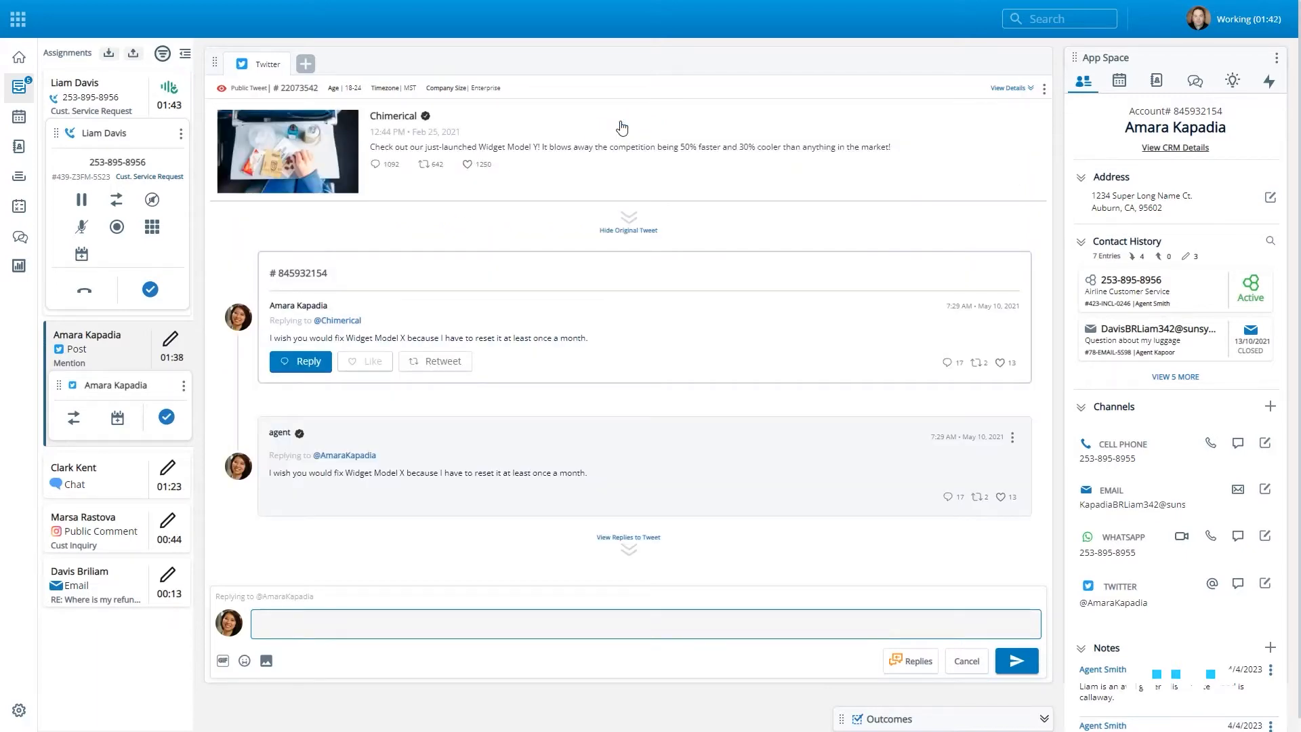
Switch via the Applications menu to the Salesforce-embedded agent and open the waiting digital contact.
click(16, 18)
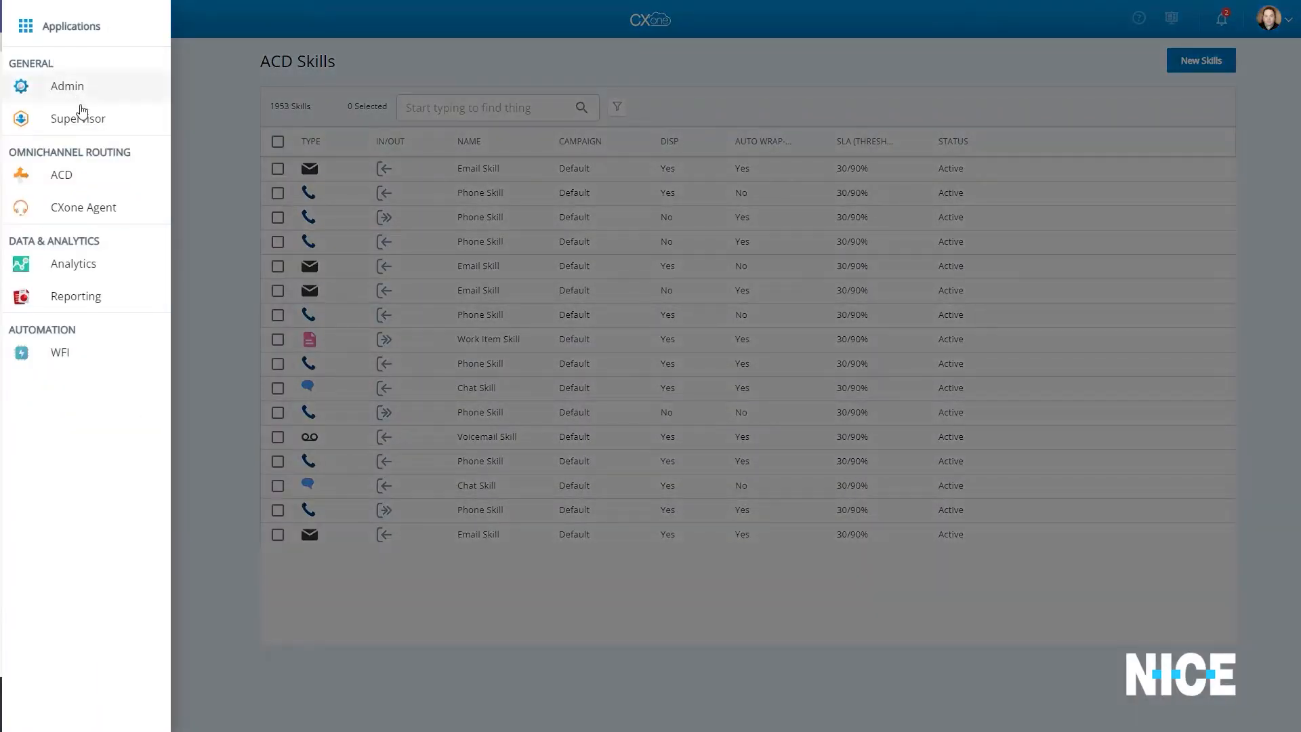
mouse_move(137, 215)
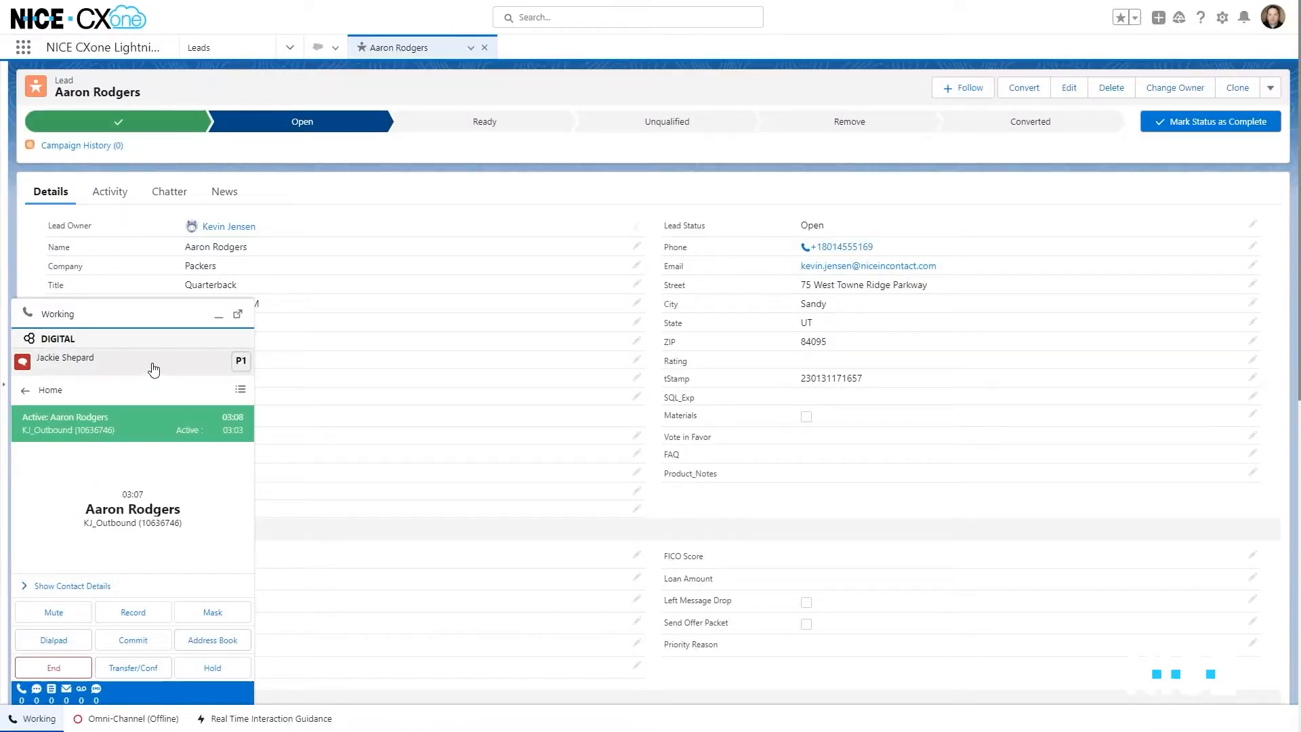
click(67, 360)
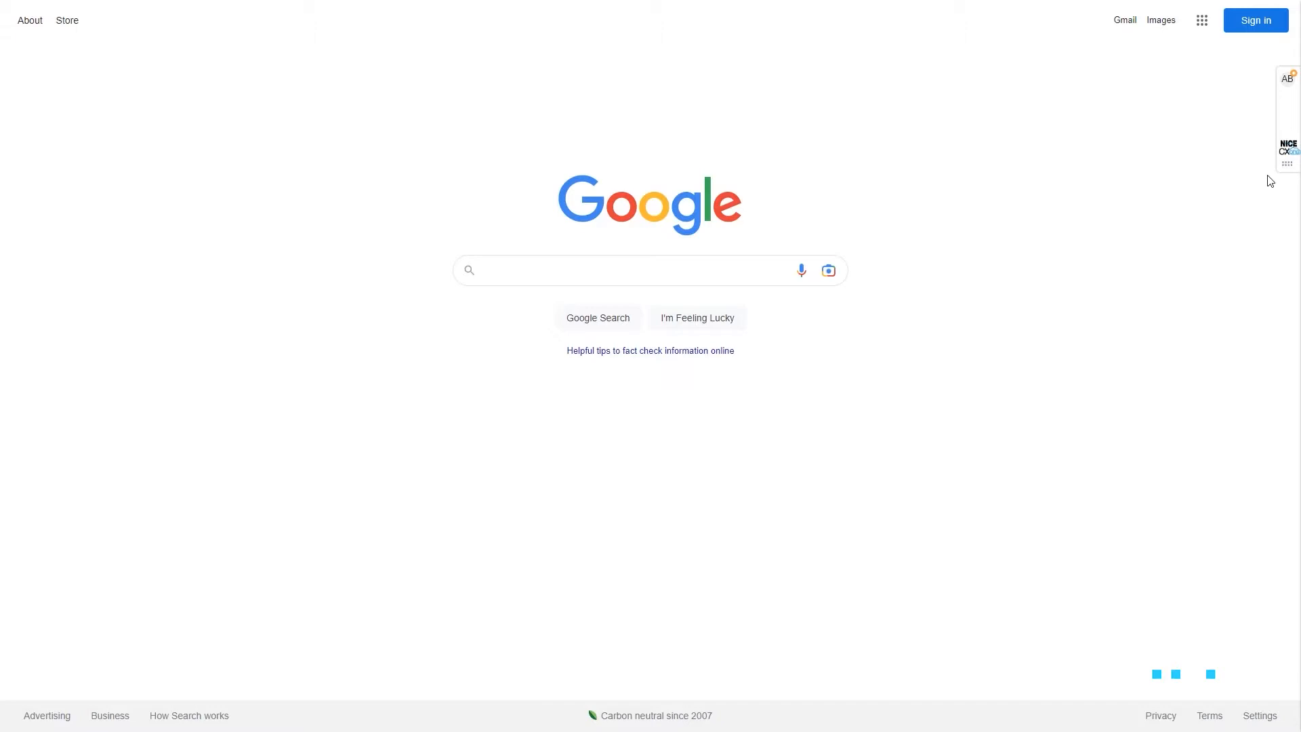
mouse_move(1290, 120)
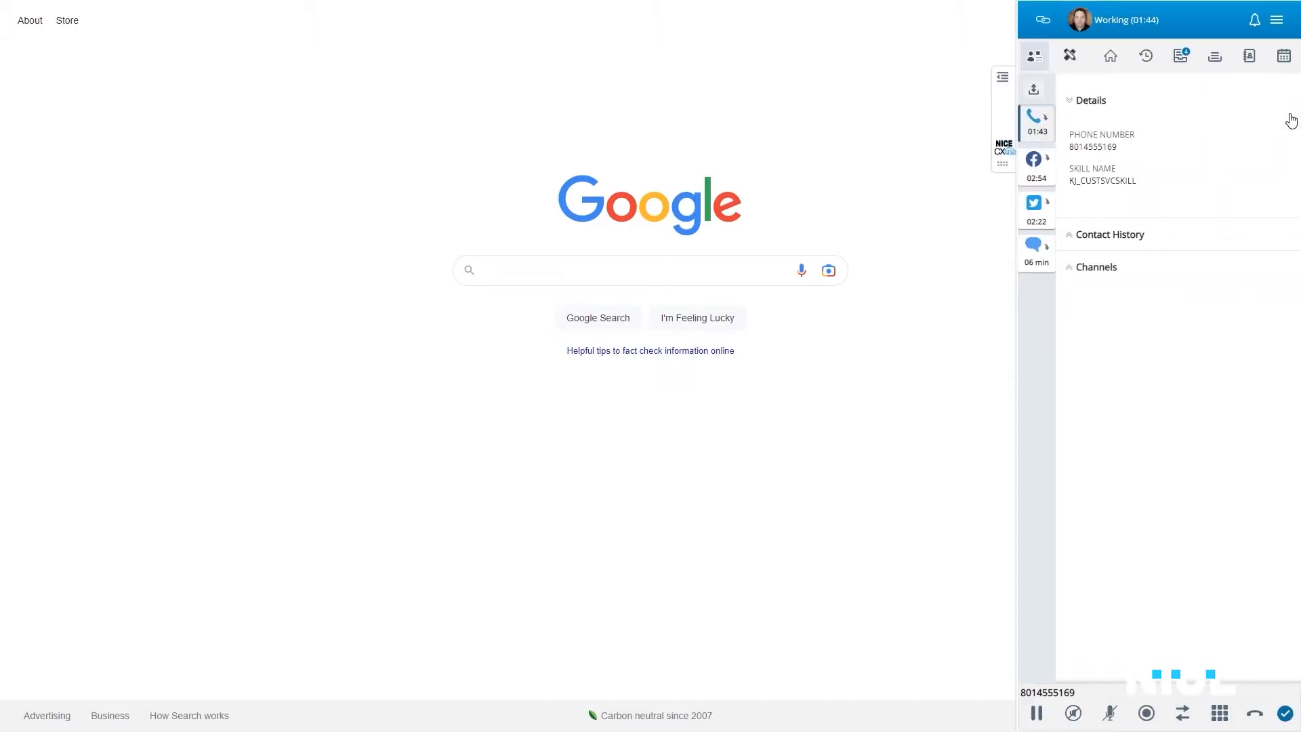
mouse_move(1289, 119)
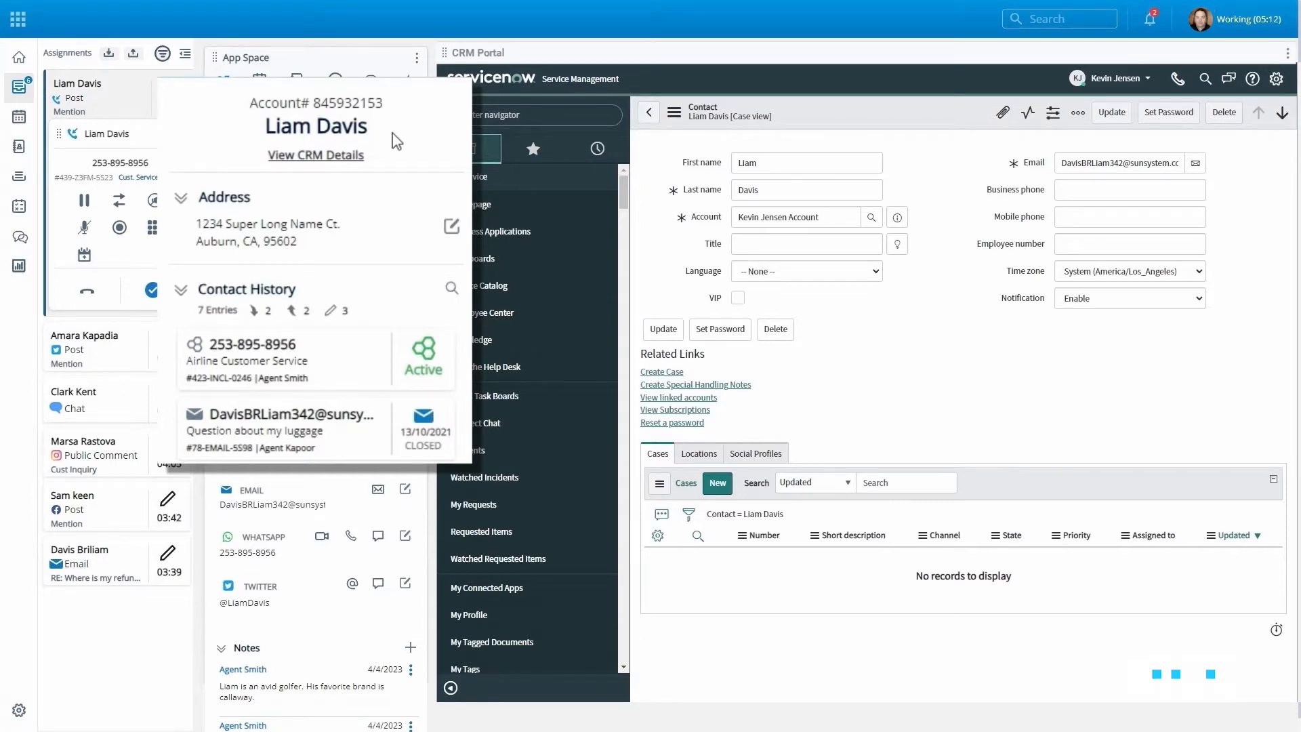
mouse_move(384, 298)
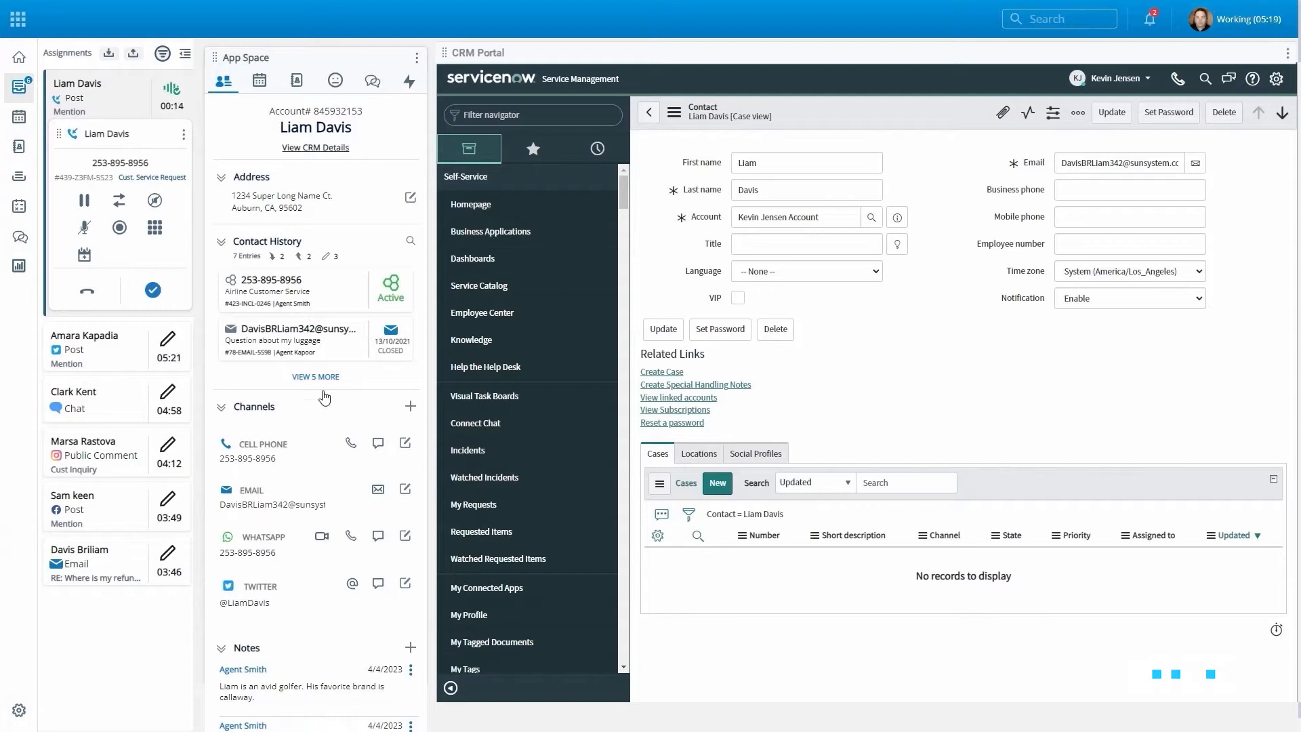
click(316, 376)
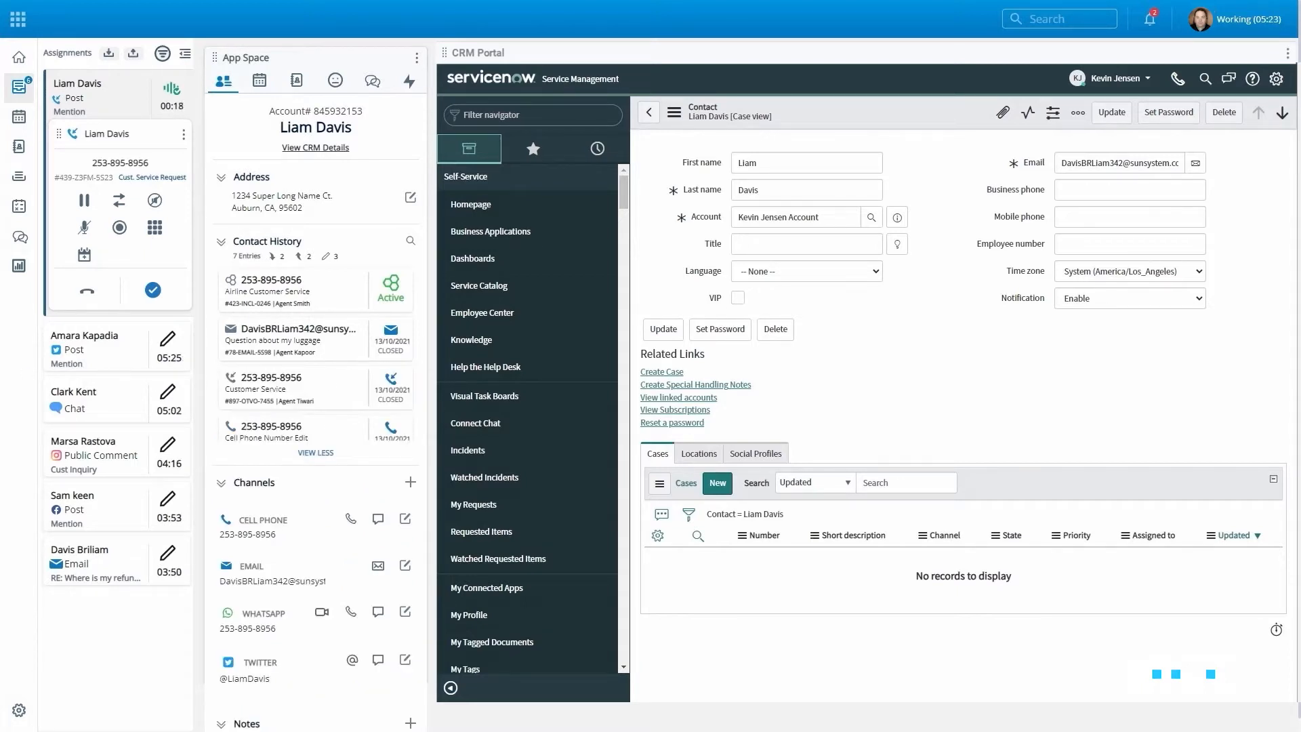
click(73, 391)
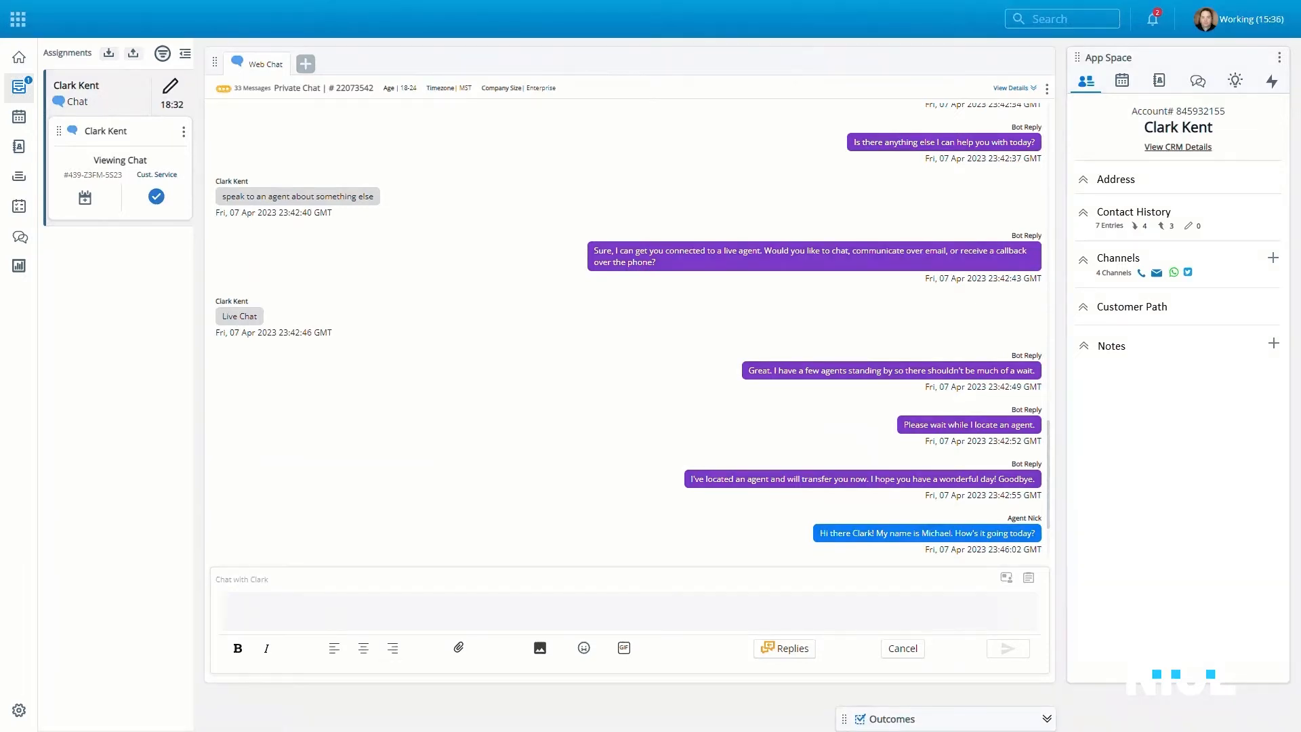
Scroll up through Clark Kent's chat transcript to his earlier messages and customer path.
scroll(up, 3)
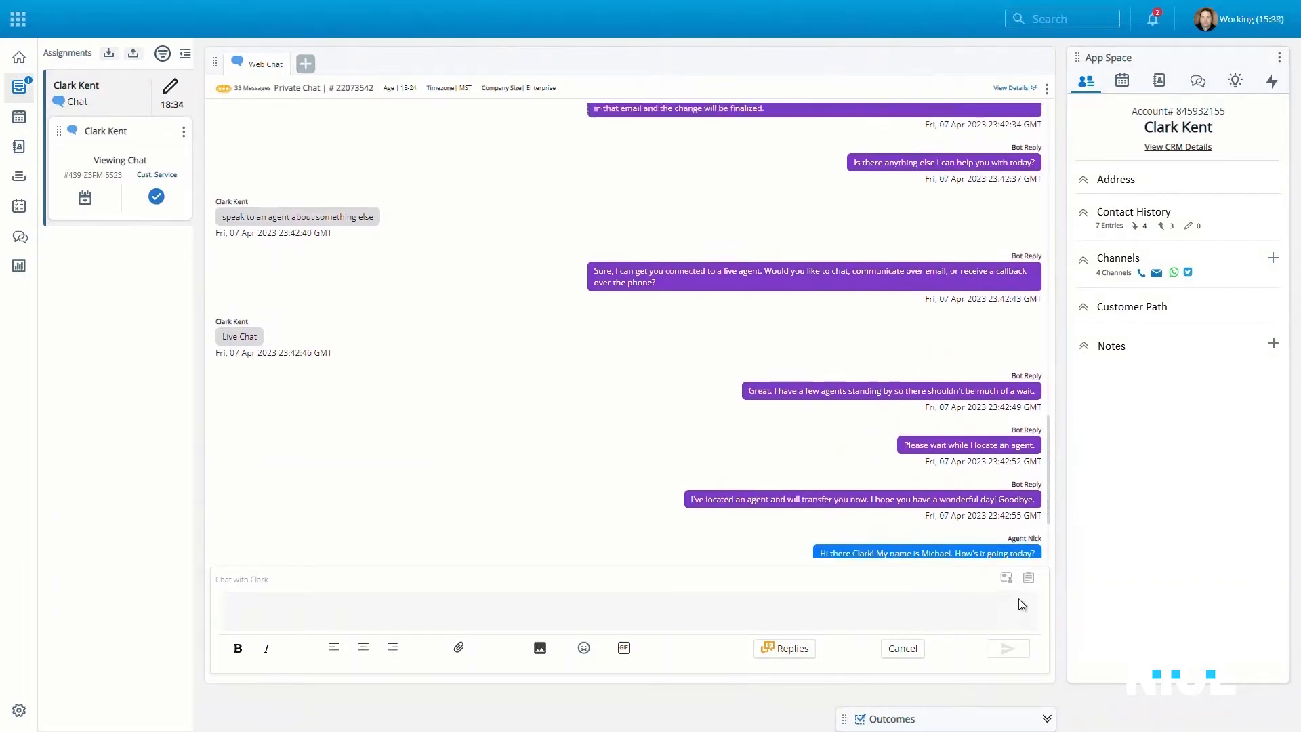
scroll(up, 3)
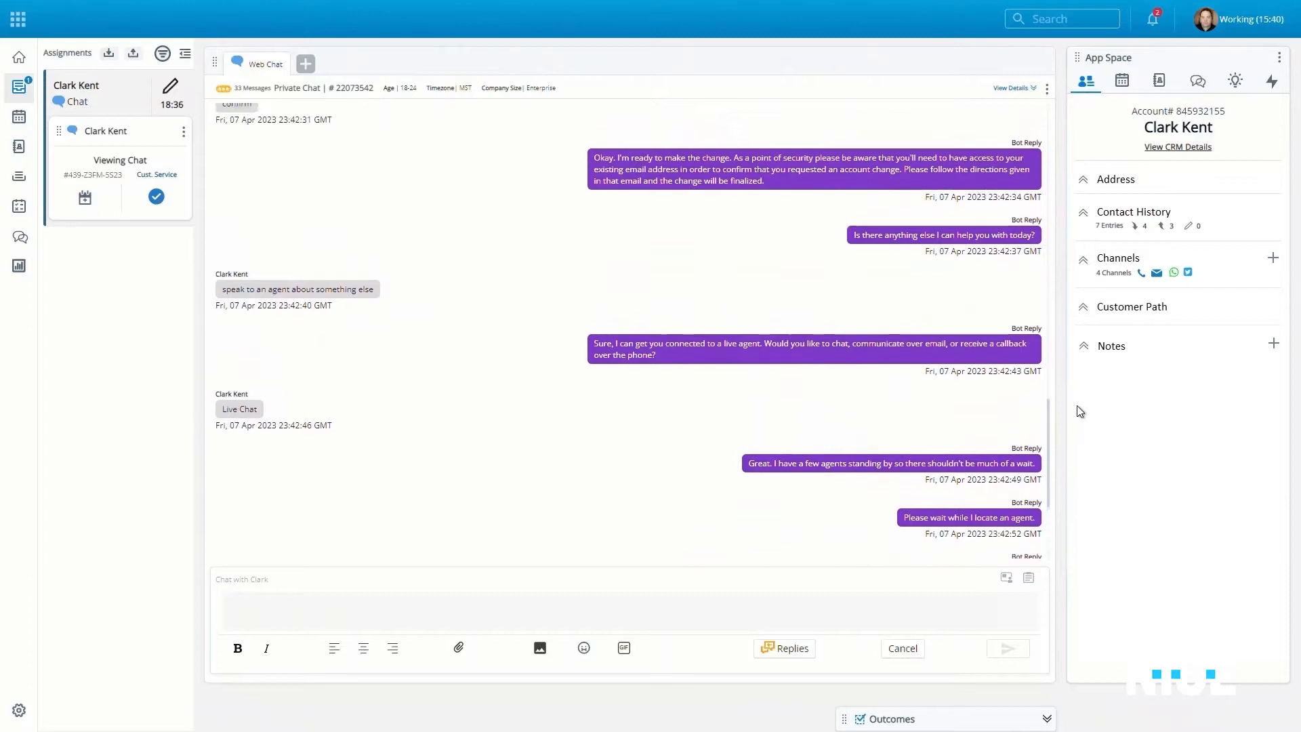
scroll(up, 3)
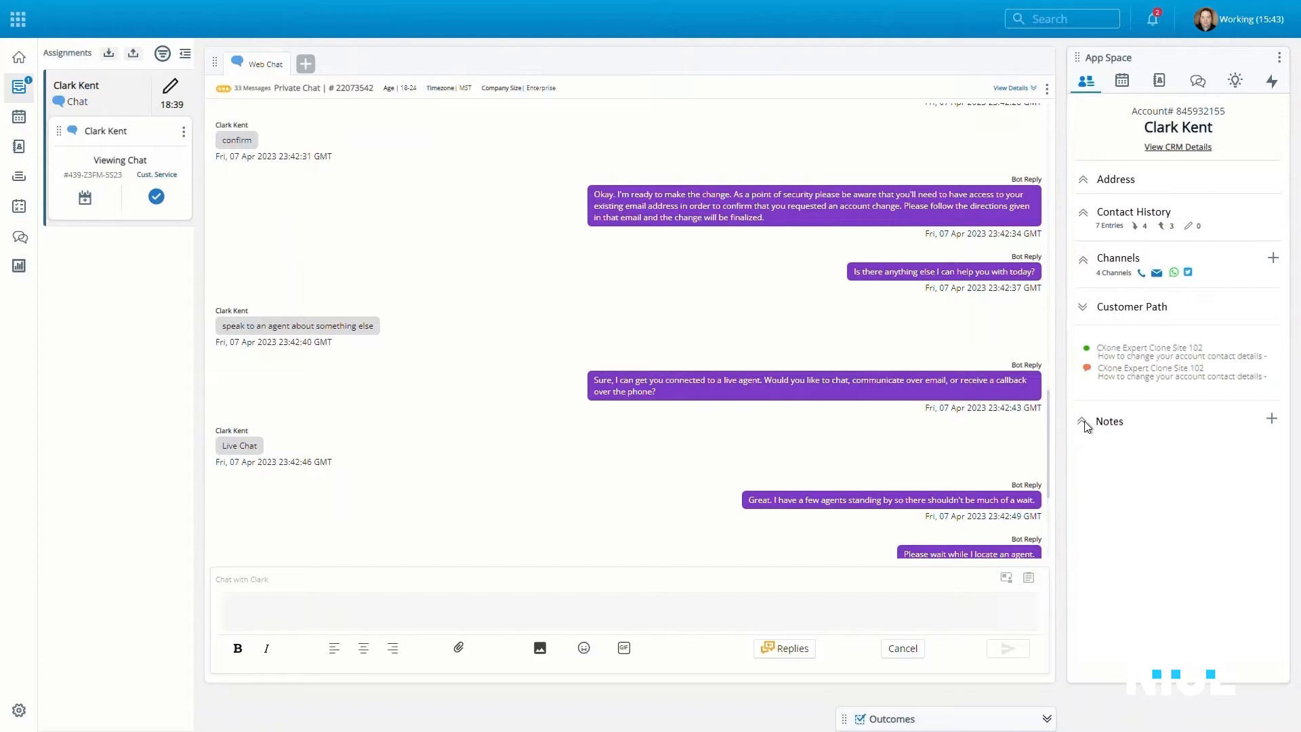
View all saved quick replies for Clark Kent's chat, including Lost Package and Password Recovery.
click(1270, 80)
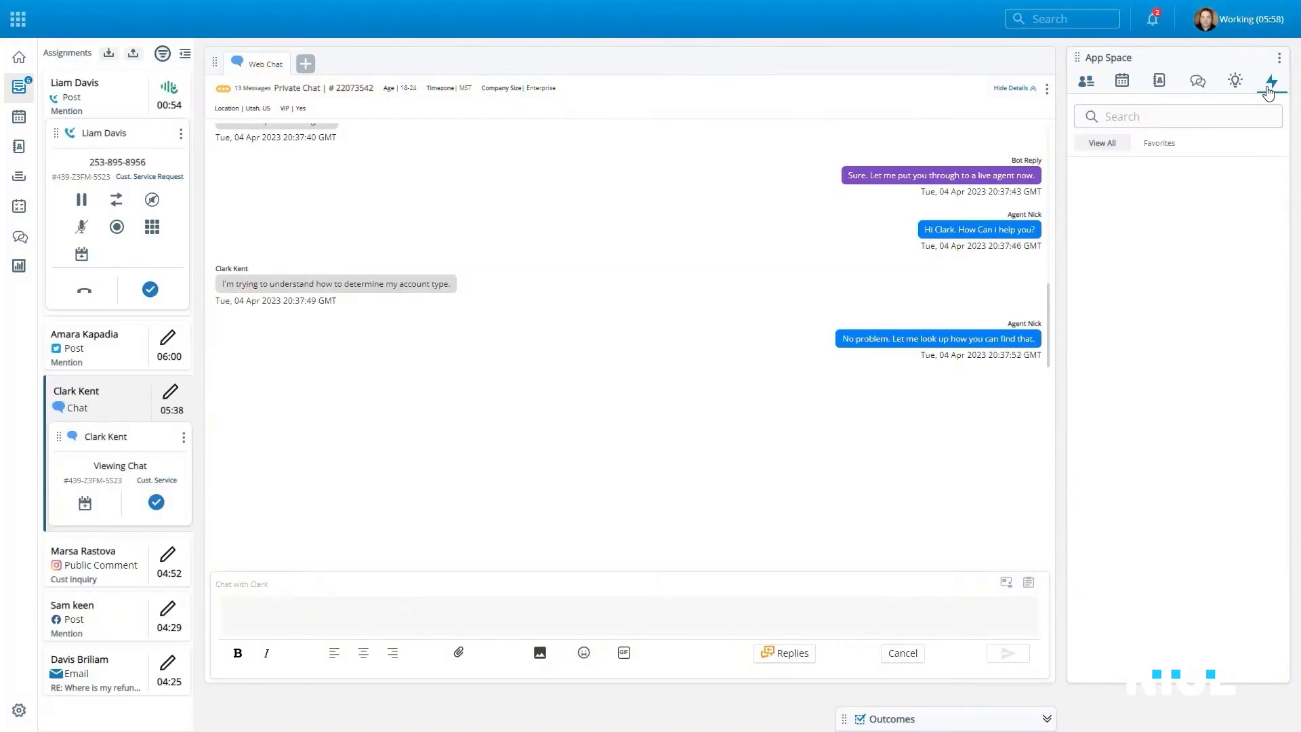
click(1270, 80)
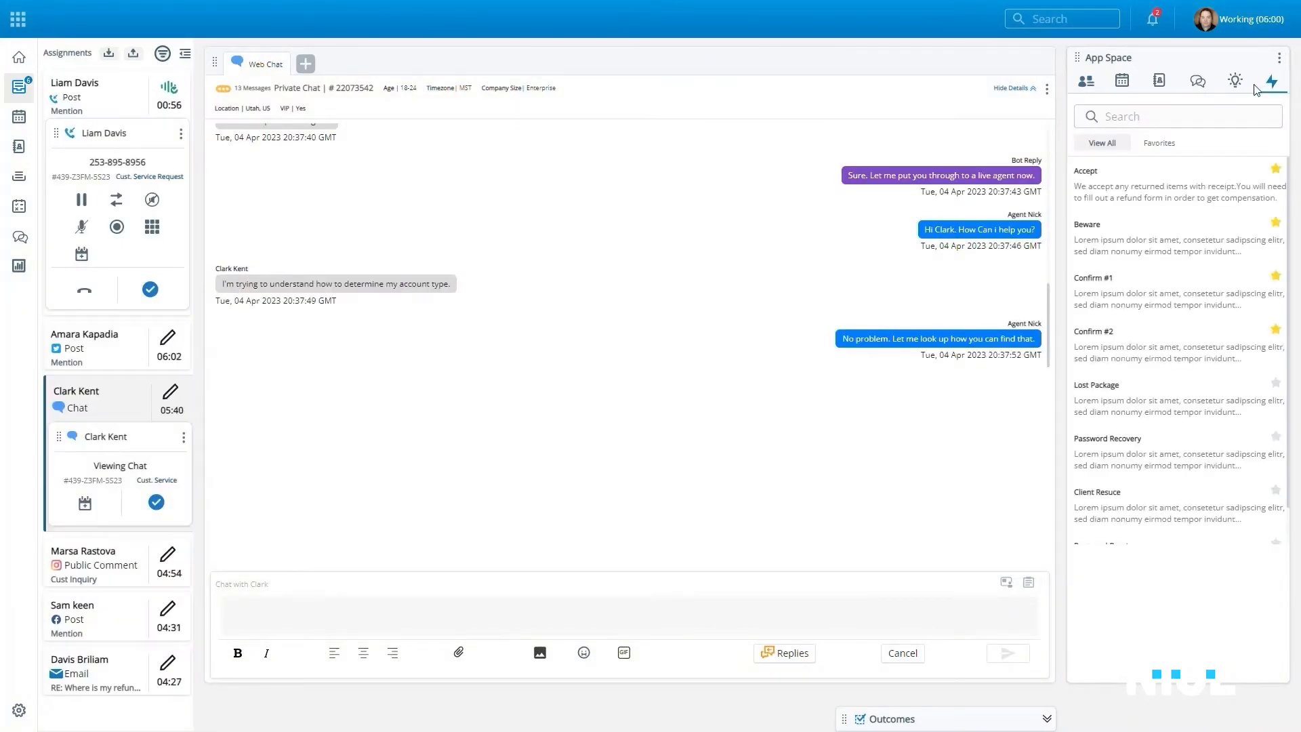
click(1235, 80)
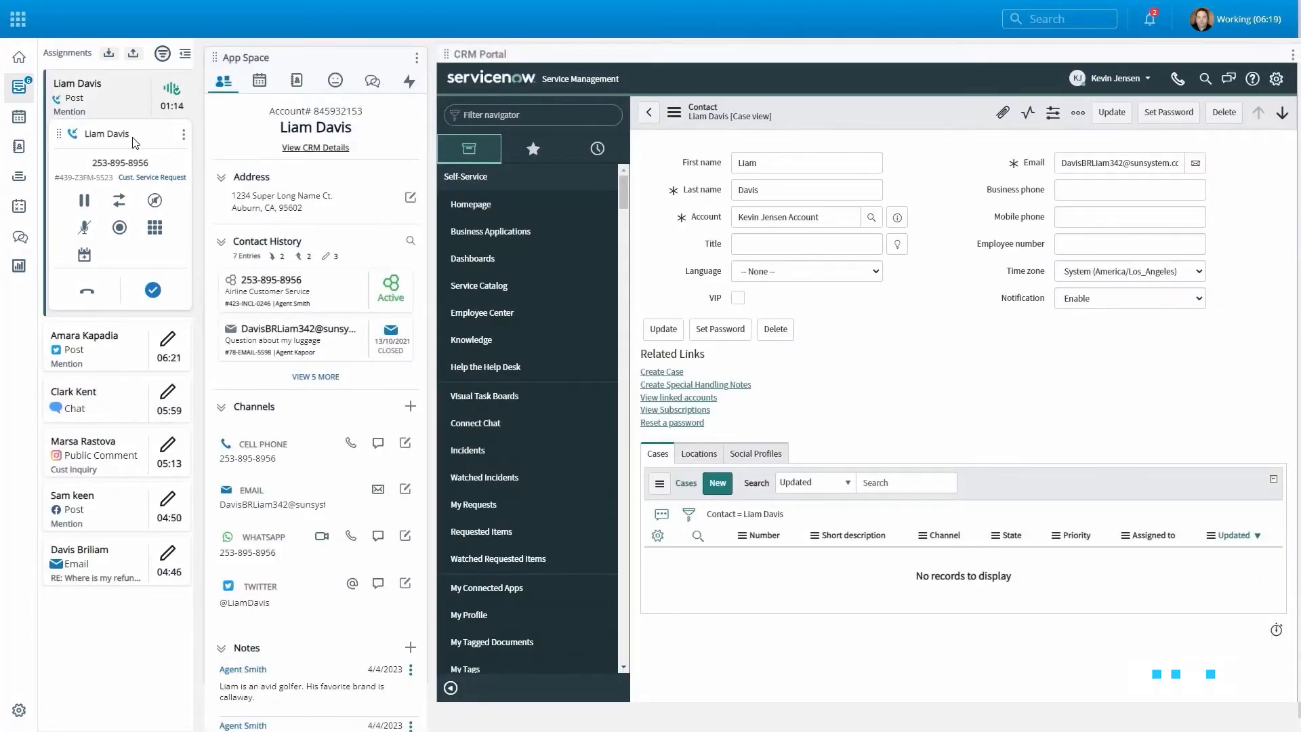
mouse_move(246, 124)
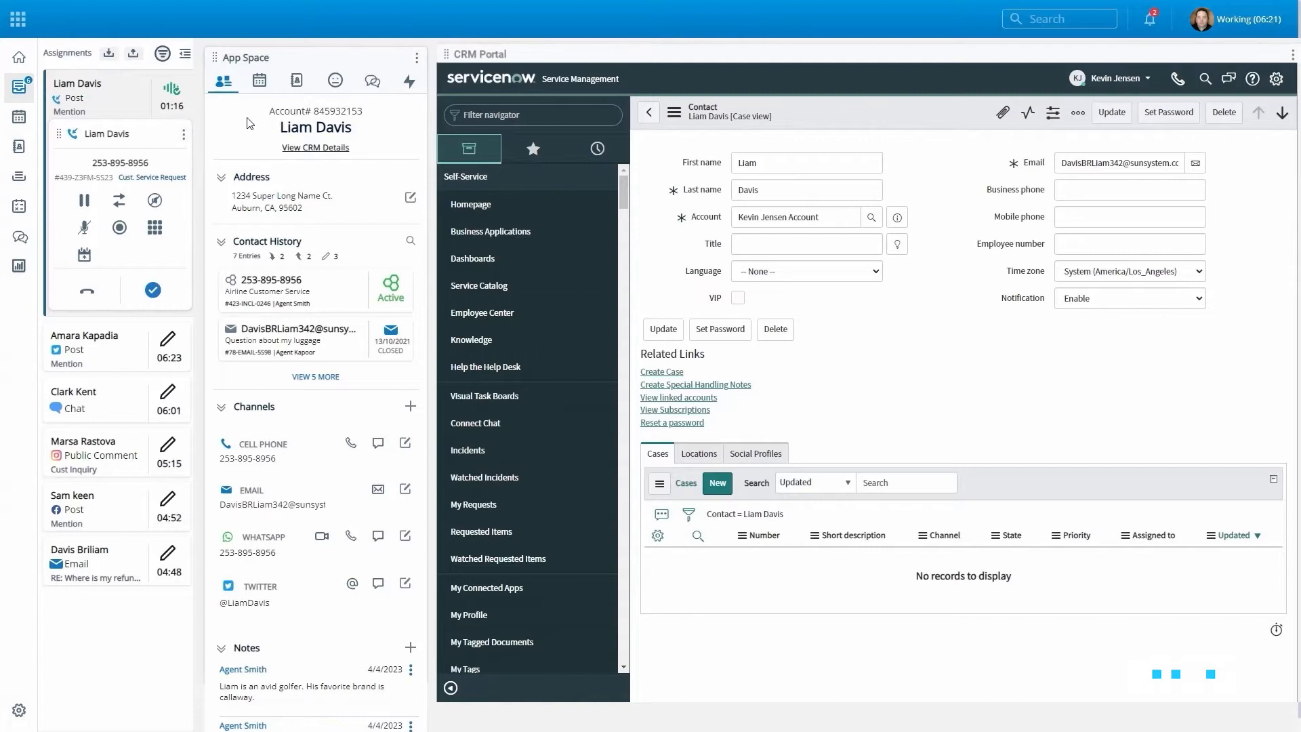
Review Enlighten live sentiment and guidance for Liam's call, then return to Clark Kent's password-reset chat.
click(335, 80)
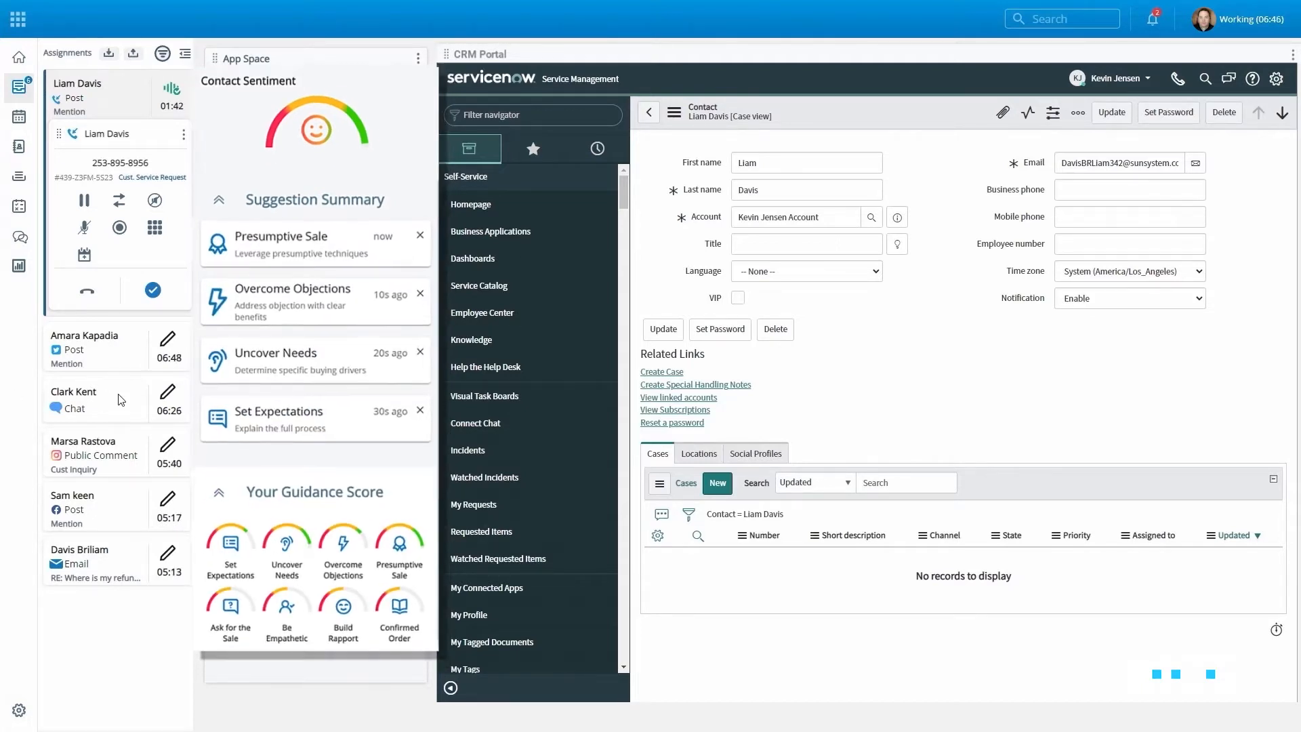
click(91, 398)
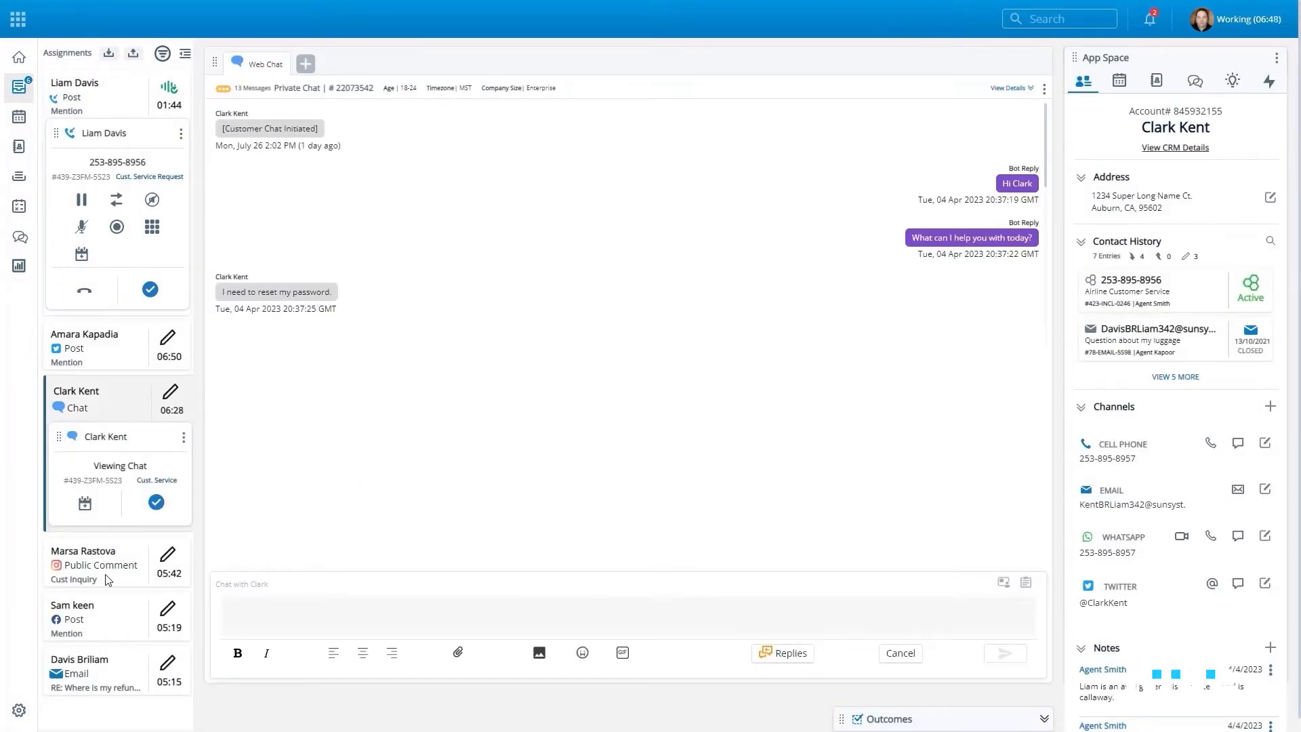
click(80, 664)
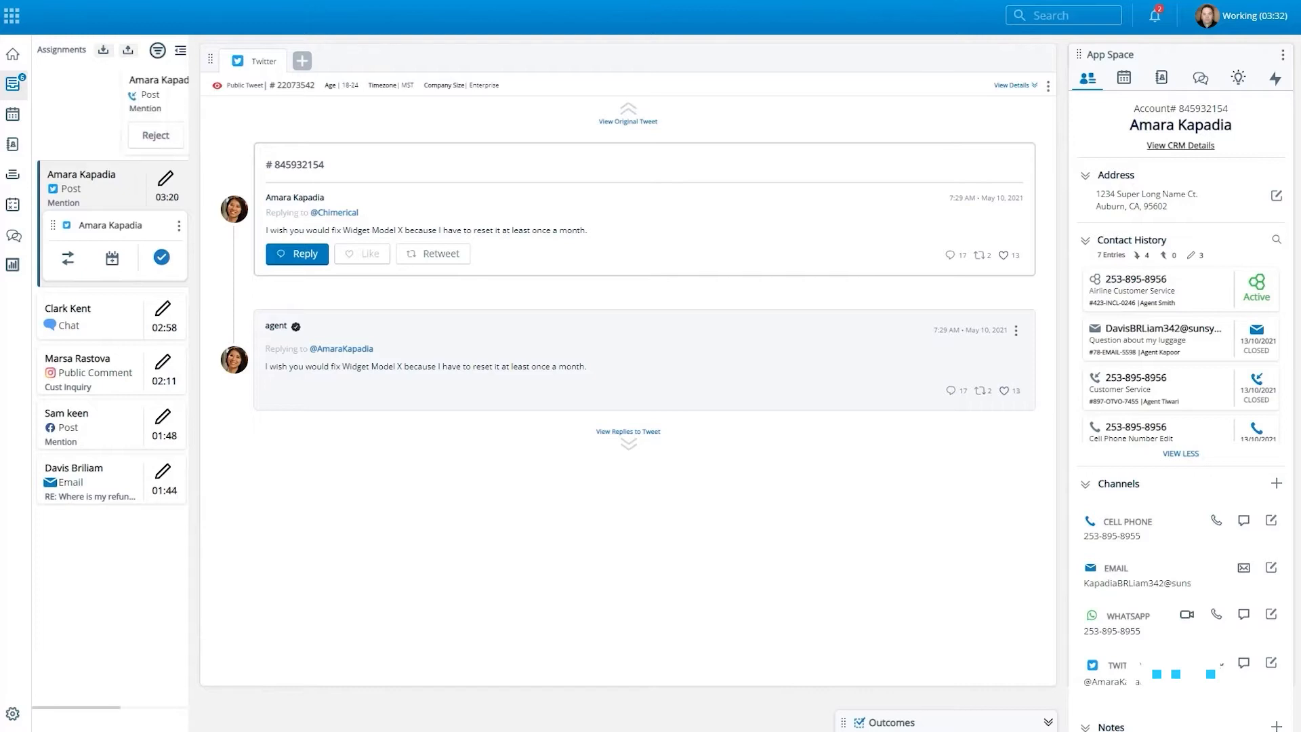
click(136, 136)
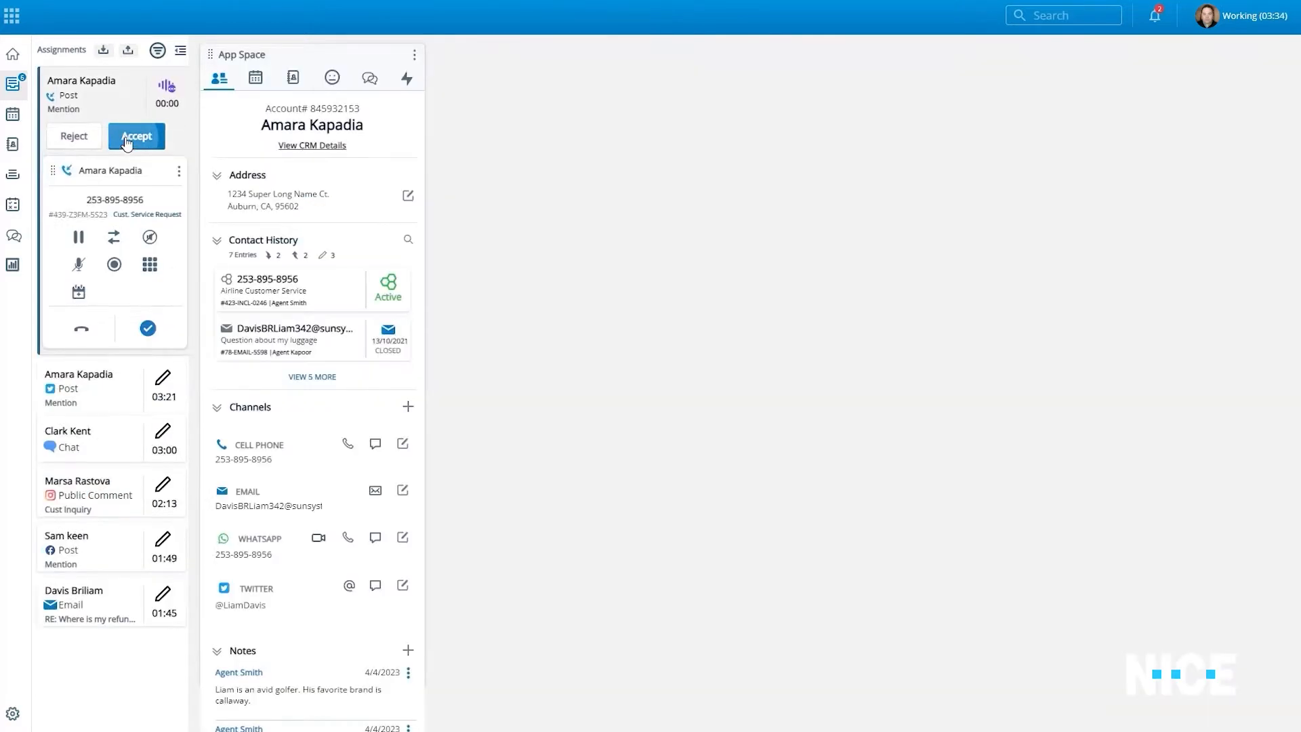
click(136, 136)
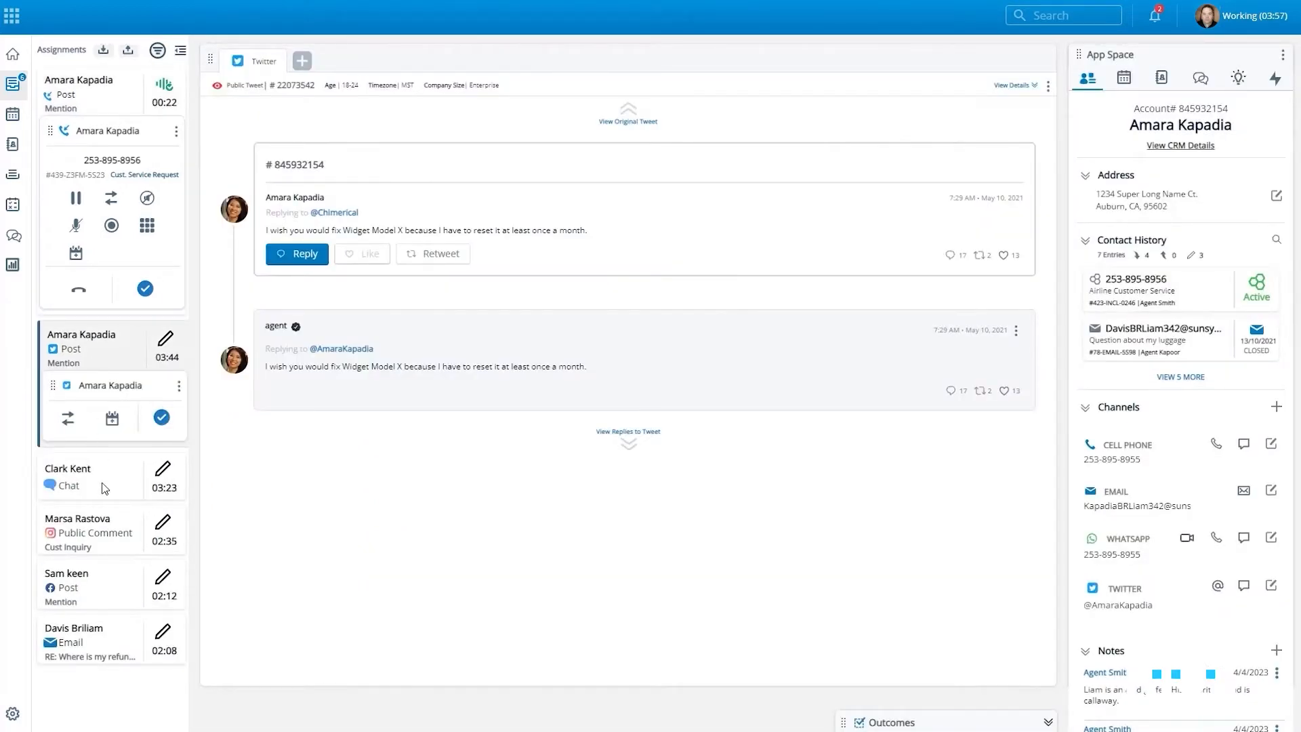
Review the assignments: Clark Kent's chat, Marsa Rastova's Instagram comment, Amara's post and Sam Keen's Facebook post.
click(78, 476)
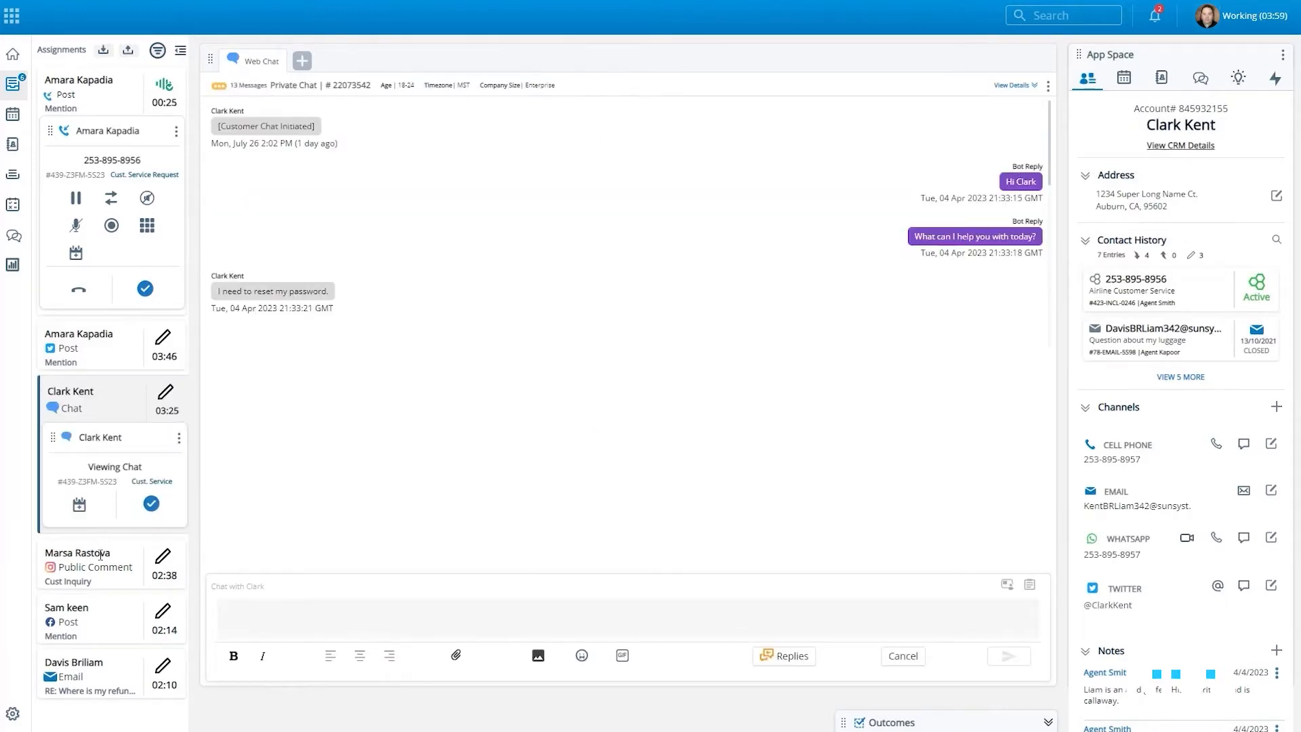
click(83, 552)
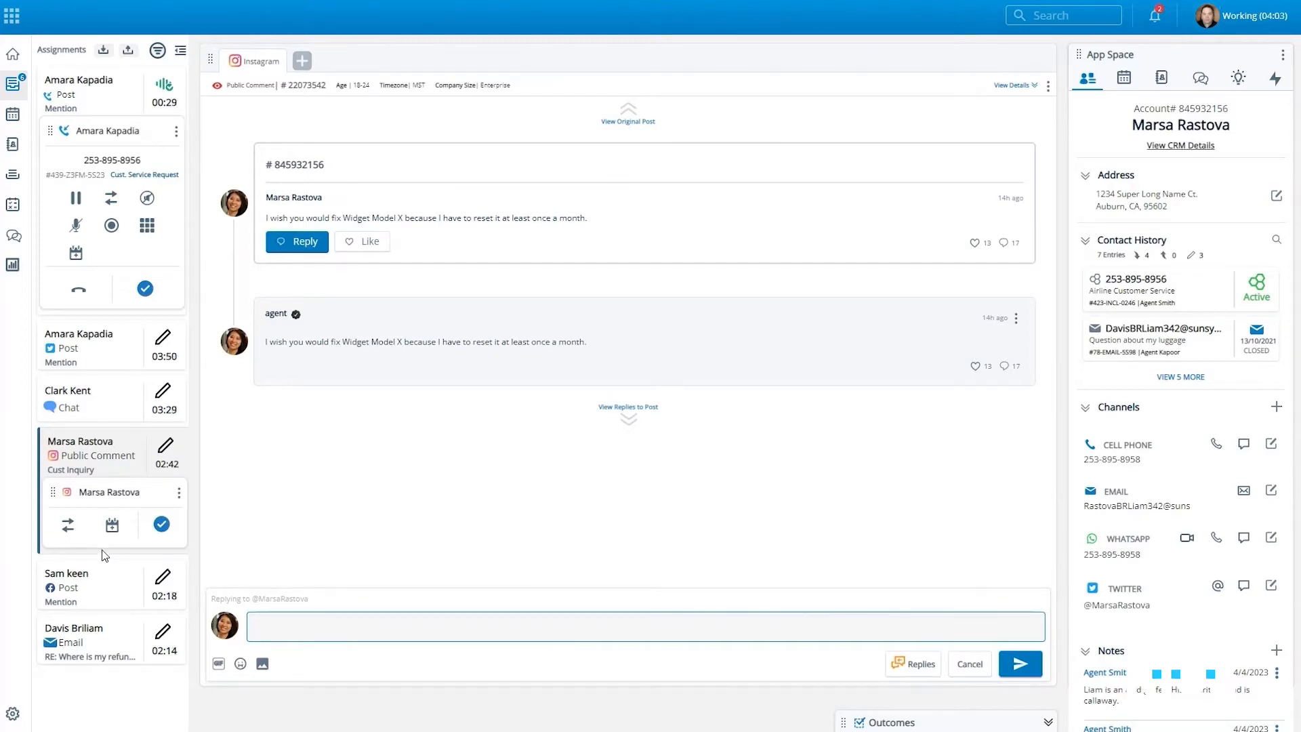
click(79, 347)
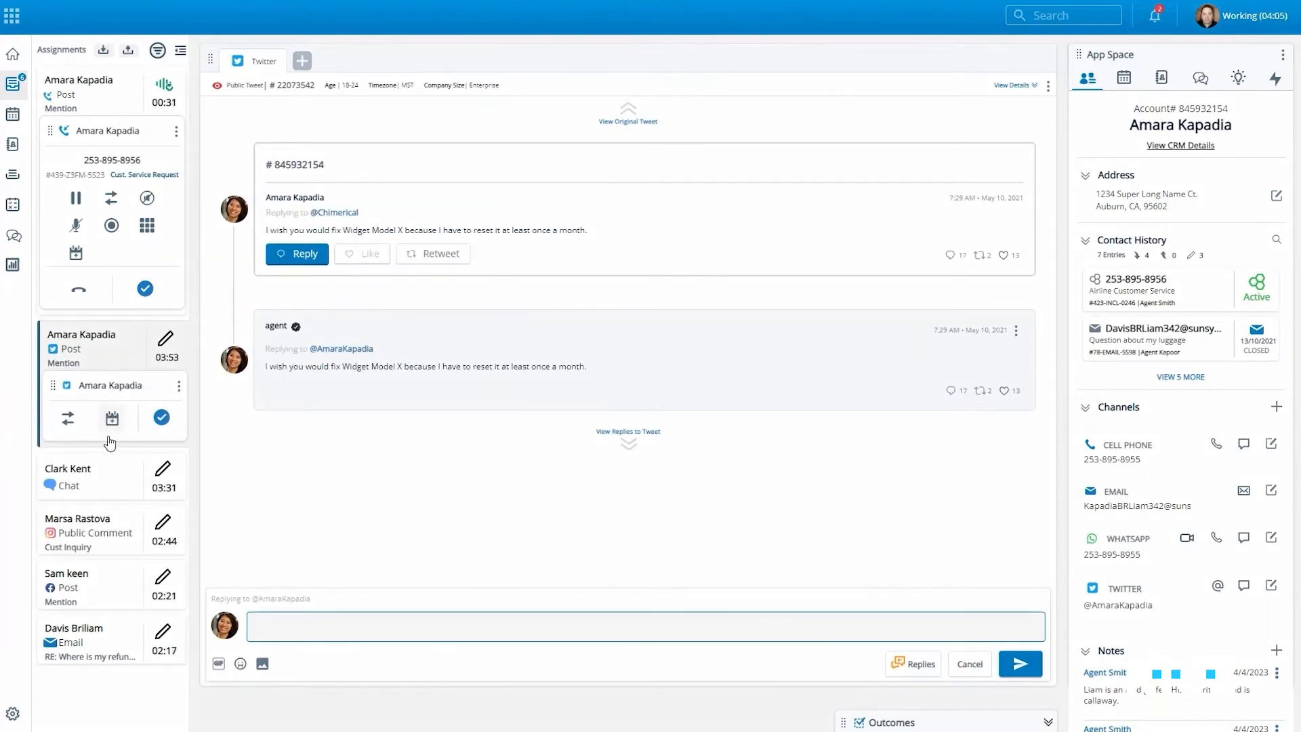
click(83, 585)
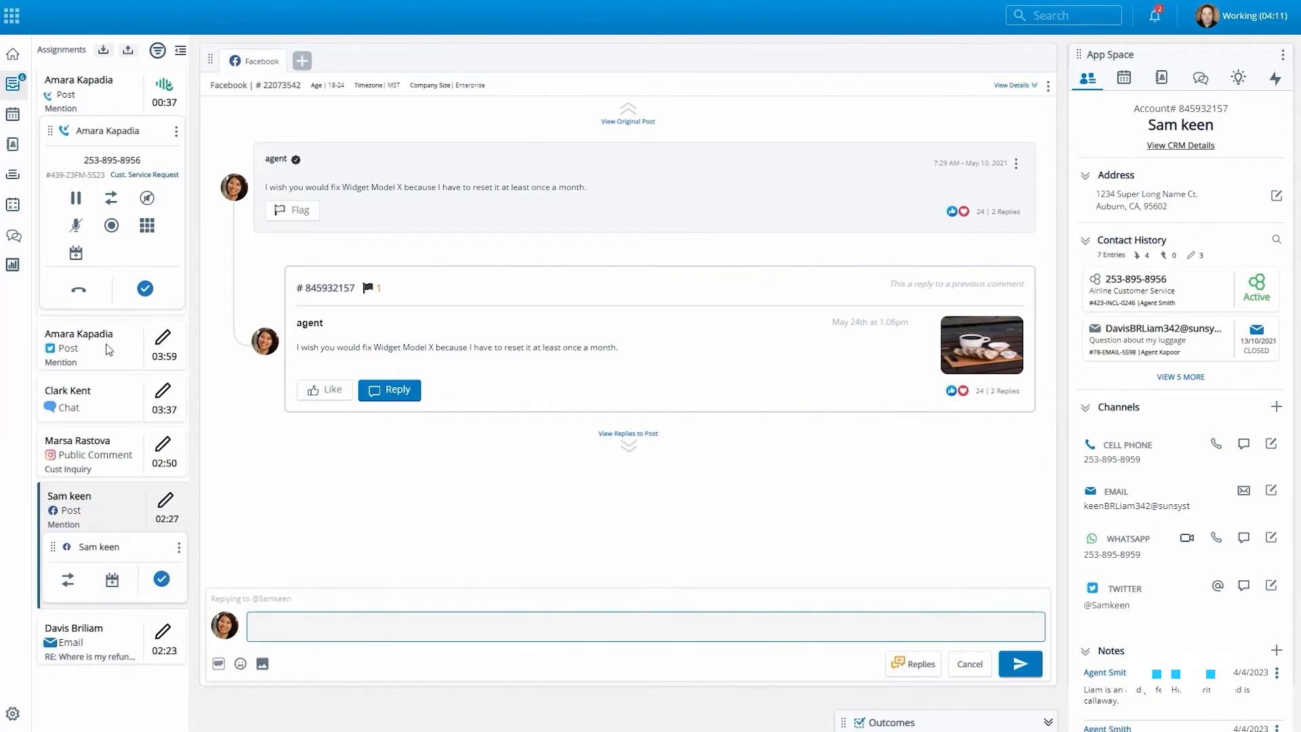
click(83, 340)
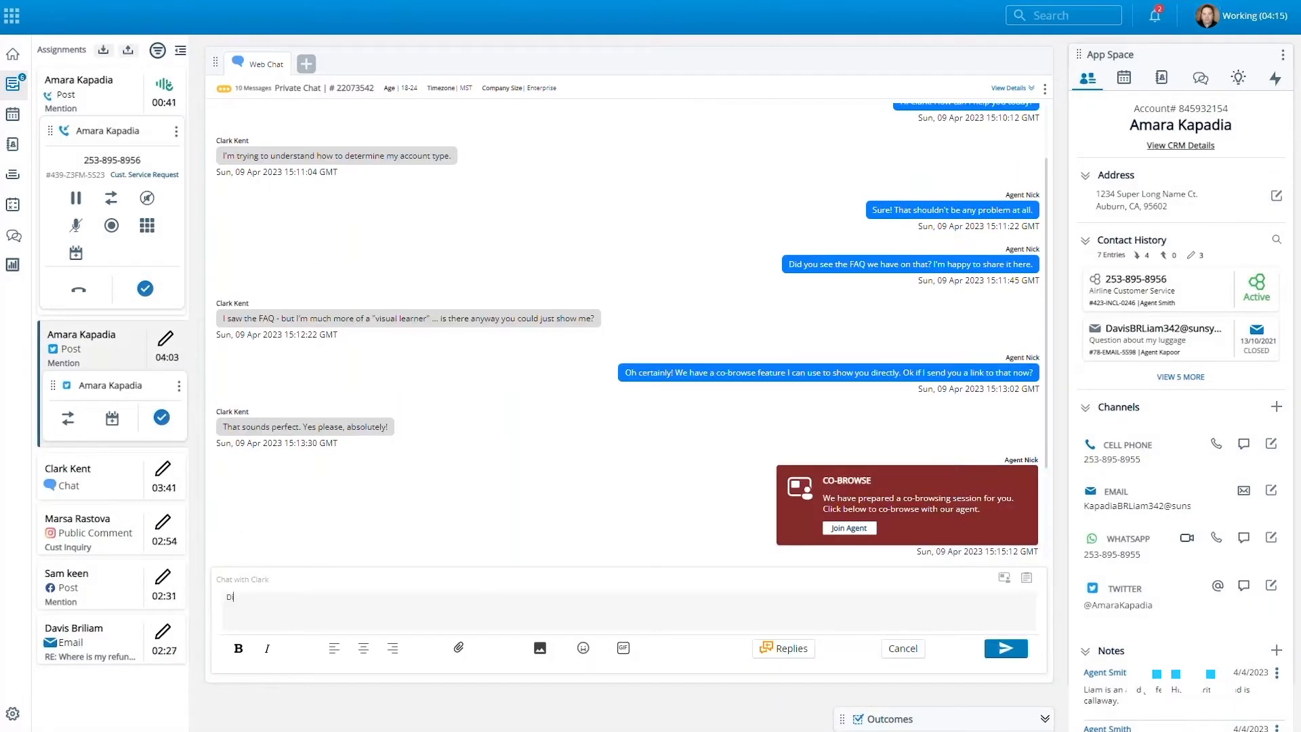
Send Clark Kent the follow-up 'Did you get the link okay?' in his co-browse chat.
click(68, 476)
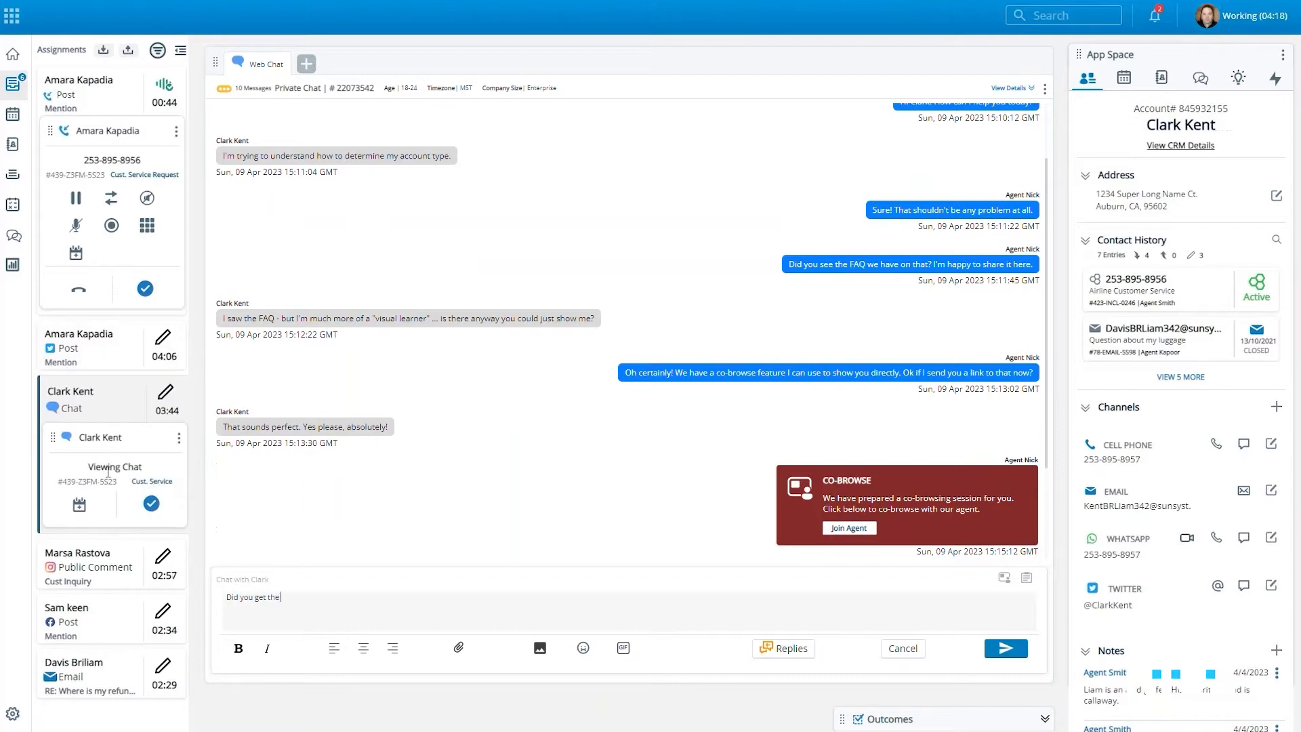
text(link okay?)
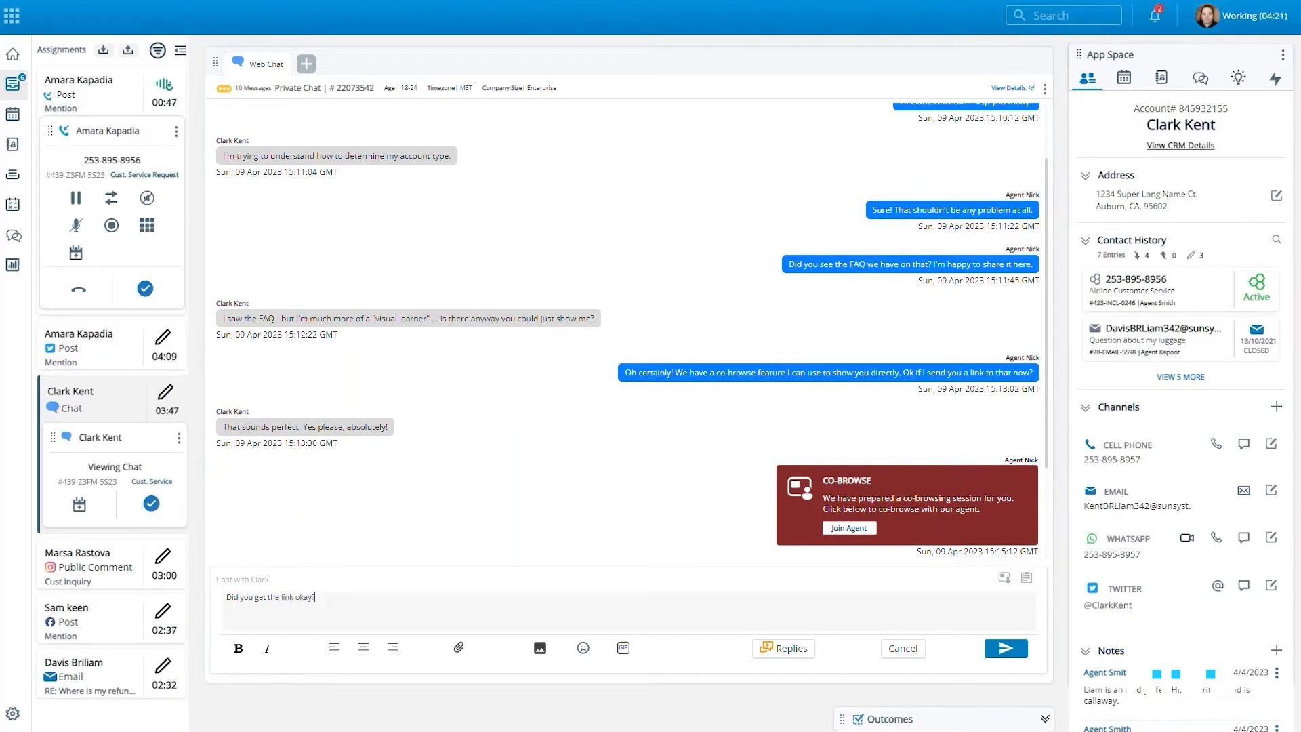
click(1004, 648)
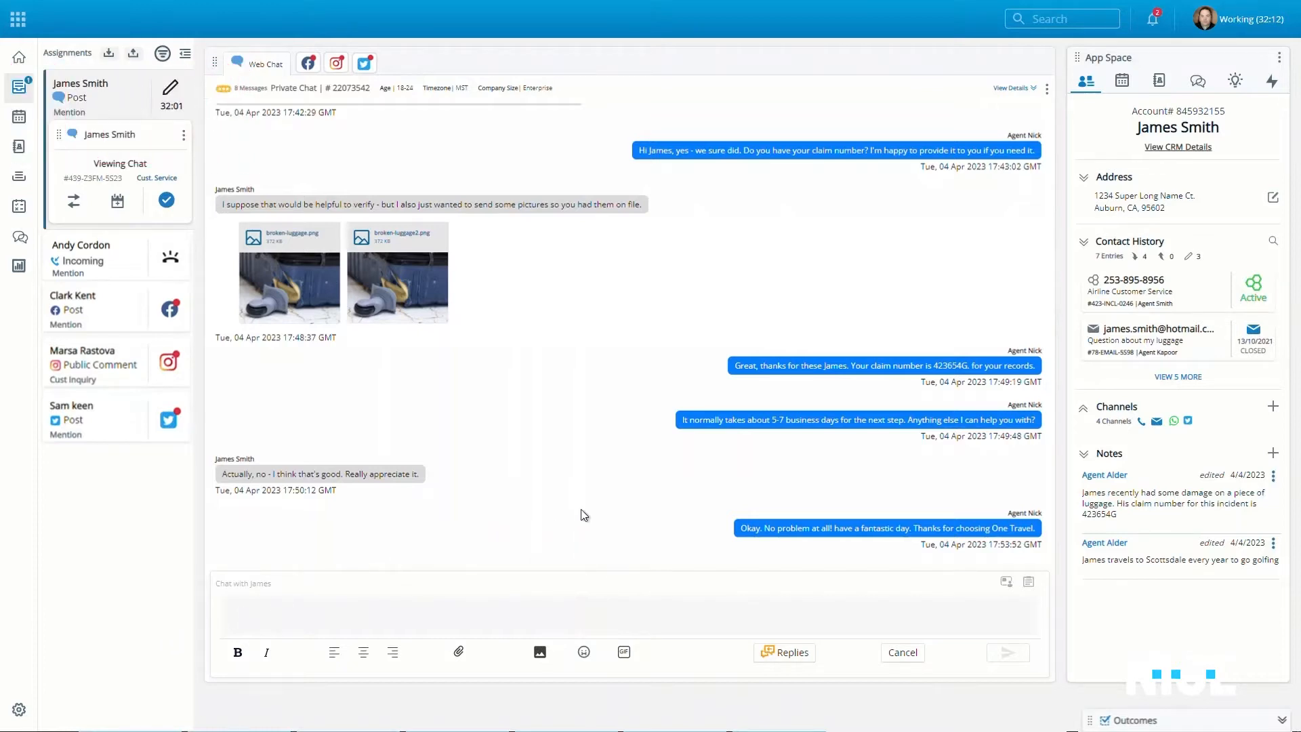
mouse_move(987, 512)
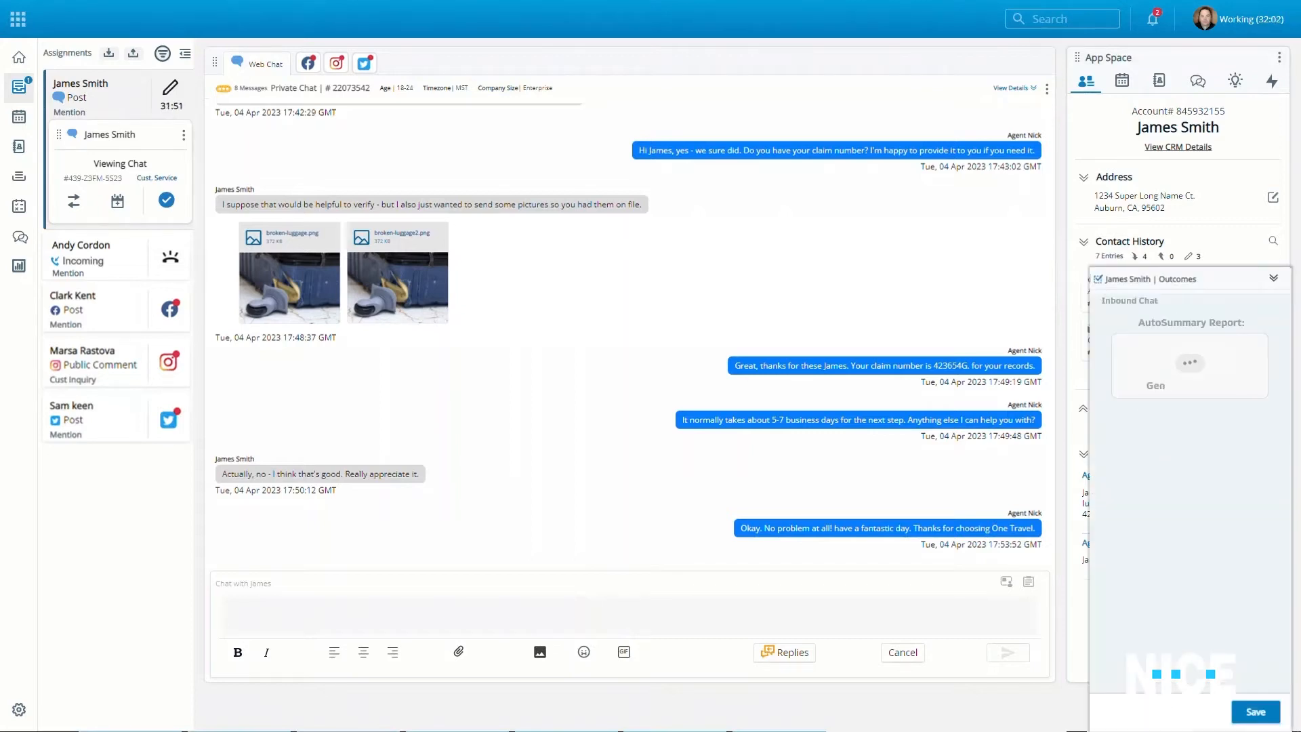
click(1189, 385)
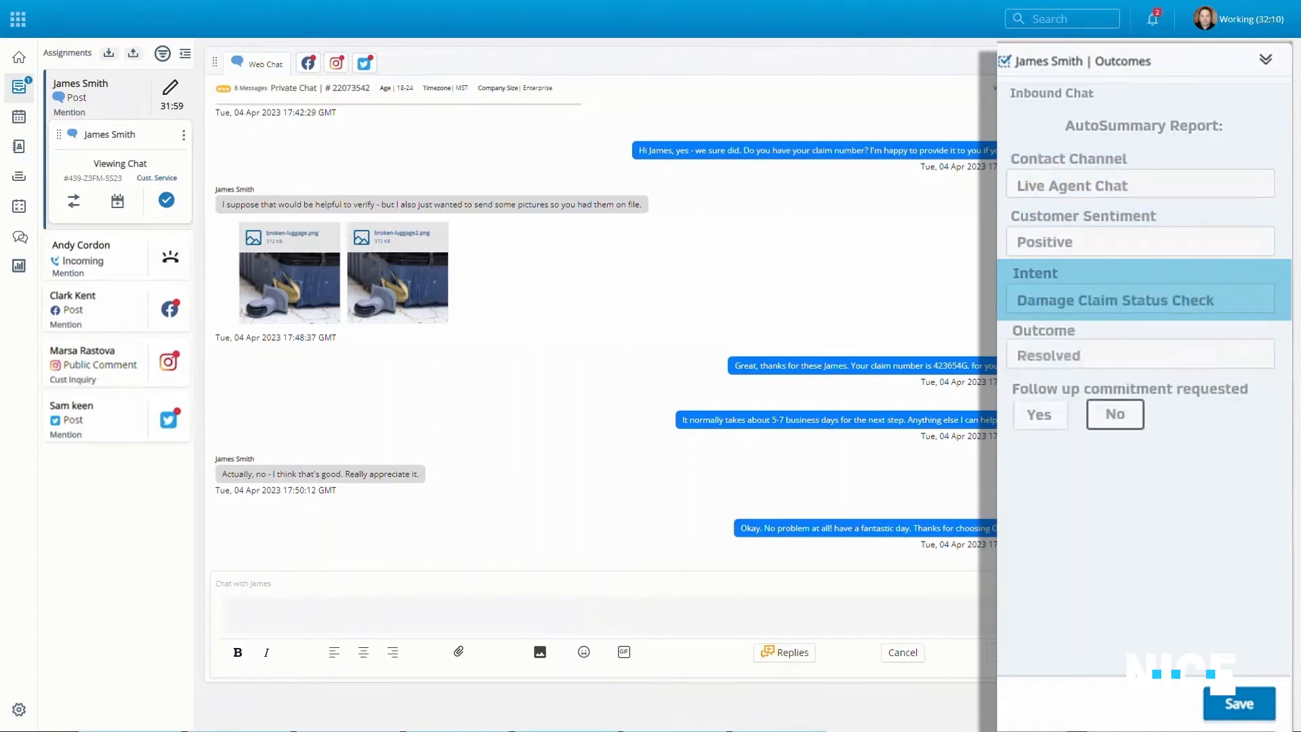
click(1140, 354)
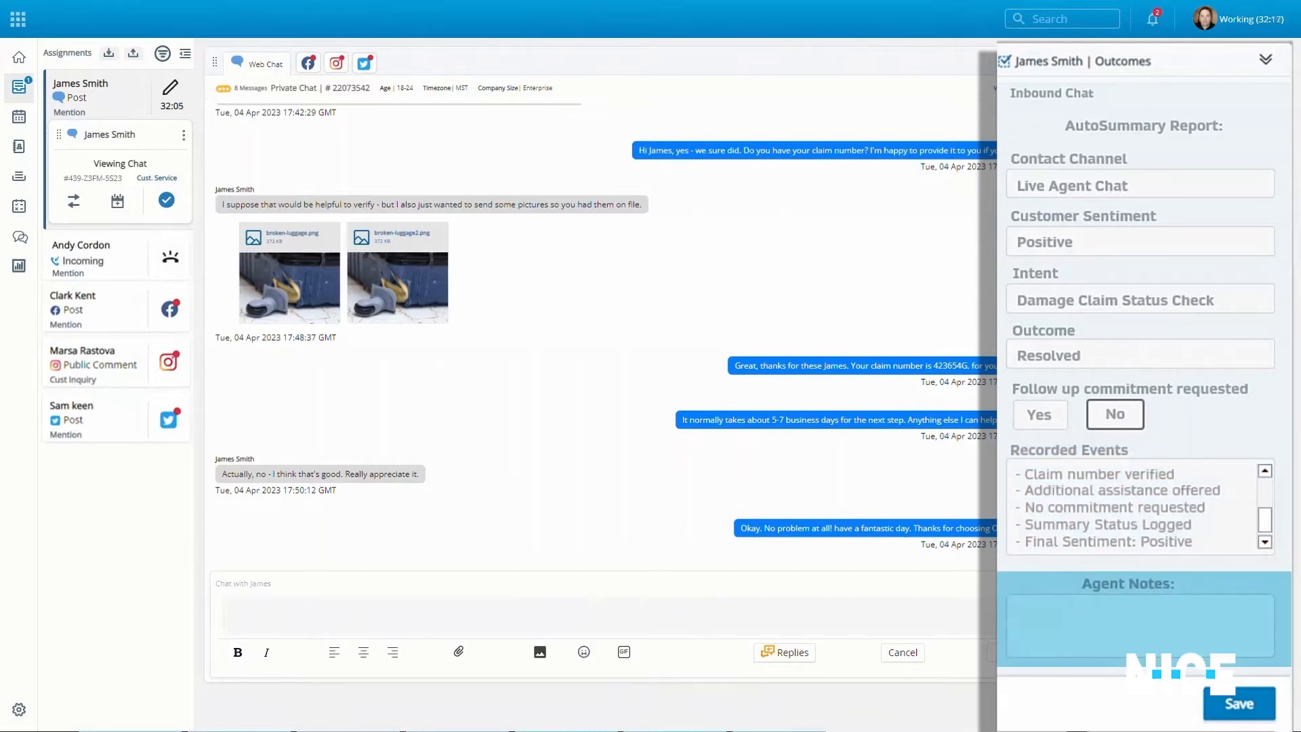
click(1137, 621)
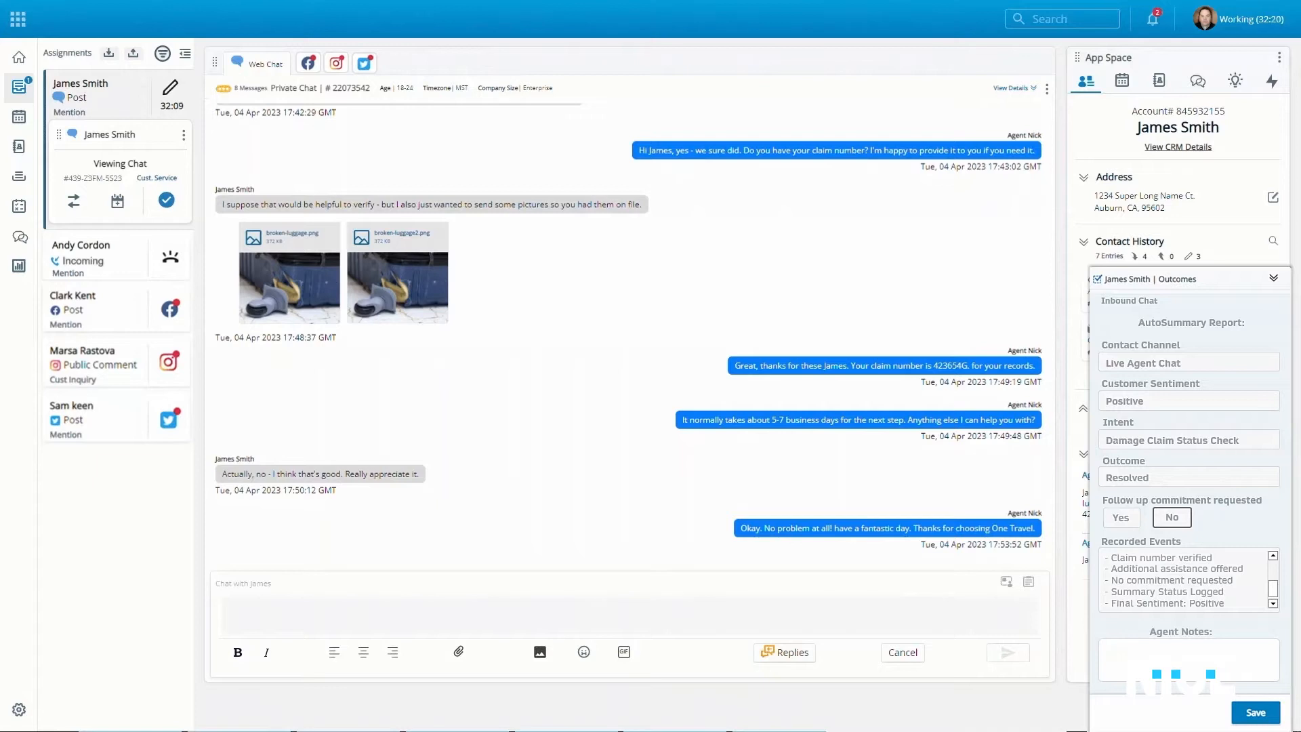
click(1187, 661)
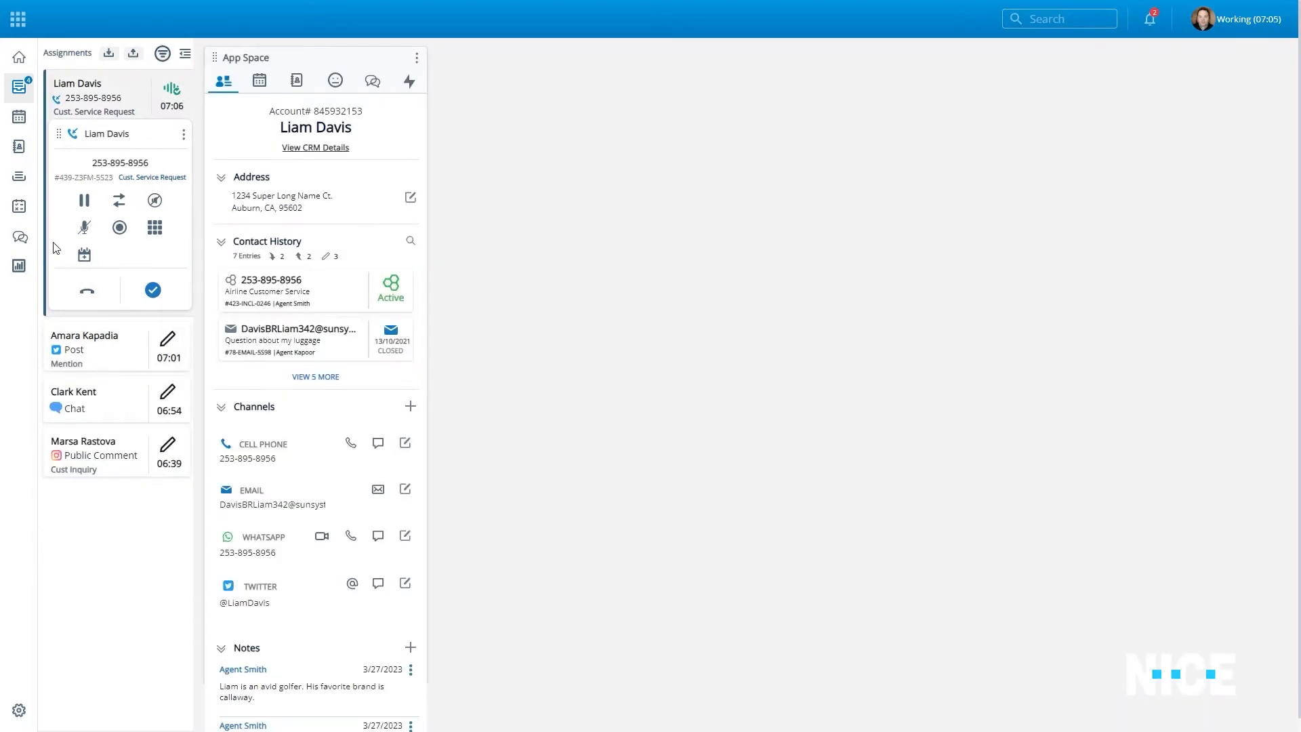
Message another agent 'Great. Transferring L', then show the Day Planner queue from the availability menu.
click(17, 238)
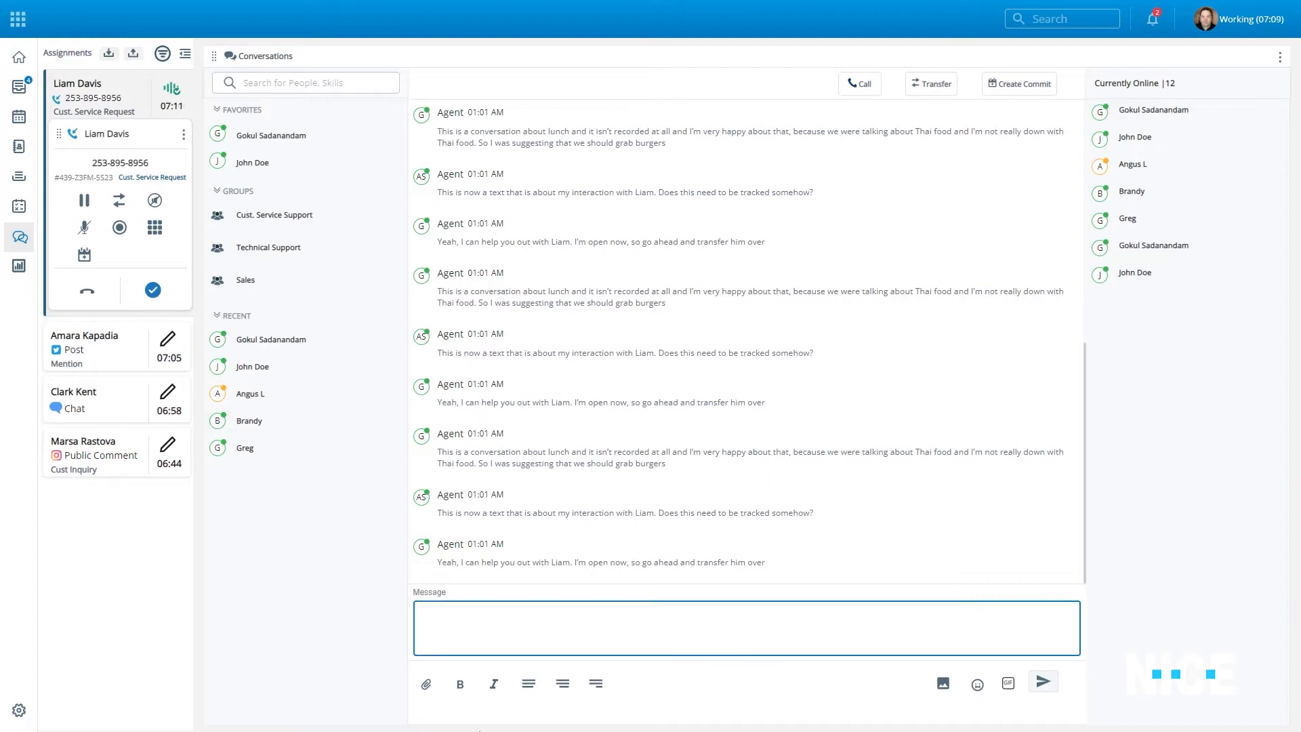
text(Great.  Transferring L)
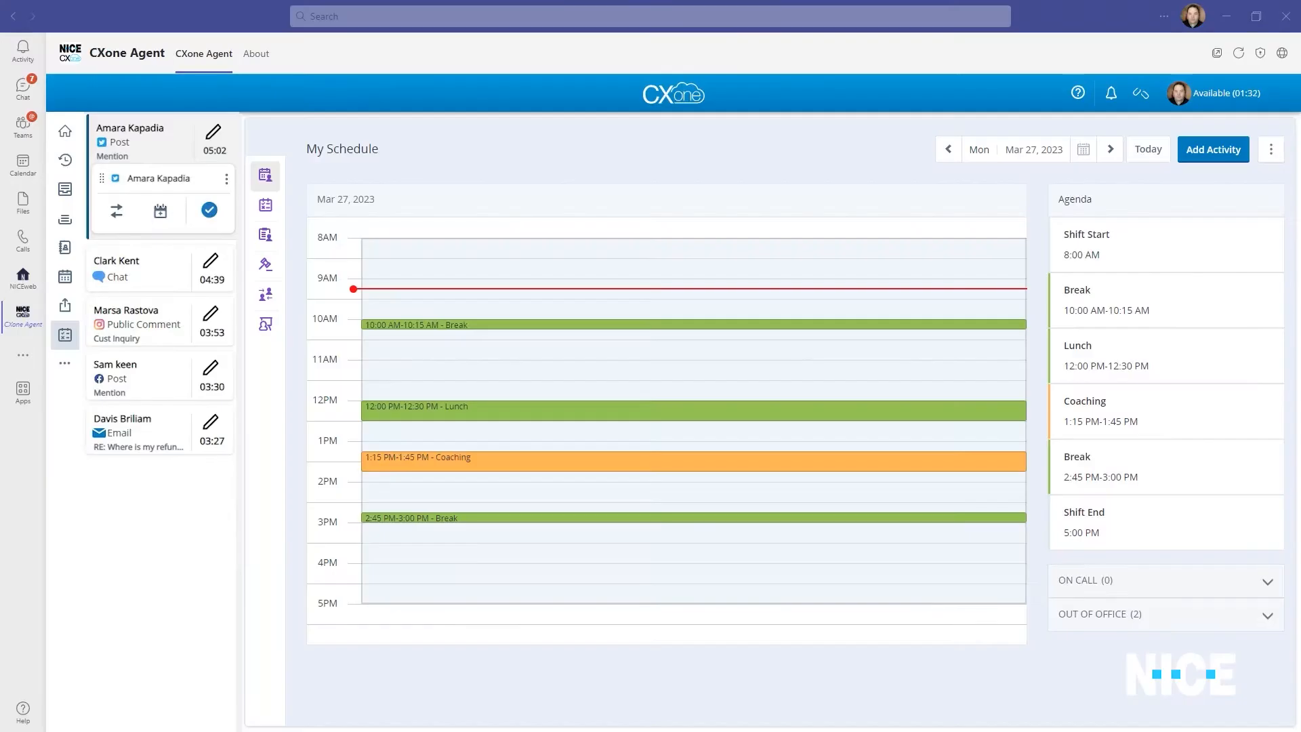
click(1215, 92)
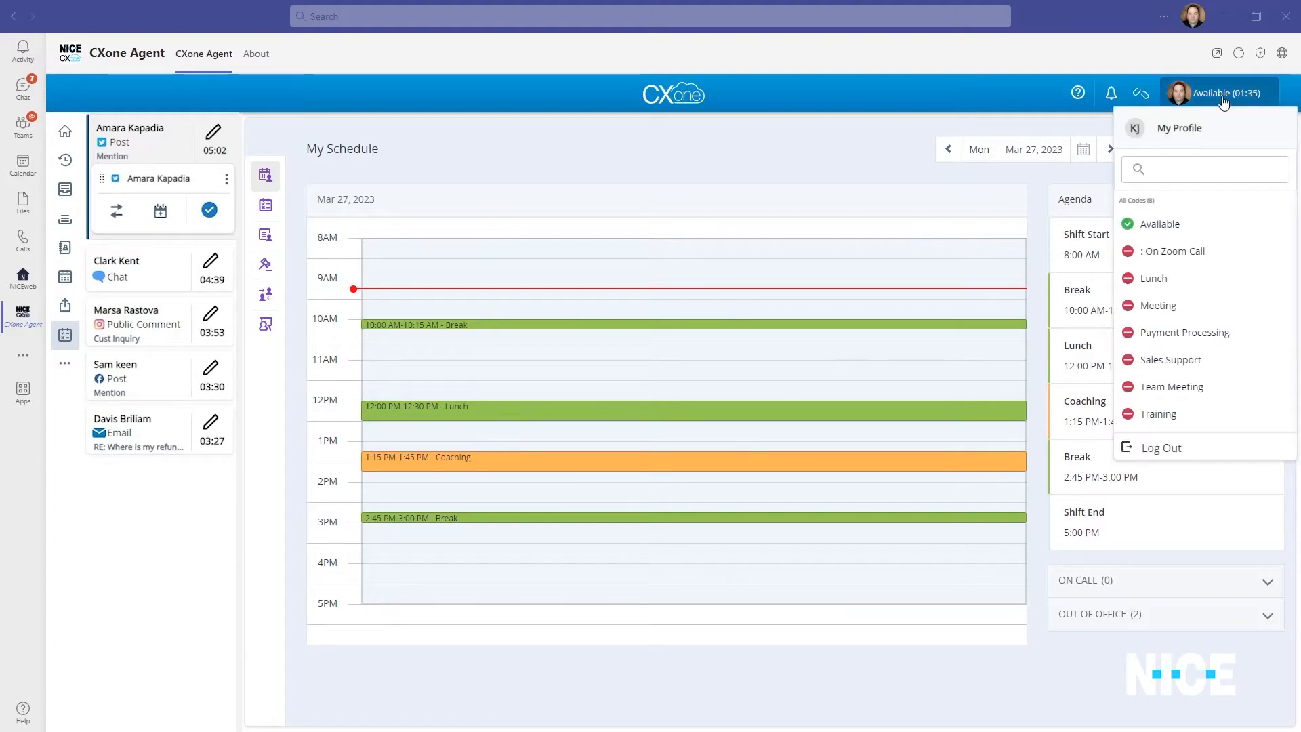
click(1154, 278)
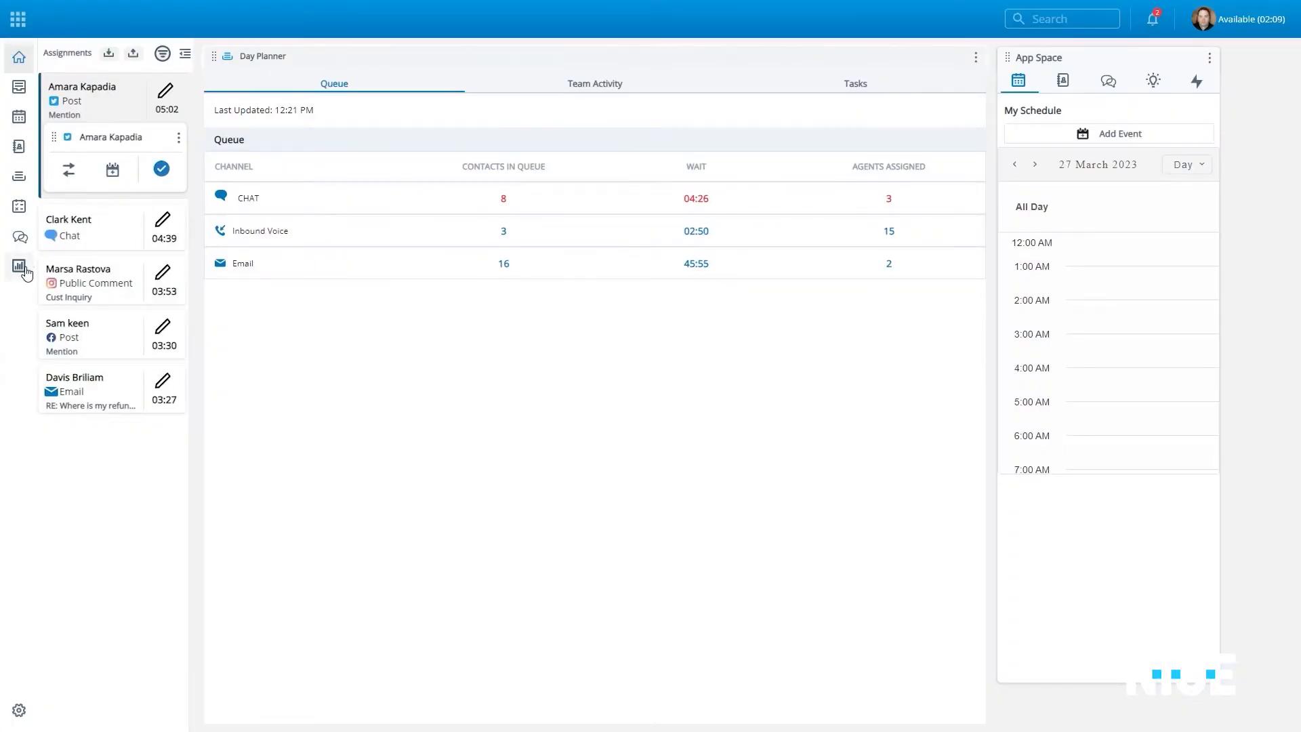
View the agent productivity report for Yesterday and the Last 7 Days before the My Place dashboard.
click(19, 269)
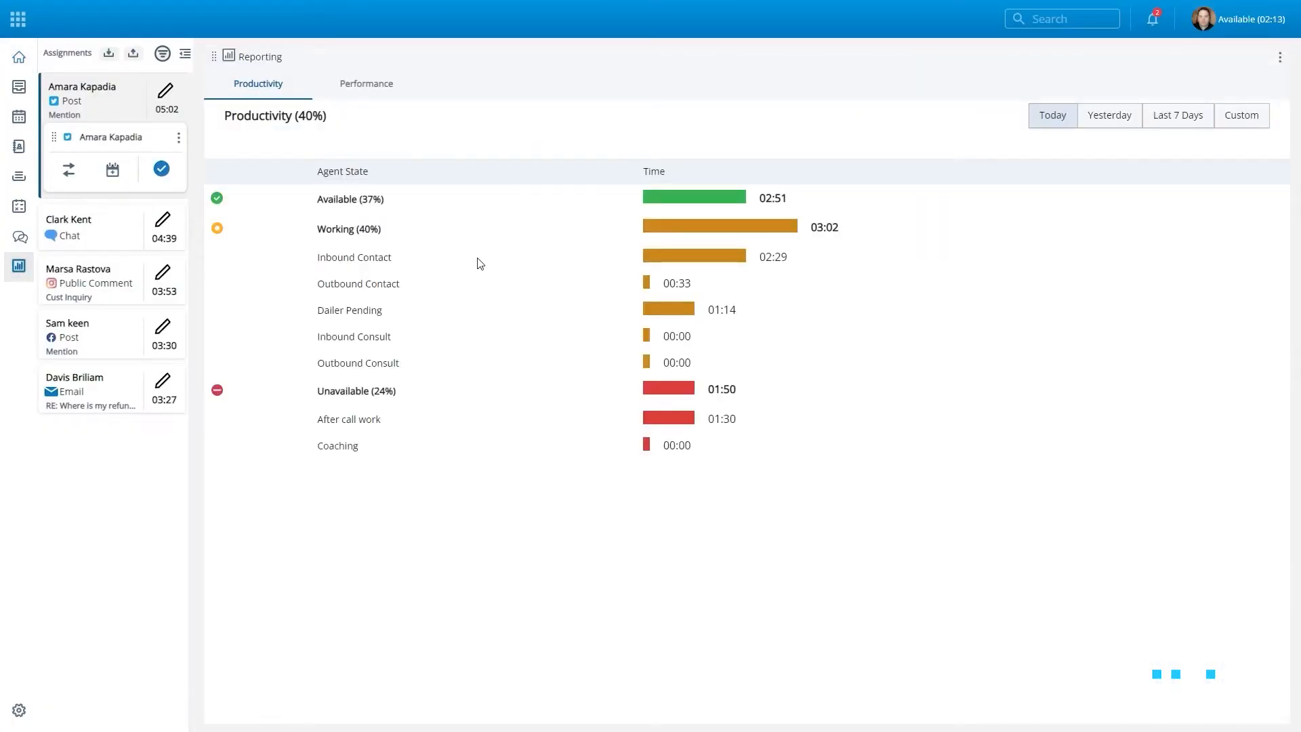
click(1110, 114)
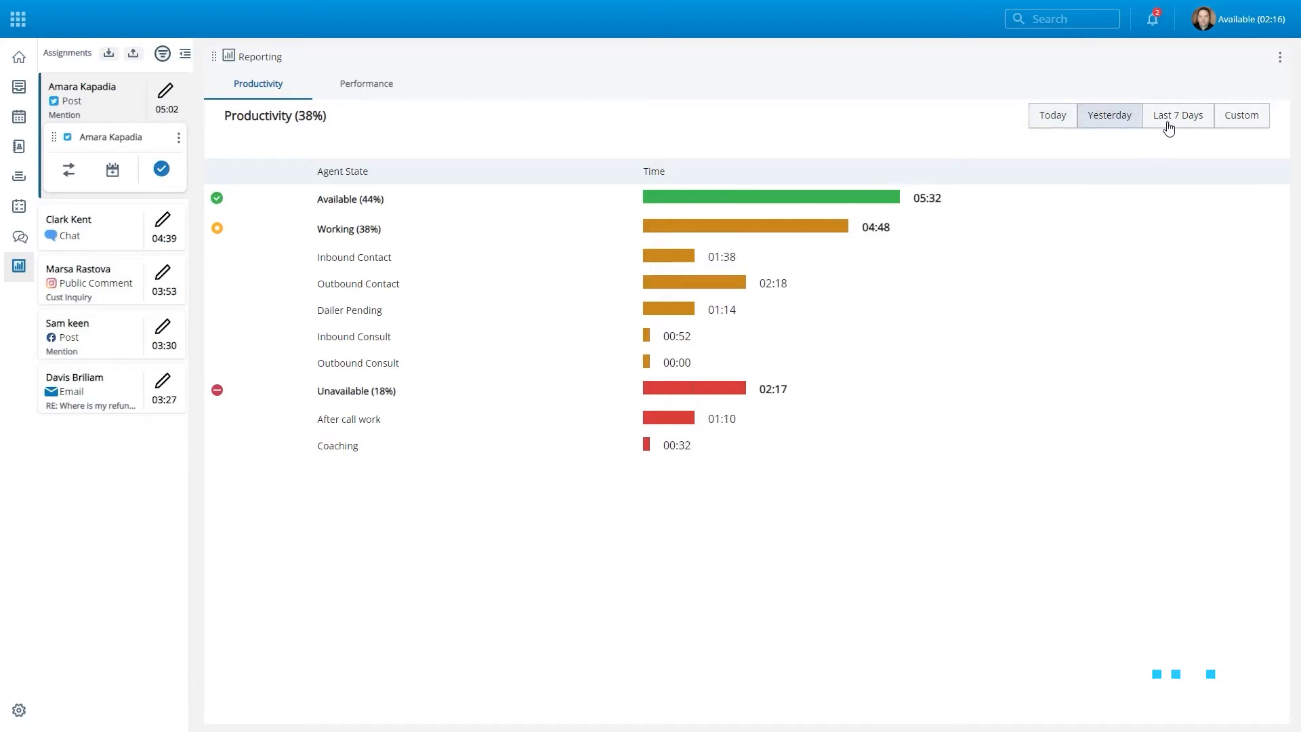
click(1242, 116)
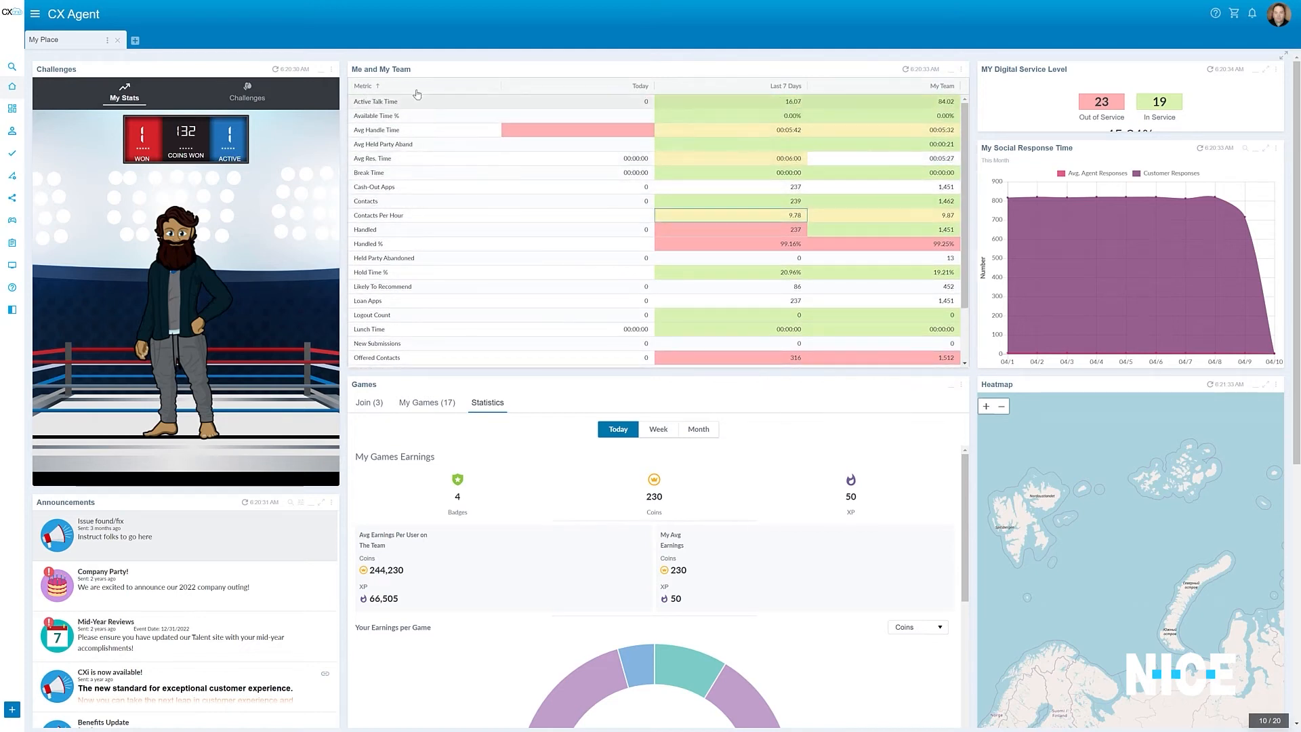
Reverse the team metrics sort, slide a 2048 tile, filter Marketplace rewards to Perks and show My Schedule.
click(364, 86)
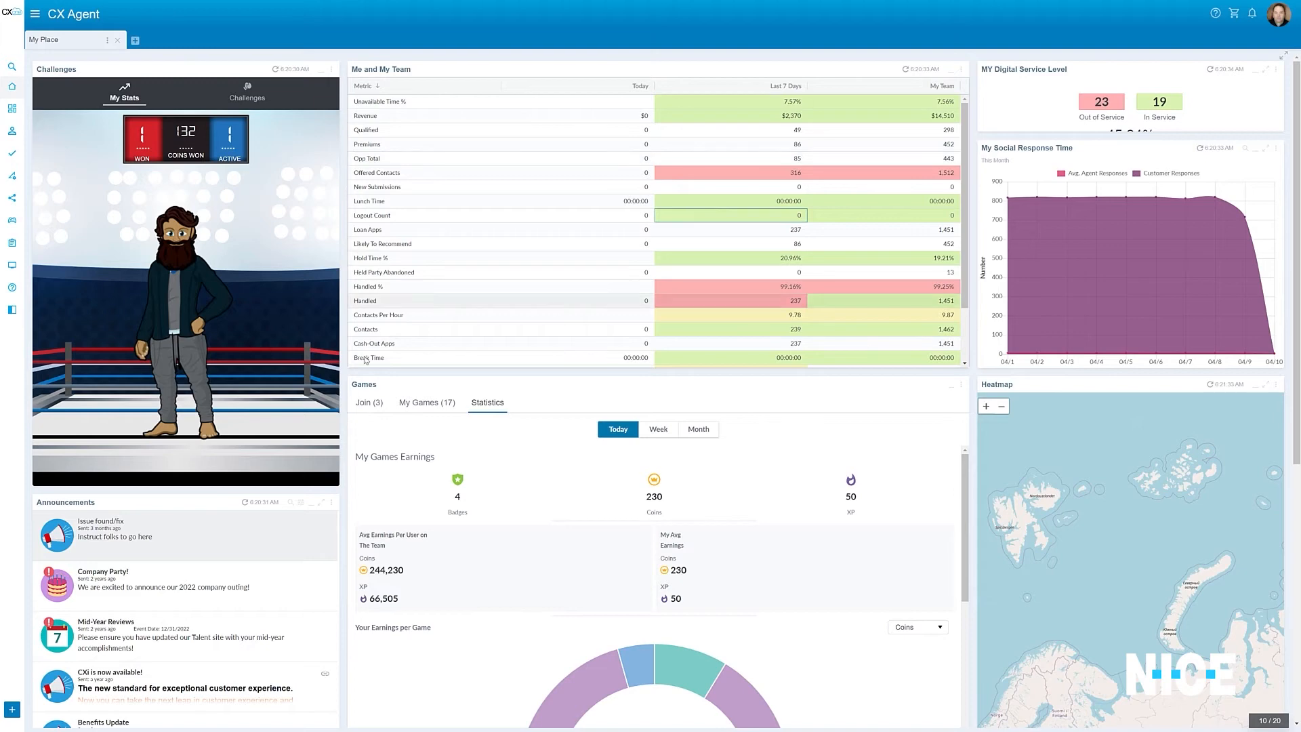
scroll(down, 3)
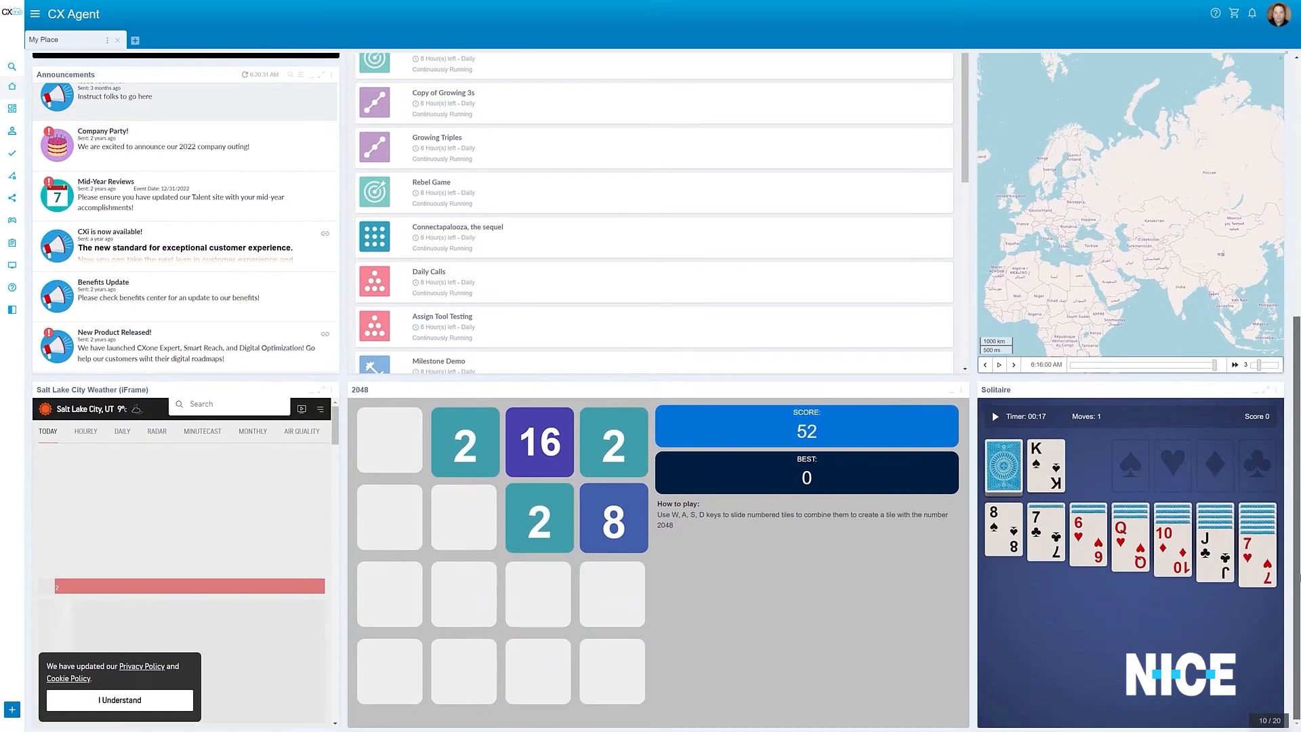
key(a)
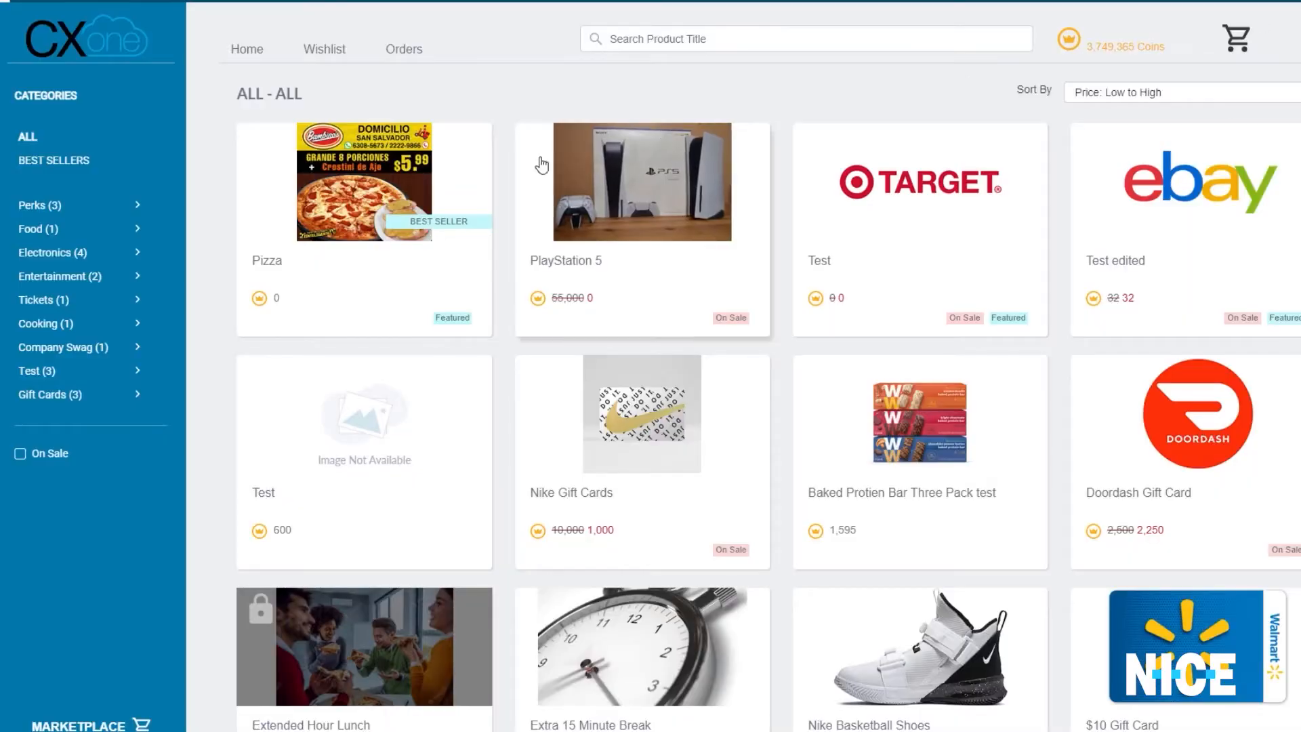
click(38, 205)
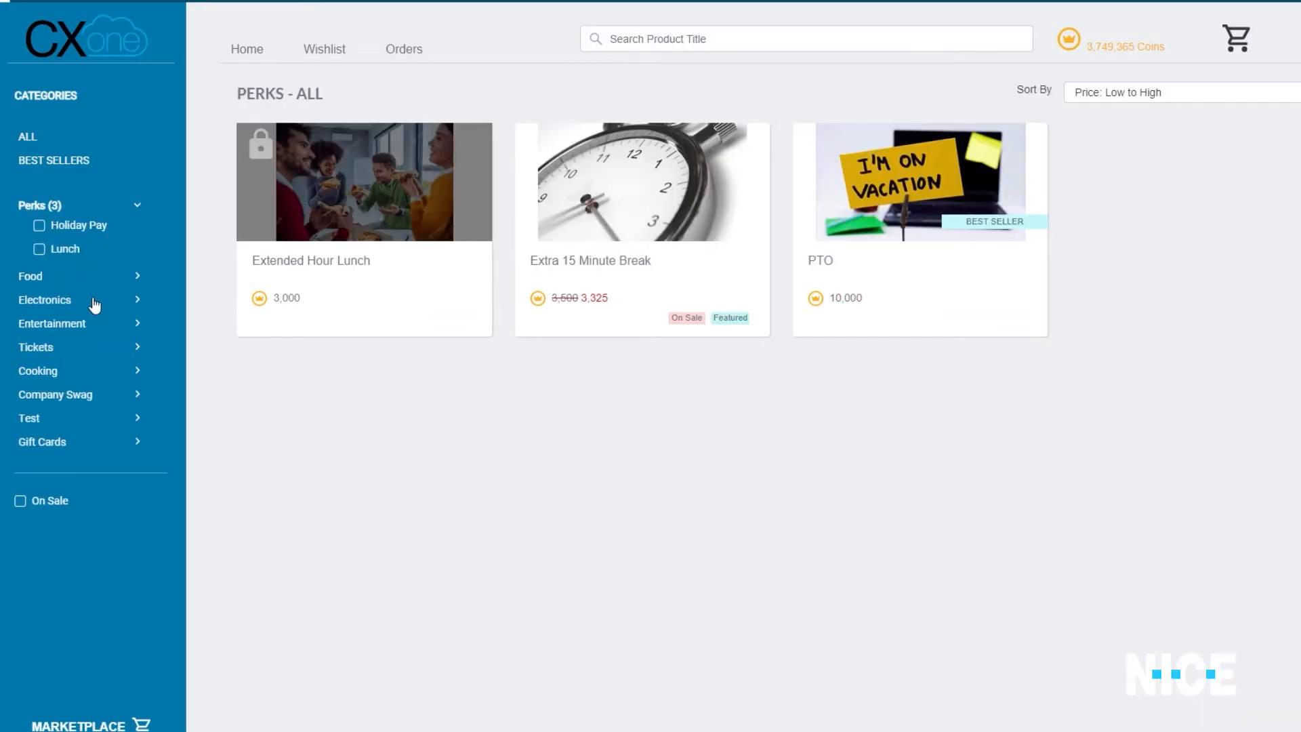
click(42, 441)
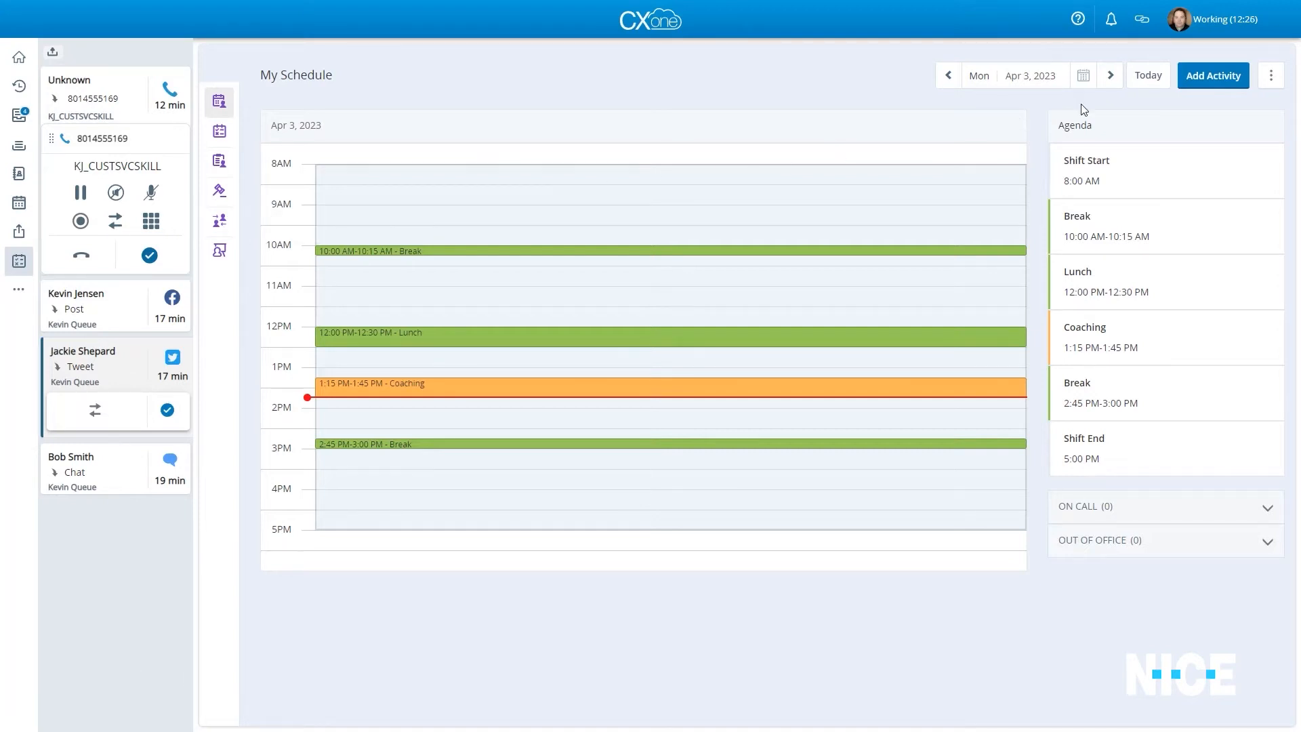
Add an all-day Paid Time Off activity to the schedule and submit the request.
click(1211, 76)
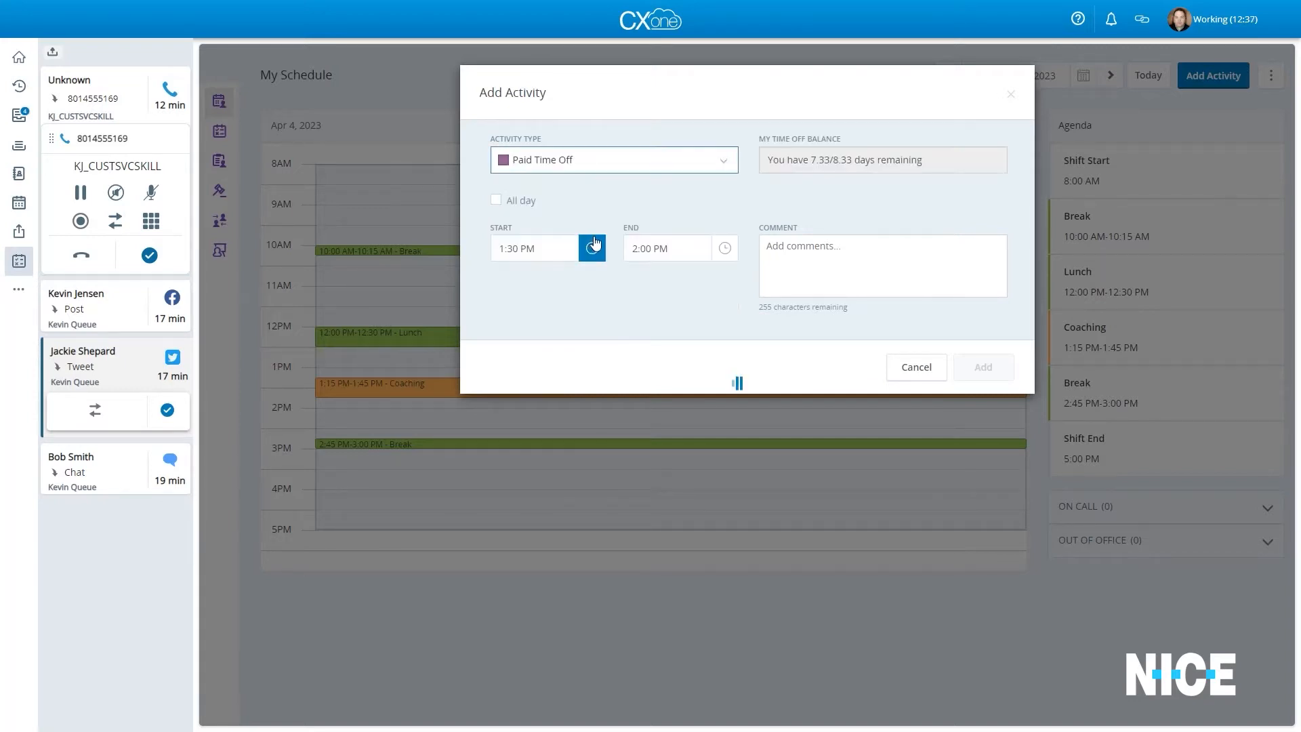
click(496, 200)
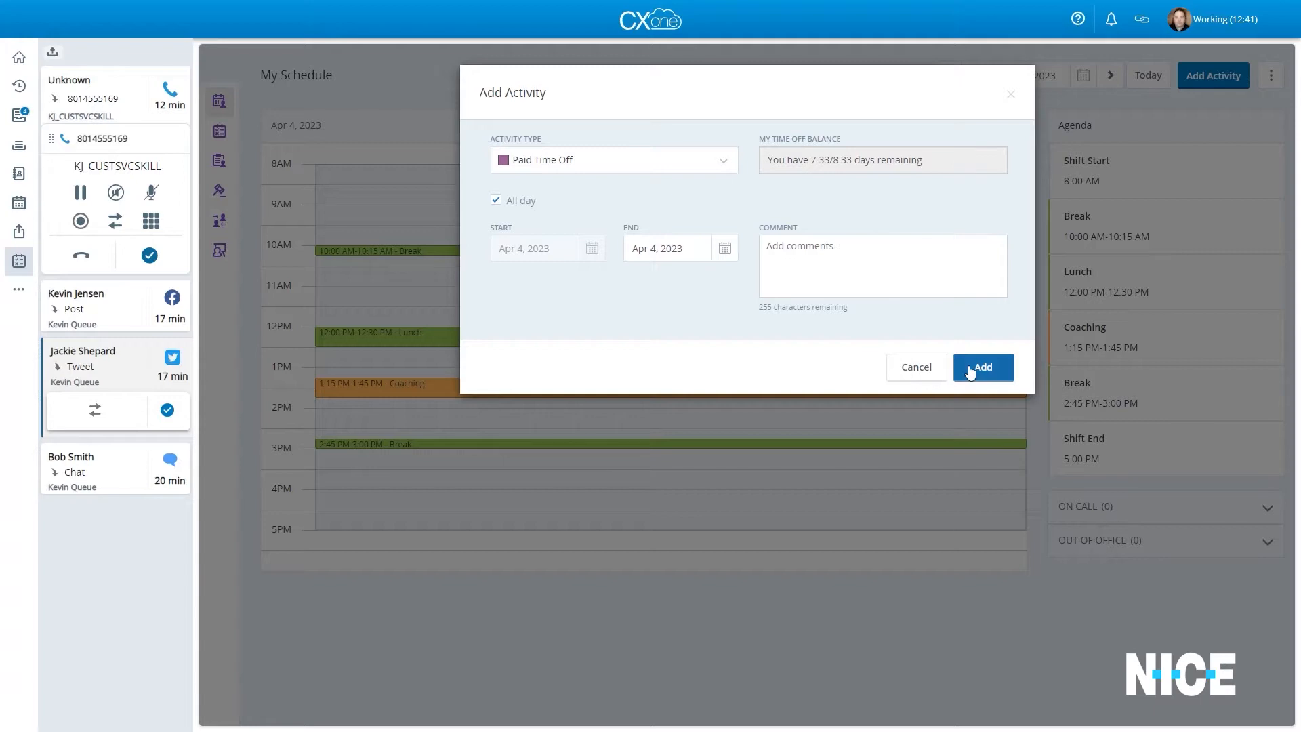
click(983, 368)
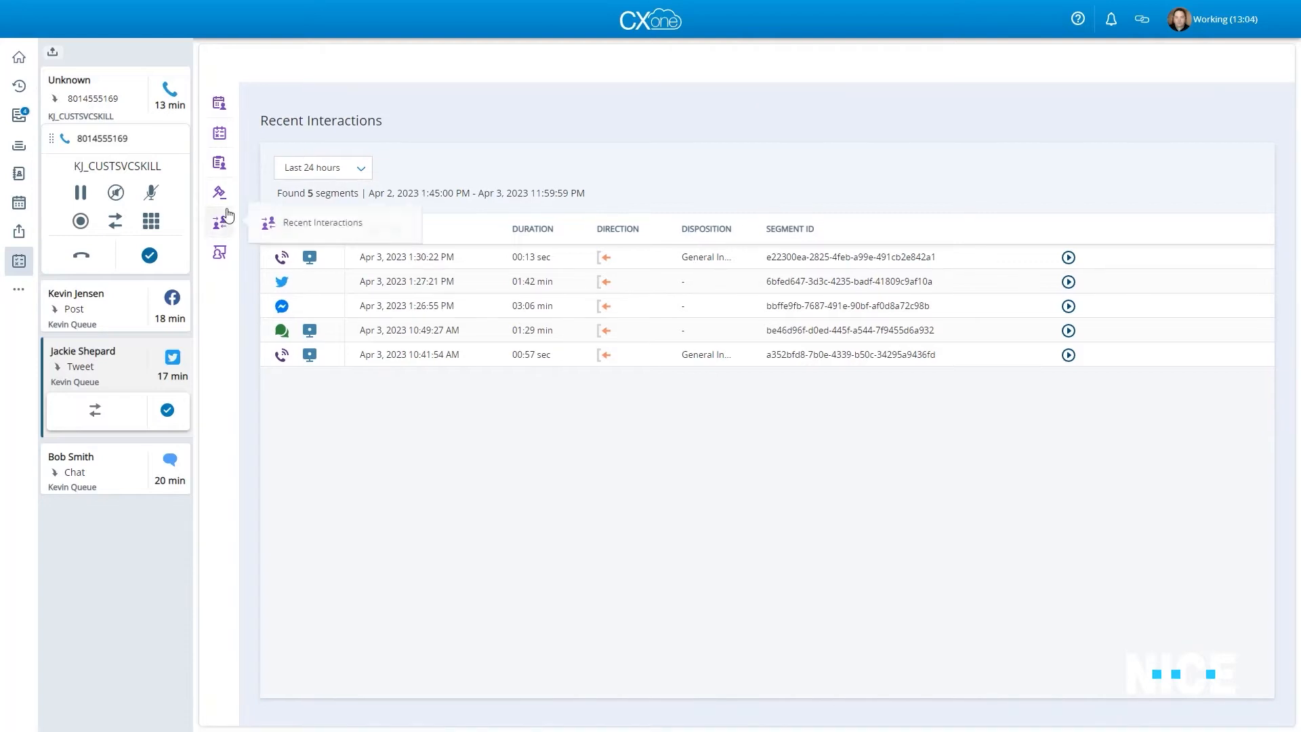
Review the agent's evaluations and coaching plans, check the KJ_NewProductTraining notification, and return to the schedule.
click(220, 161)
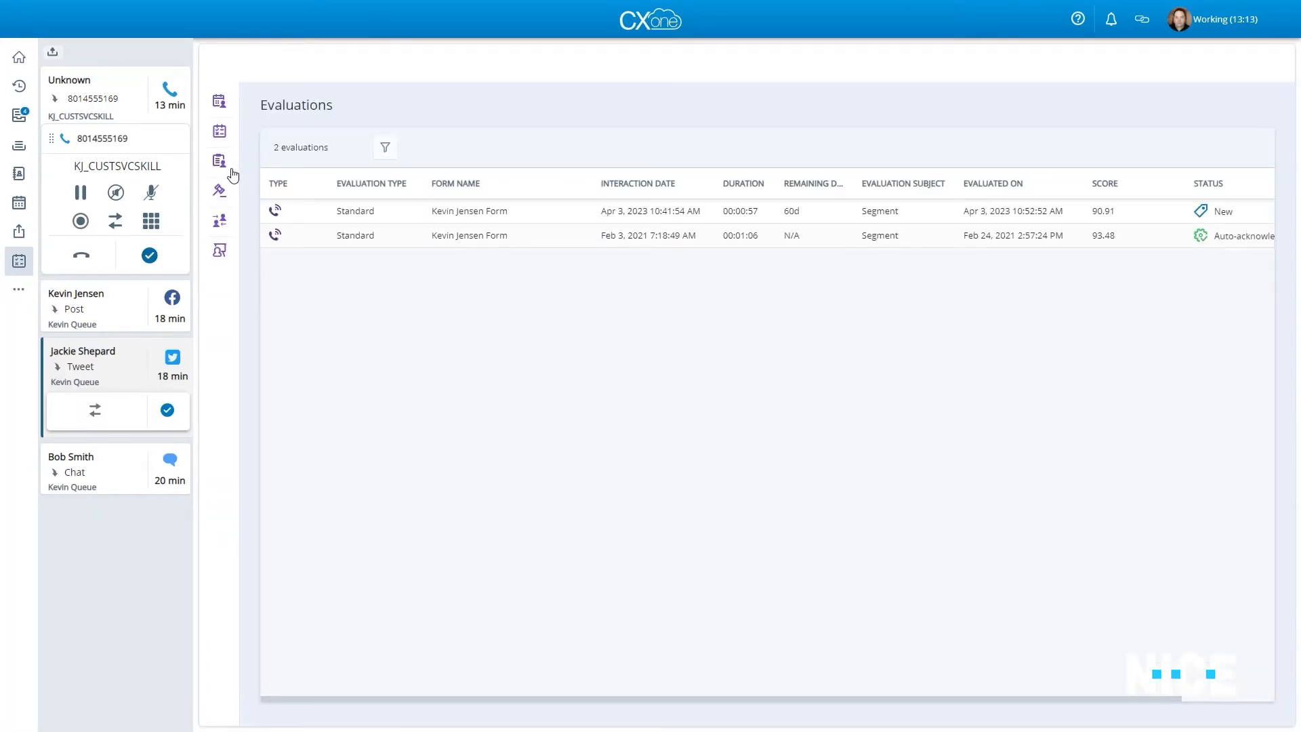
mouse_move(220, 250)
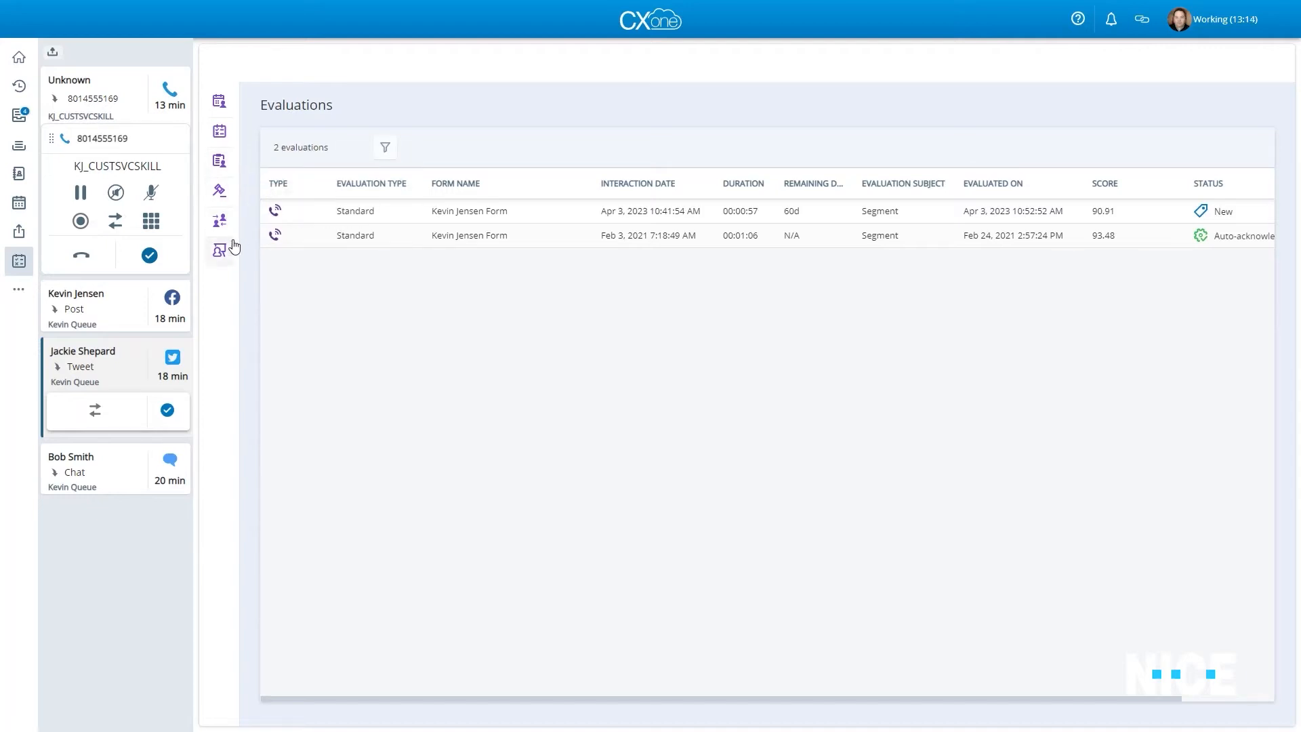
click(220, 249)
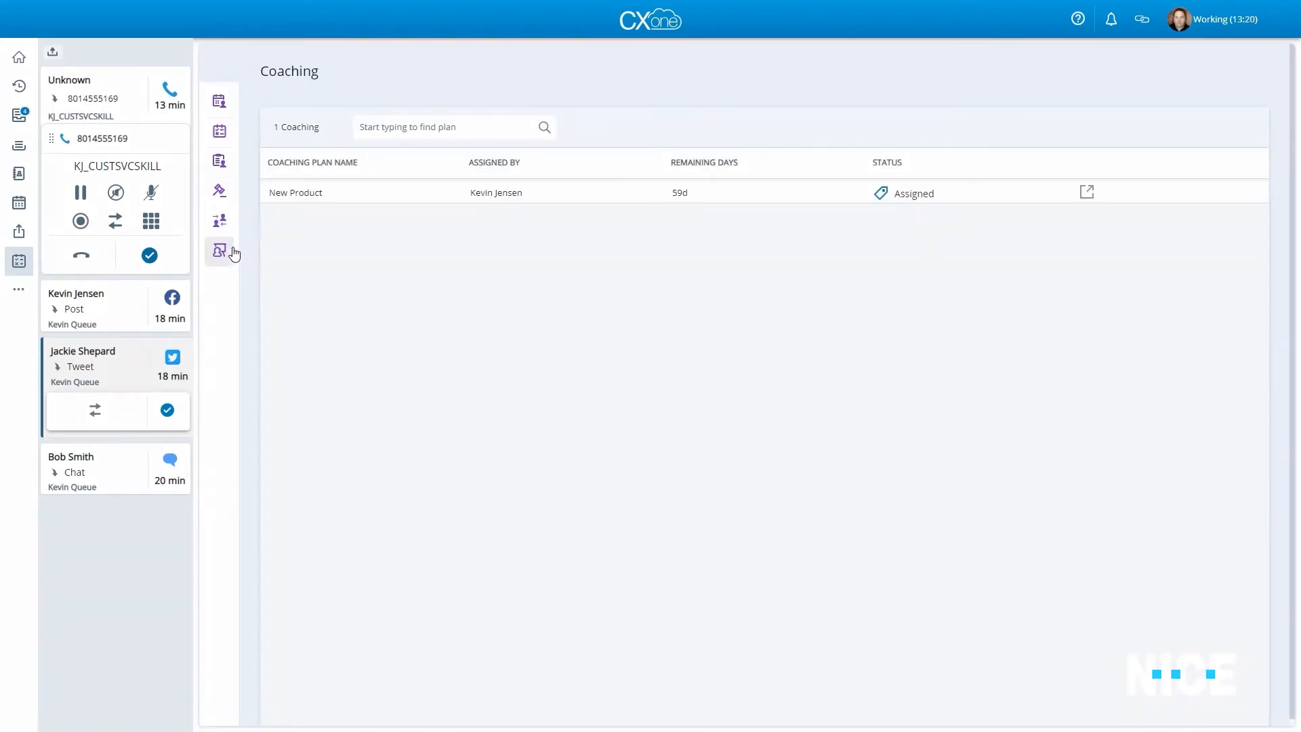
mouse_move(219, 249)
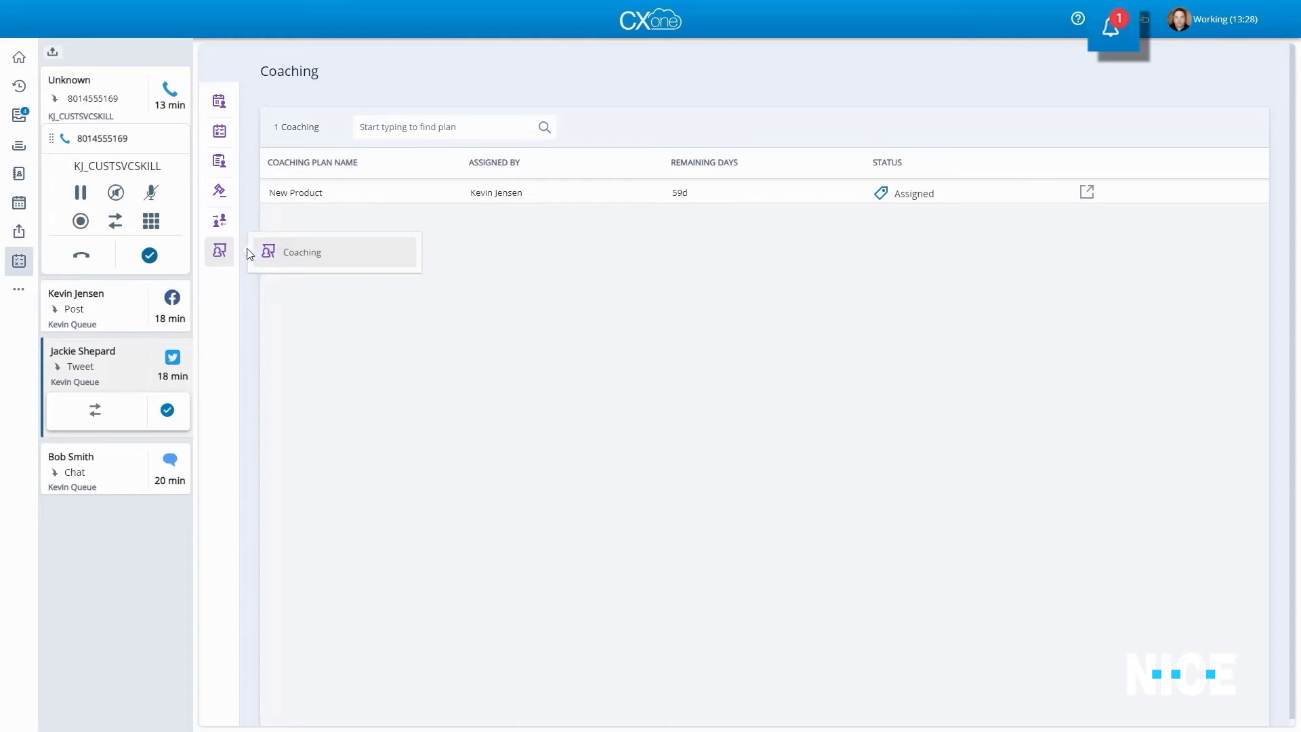
mouse_move(1114, 25)
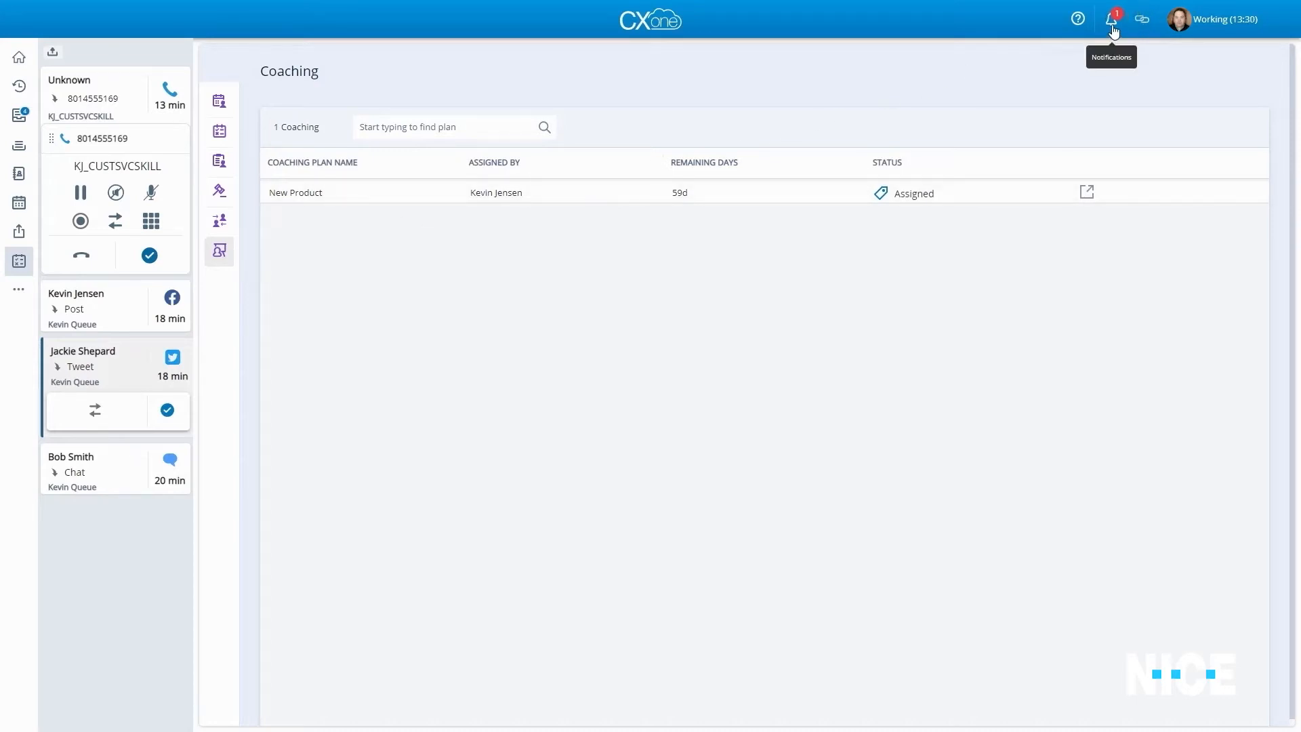
click(1113, 19)
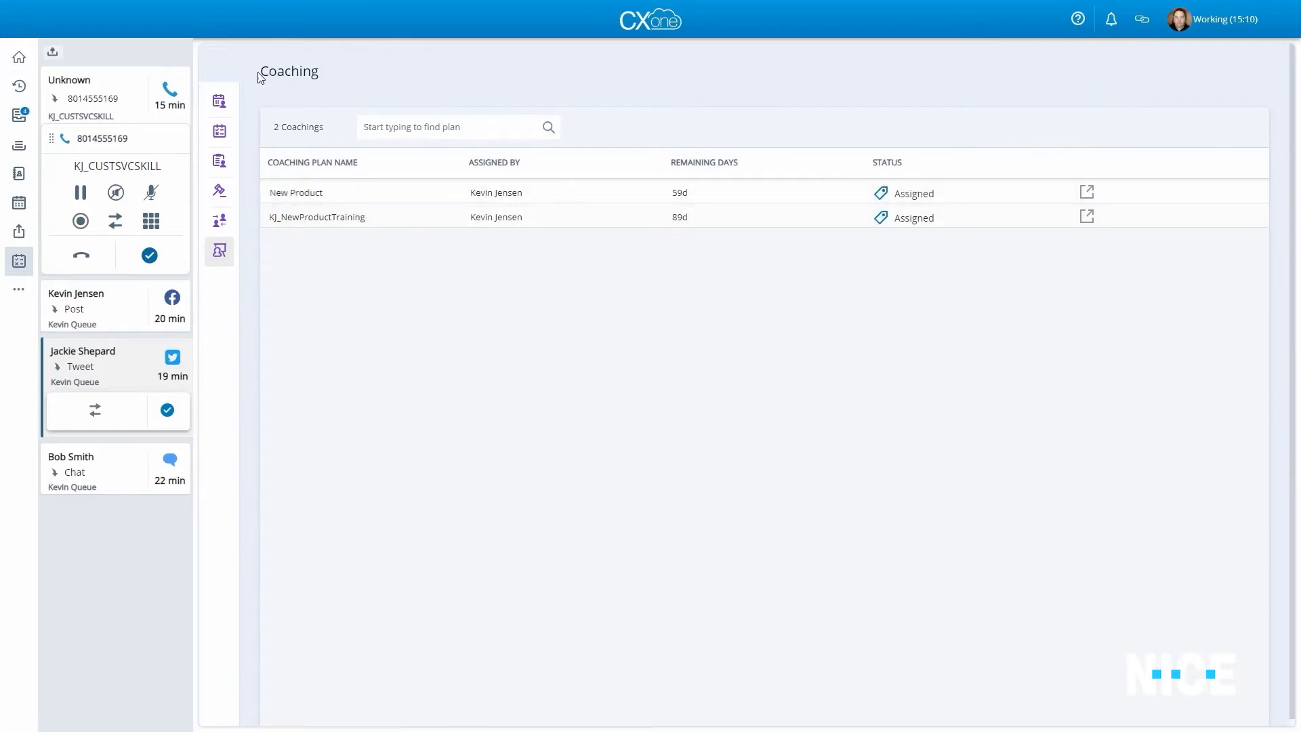
click(220, 106)
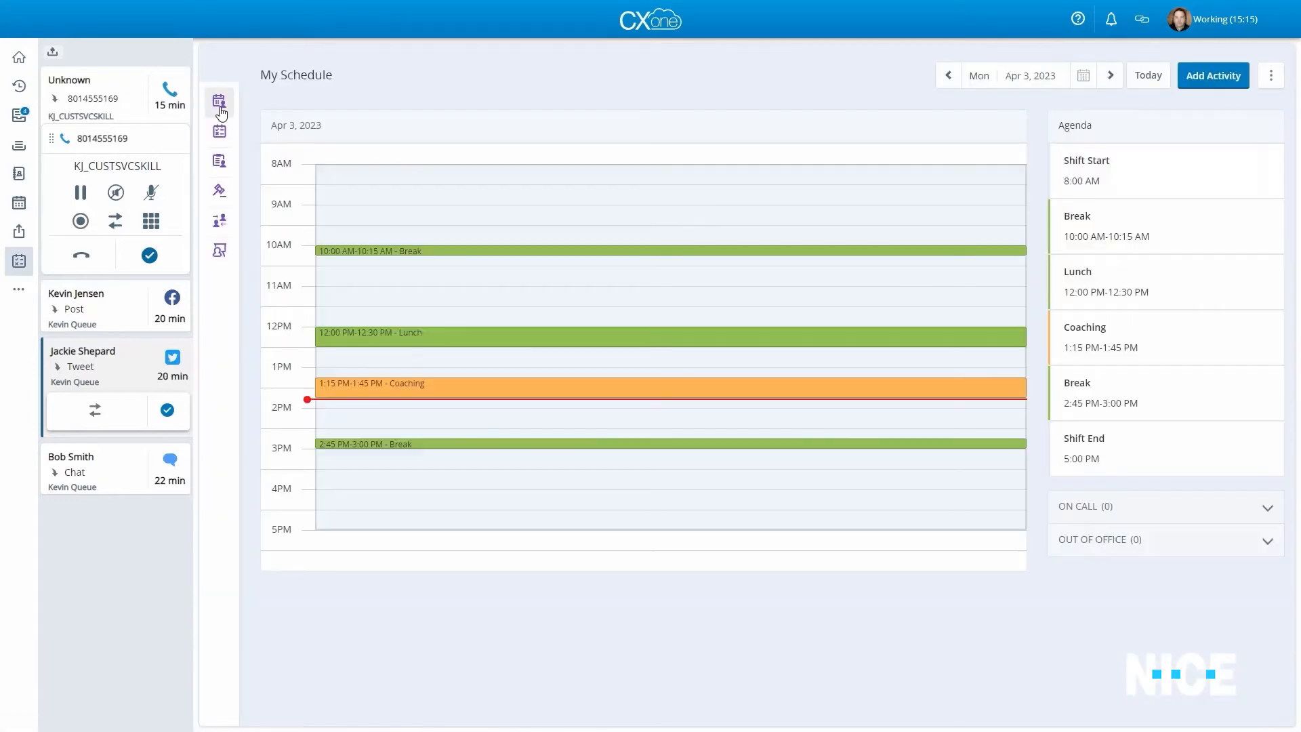
click(1110, 74)
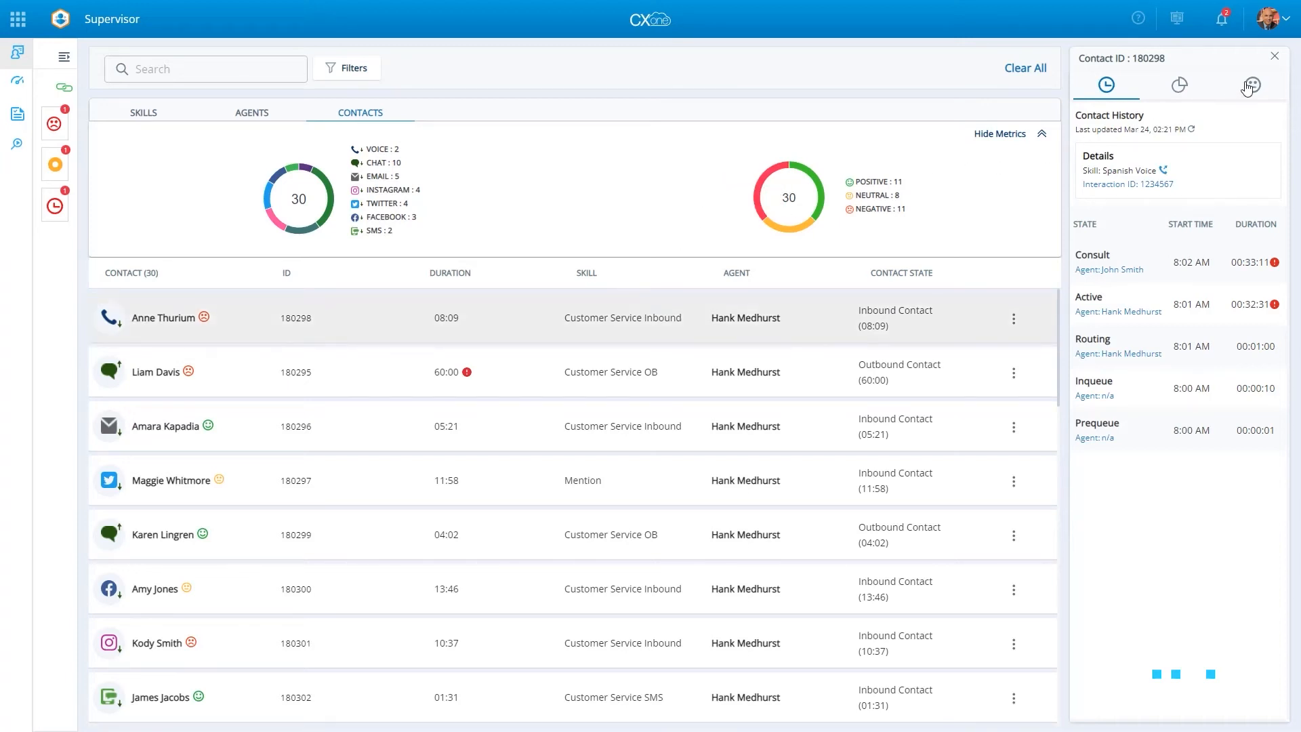
click(1253, 84)
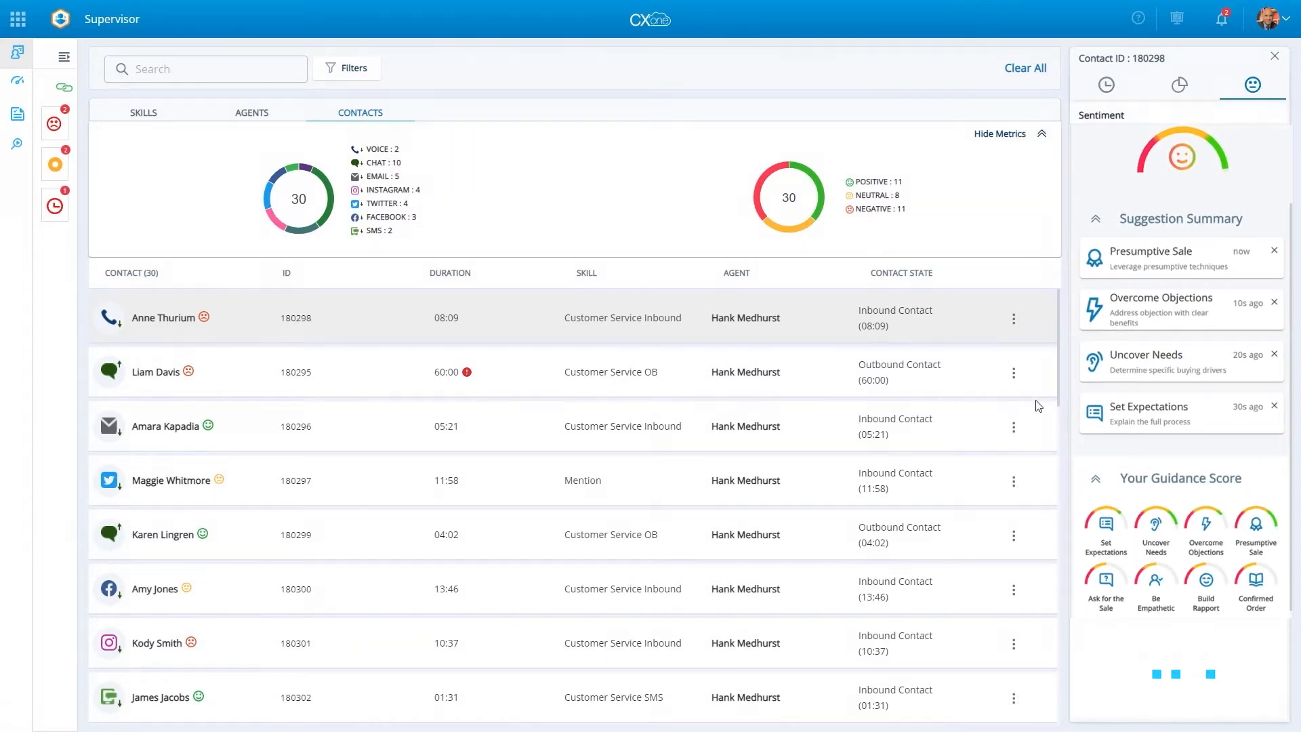
click(253, 113)
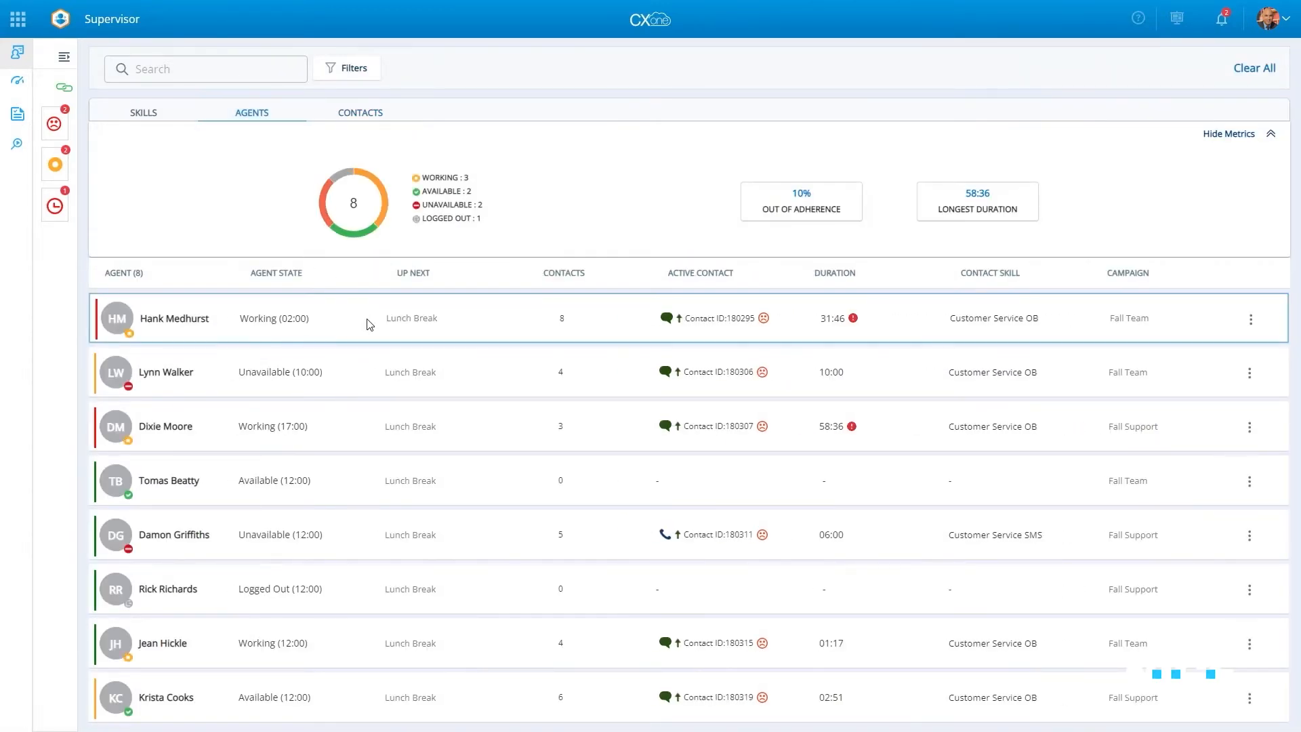
click(175, 317)
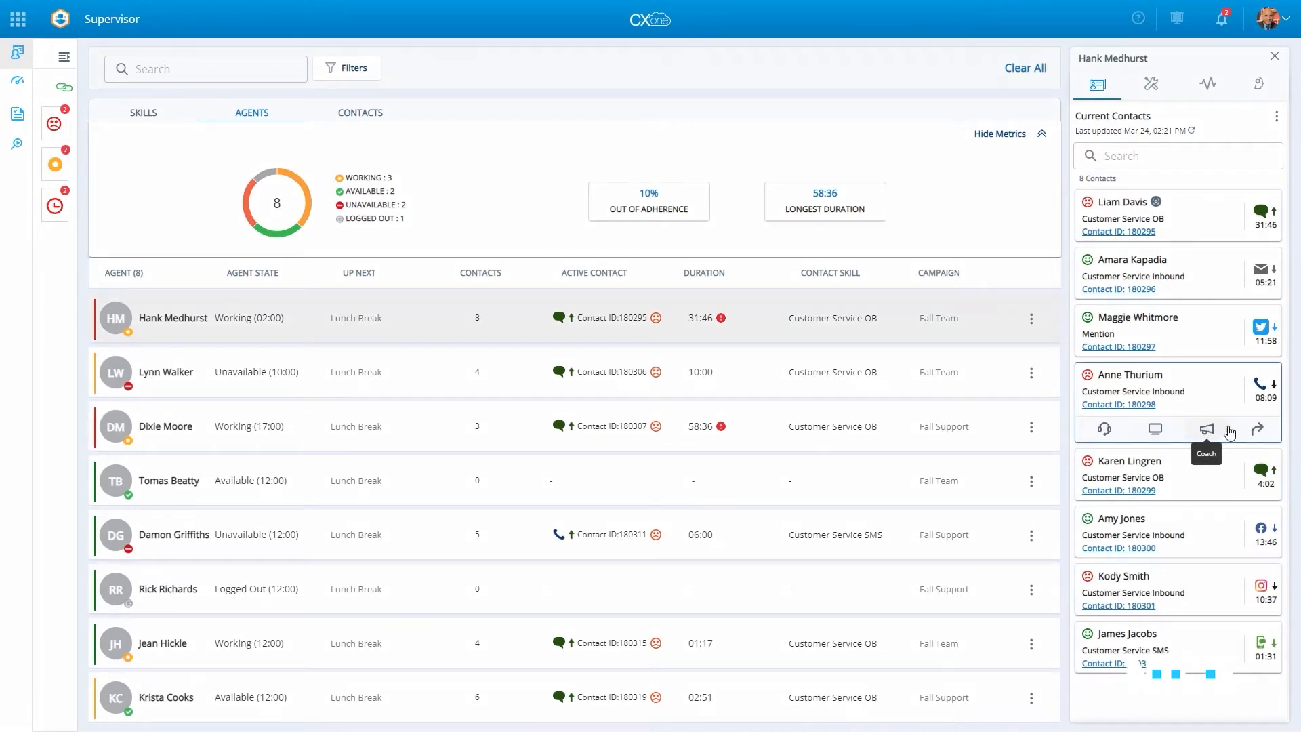
mouse_move(1255, 431)
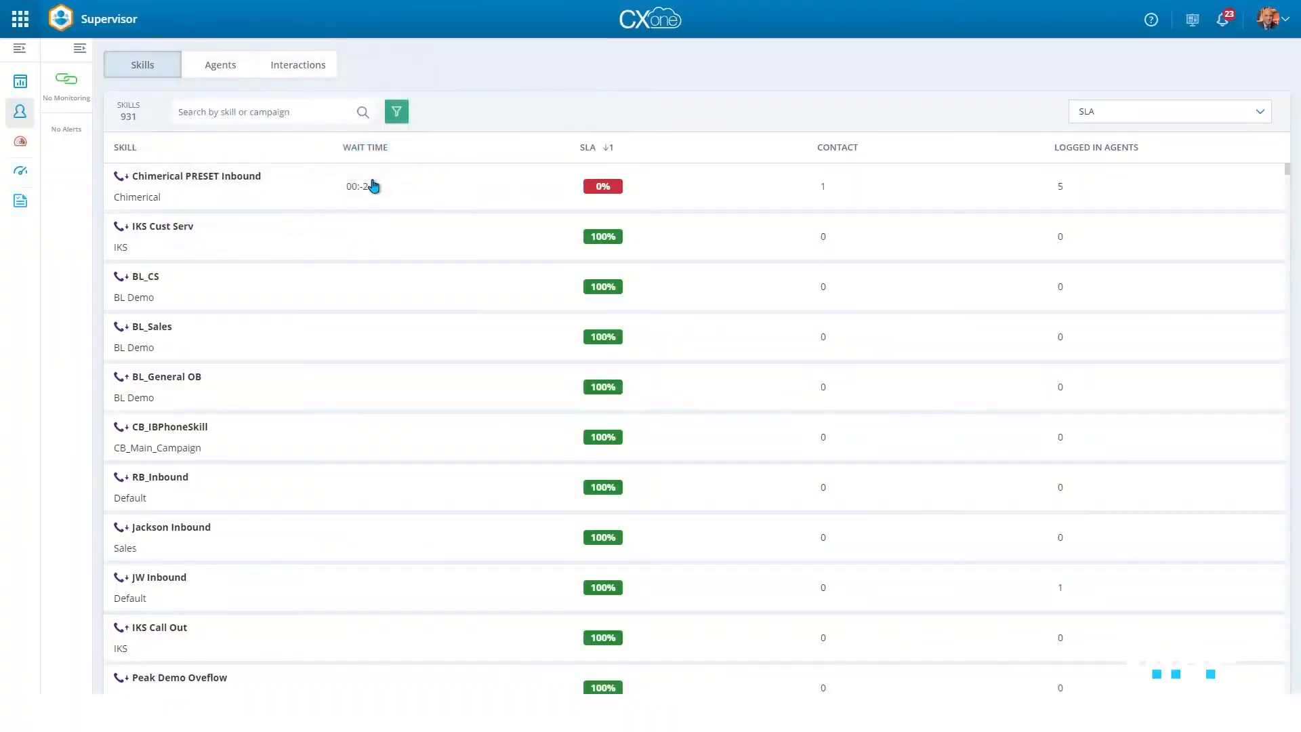
Step through the Filter & Sort walkthrough in the Supervisor agents view.
click(396, 111)
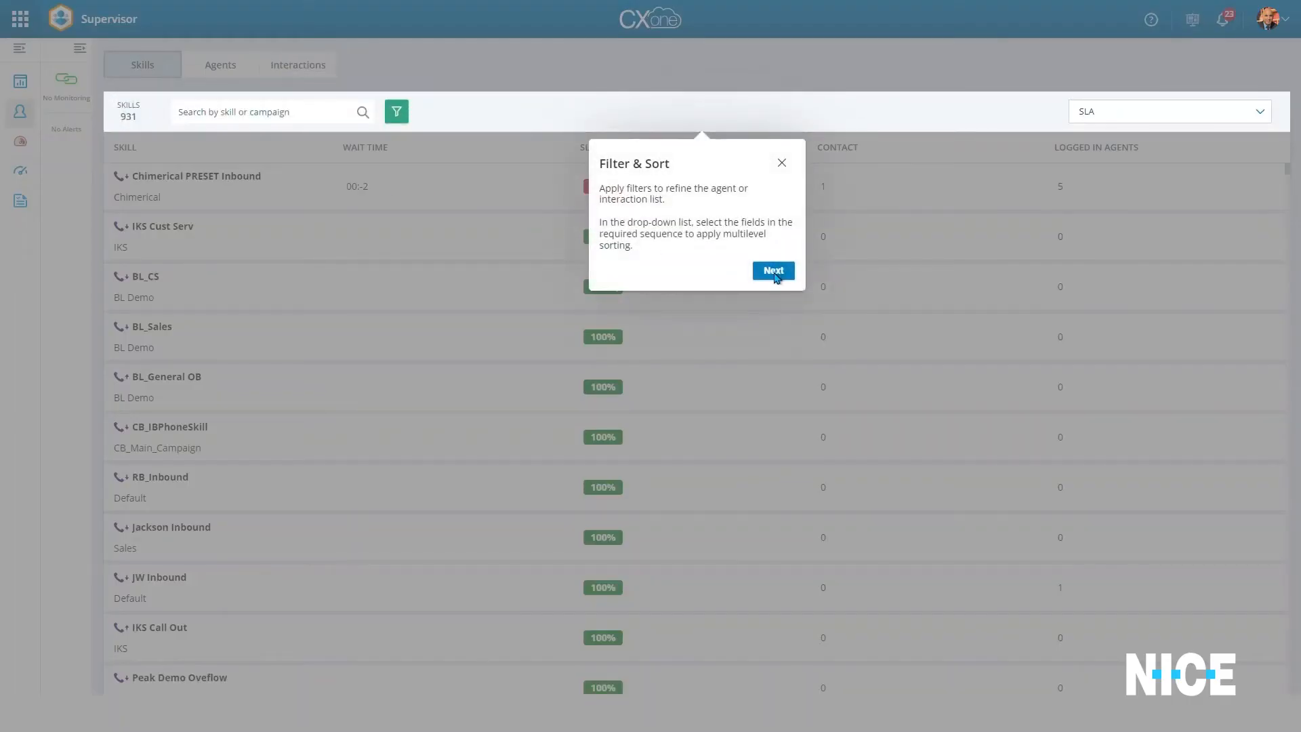
click(772, 271)
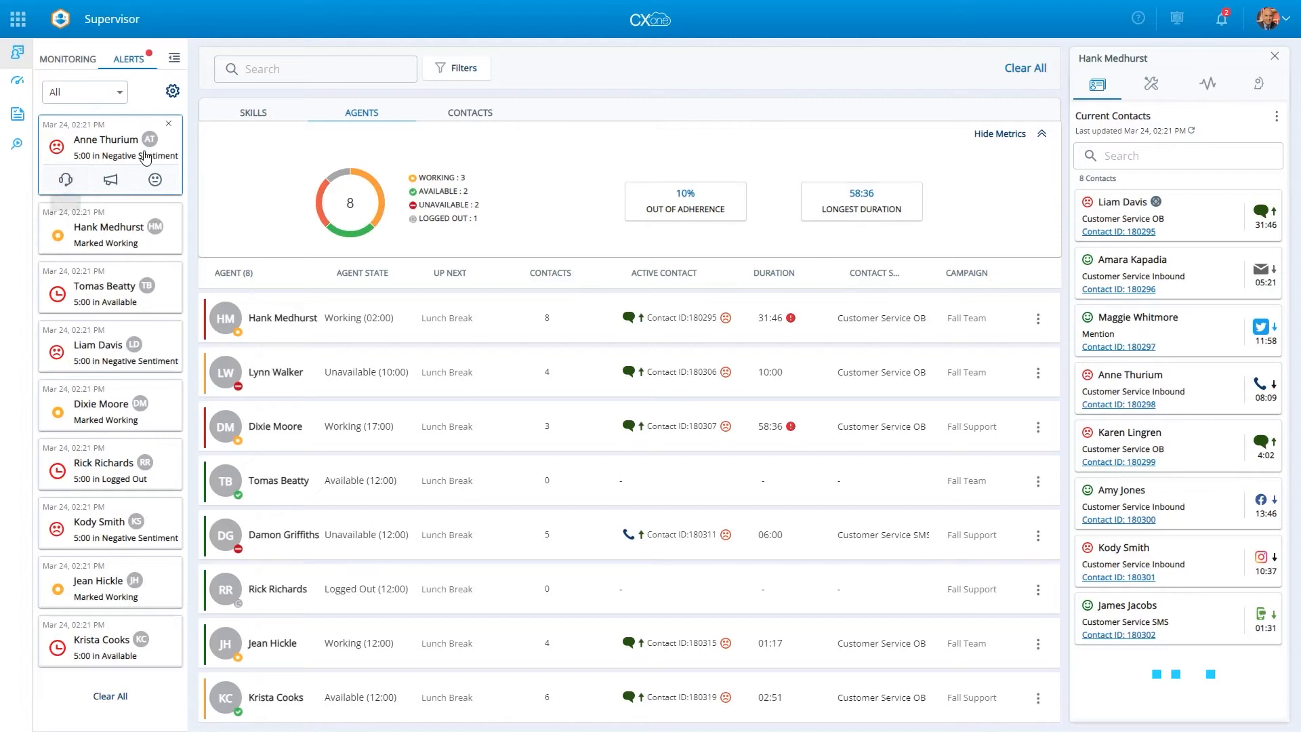
List Spanish Verbal's unassigned agents and assign one of them to the skill.
click(252, 112)
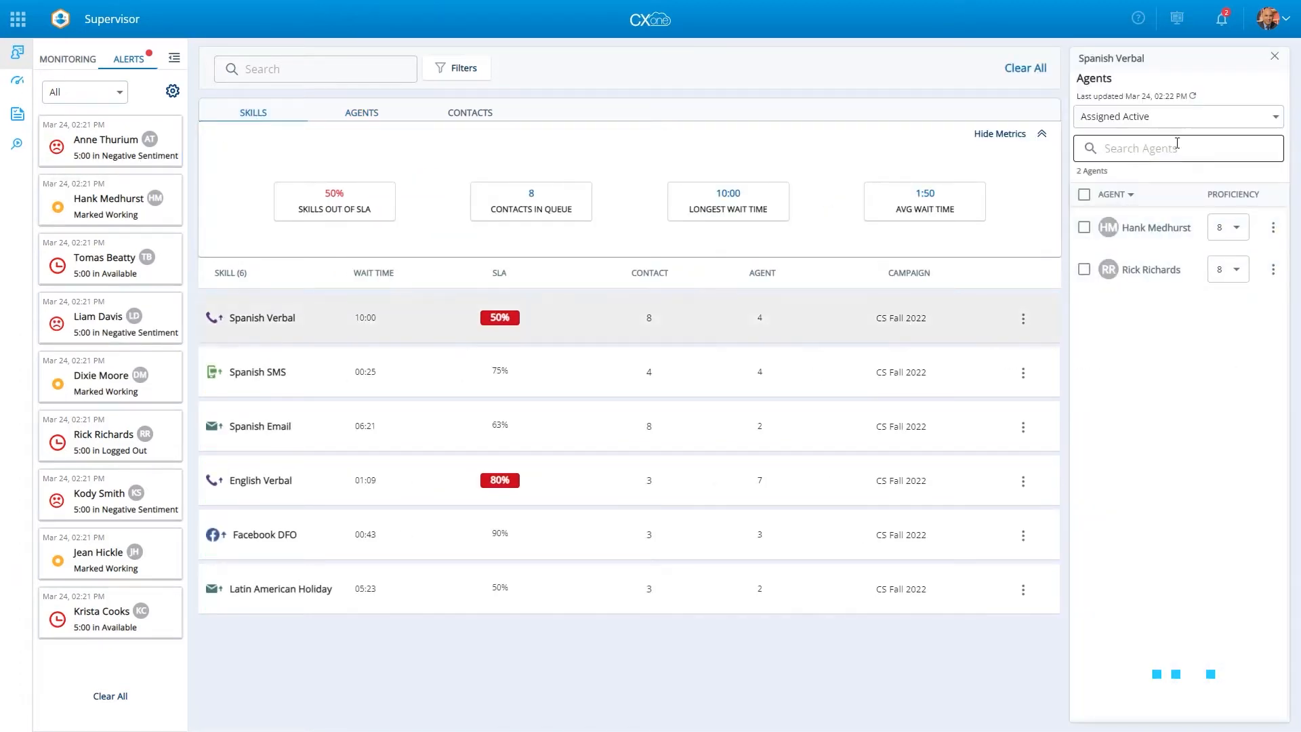
click(1177, 117)
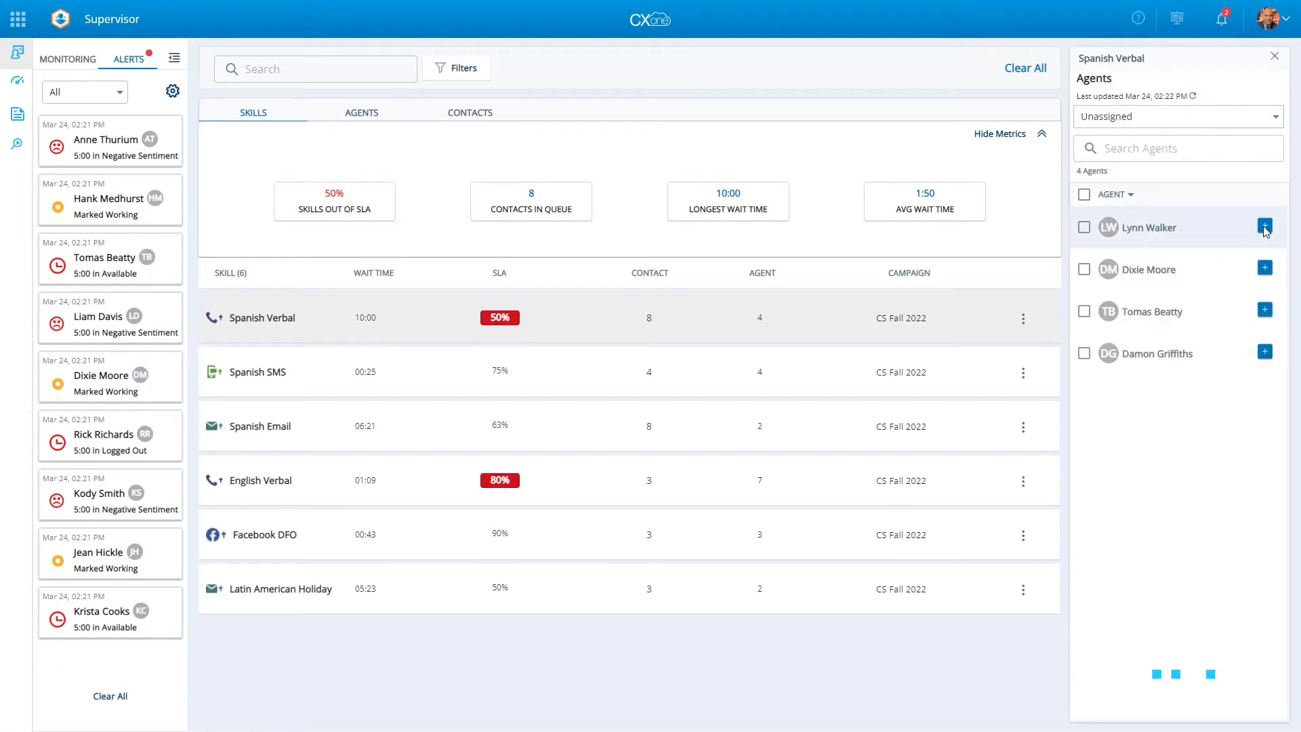
click(1264, 226)
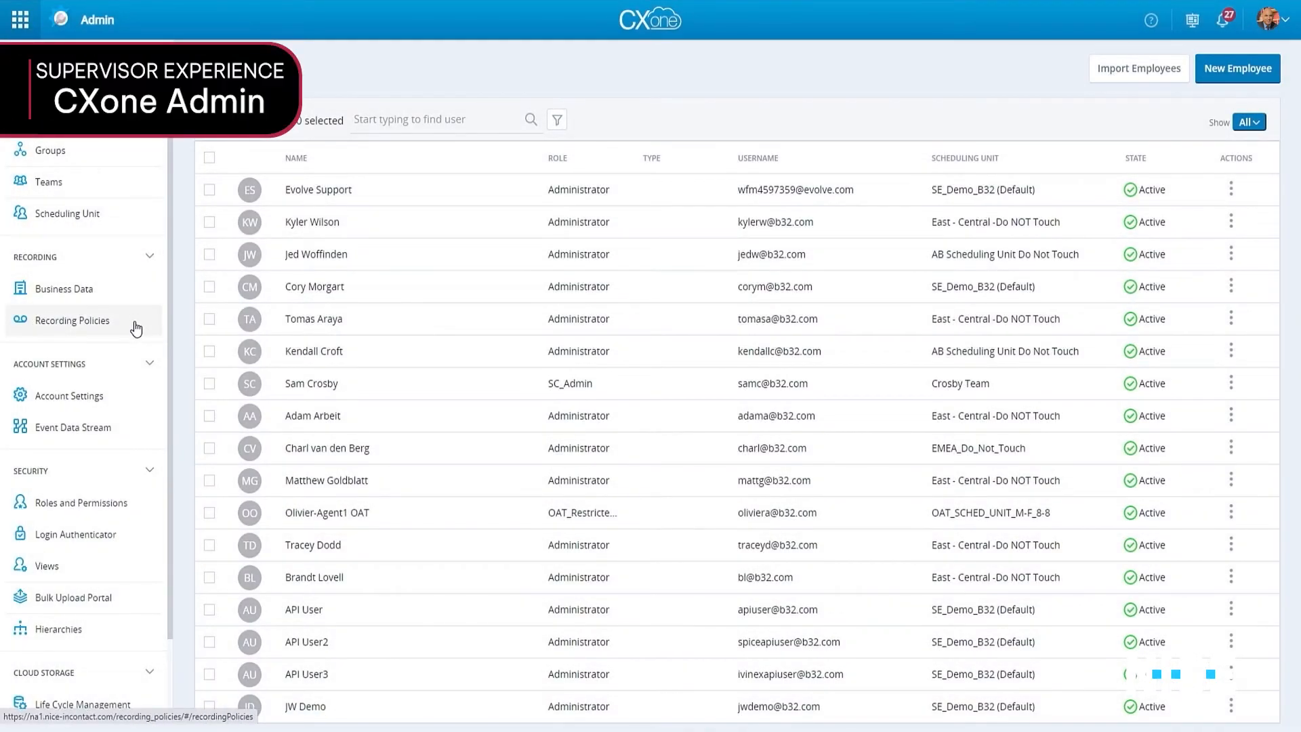
Review the Record All Policy and set its voice recording percentage to 100%.
click(72, 320)
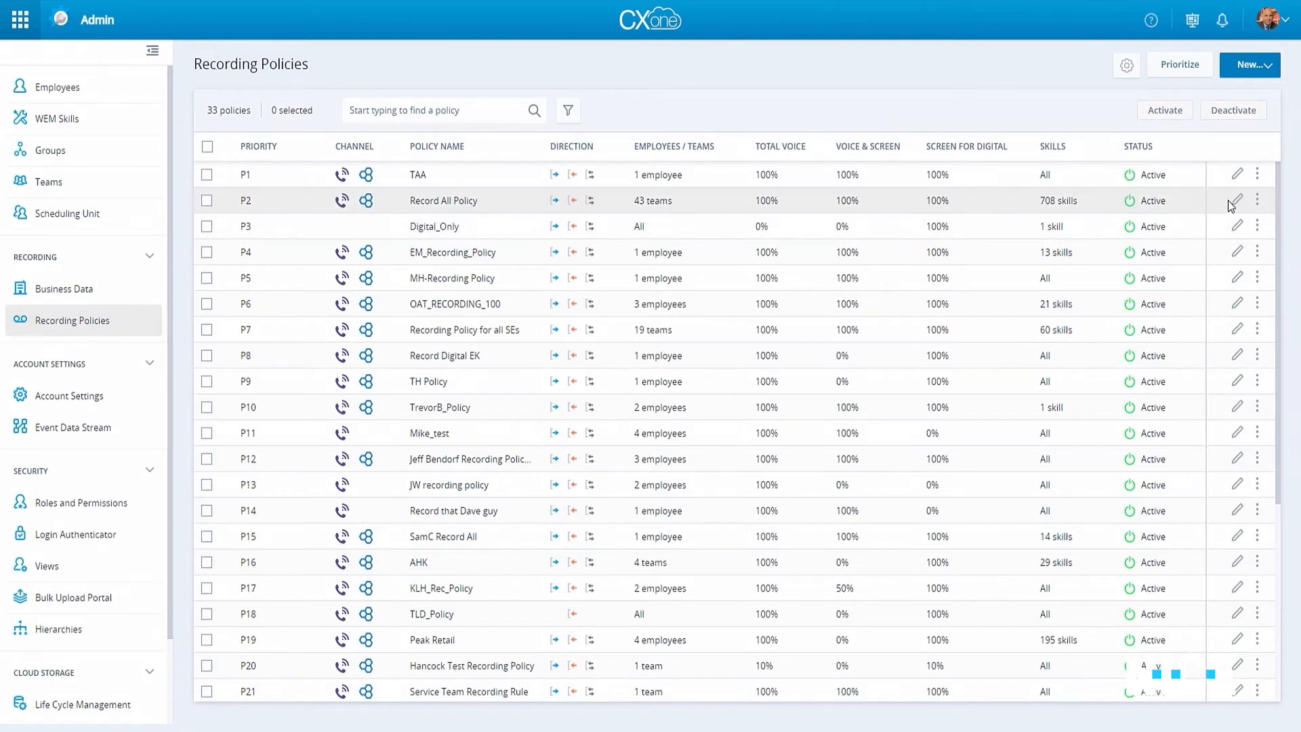
click(1238, 200)
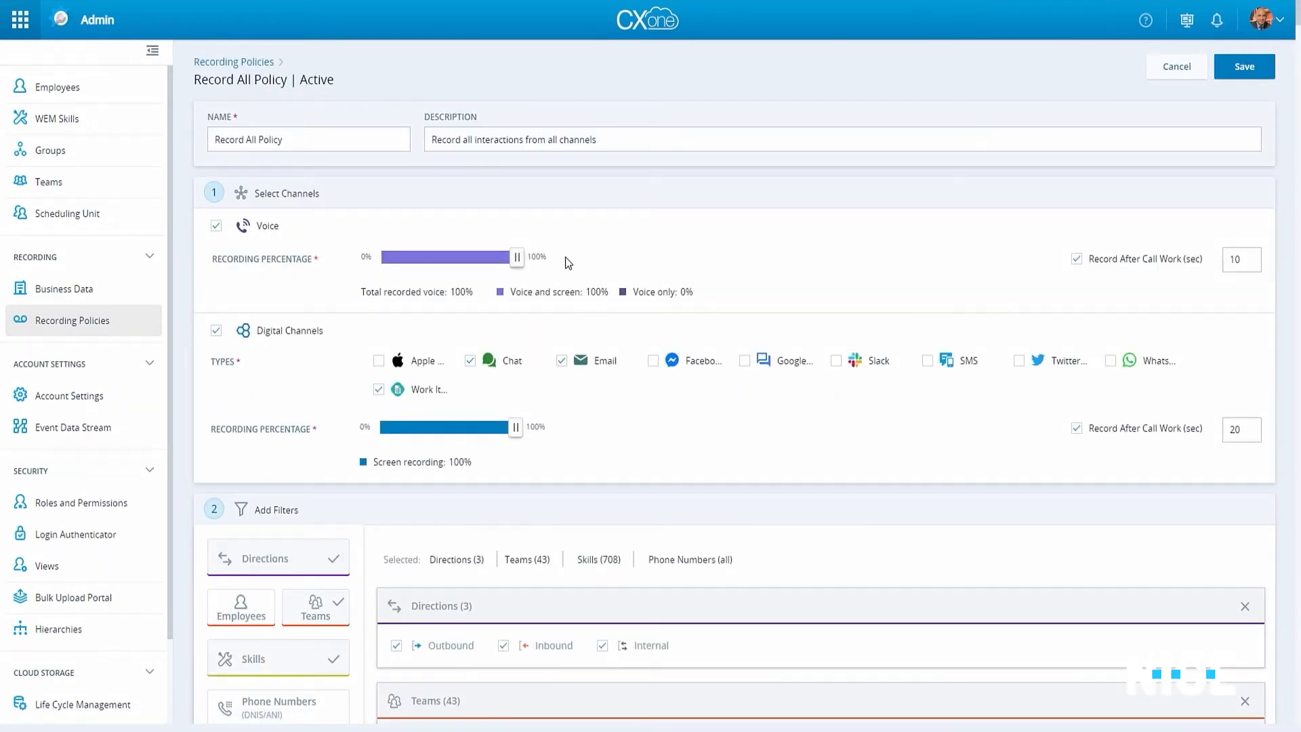
drag(516, 257, 488, 256)
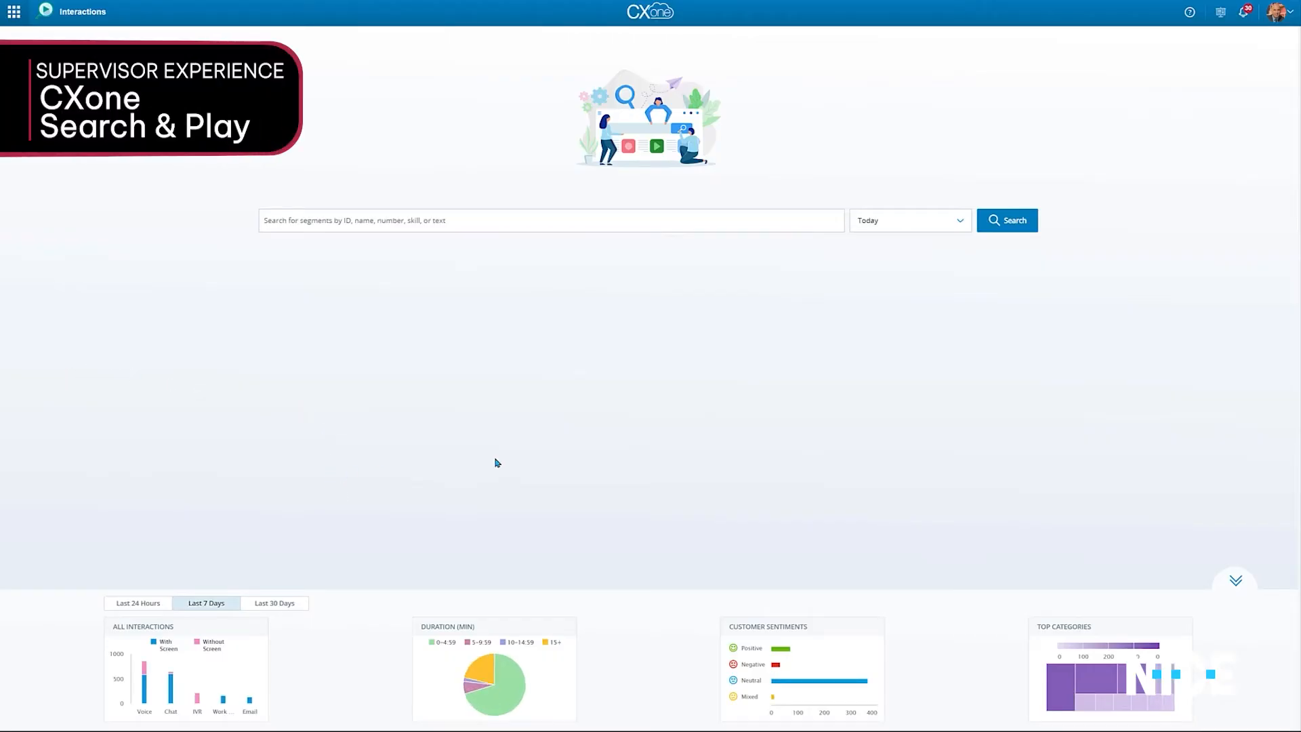
Search interactions from the Last 7 days and scroll through the results.
click(960, 219)
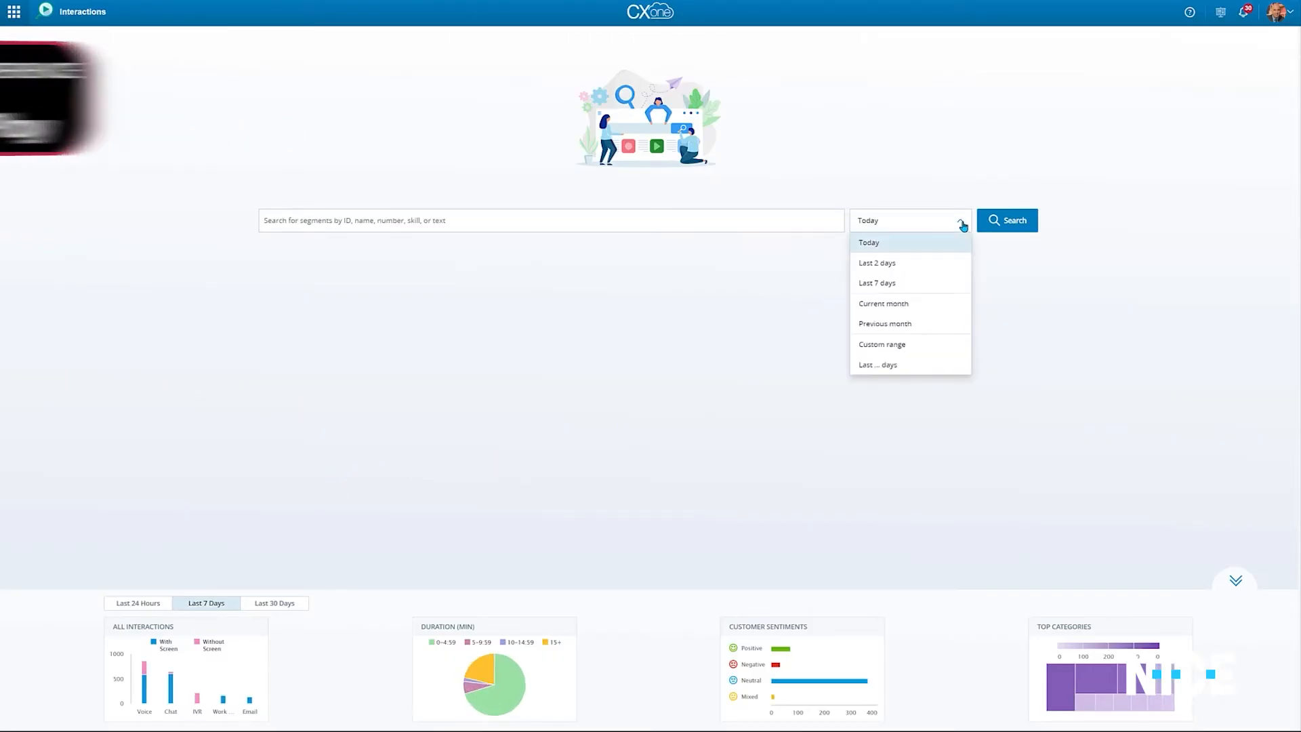
click(878, 282)
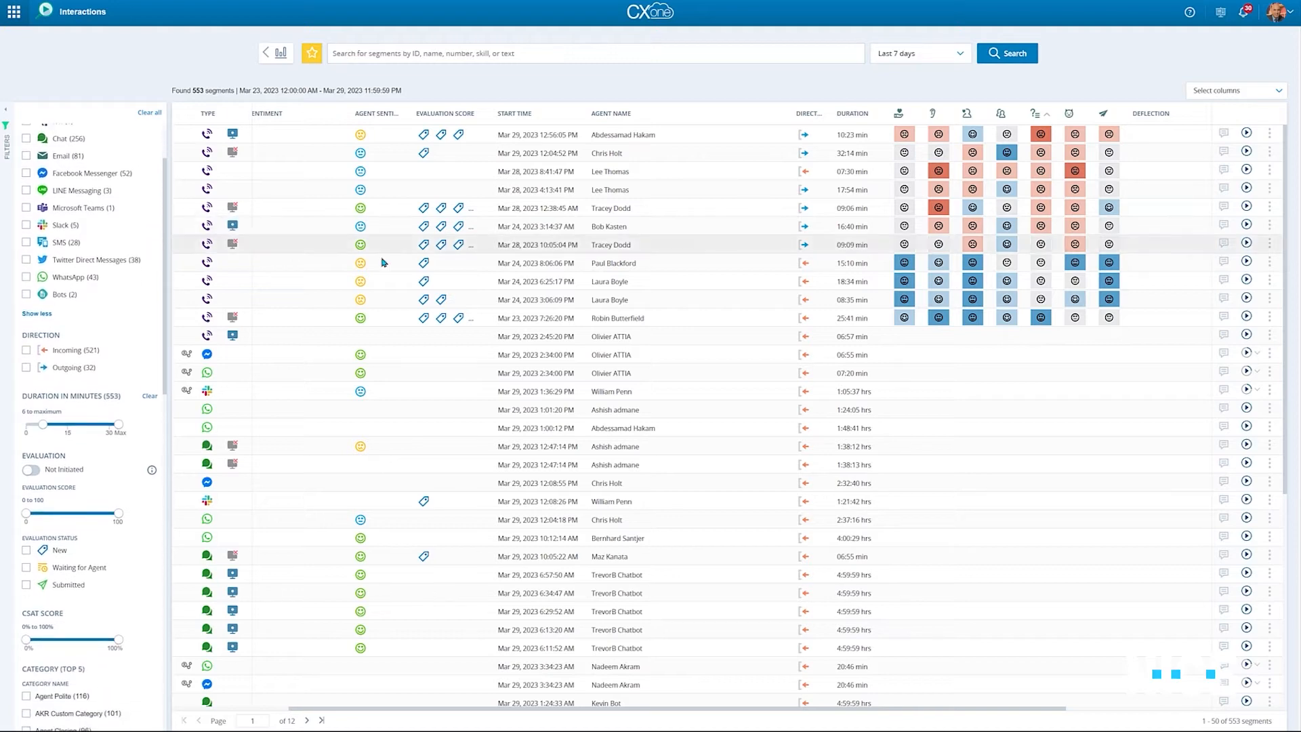
scroll(down, 3)
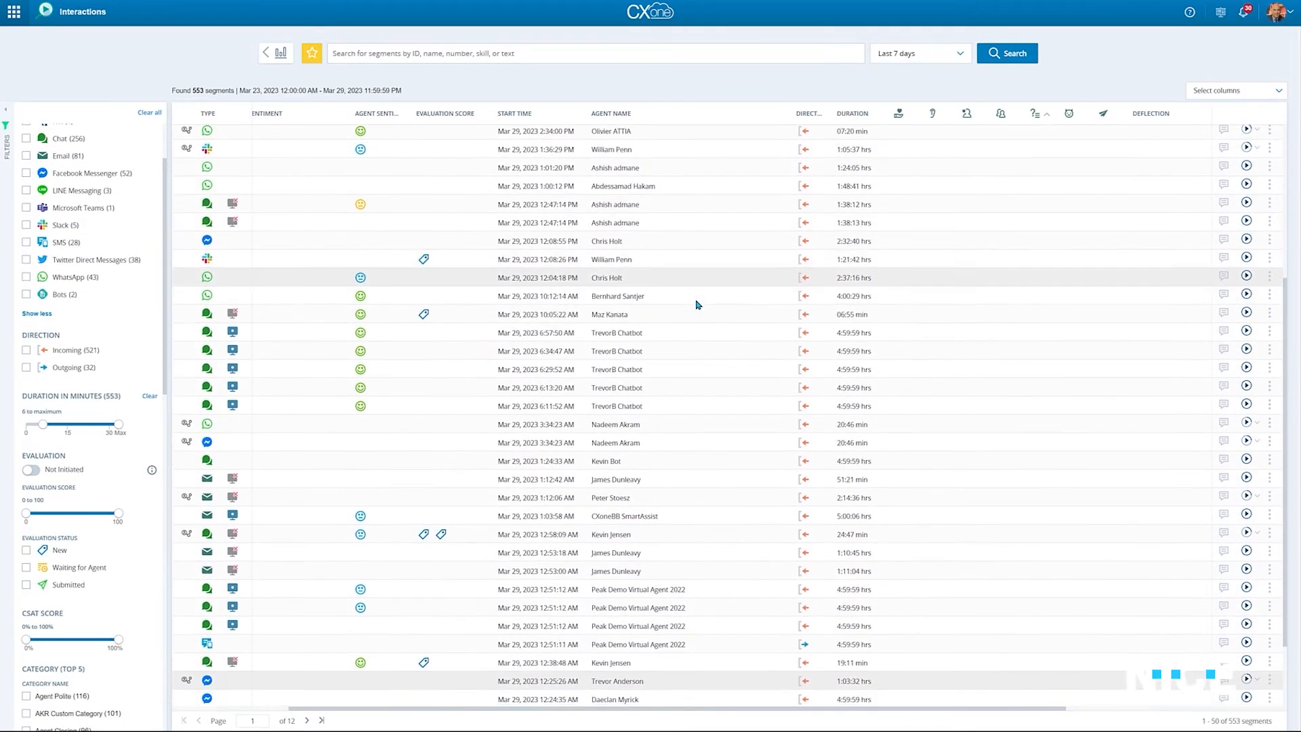
scroll(down, 3)
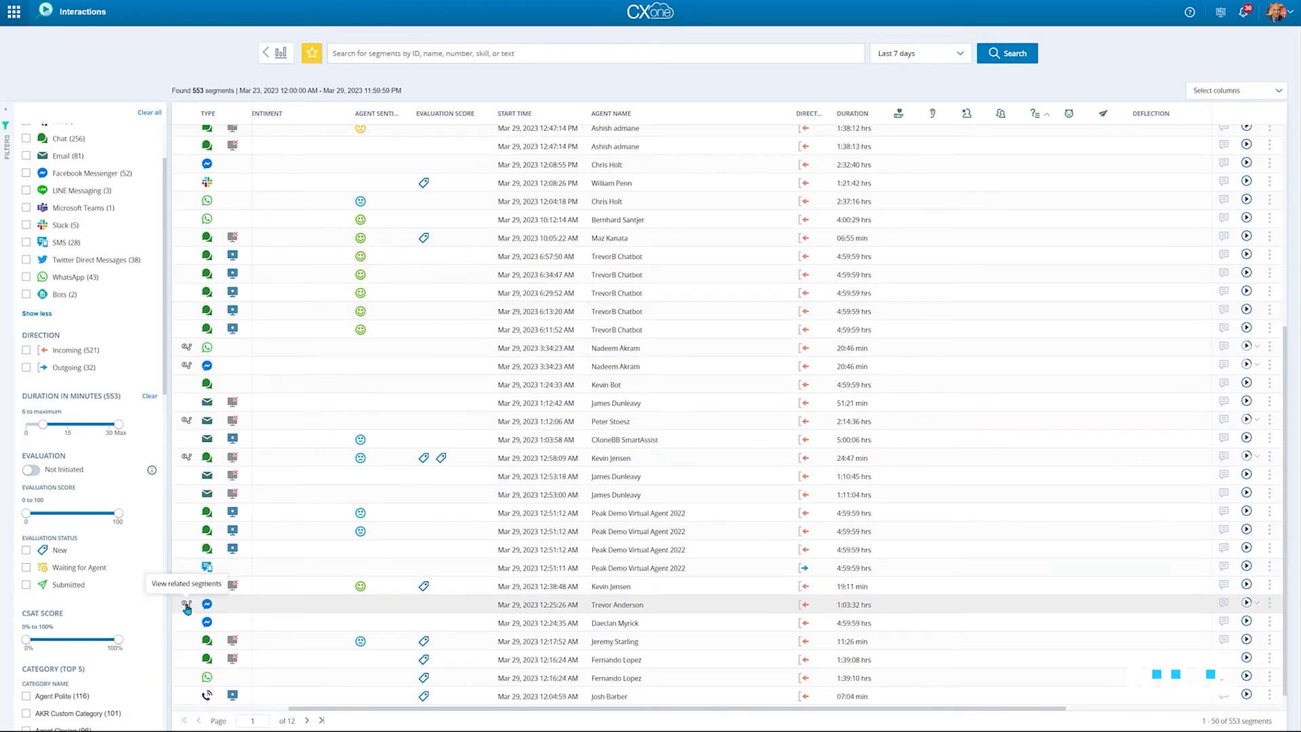
Review the related segments of a contact, then reach the chatbot interaction's actions menu.
click(187, 607)
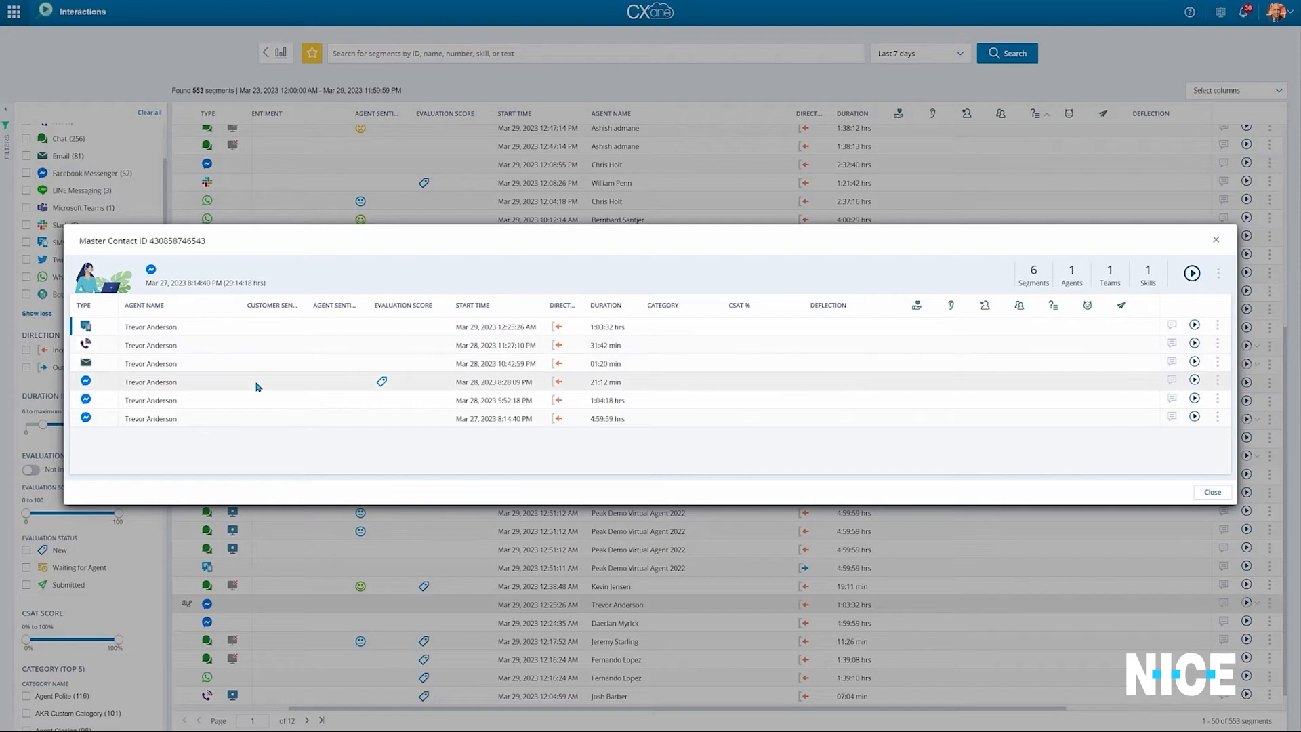
click(1212, 492)
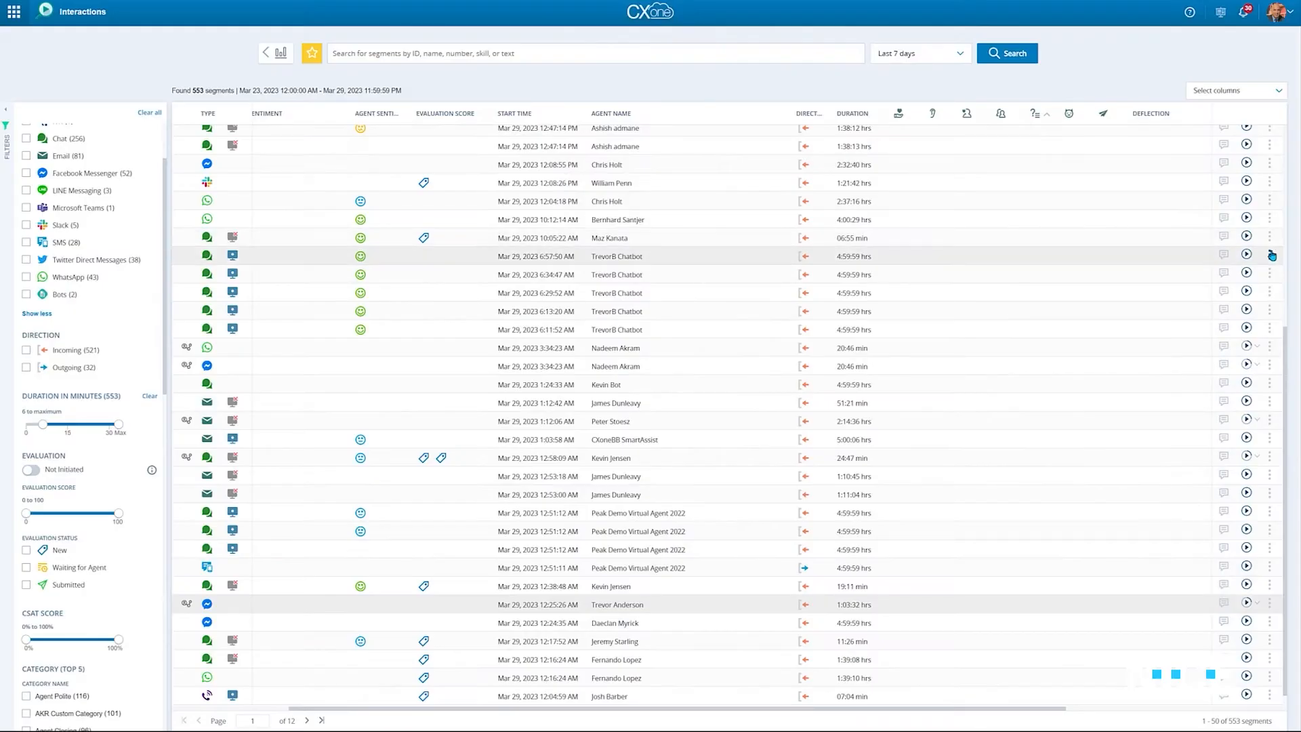
click(1270, 256)
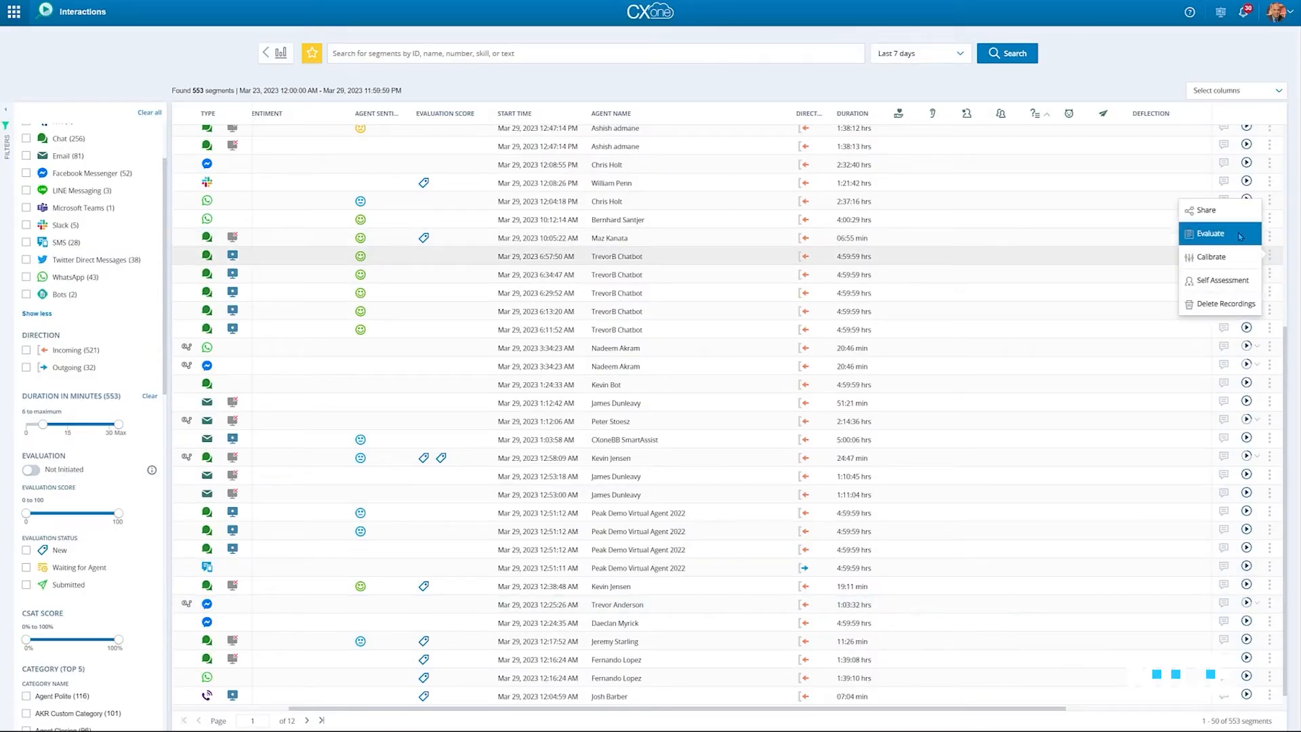
mouse_move(1205, 208)
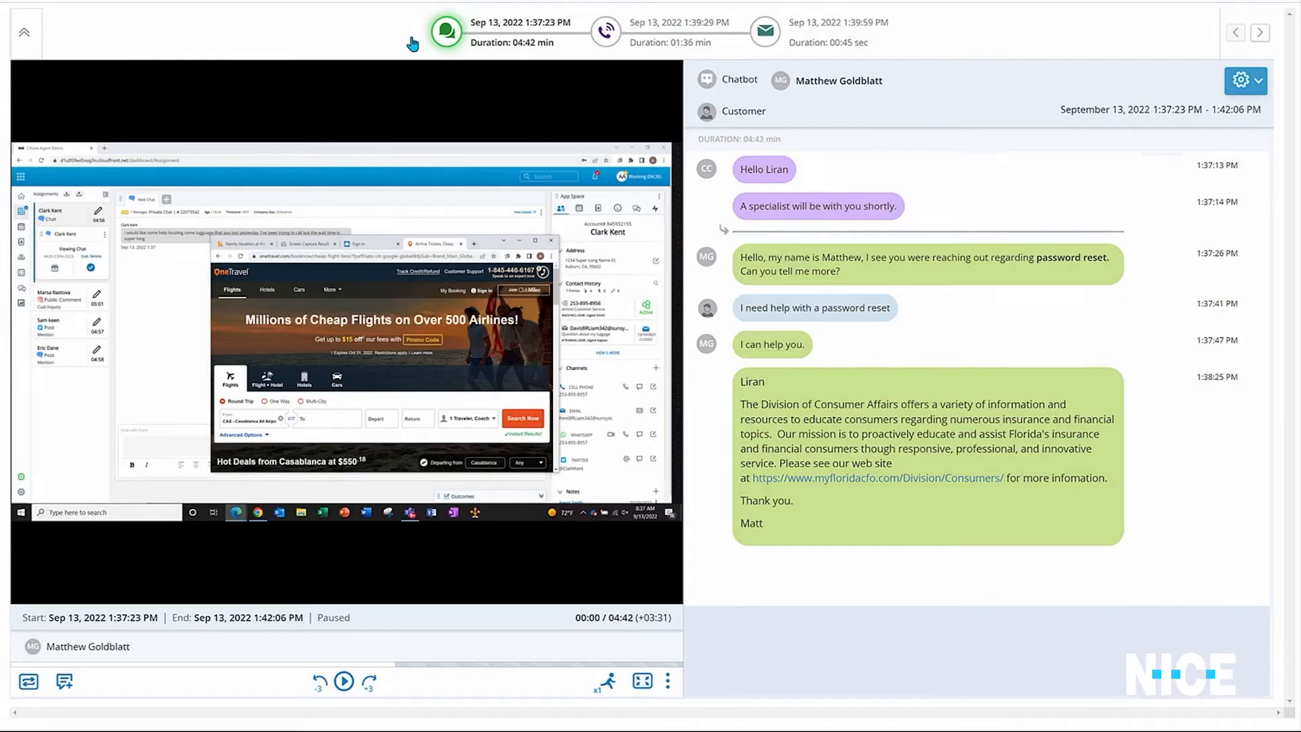
Switch playback to the voice call segment and play the call recording.
click(605, 31)
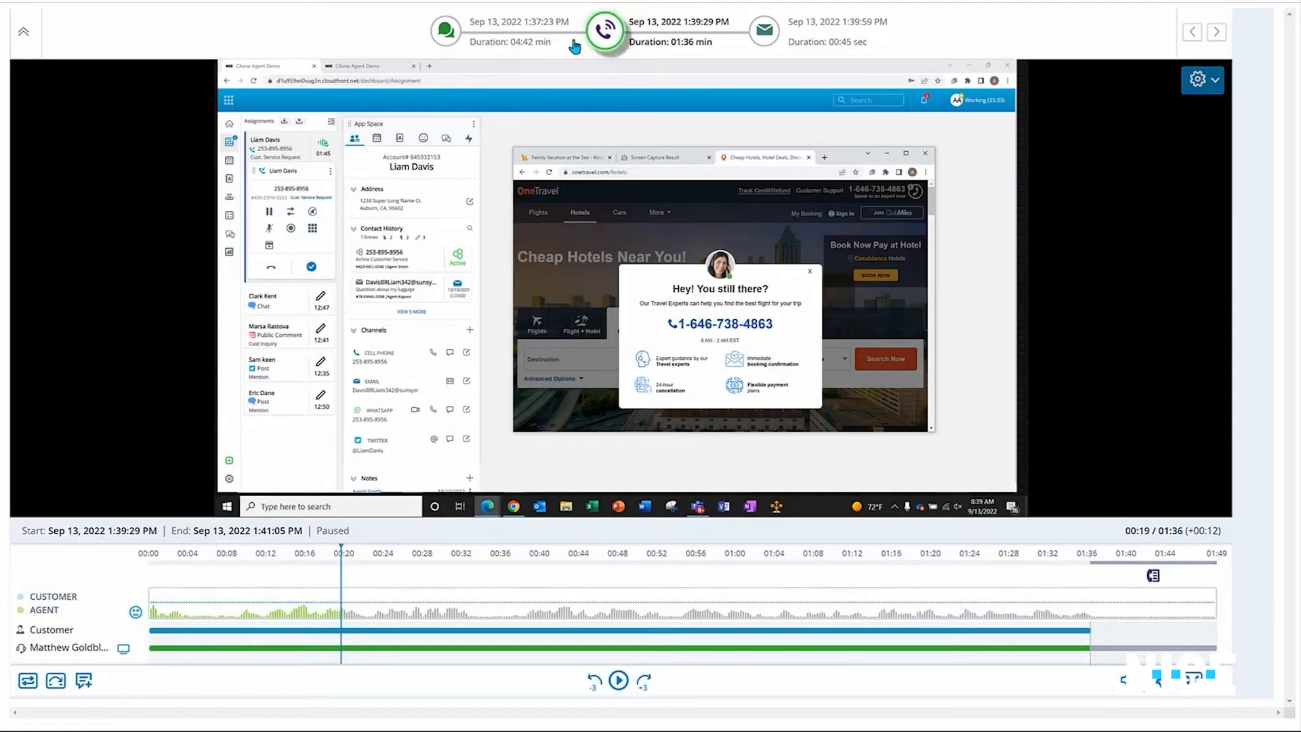
click(763, 31)
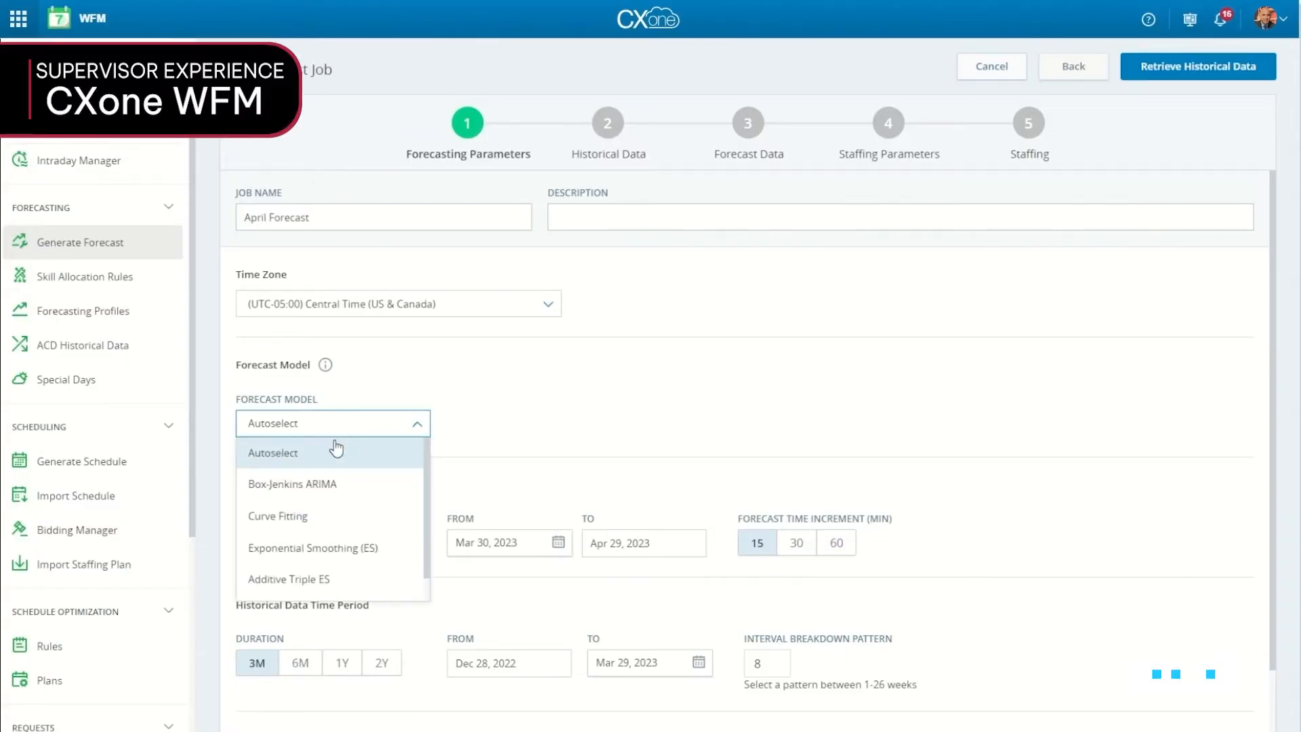
Forecast with Box-Jenkins ARIMA from Apr 1, 2023 using 2 years of history and retrieve the results.
click(292, 484)
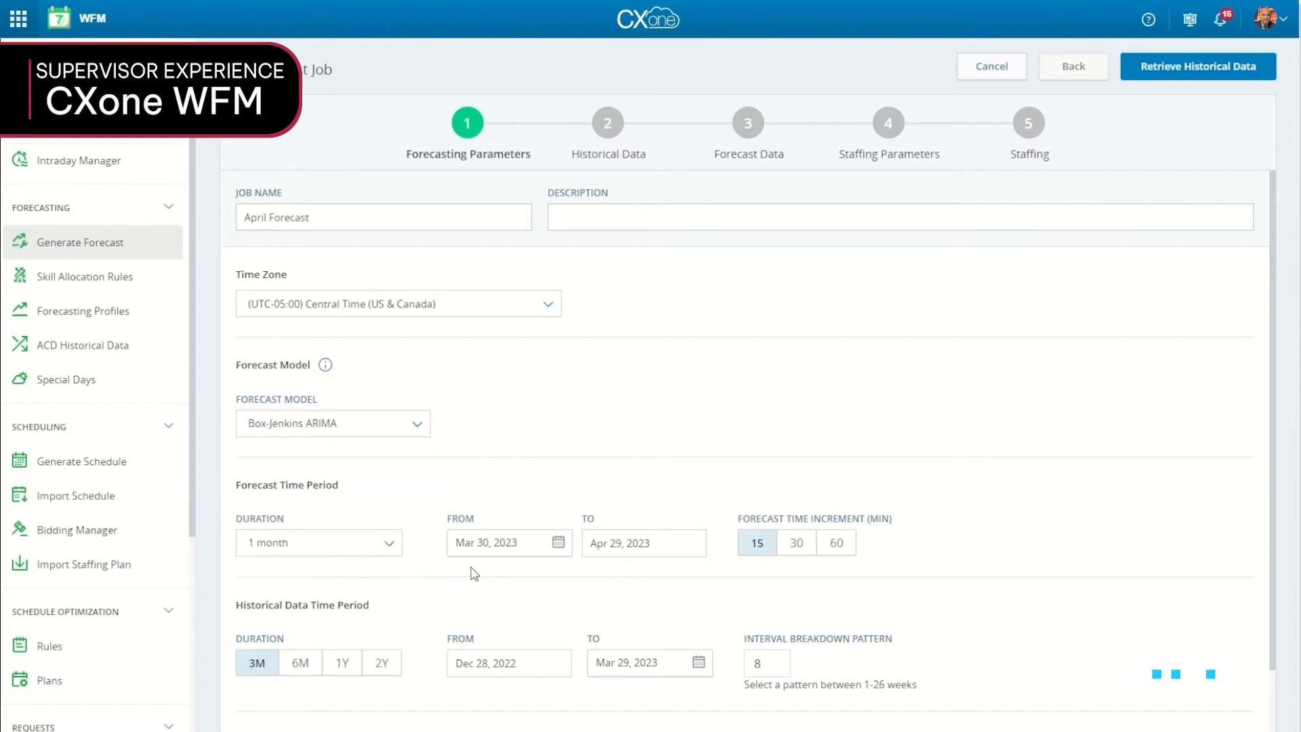
click(557, 542)
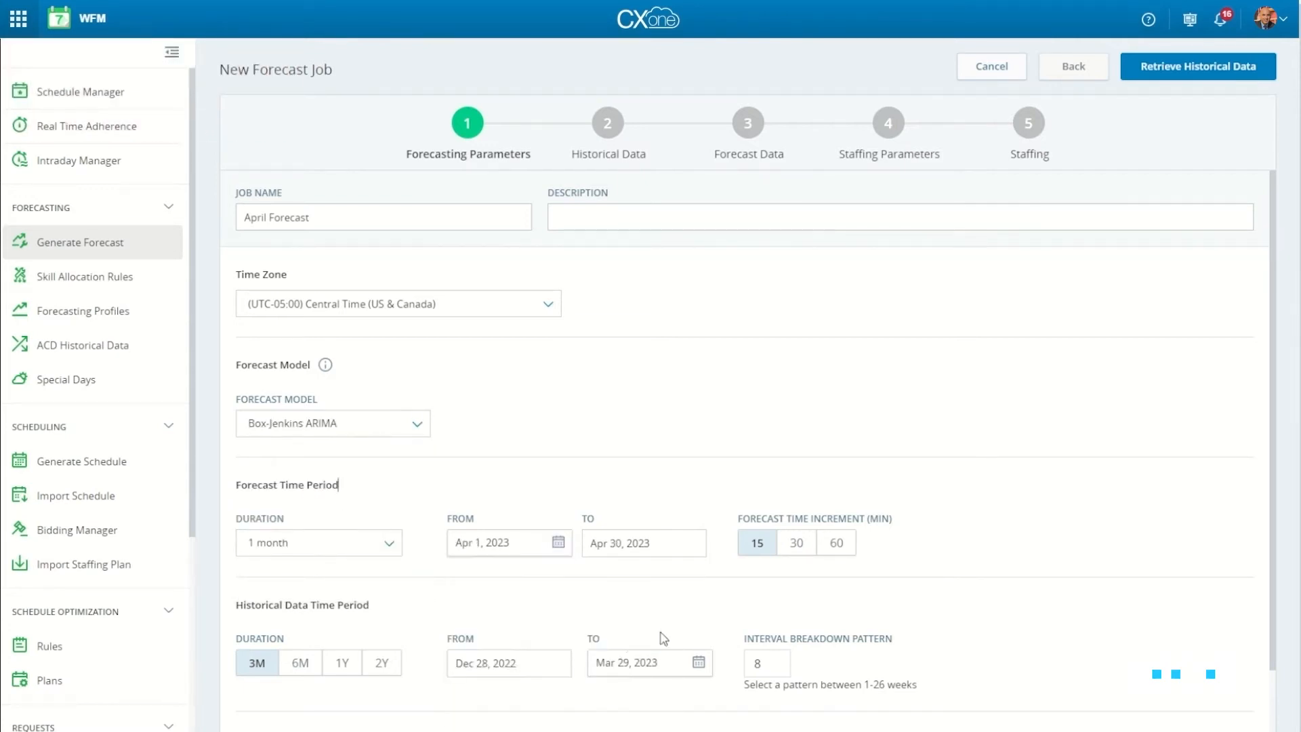
click(383, 584)
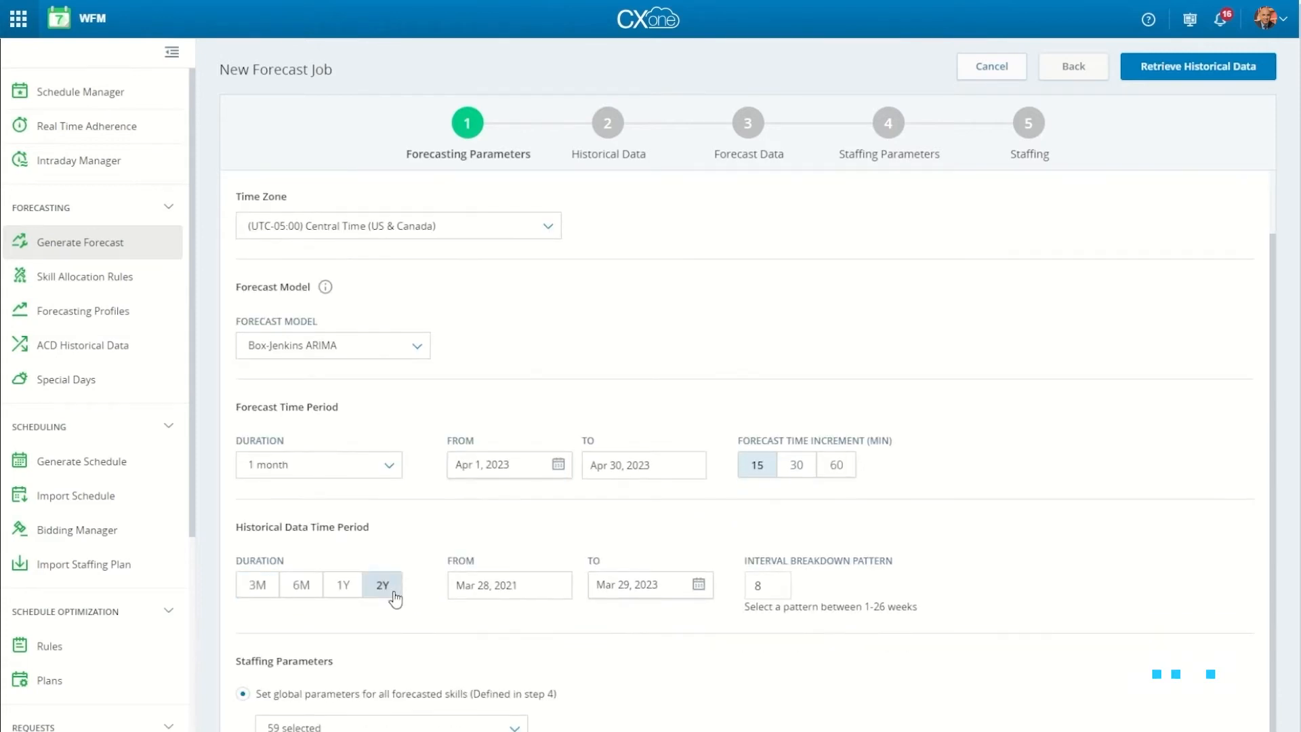
scroll(down, 3)
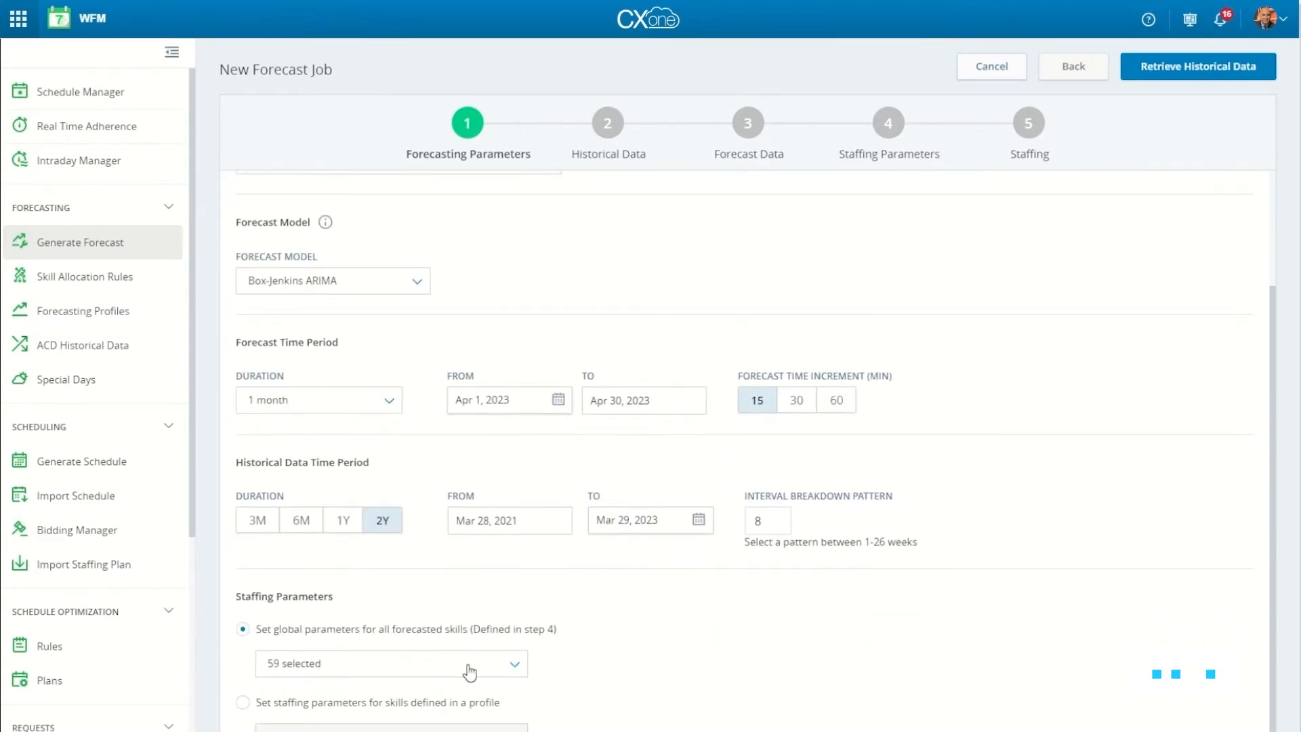
click(391, 663)
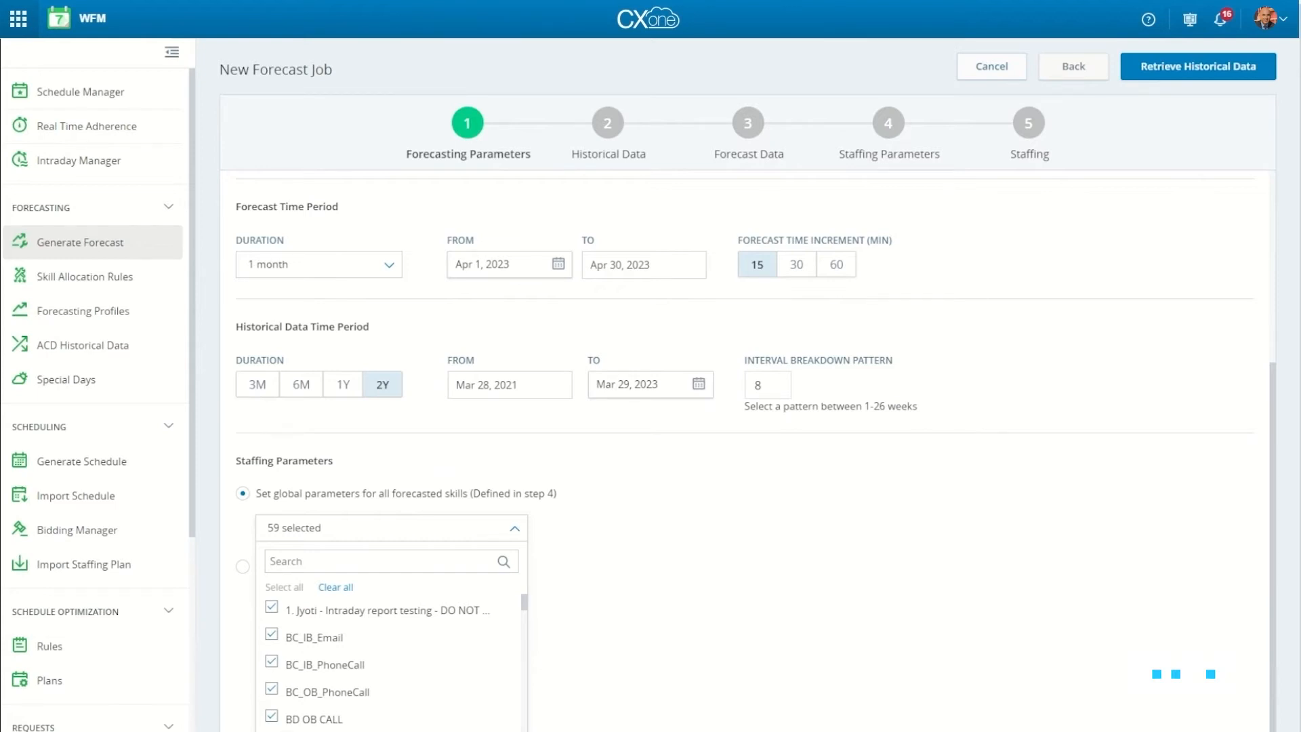
click(1195, 66)
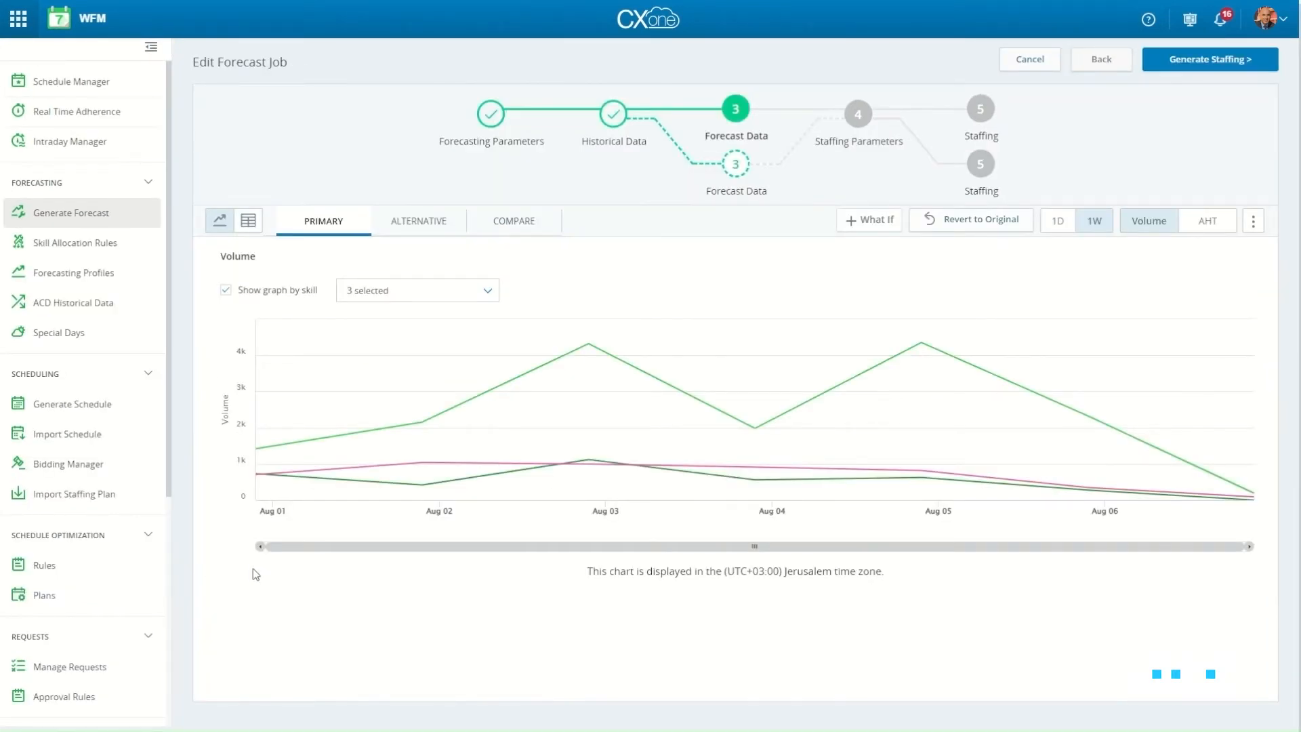
mouse_move(413, 226)
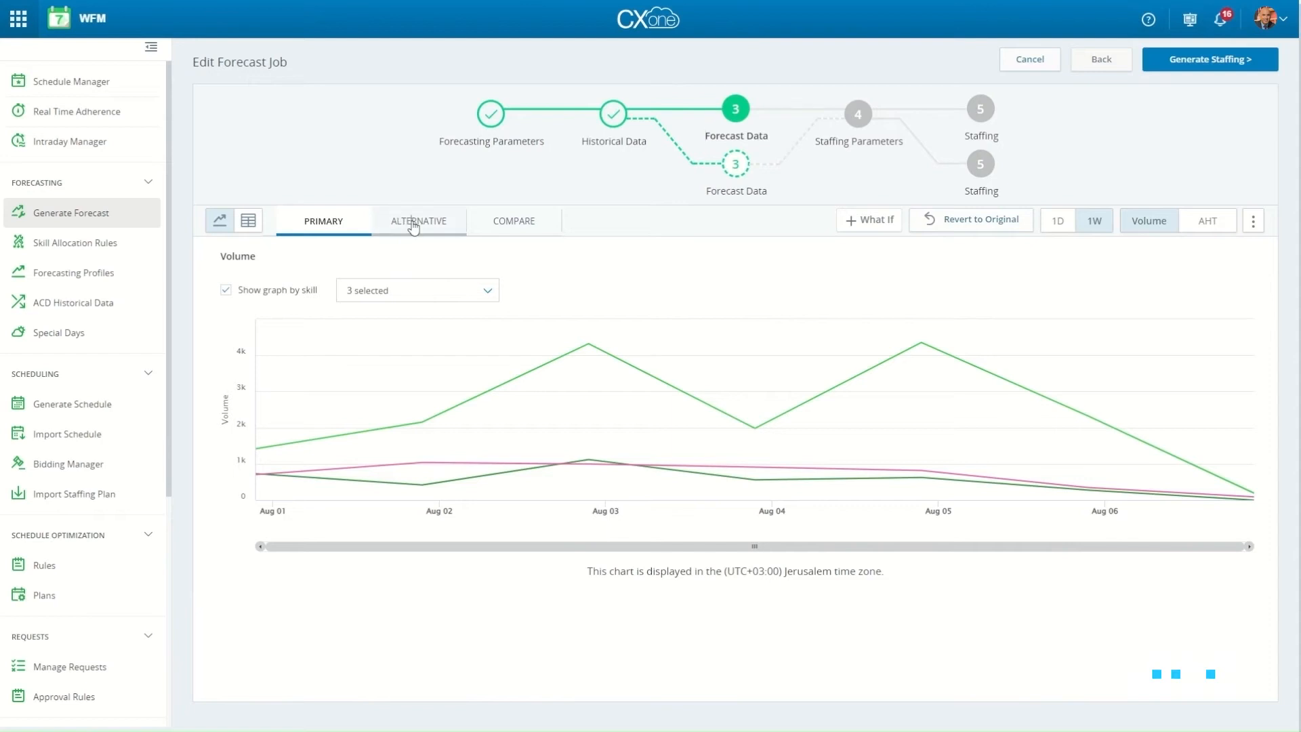
View the alternative forecast as a daily table, then return to the primary forecast.
click(418, 221)
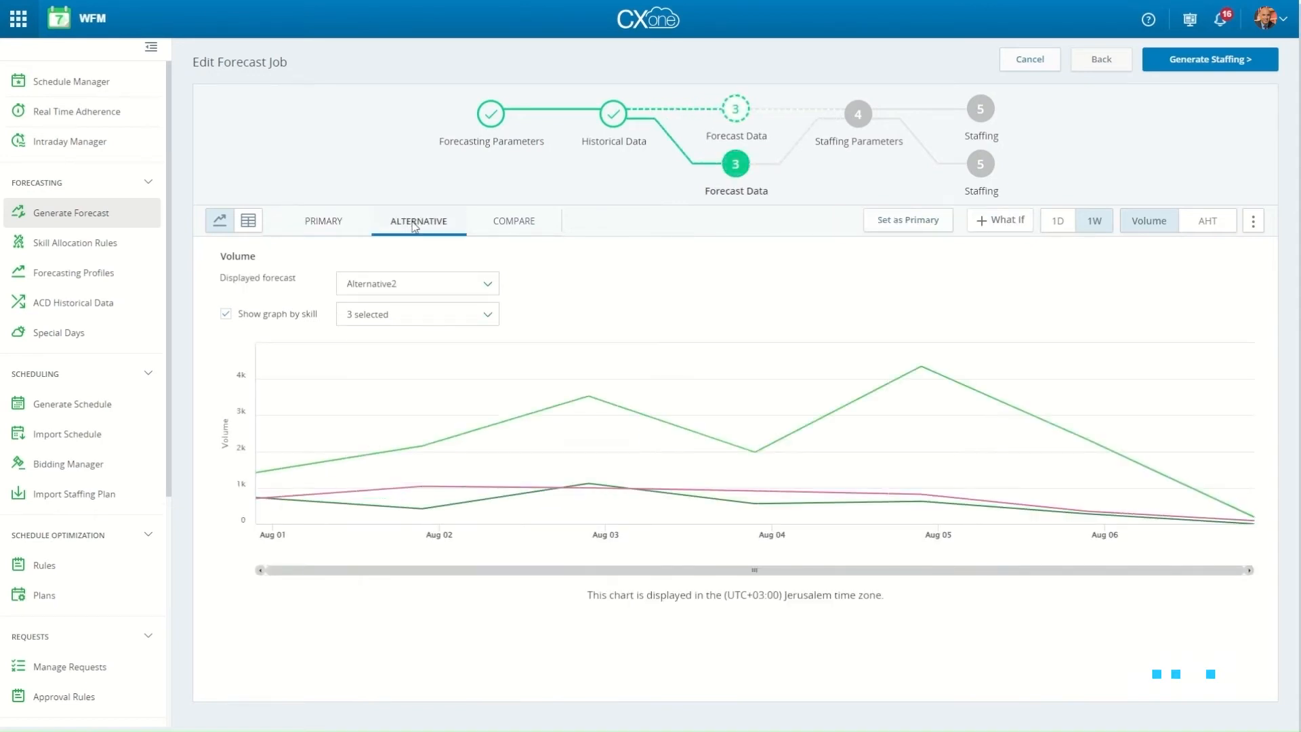
mouse_move(596, 463)
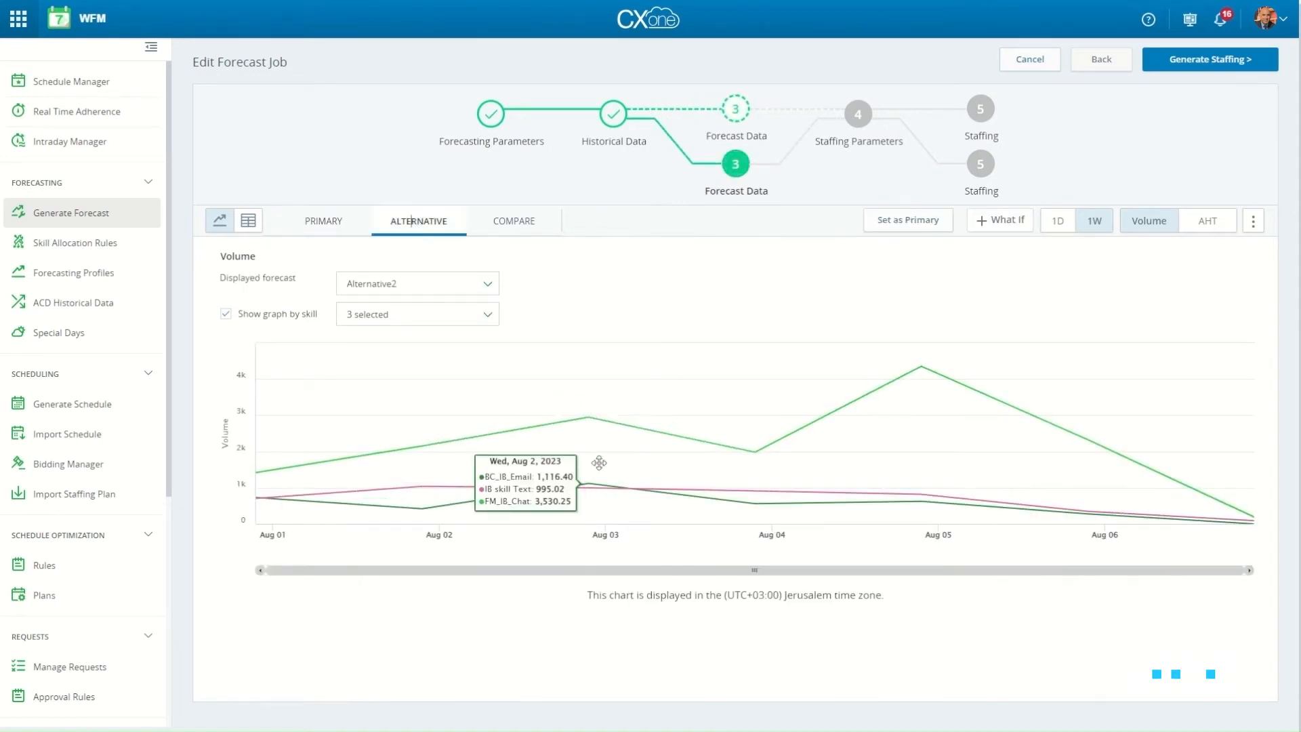
click(249, 221)
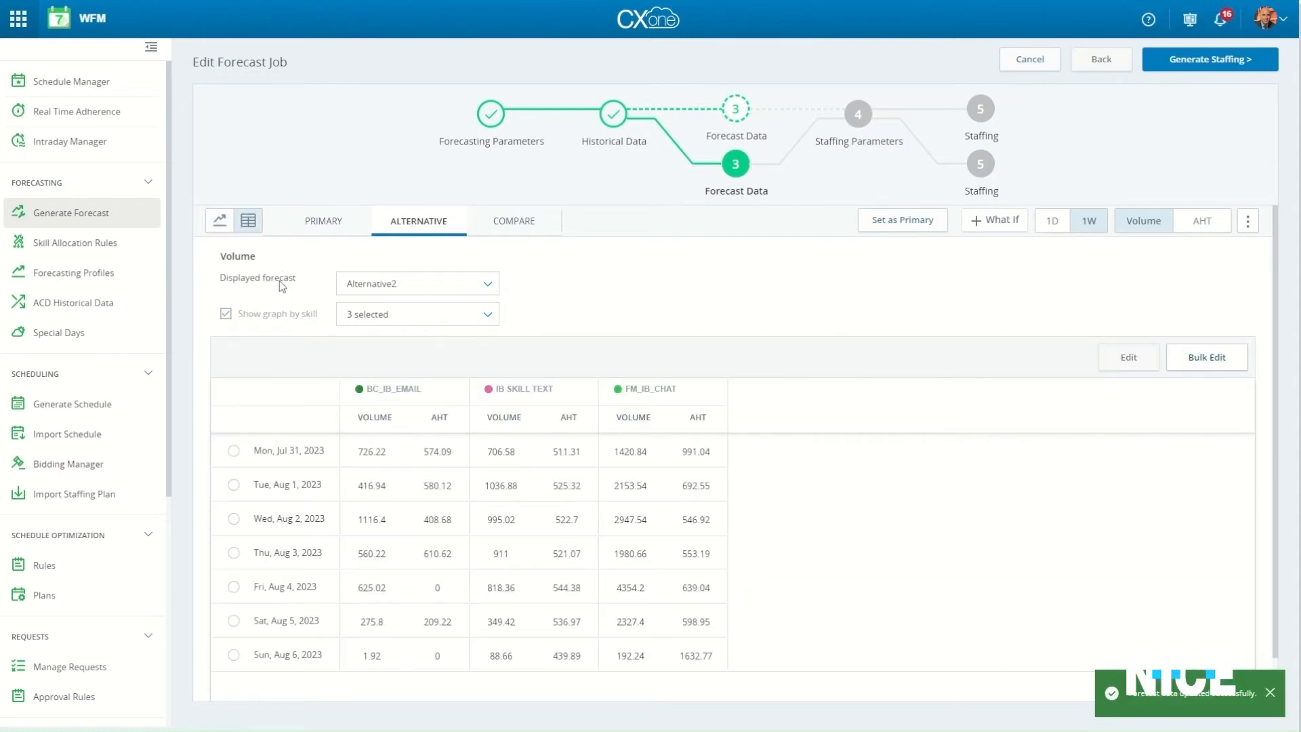
click(323, 221)
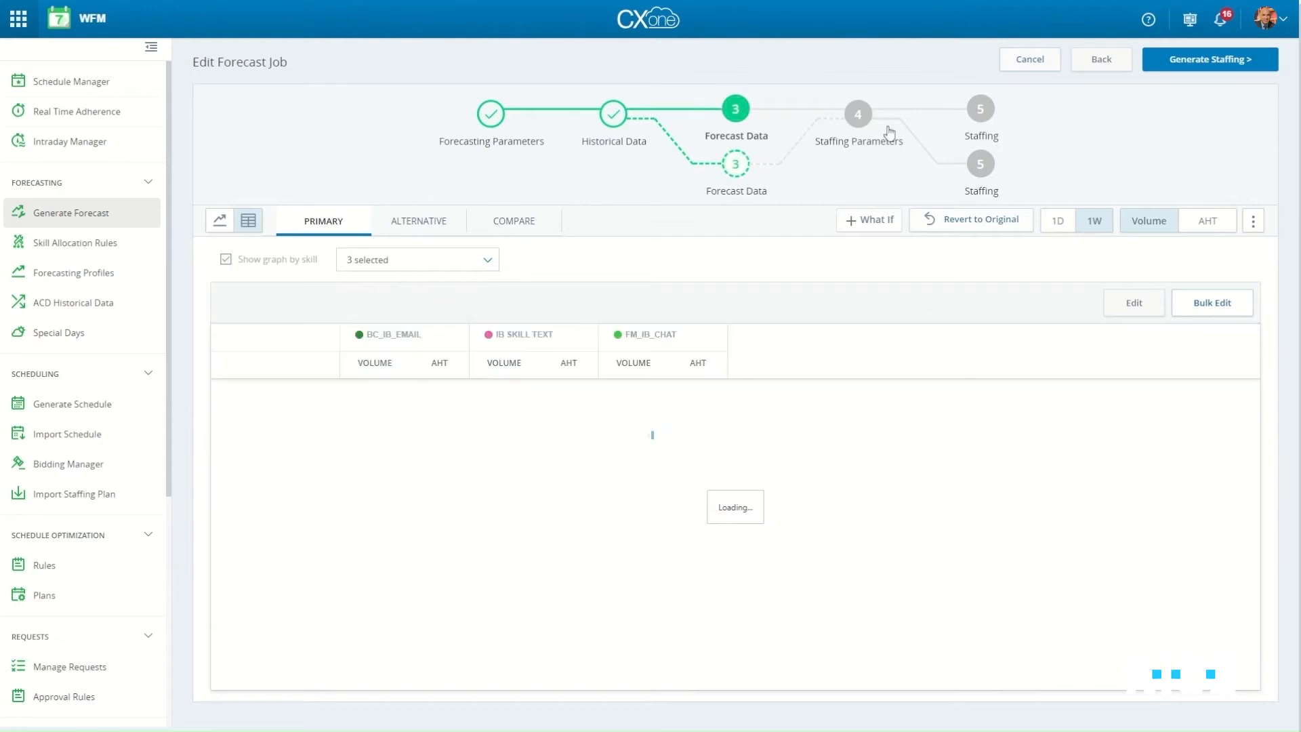
Enable Shrinkage level in Staffing Parameters, then move to the Intraday Manager variance view.
click(857, 114)
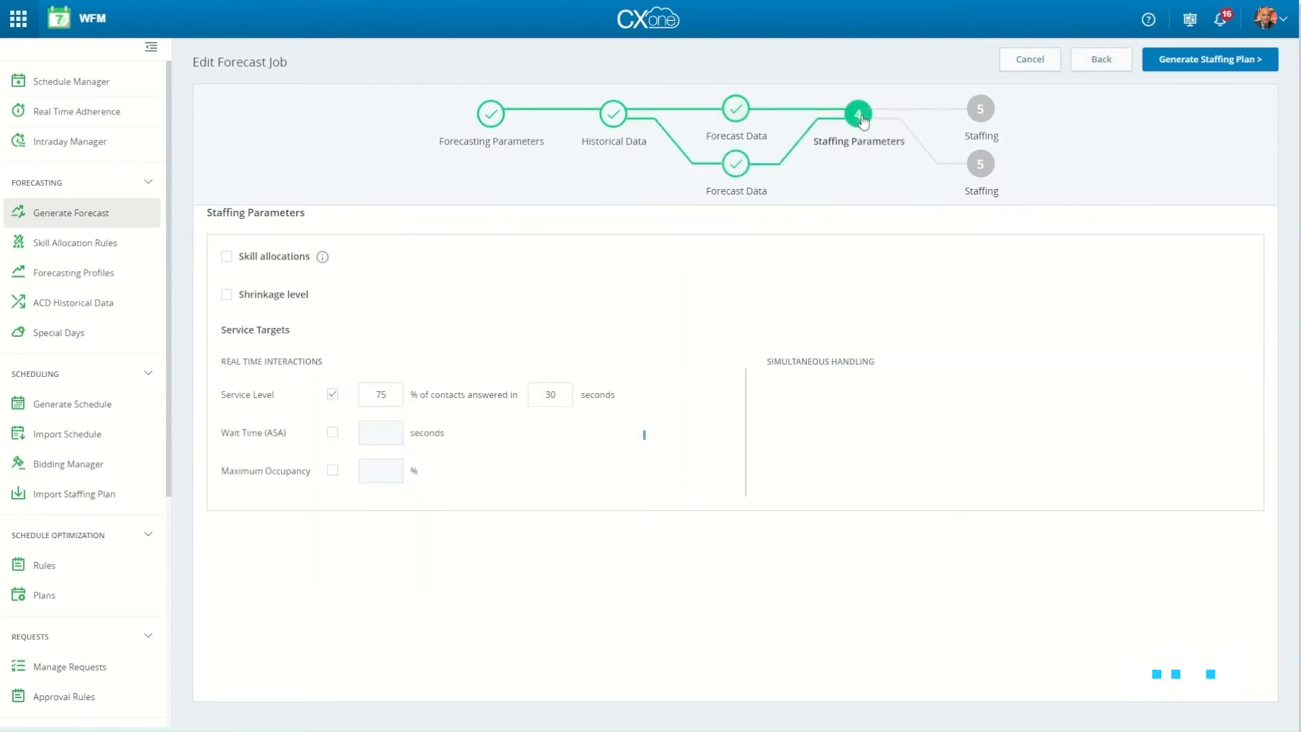
click(226, 294)
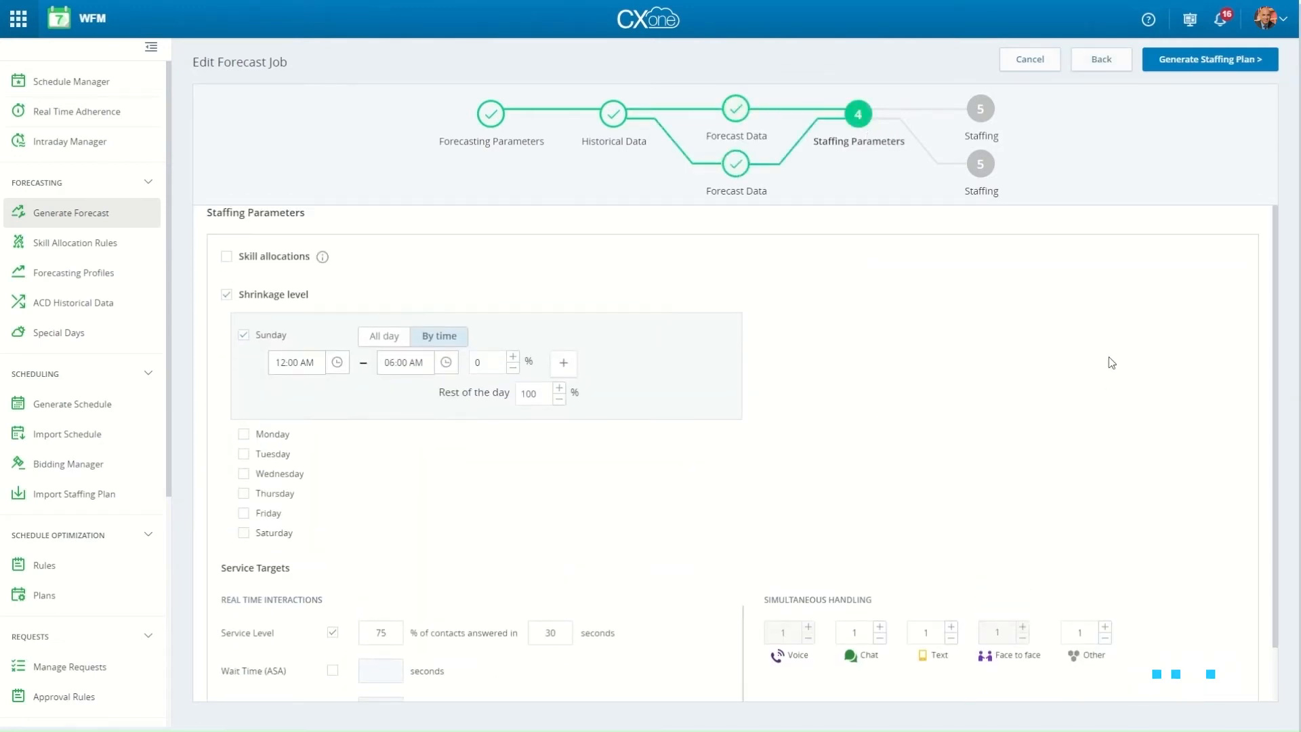
scroll(down, 3)
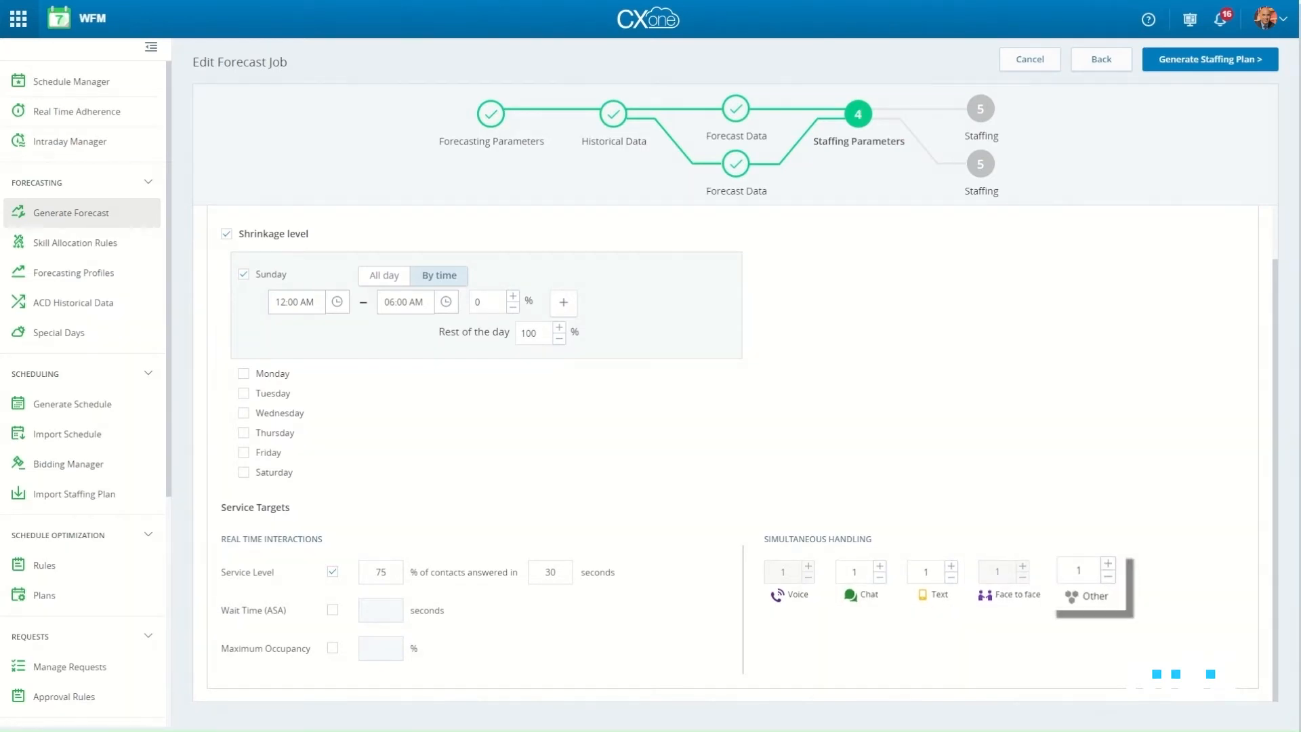
click(71, 160)
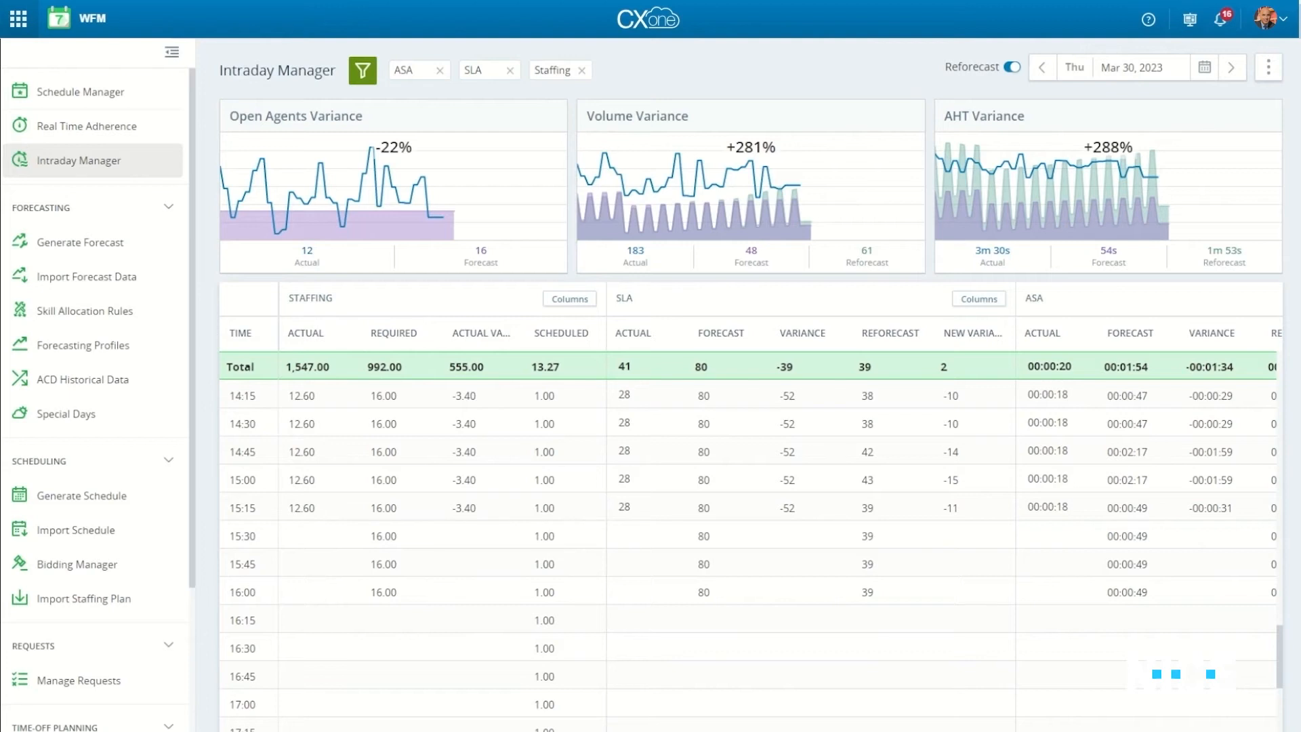
mouse_move(78, 530)
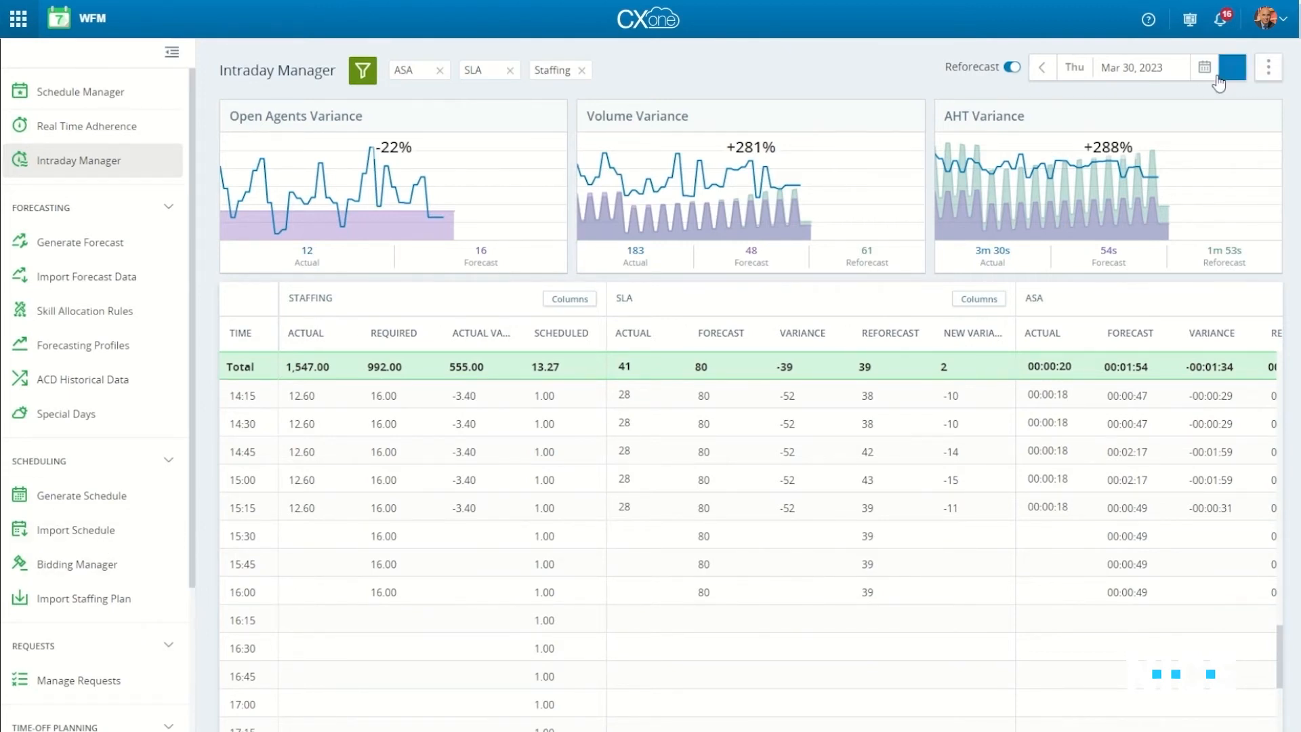
Browse Mar 29 and back to Mar 30, and toggle automatic reforecasting for all skills.
click(1042, 68)
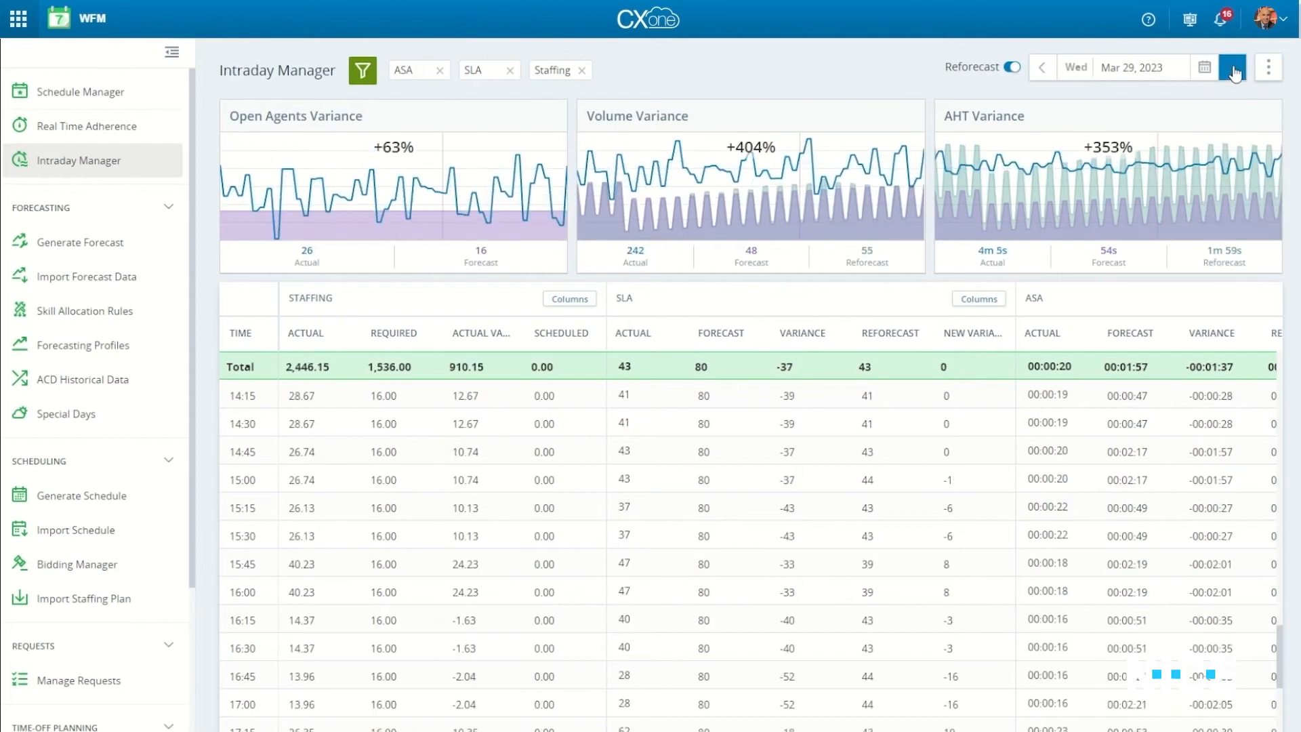
click(1232, 68)
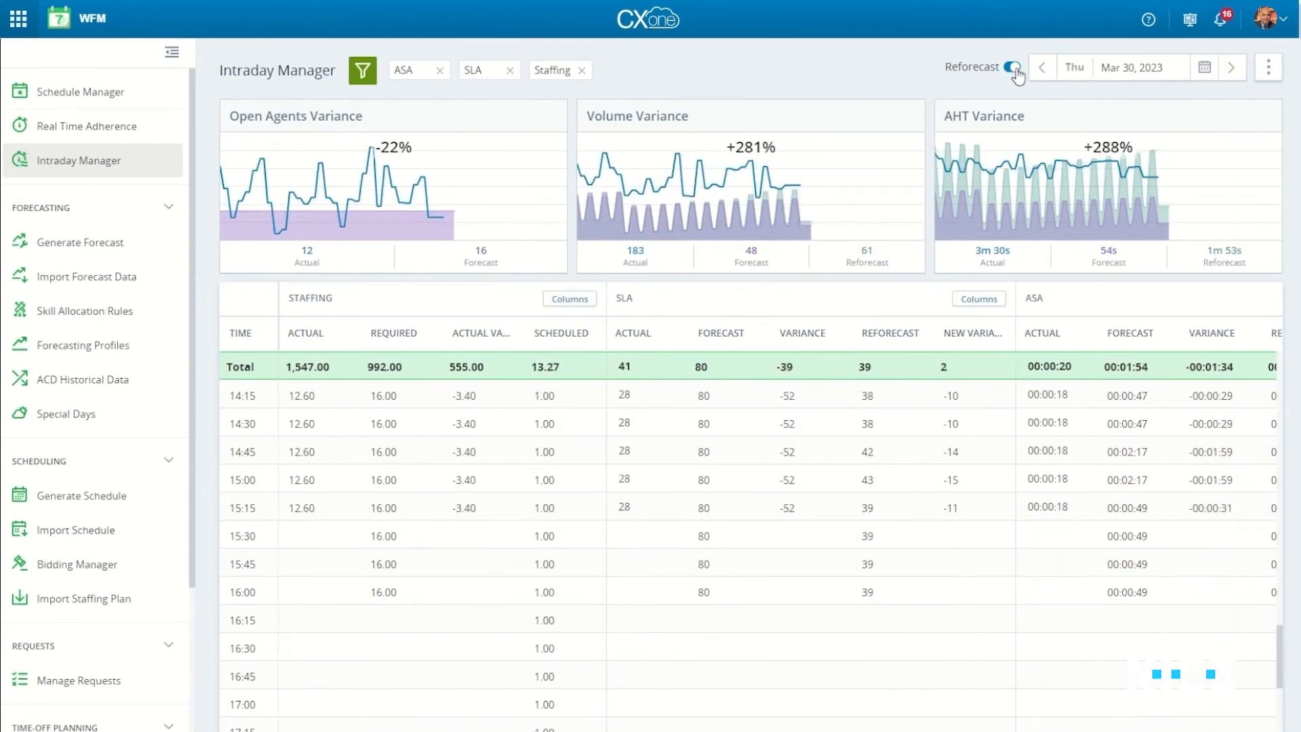
click(1008, 66)
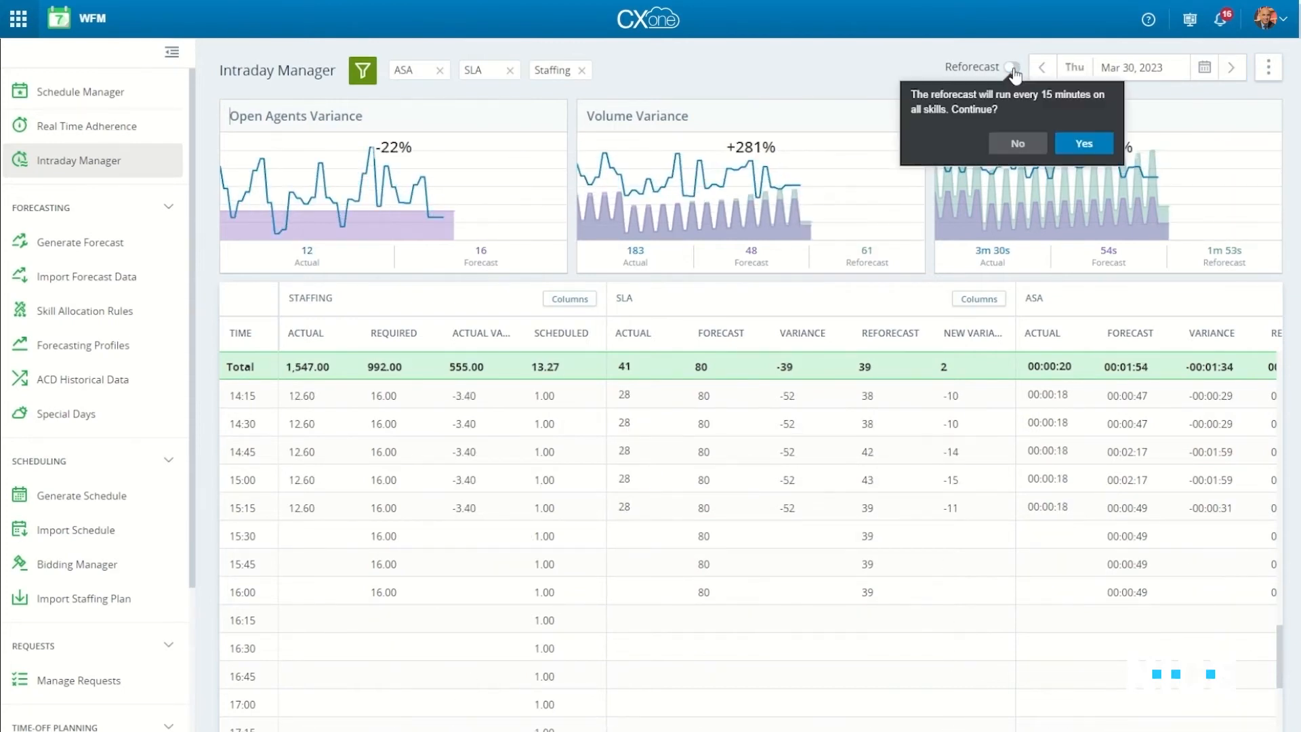
click(1083, 142)
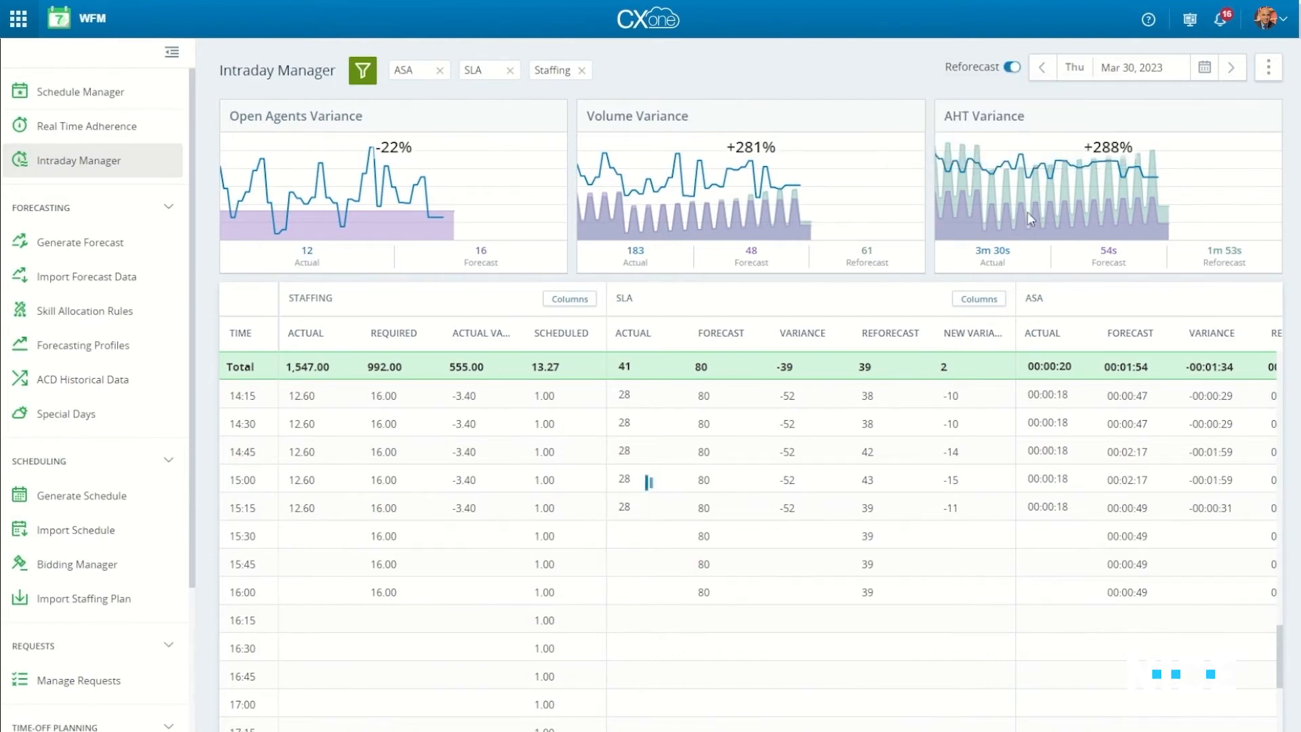
Check the displayed SLA columns and show the skill and metric filters.
click(978, 299)
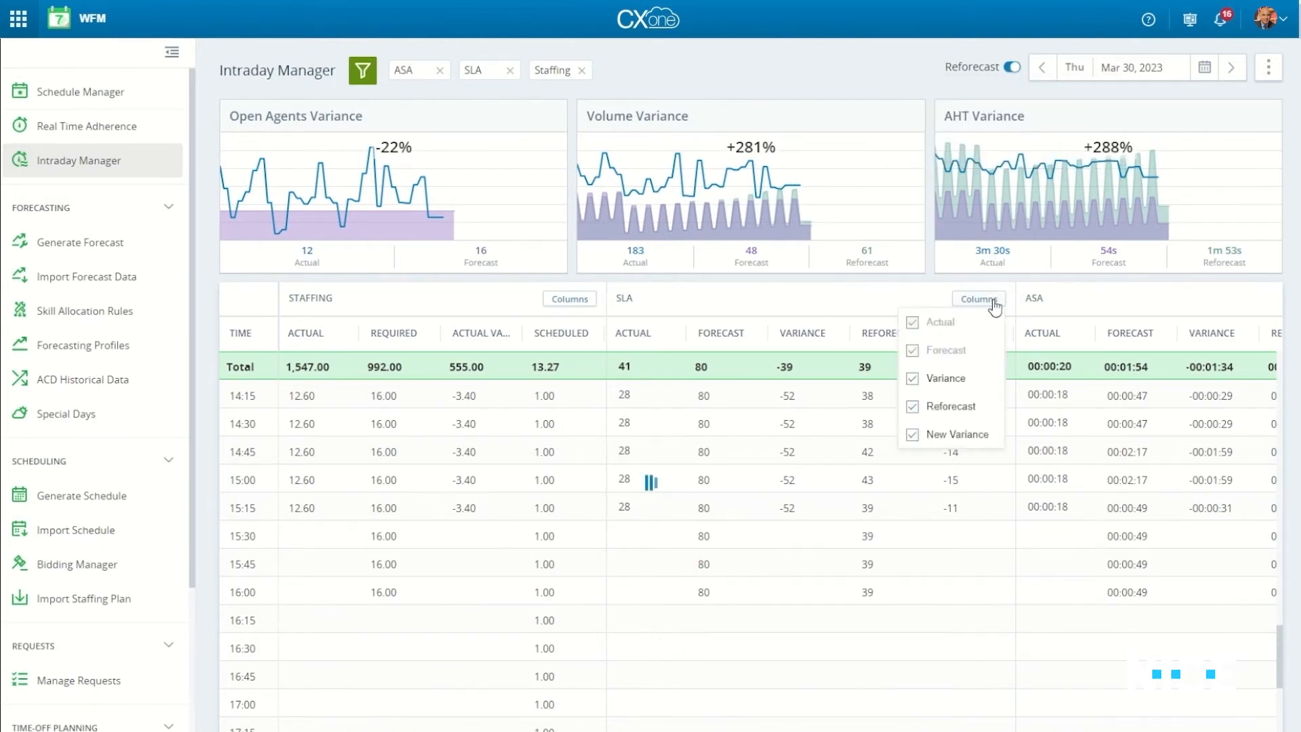
click(361, 69)
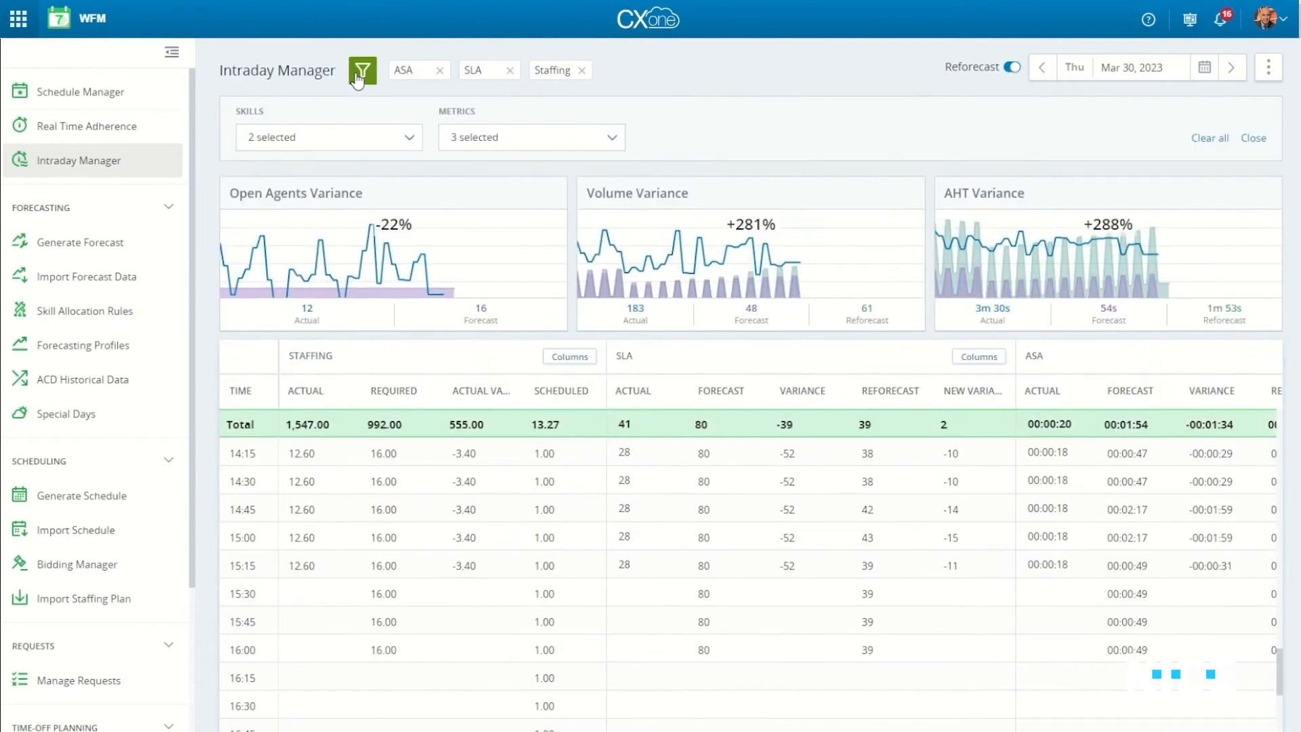
Show the morning shift rule plan's staffing variance for Skill3.
click(531, 137)
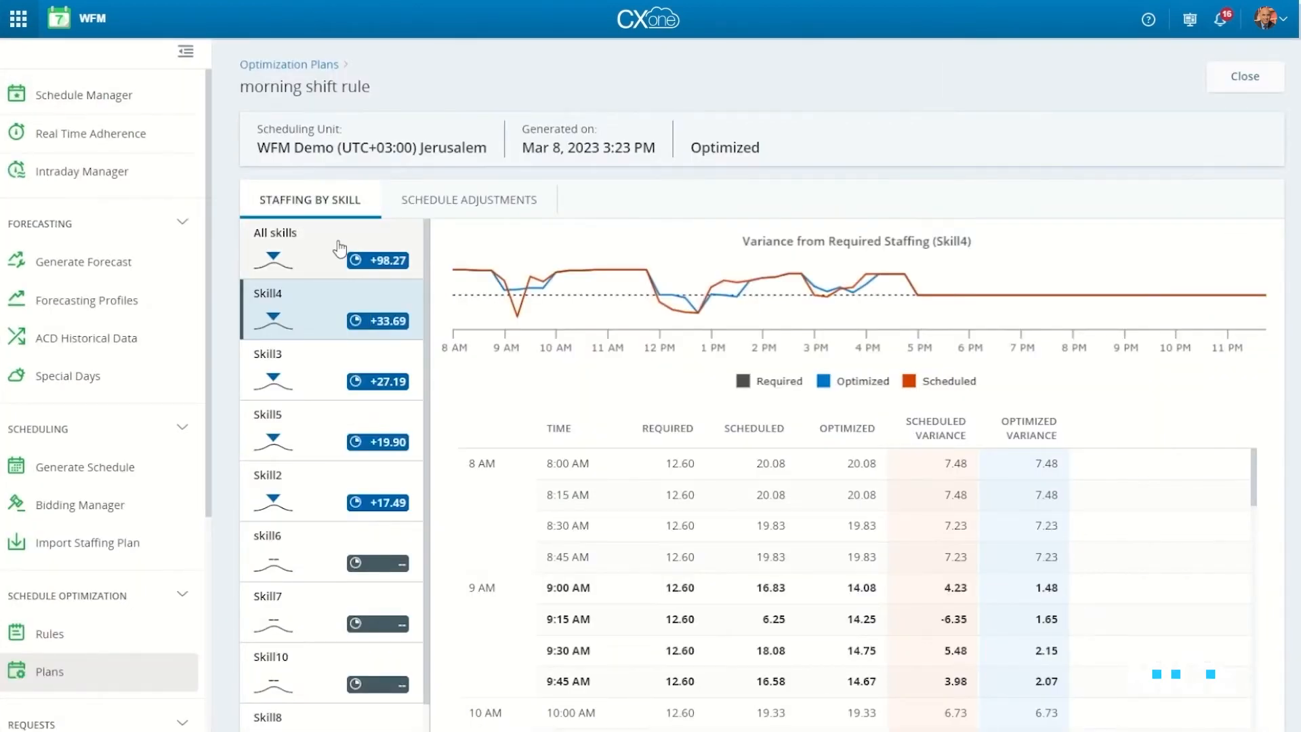
mouse_move(517, 293)
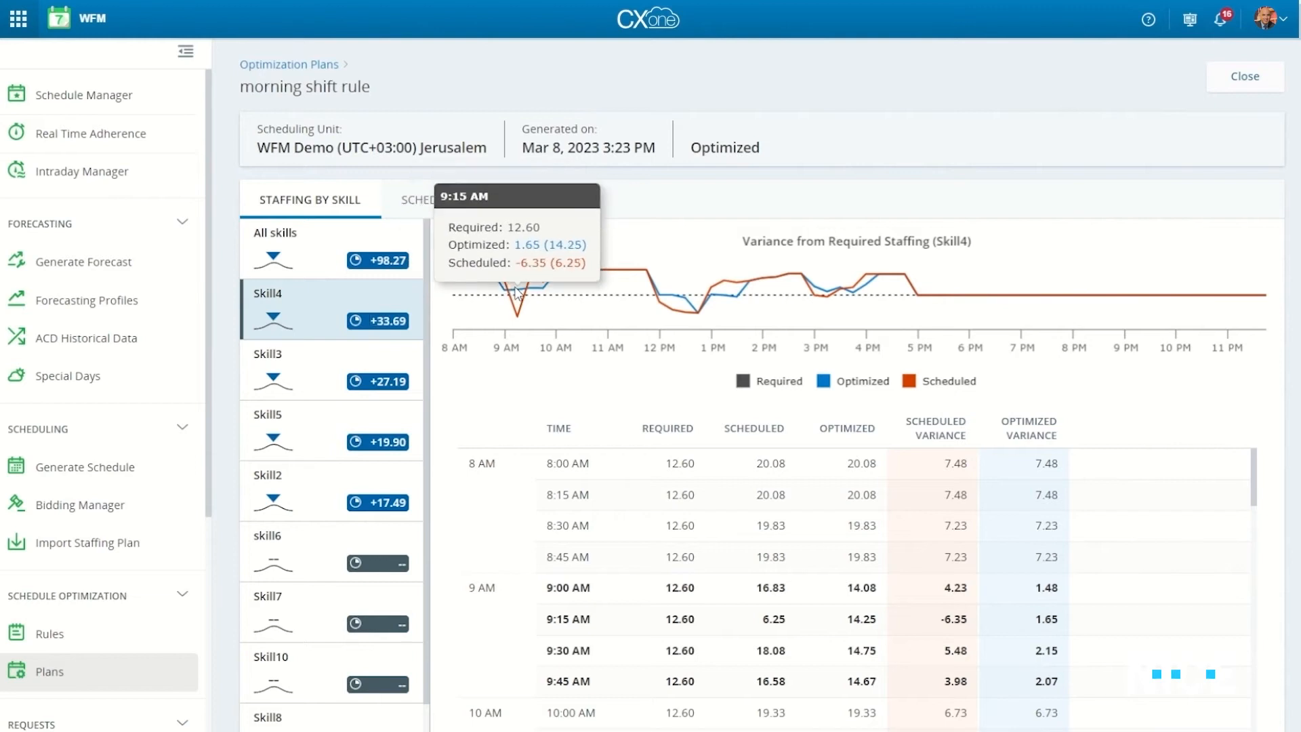
mouse_move(363, 337)
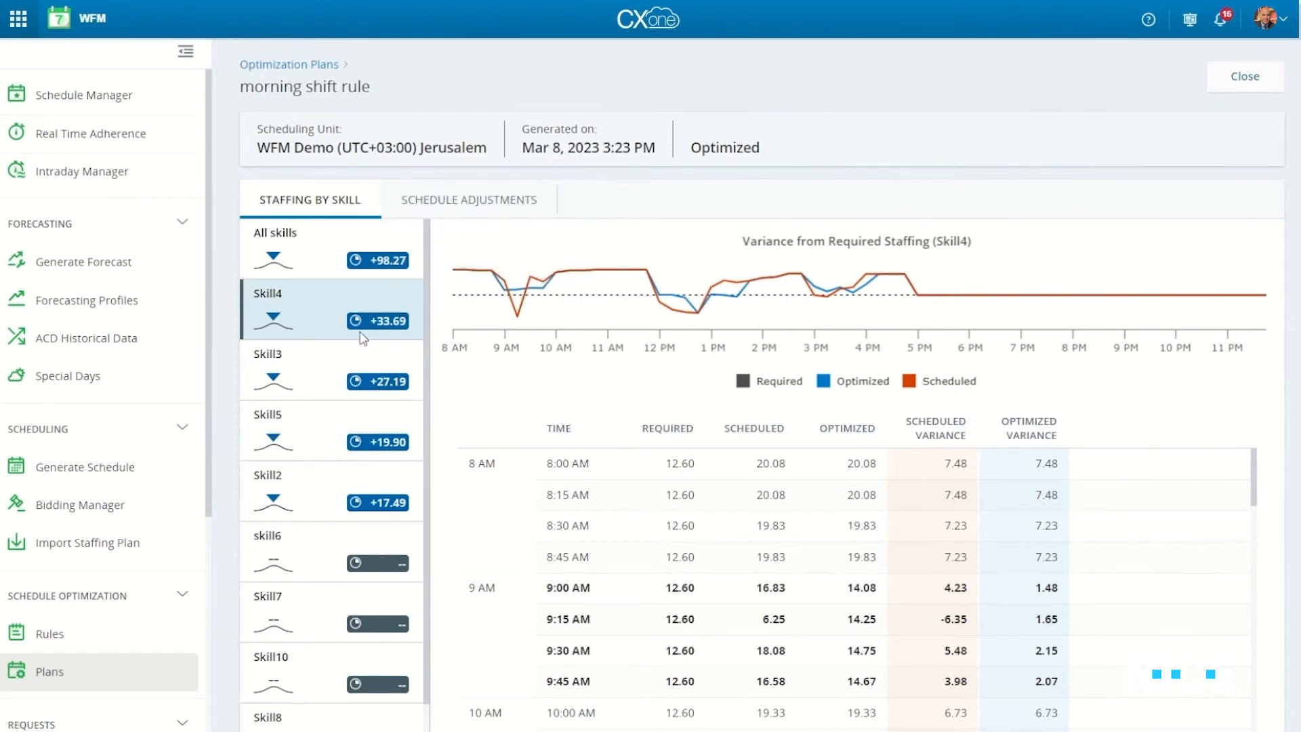
click(329, 369)
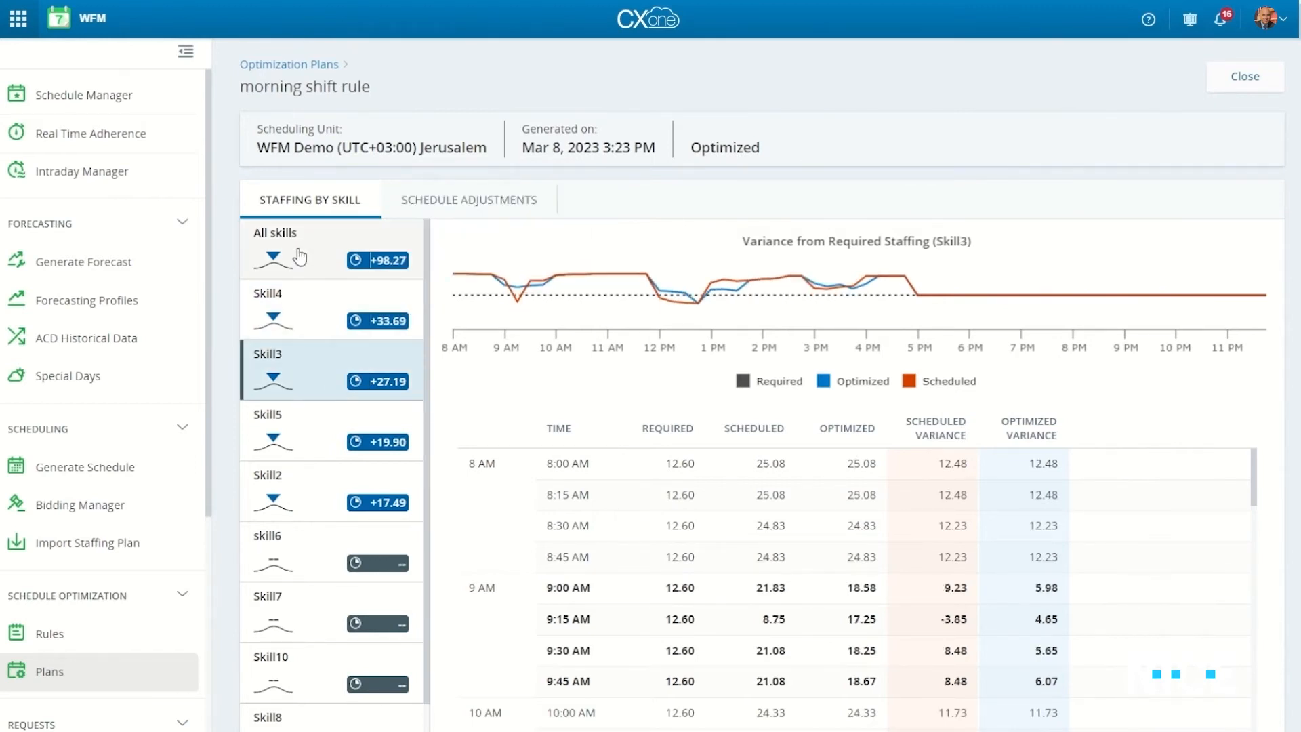
click(298, 241)
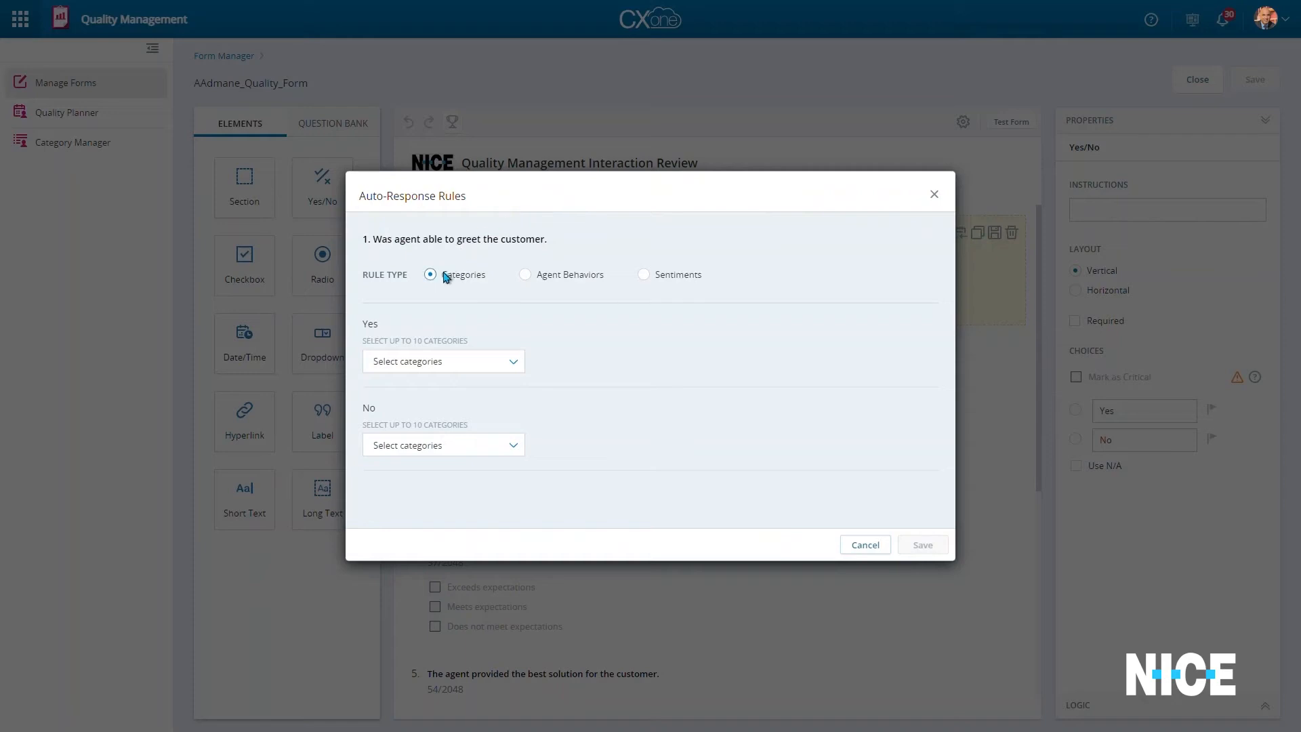
Try Agent Behaviors and Sentiments rule types, mapping Yes to Negative, then go to Quality Planner.
click(525, 274)
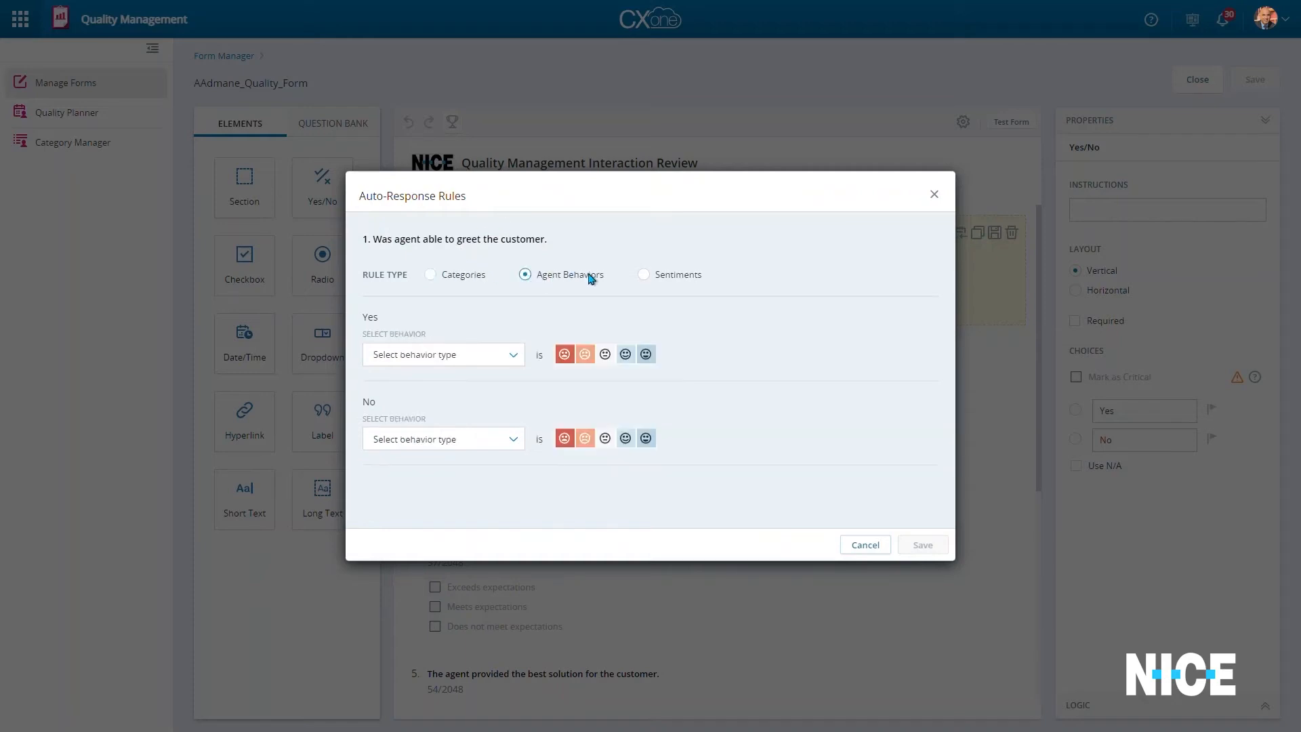
click(644, 274)
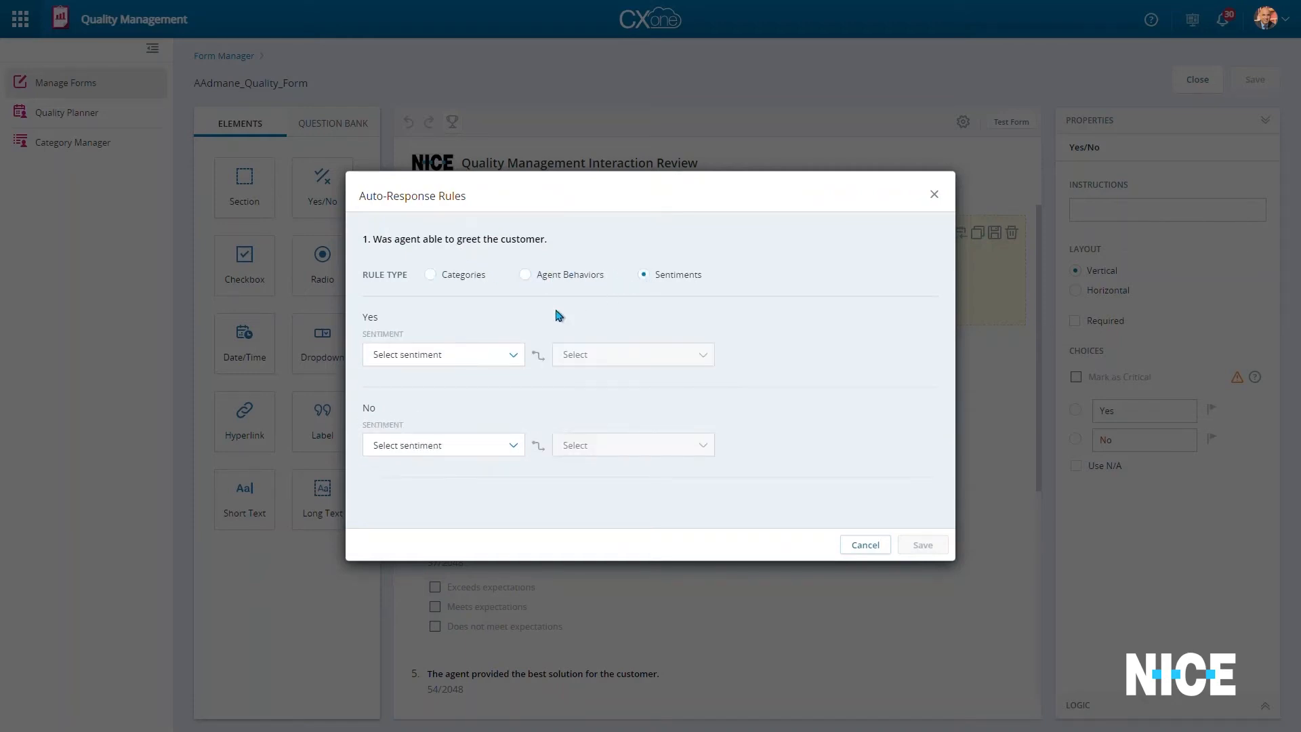
click(442, 354)
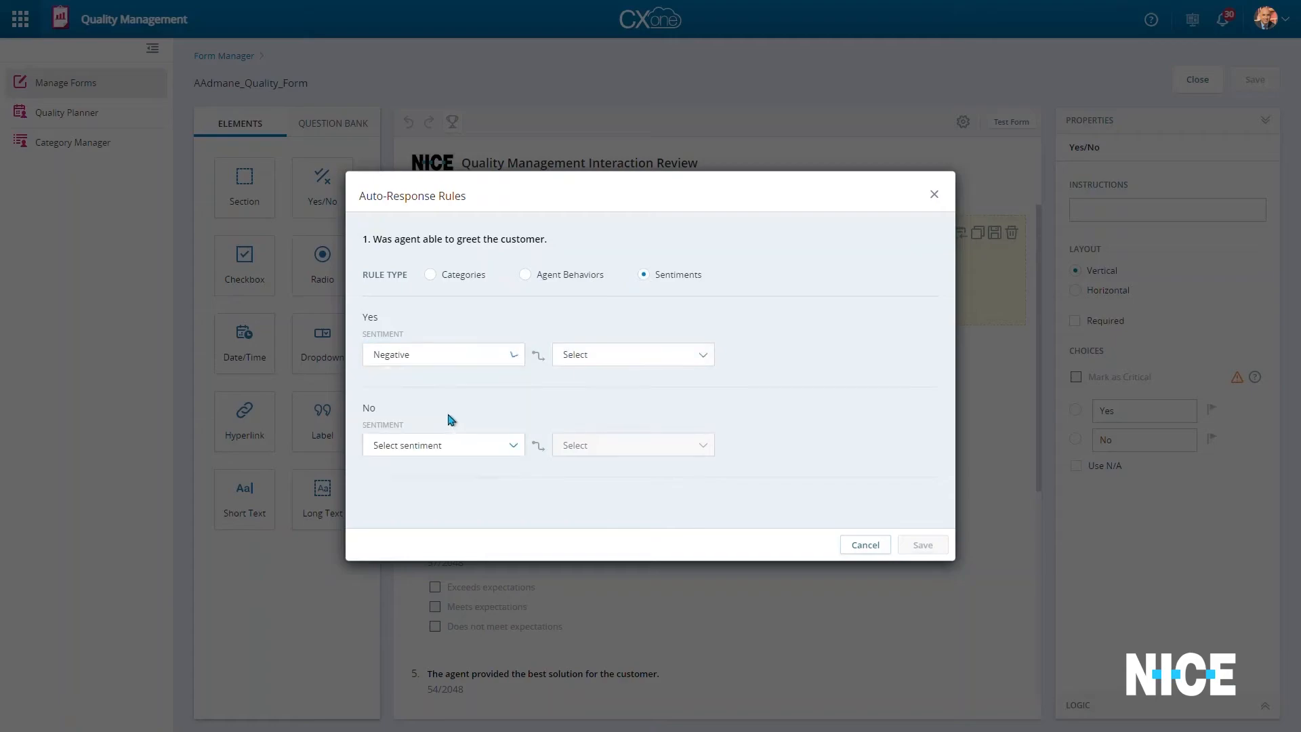
click(66, 112)
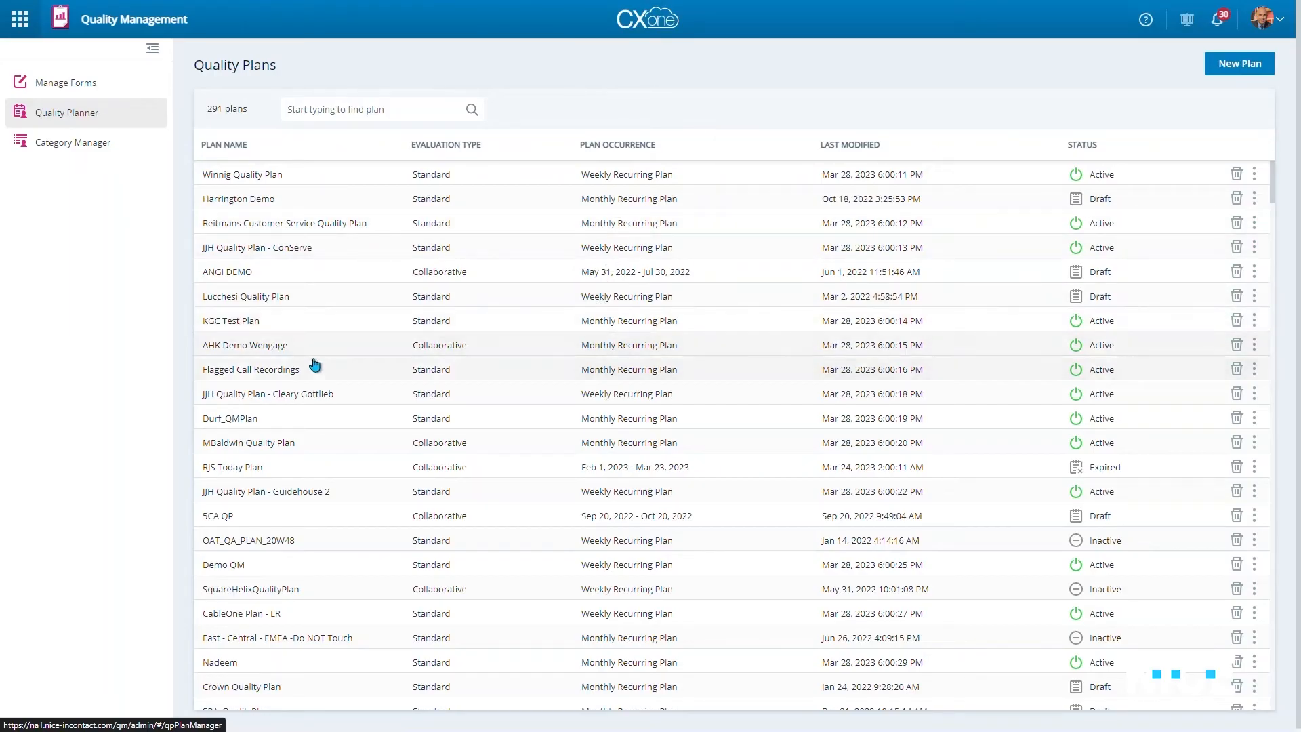
Review the AHK Demo Wengage quality plan's settings.
click(244, 344)
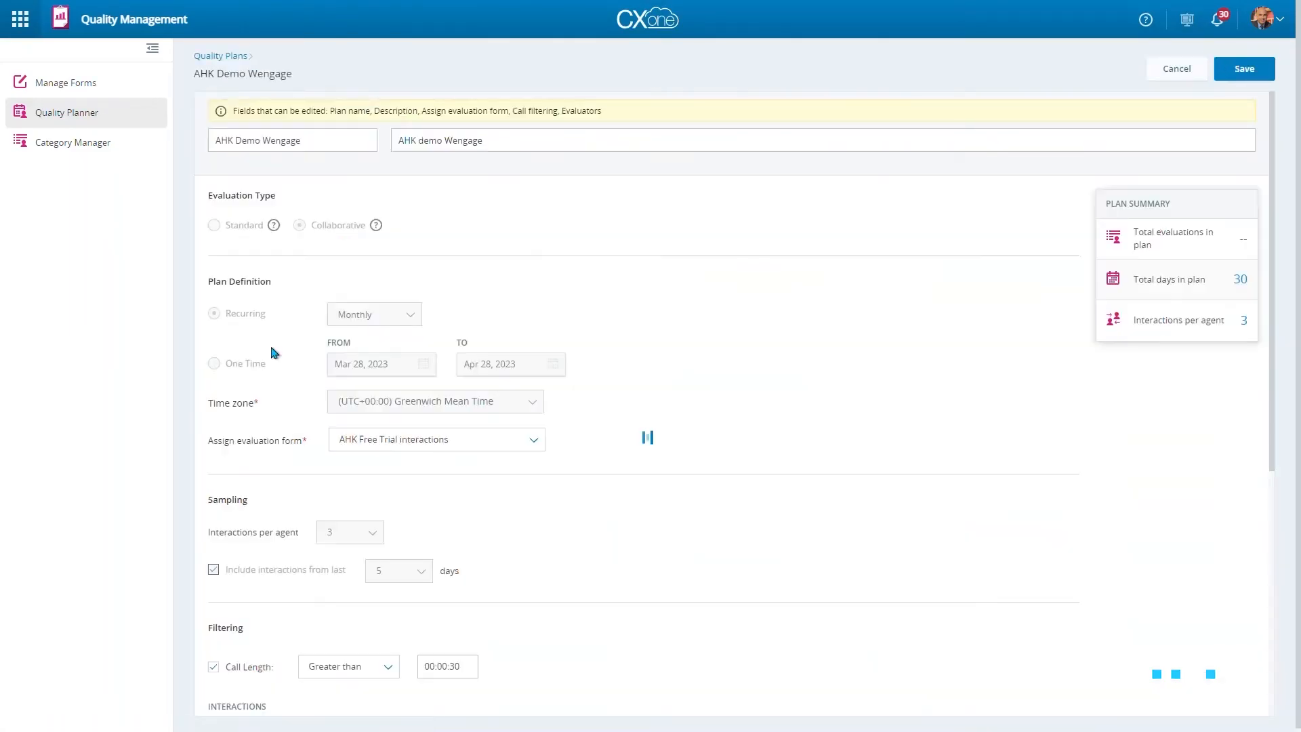
scroll(down, 3)
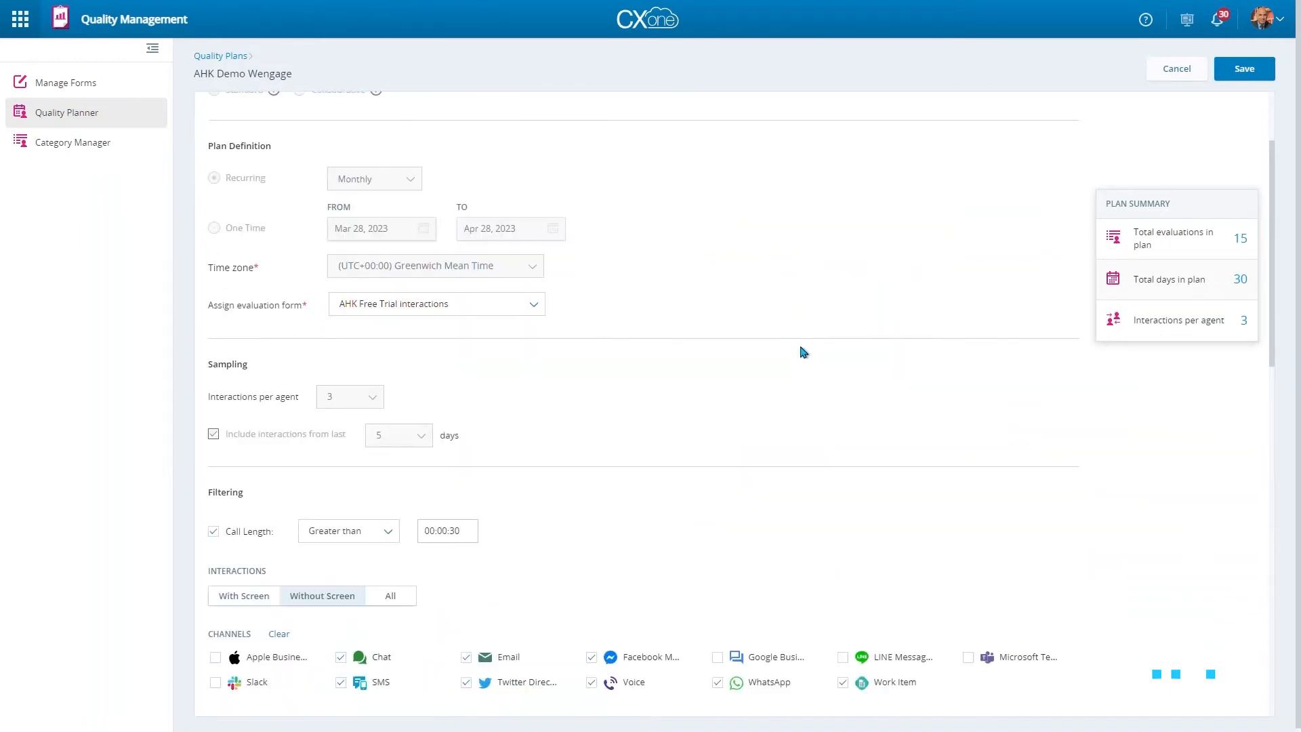
scroll(down, 3)
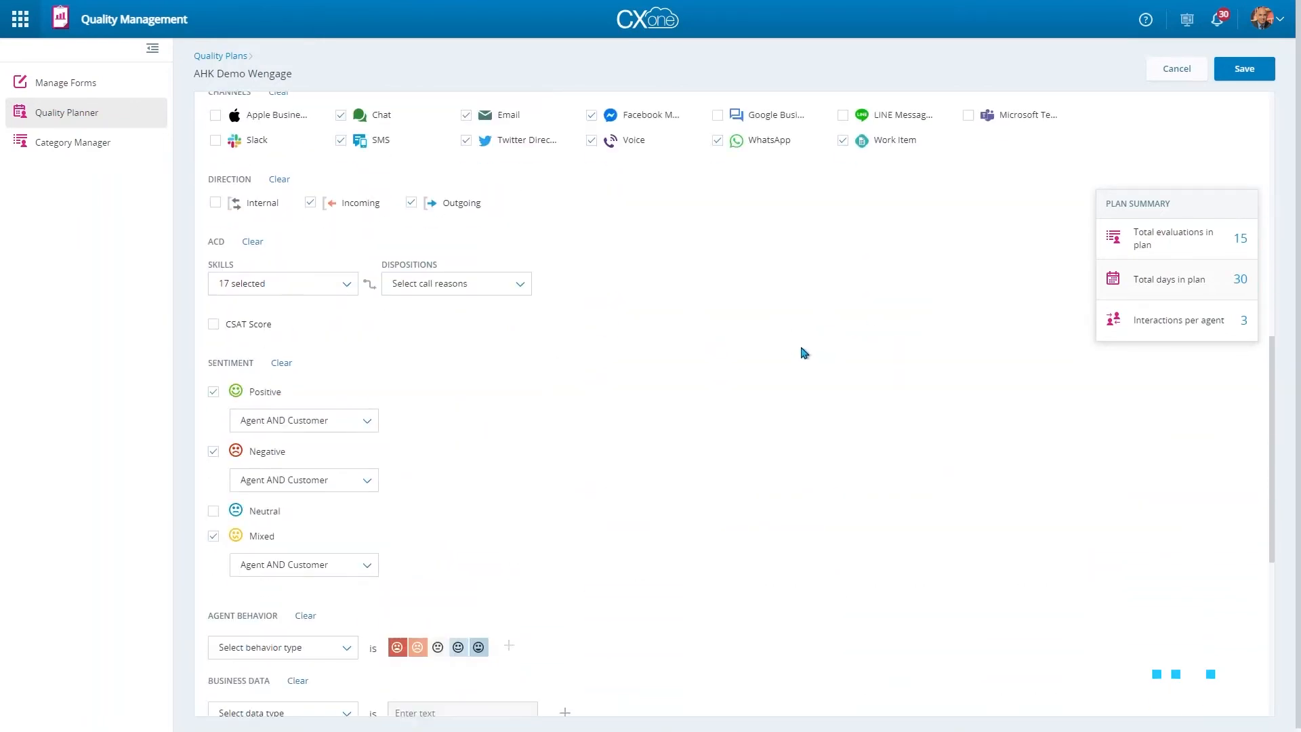
scroll(down, 3)
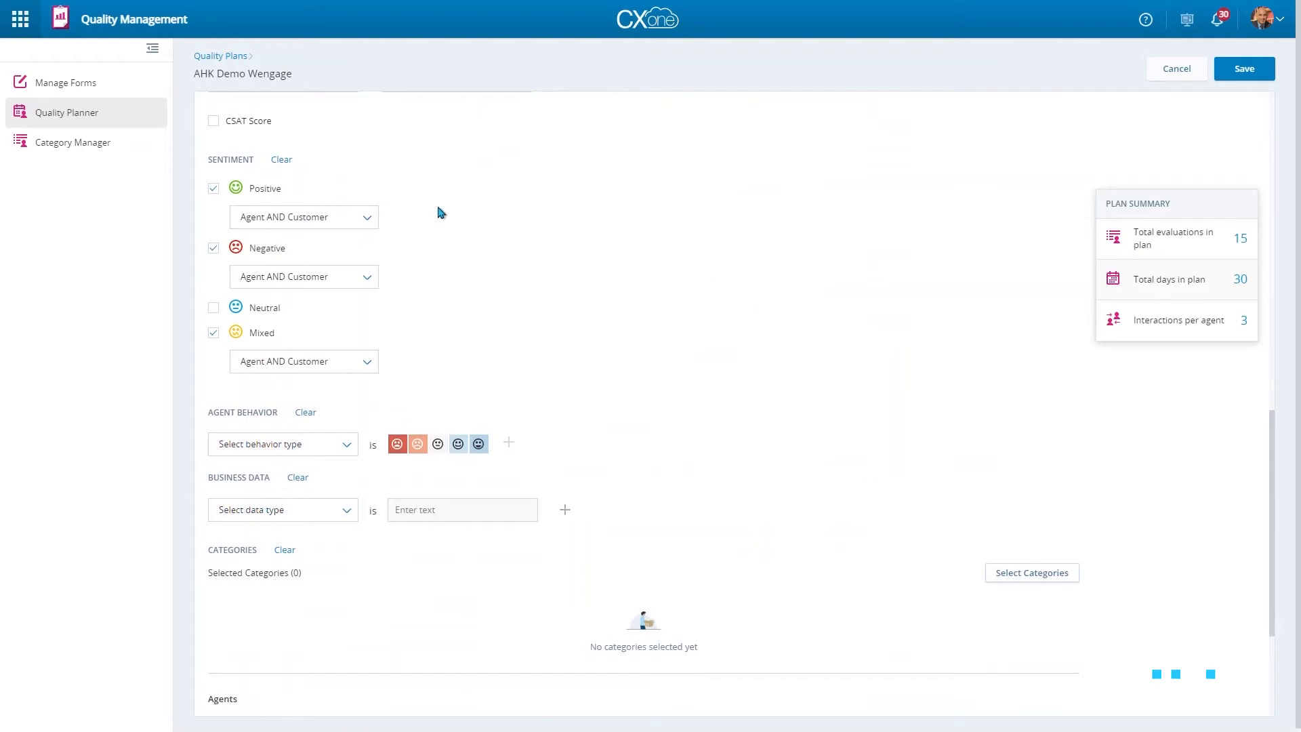
mouse_move(480, 434)
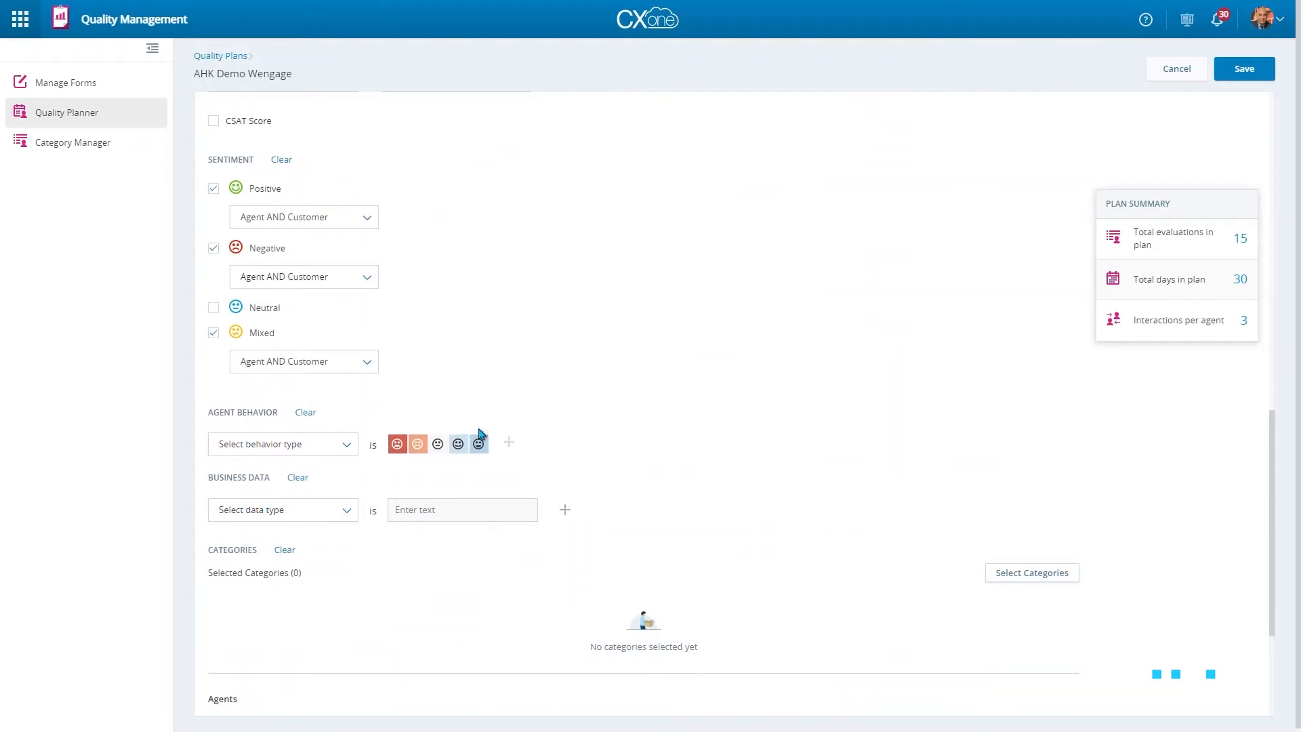
Add the Be empathetic agent behavior at a moderately positive rating to the plan.
click(282, 445)
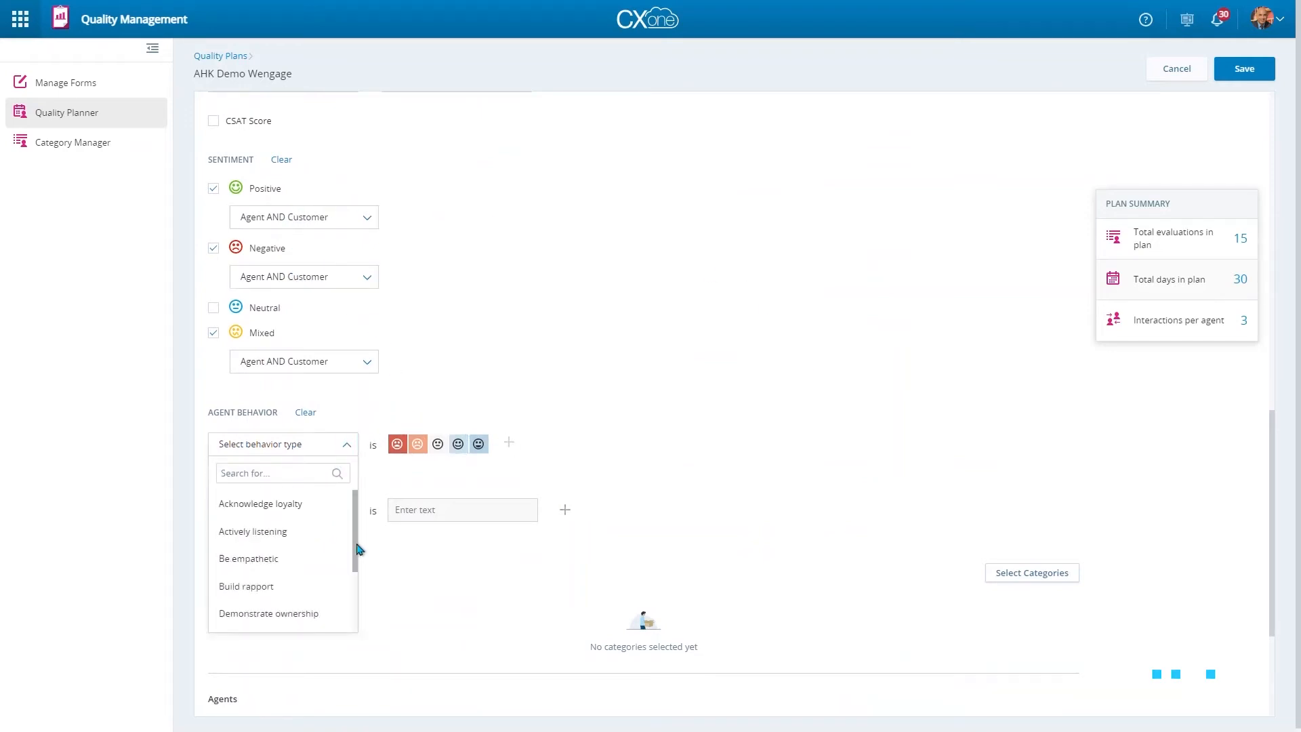
click(248, 559)
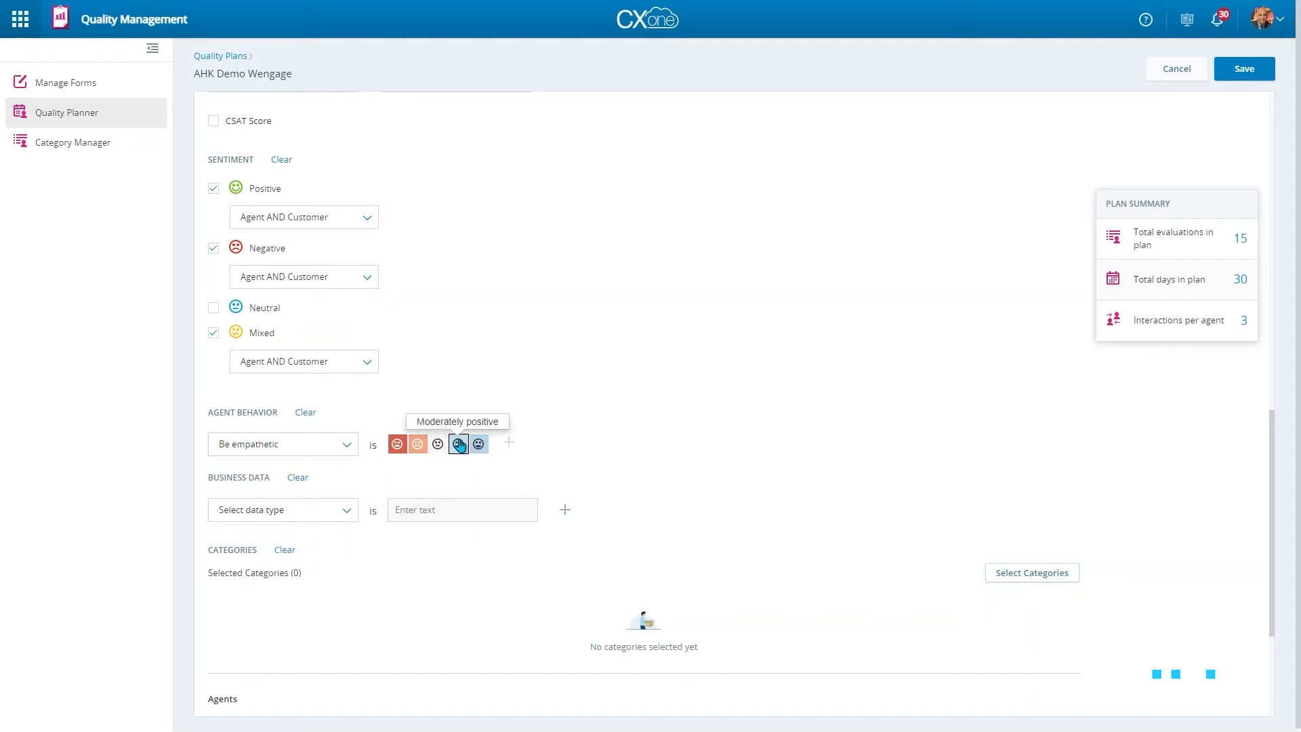
click(509, 442)
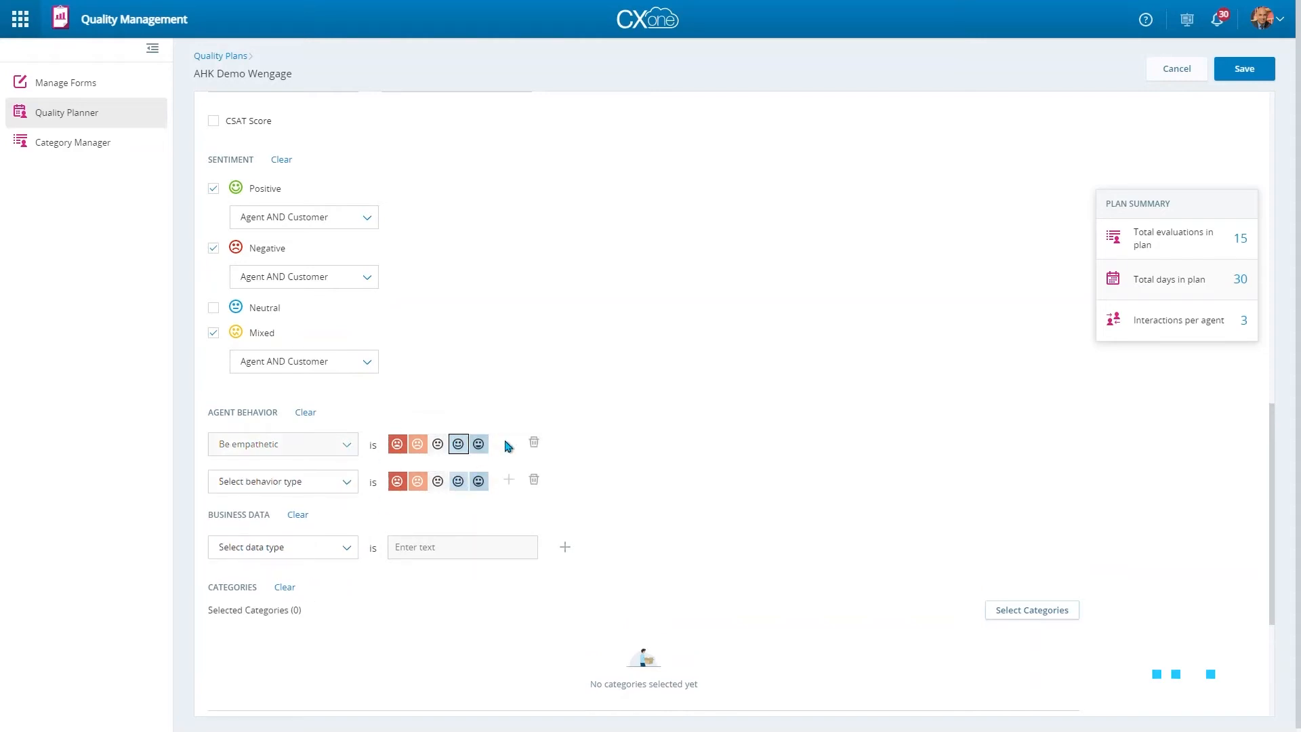
click(282, 481)
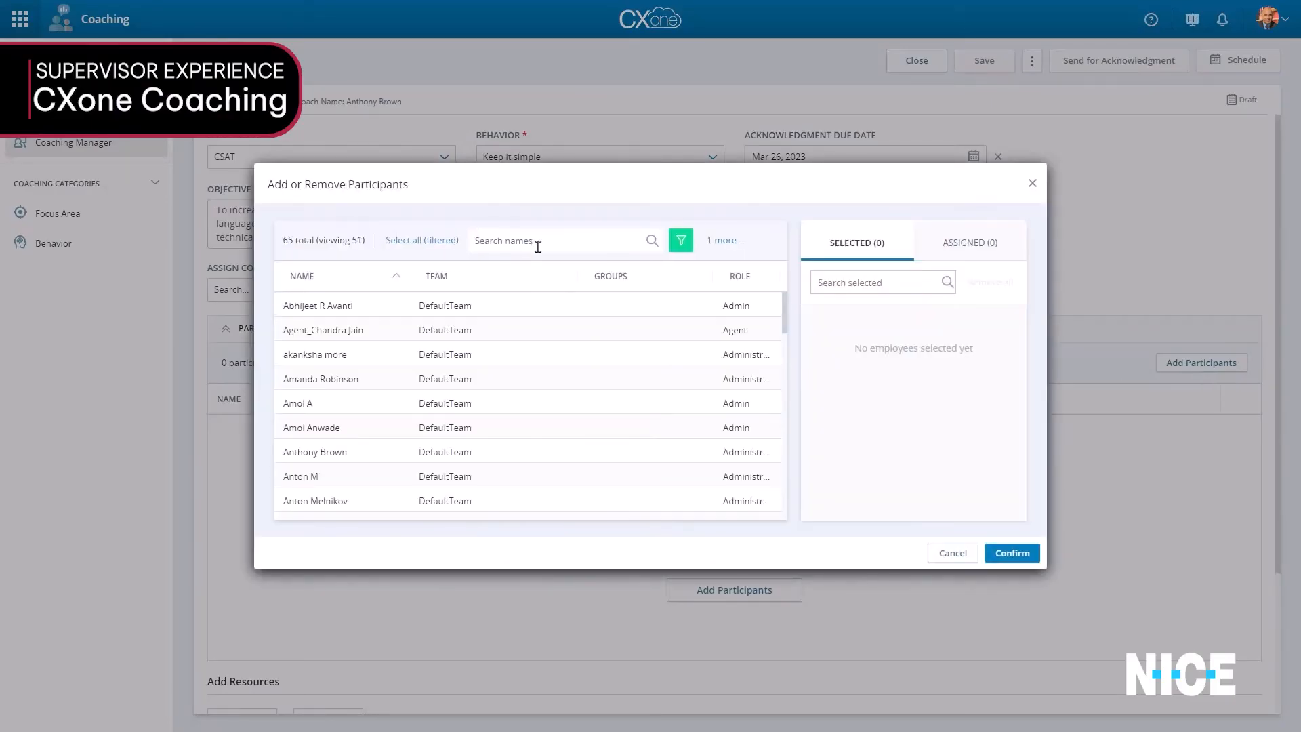
text(davi)
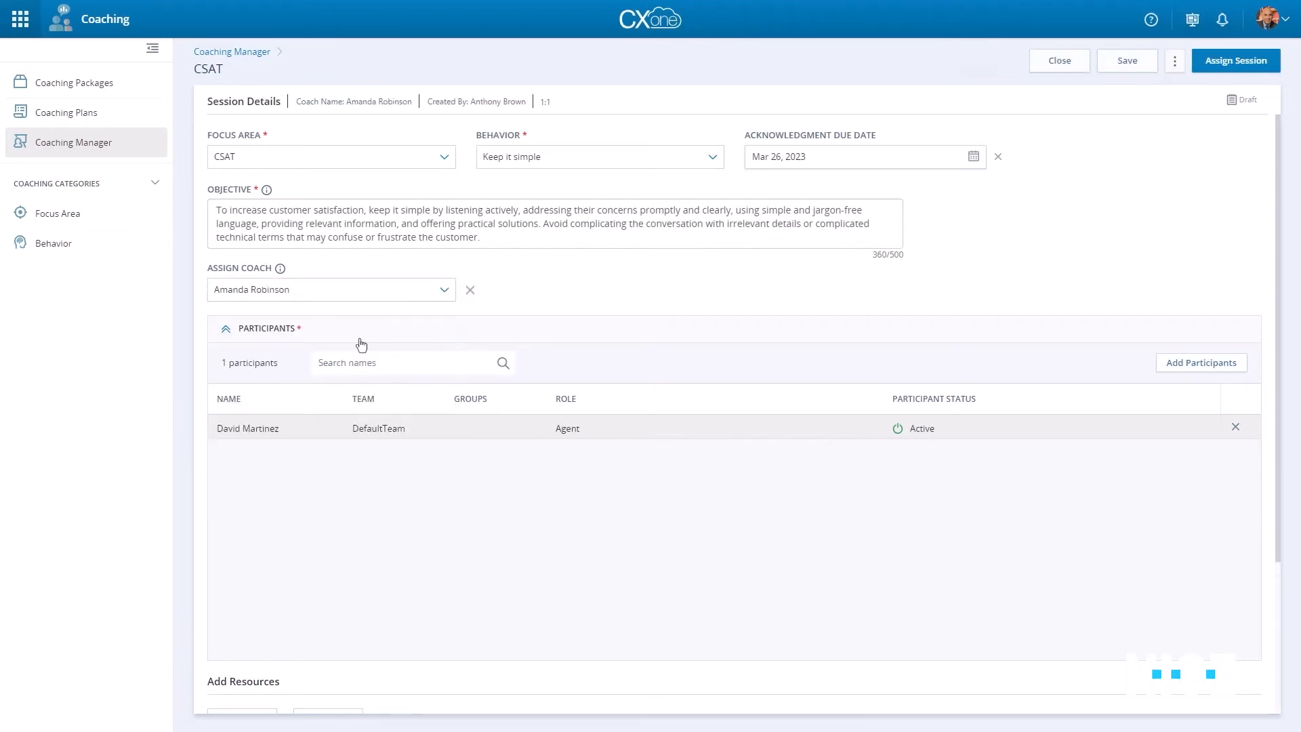
click(1236, 60)
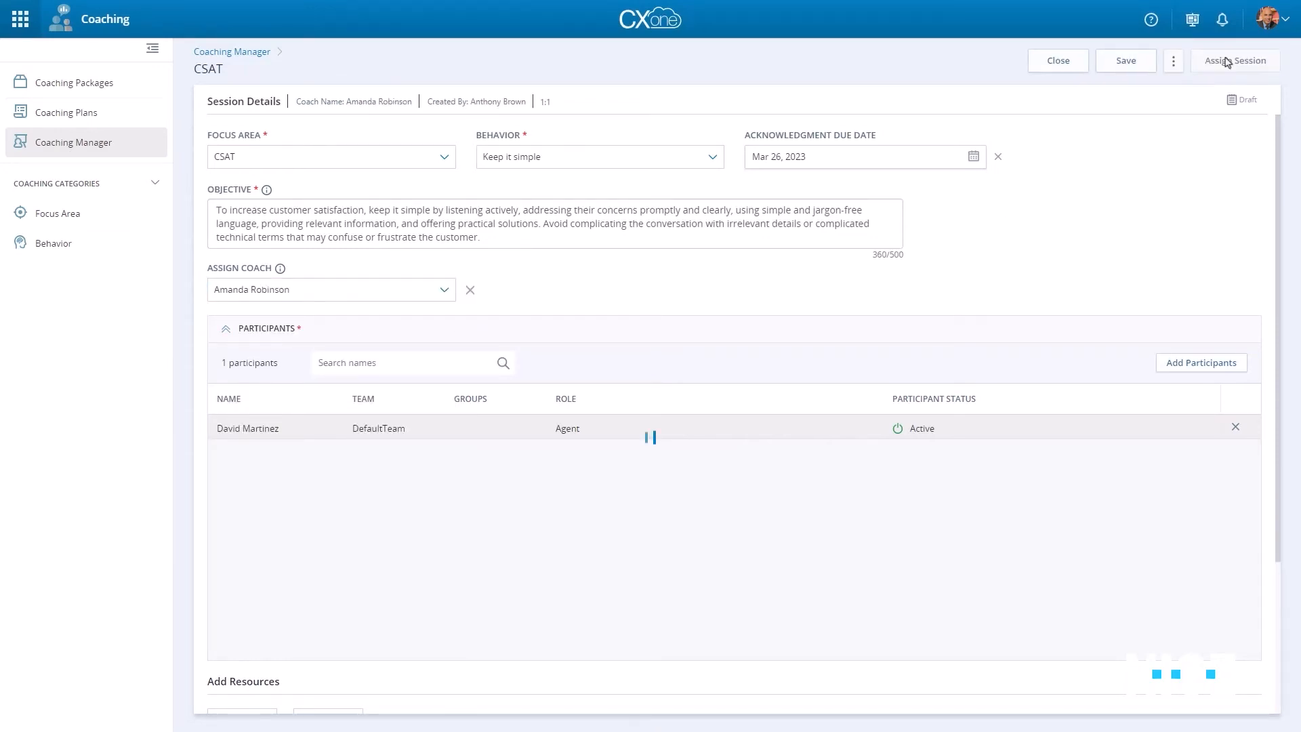
click(1233, 61)
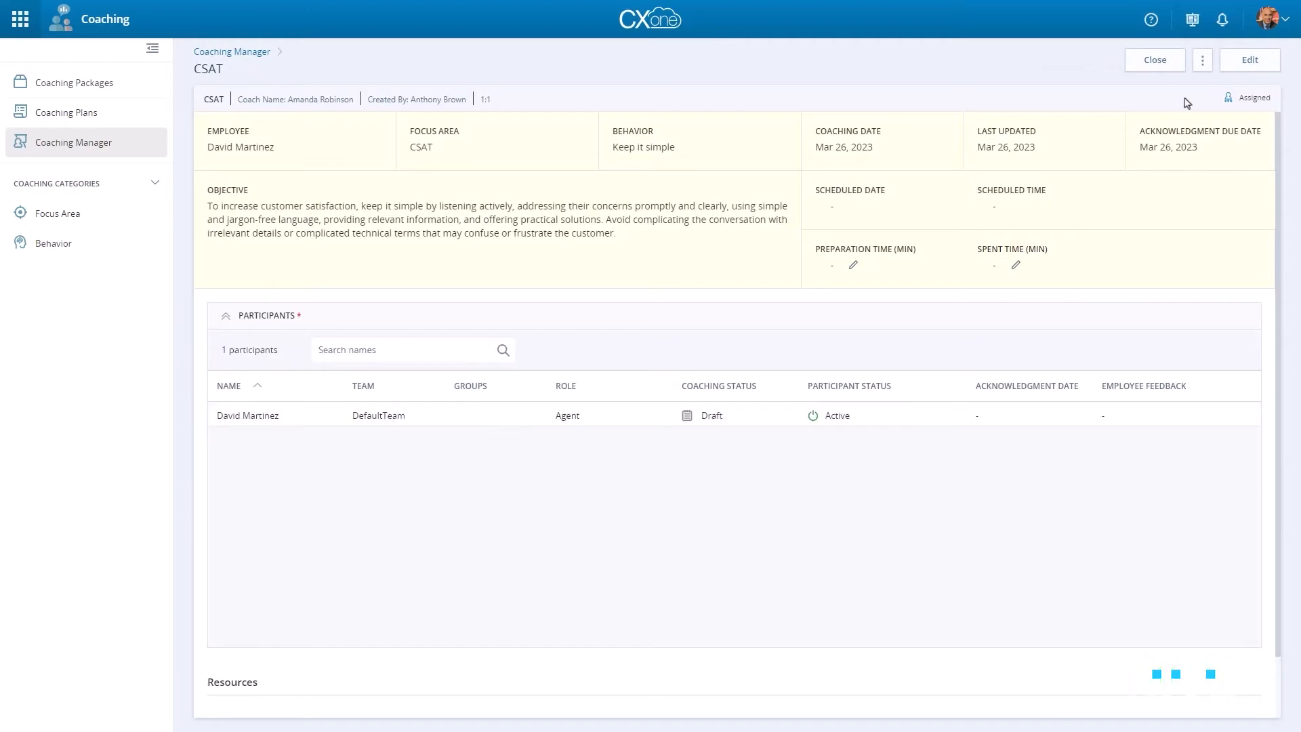
click(1202, 60)
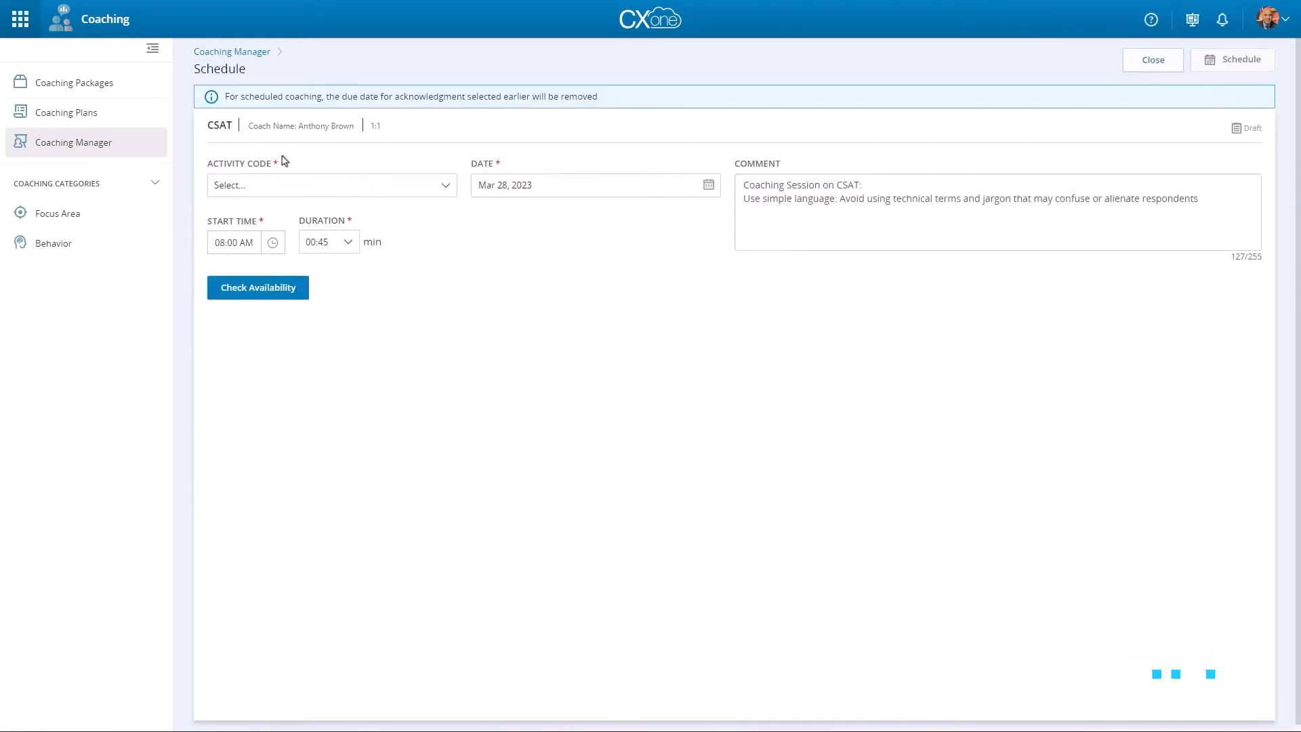
Set the activity code to Collaboration Training and head to the Coaching Transactional Report.
click(329, 186)
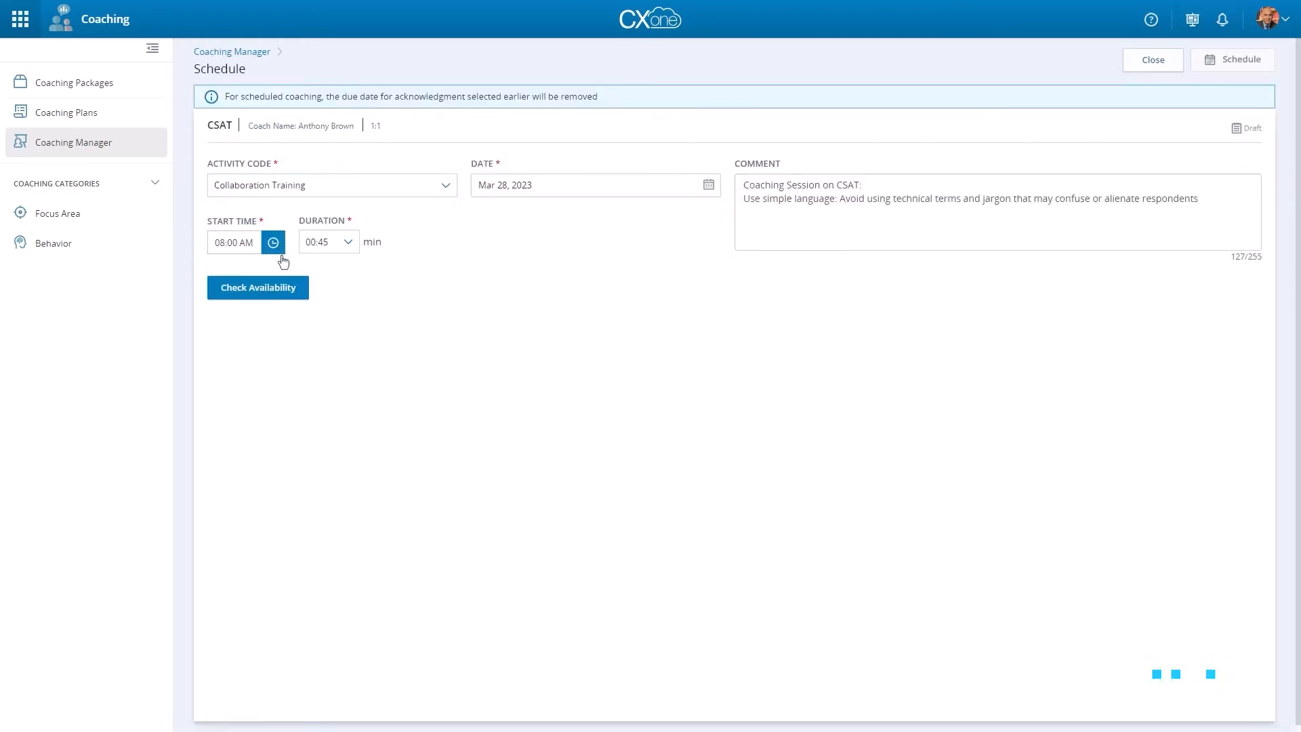
click(257, 287)
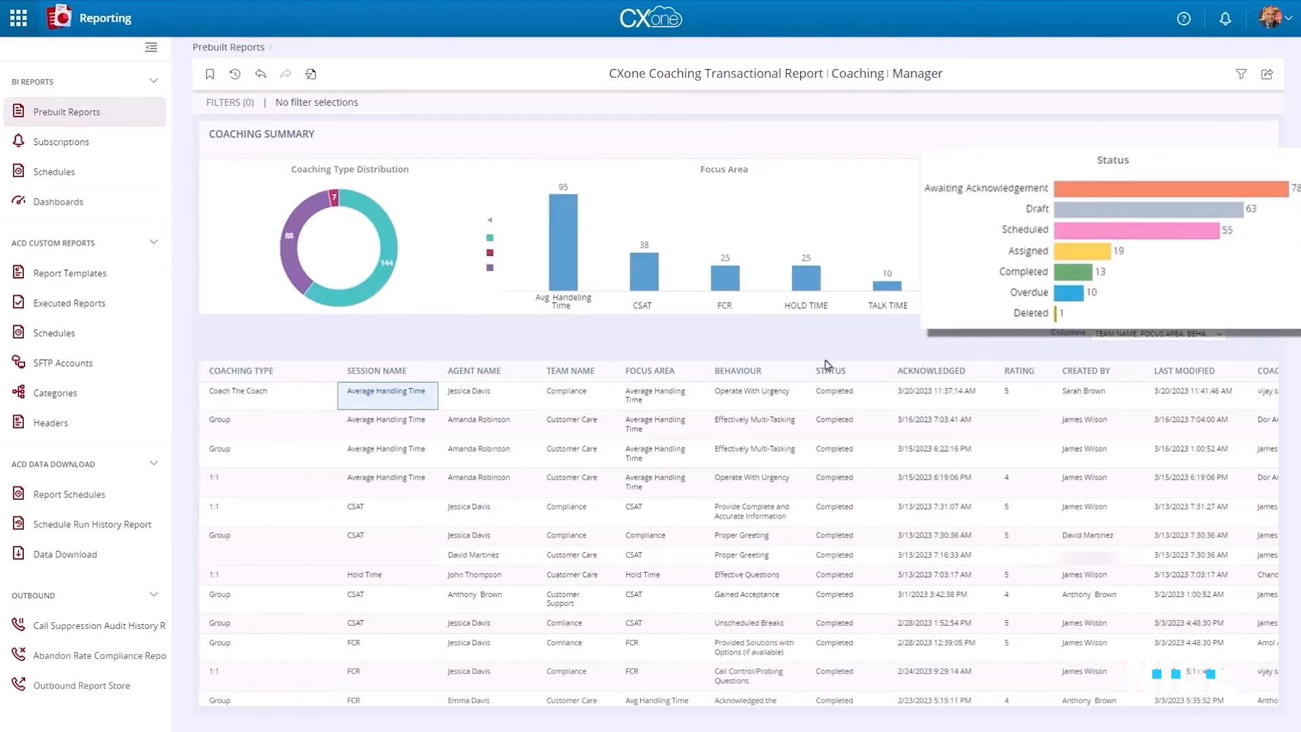
Switch to the Dashboard application via the Applications menu to reach Manage Dashboards.
click(18, 20)
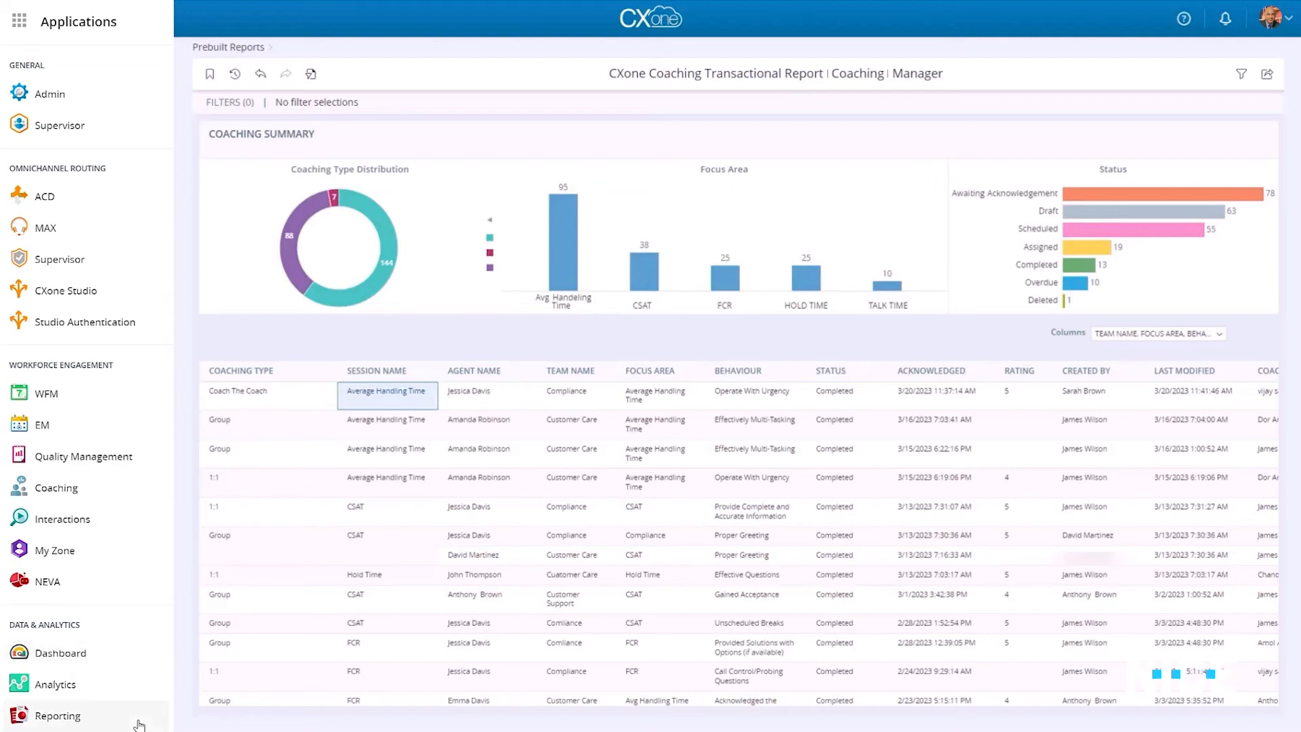
click(59, 653)
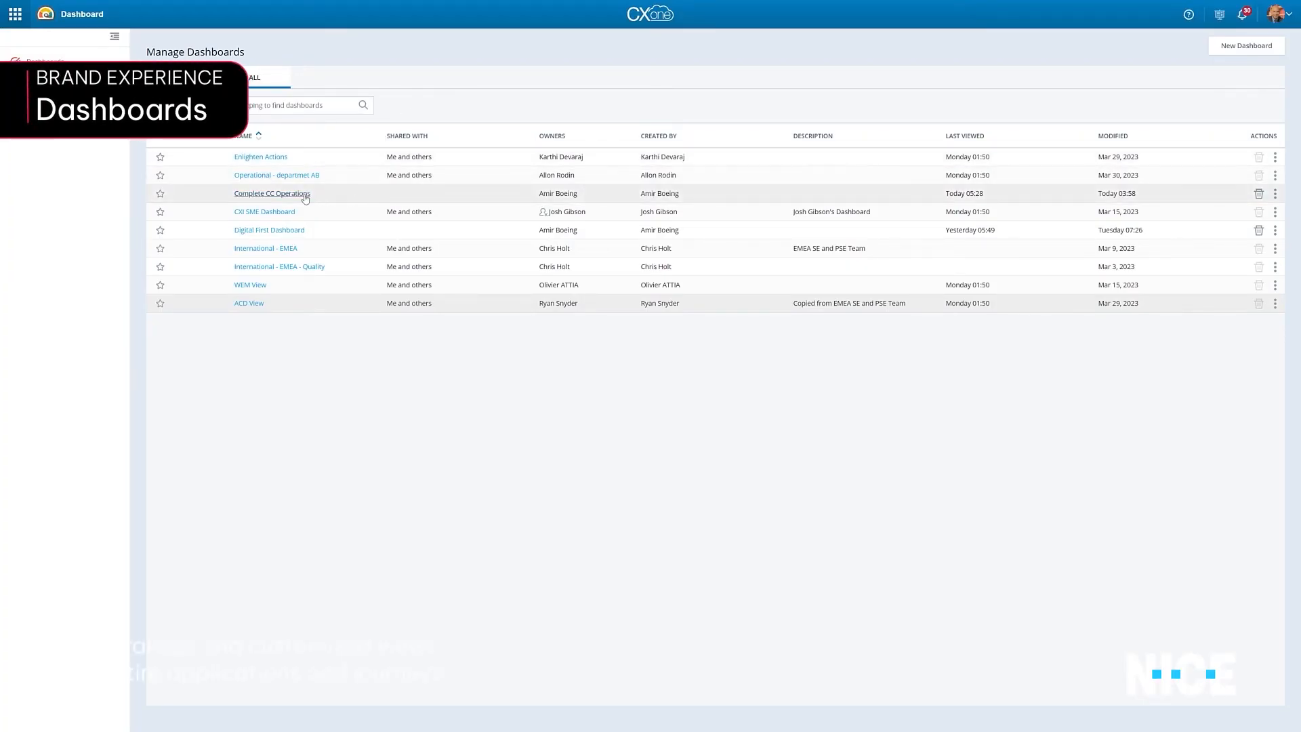
Bring up the Complete CC Operations dashboard and its widget gallery.
click(271, 194)
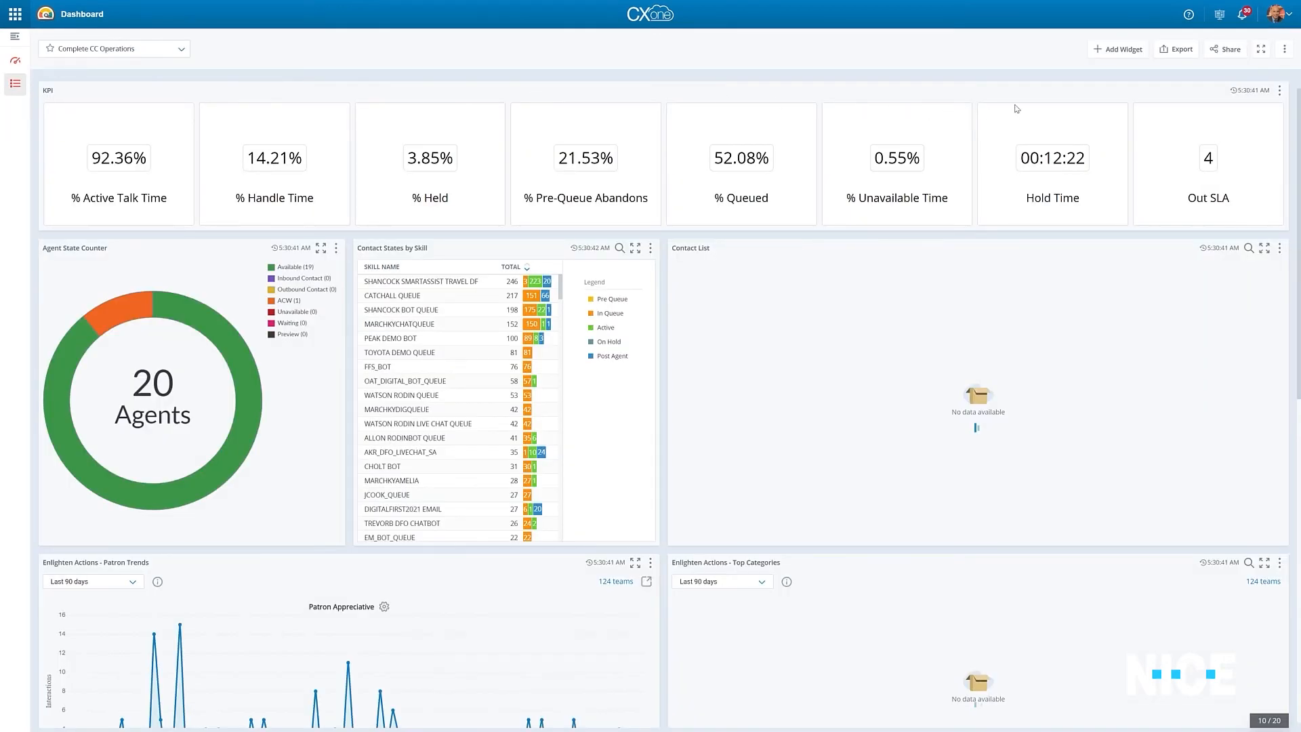
click(1118, 48)
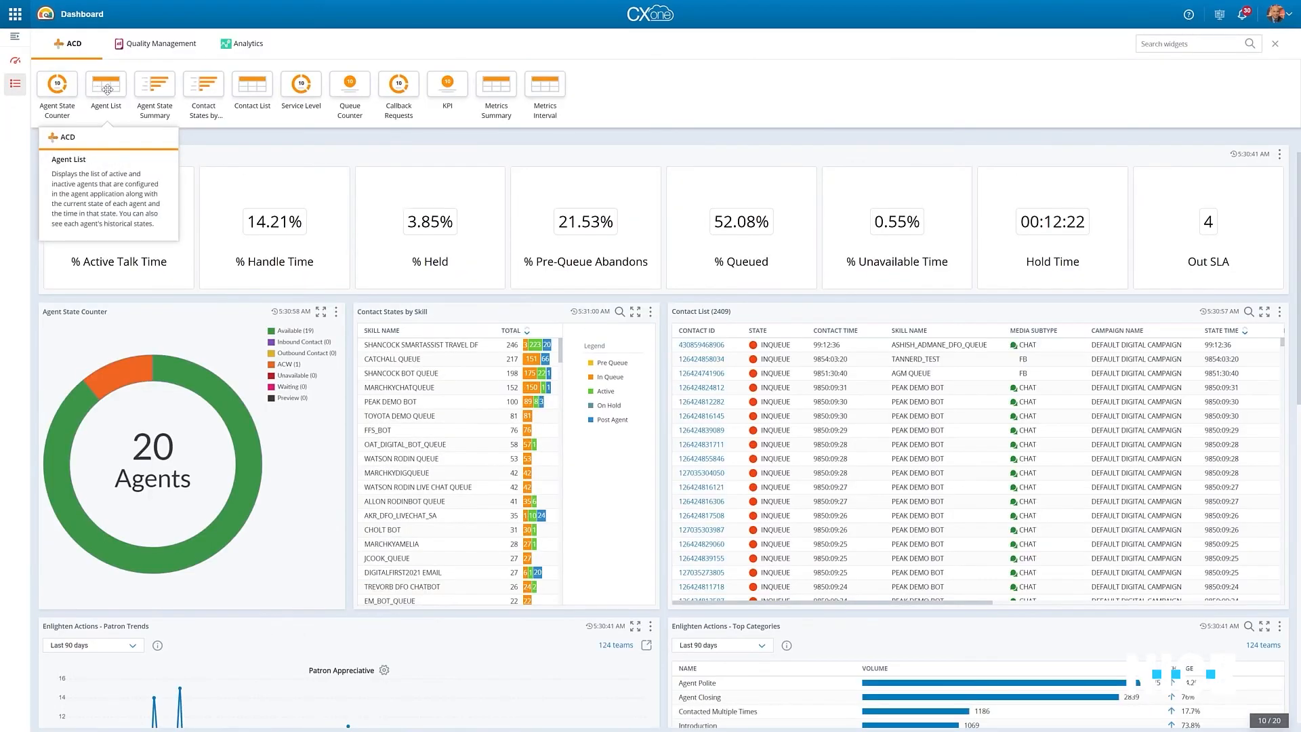
mouse_move(242, 83)
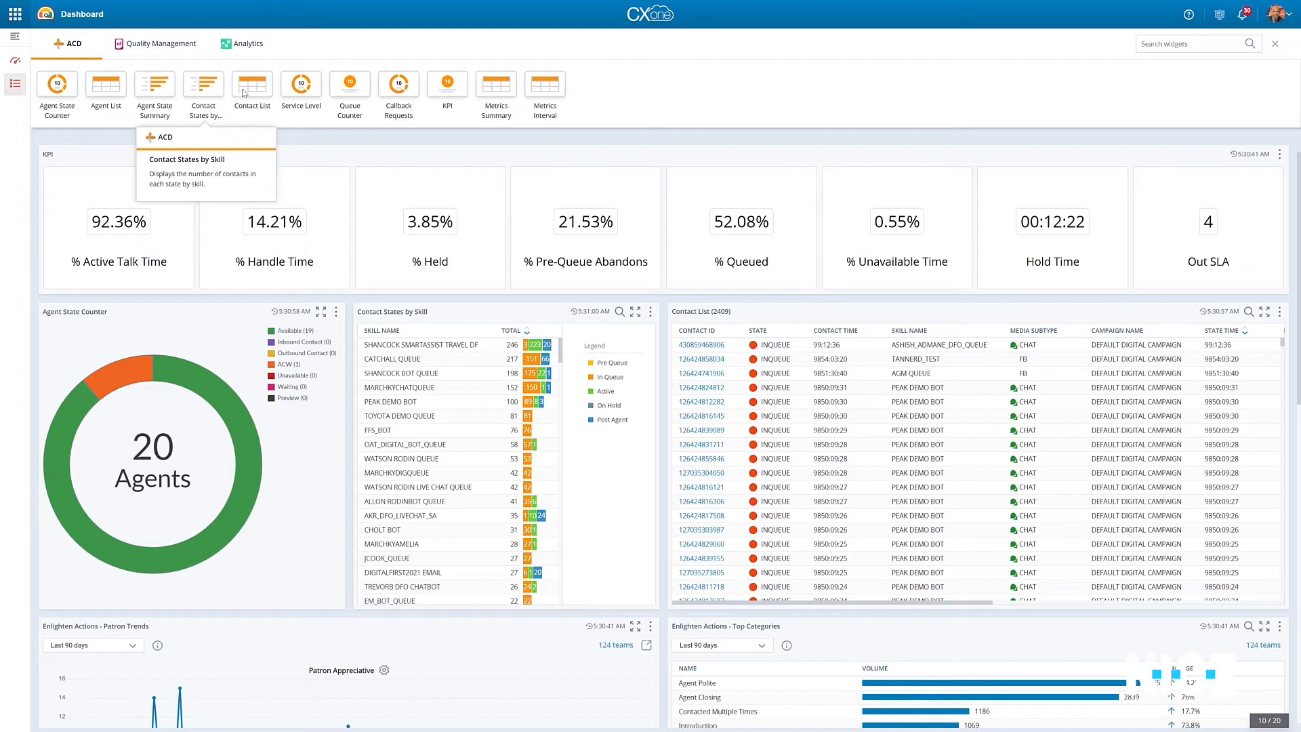
mouse_move(350, 87)
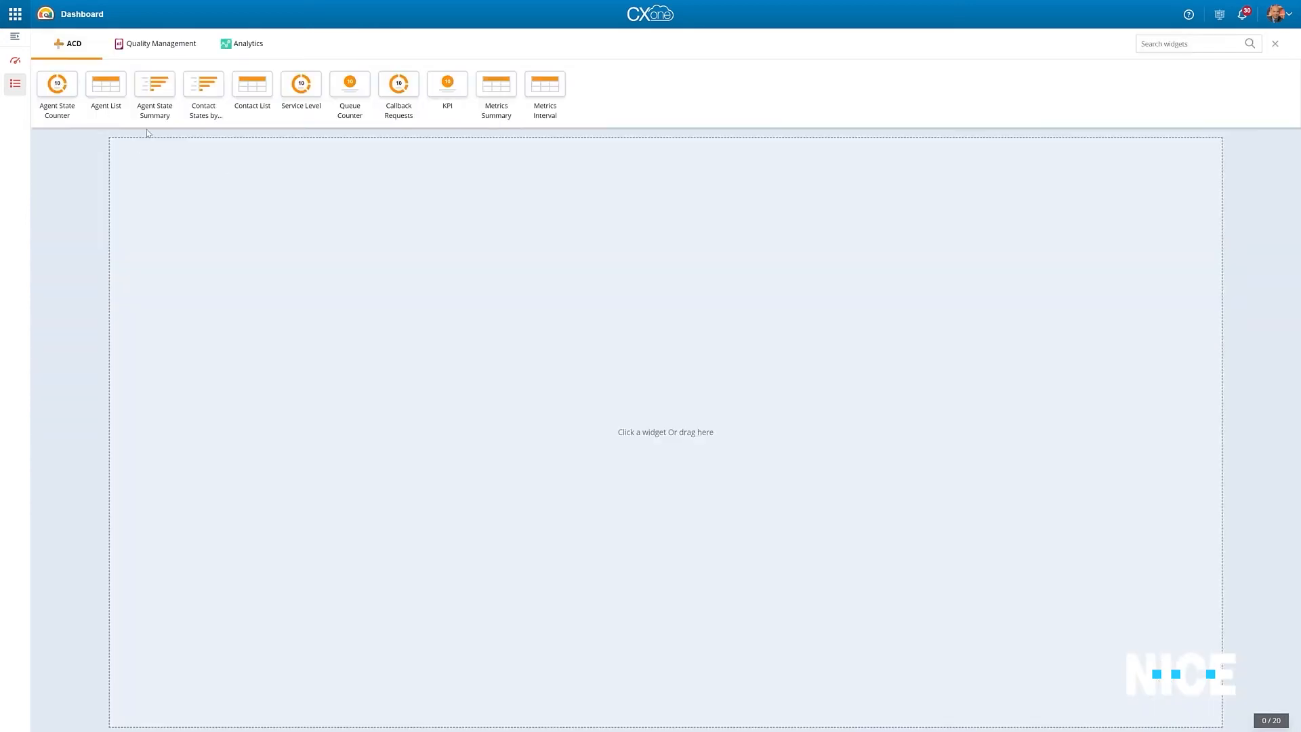
Add agent and Quality Score widgets to the All in 1 dashboard and save it.
click(105, 89)
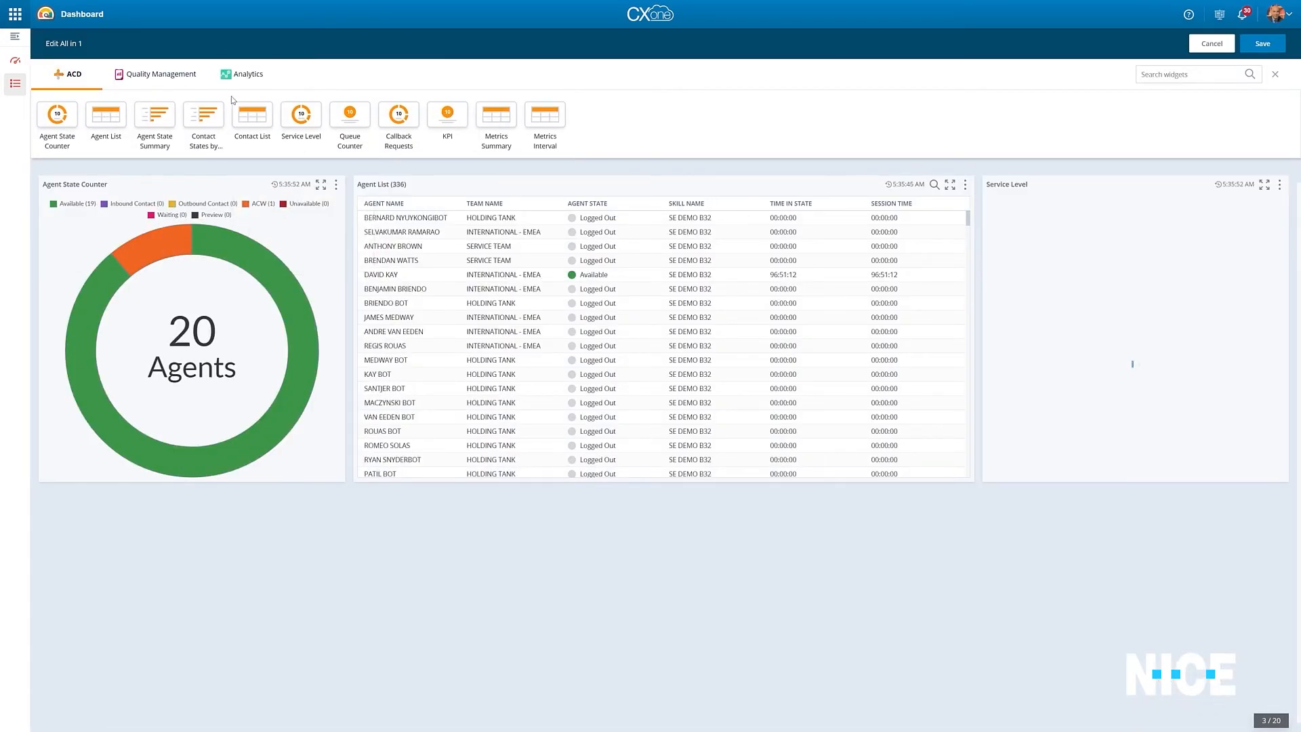
click(161, 73)
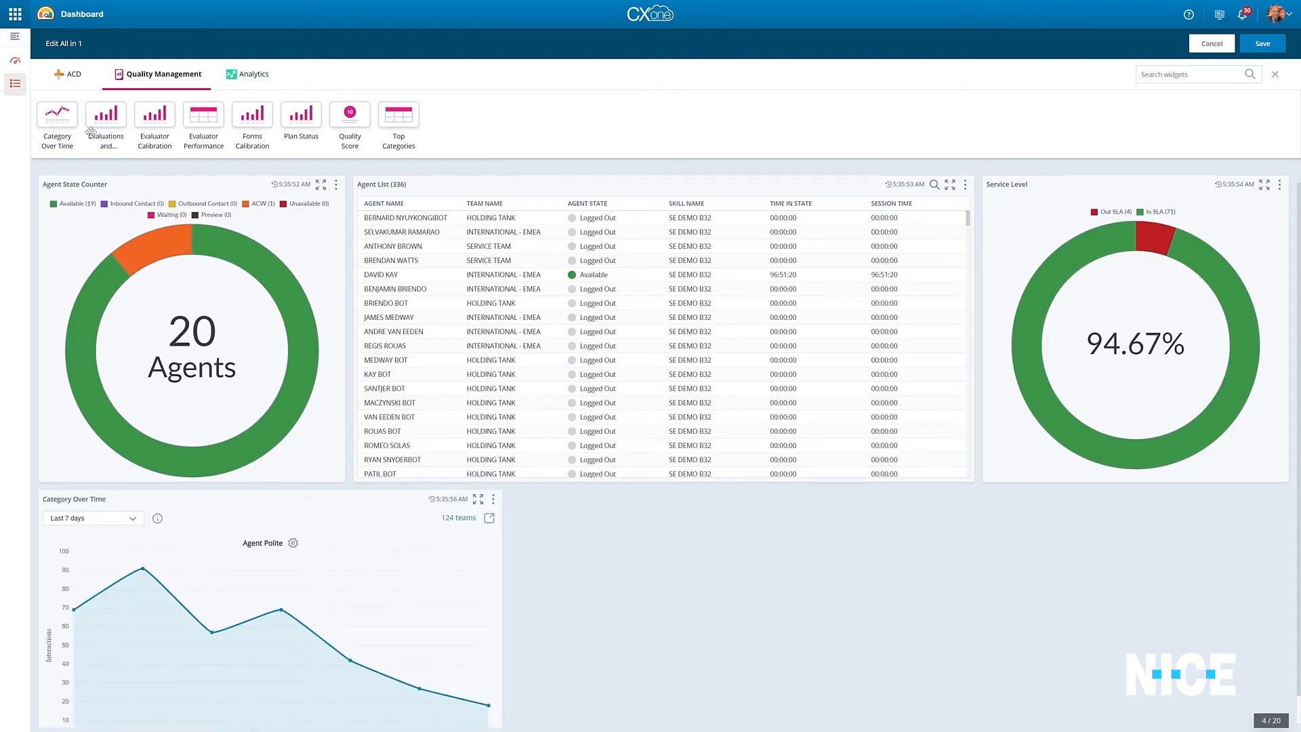
click(350, 116)
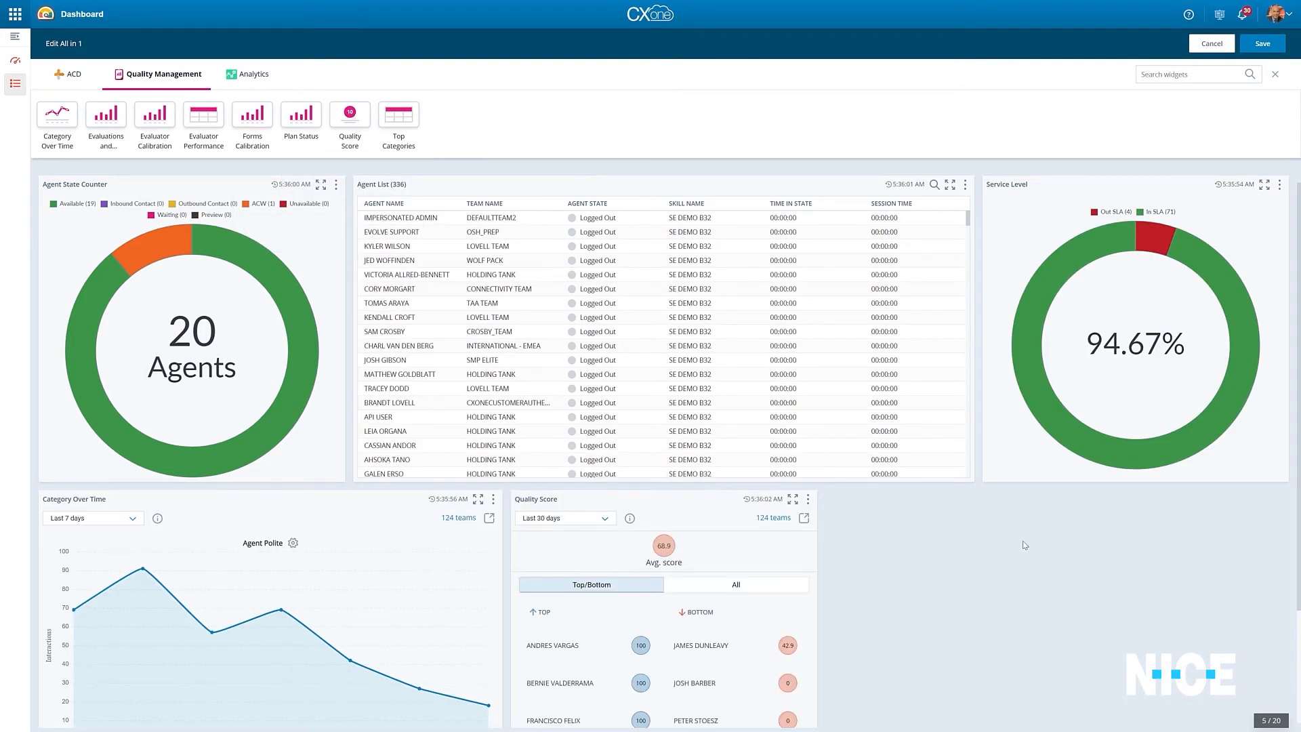
click(1262, 43)
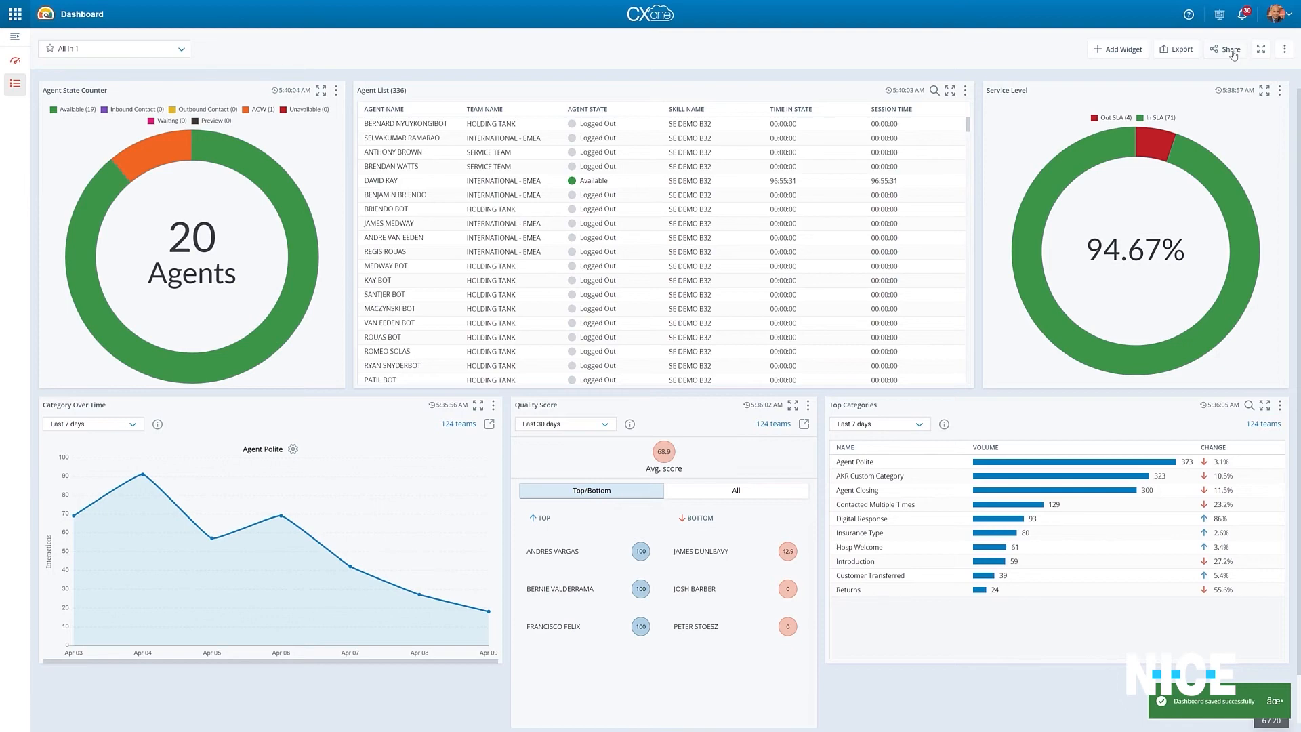
click(1230, 49)
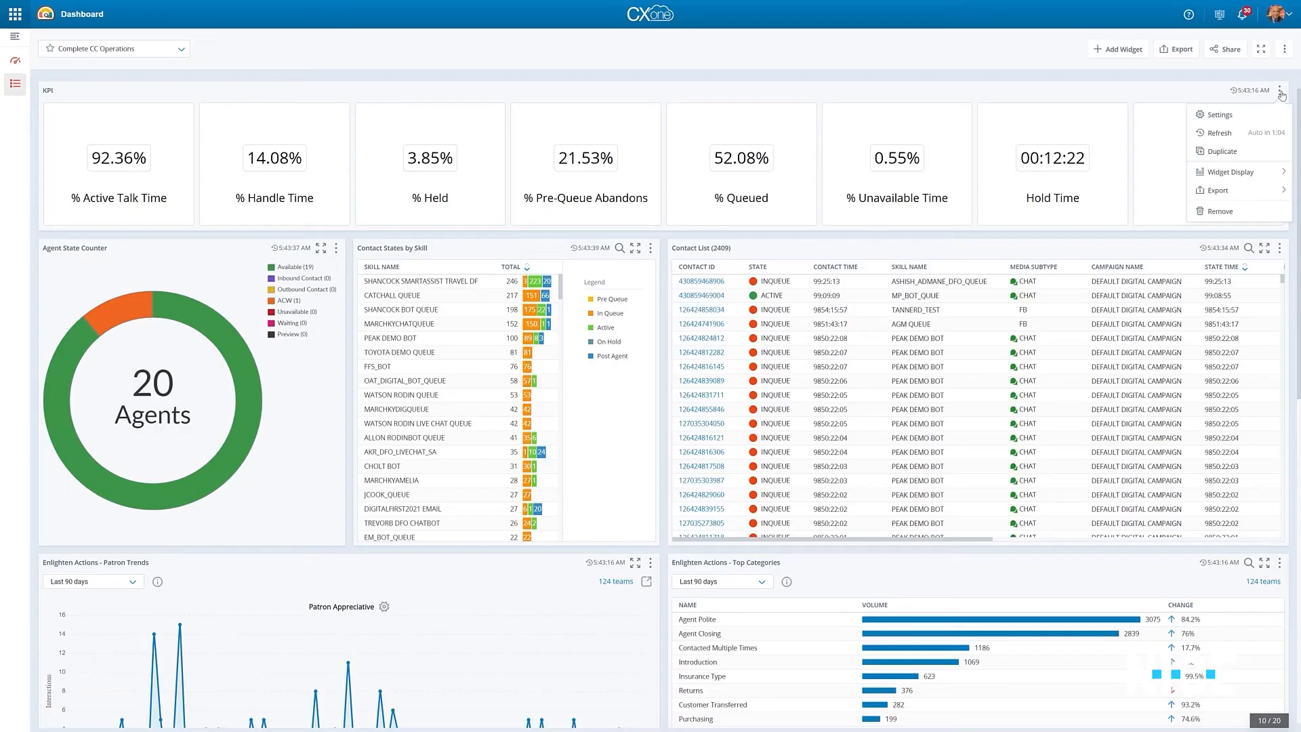
Review the KPI widget's eight selected metrics in its settings and confirm them.
click(1218, 114)
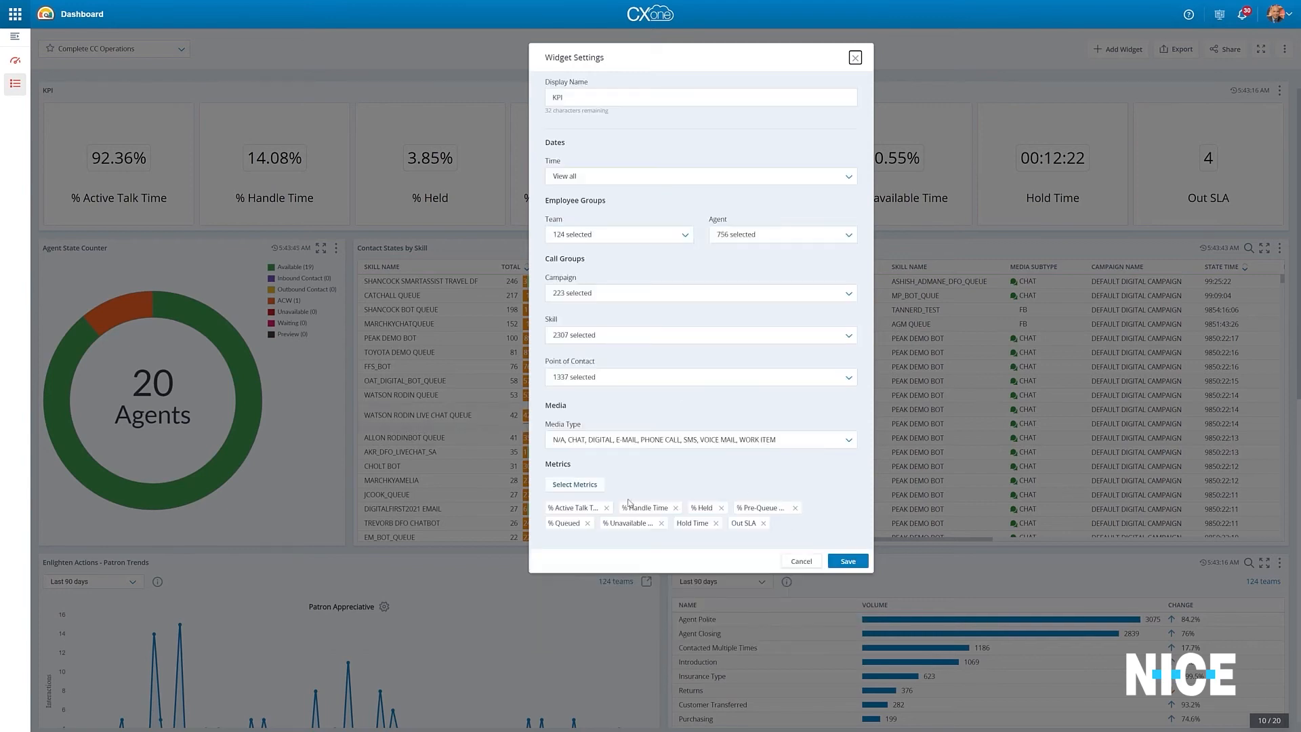
click(575, 484)
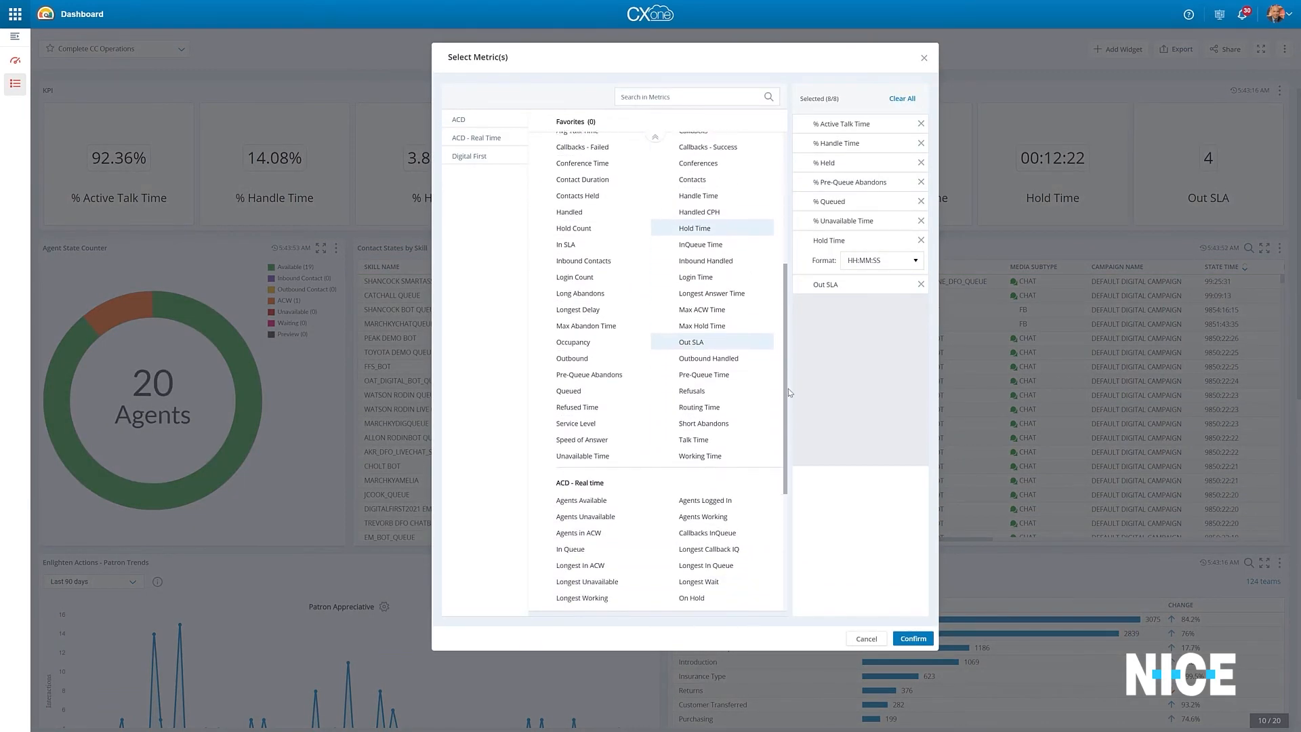
scroll(down, 3)
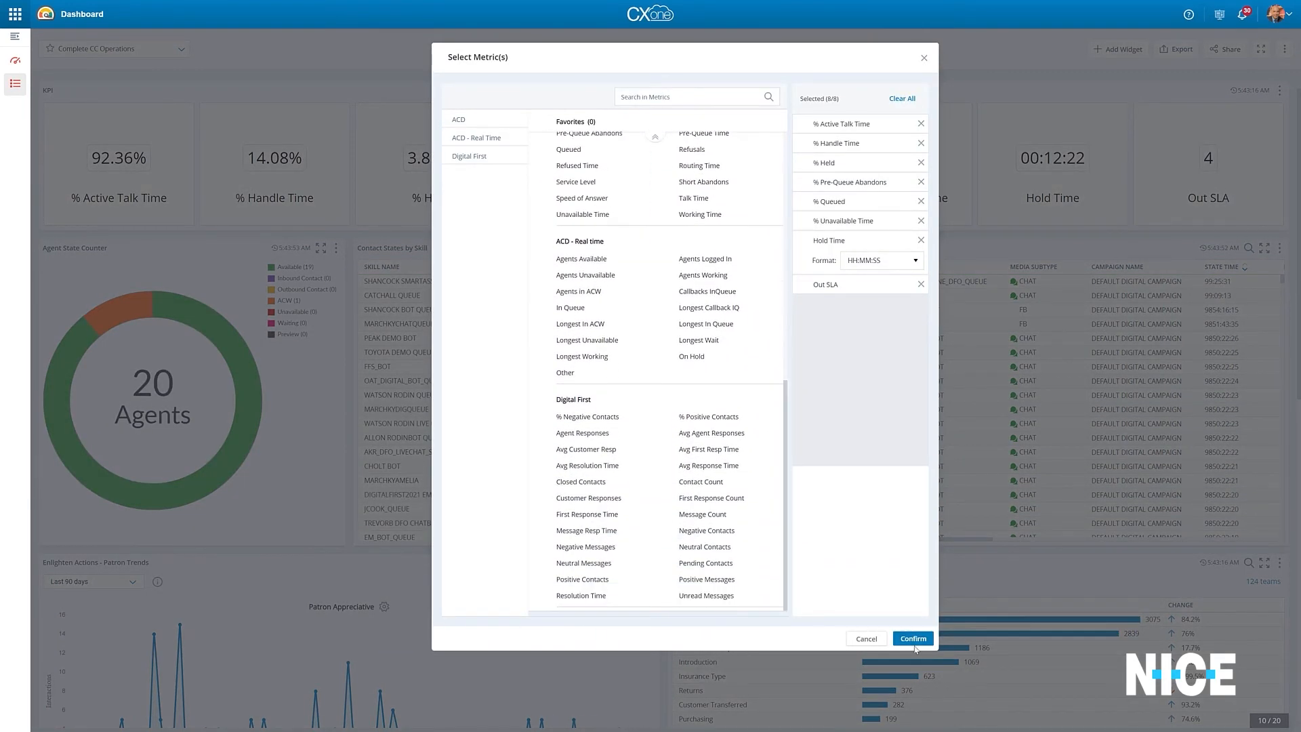
click(913, 638)
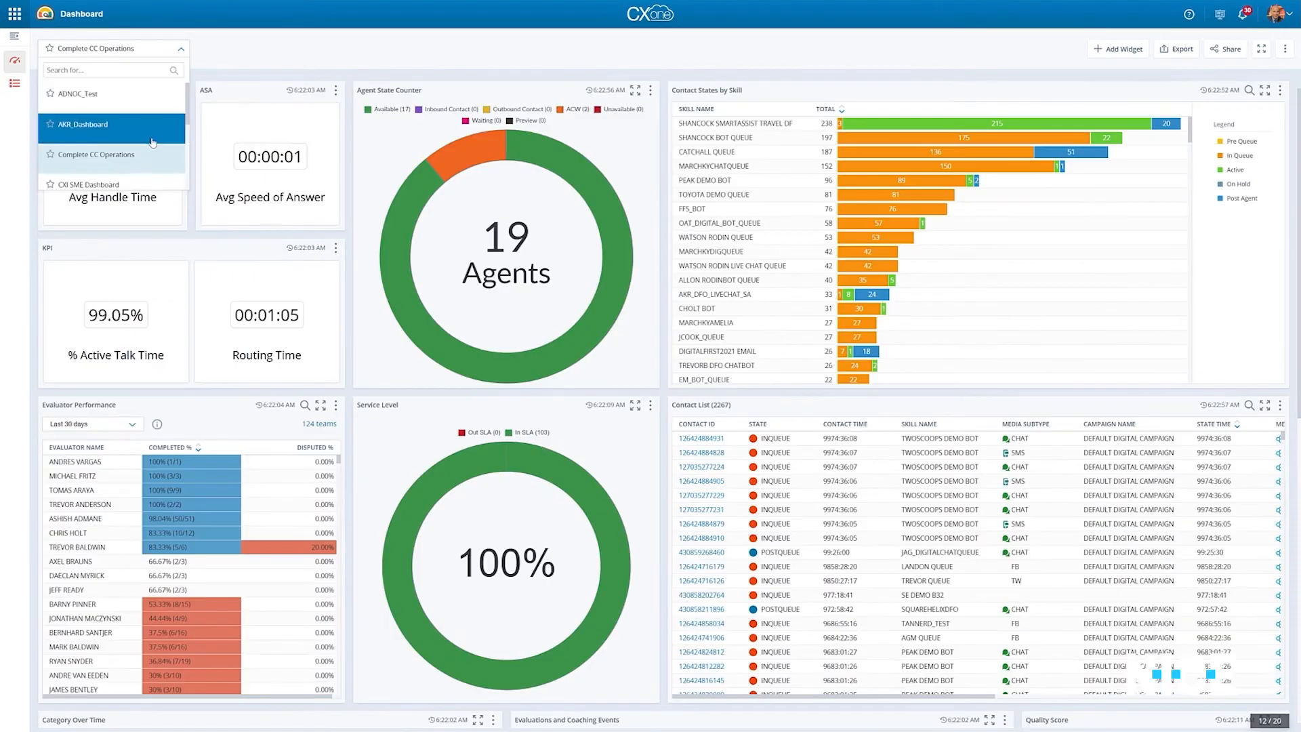
scroll(down, 3)
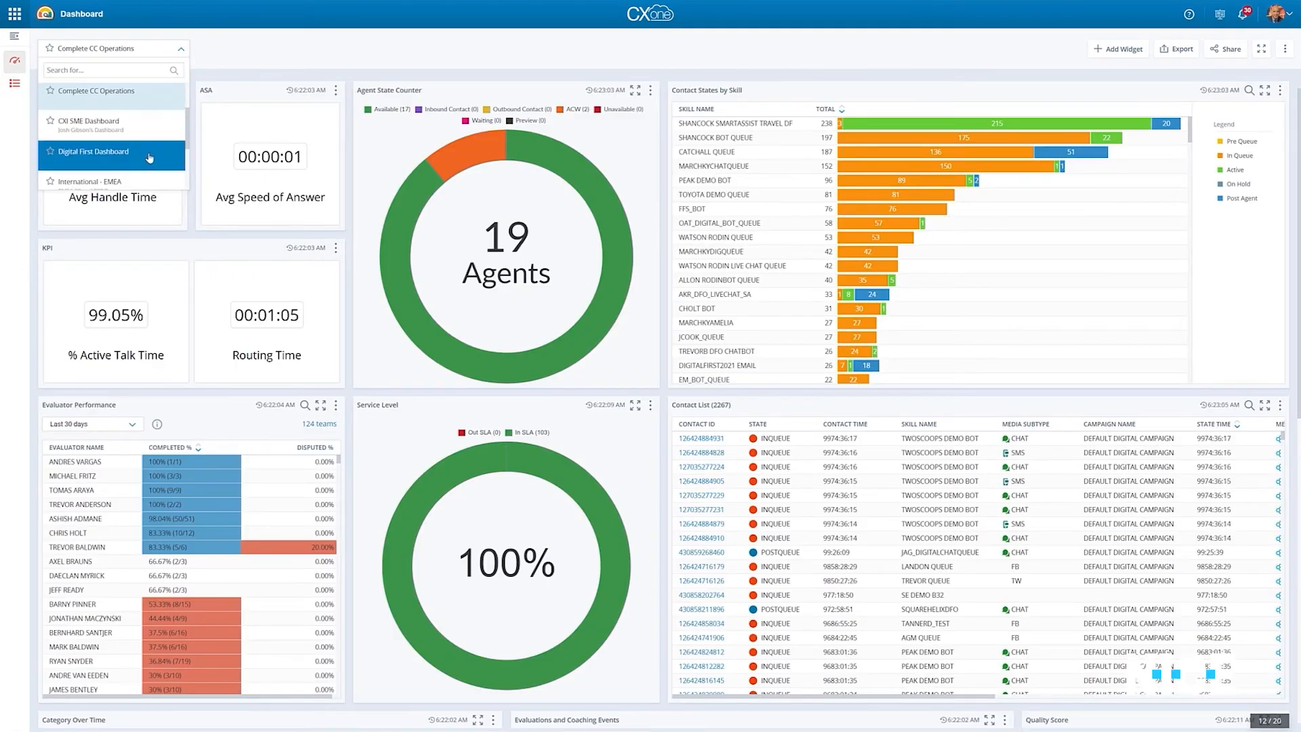
click(93, 151)
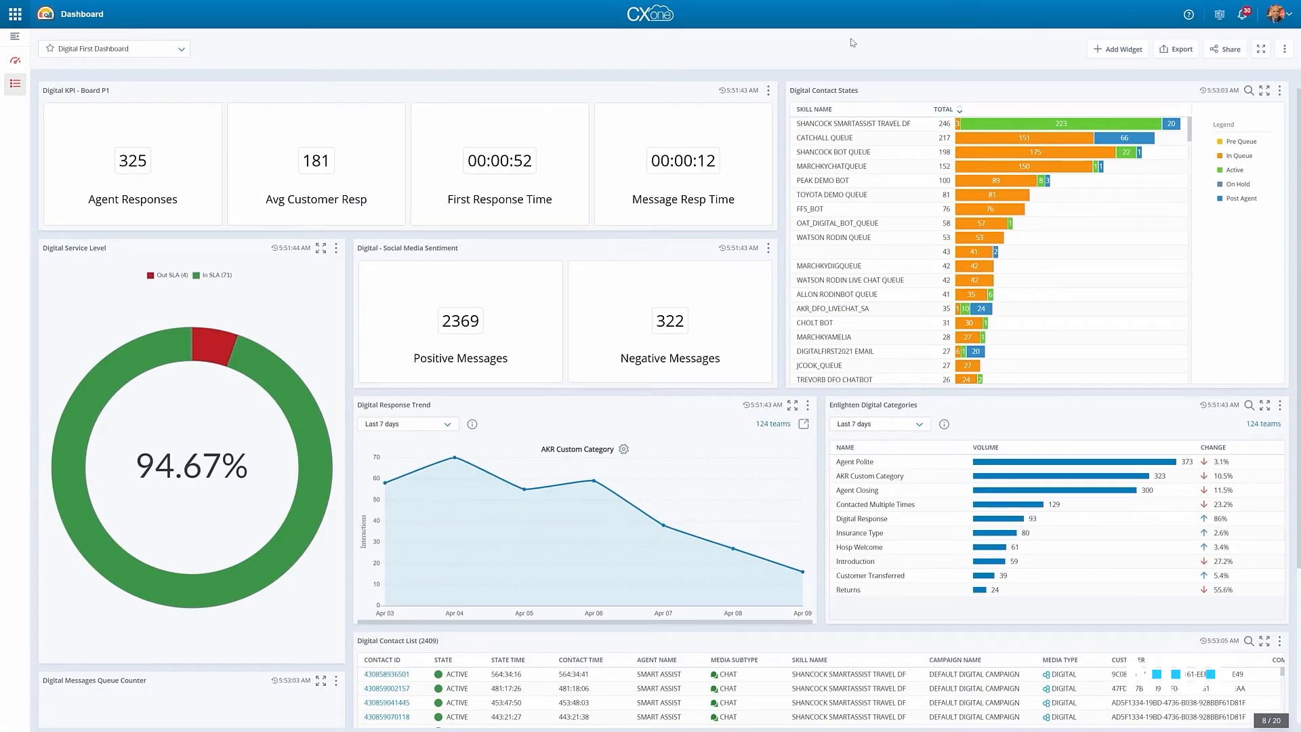
mouse_move(287, 99)
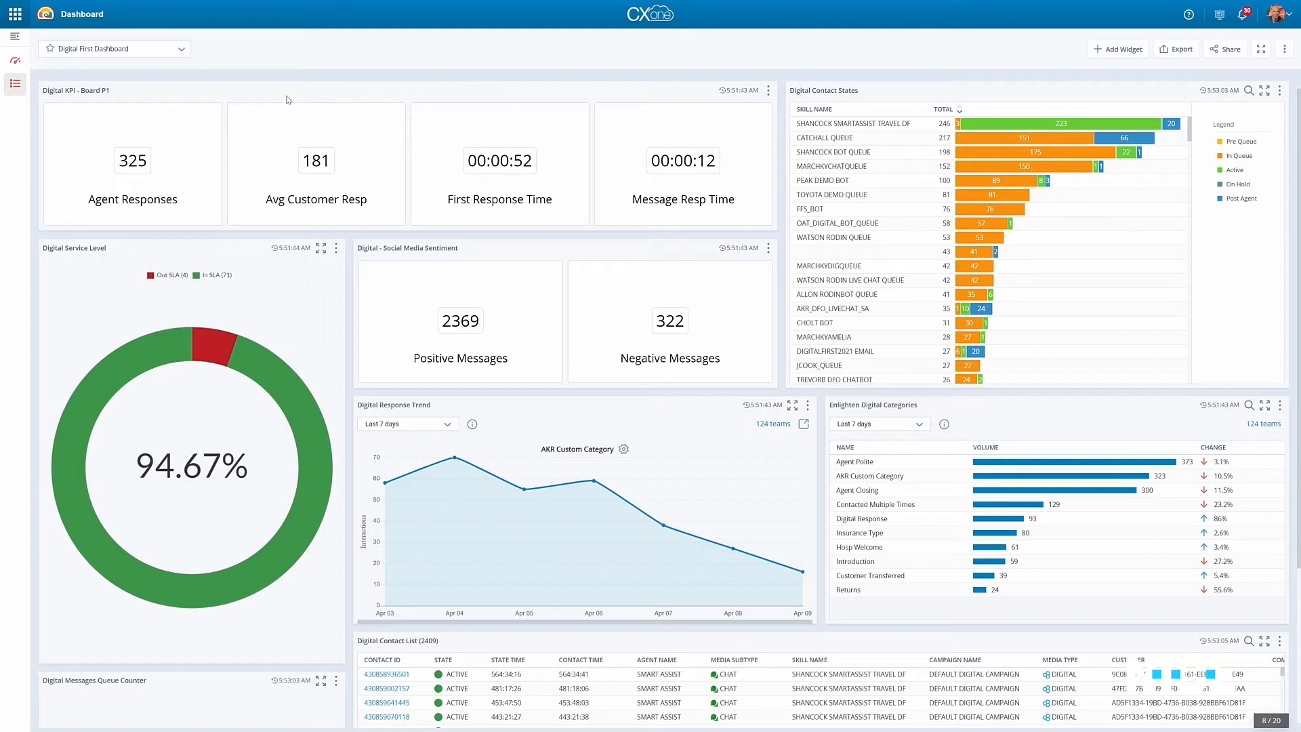
mouse_move(244, 80)
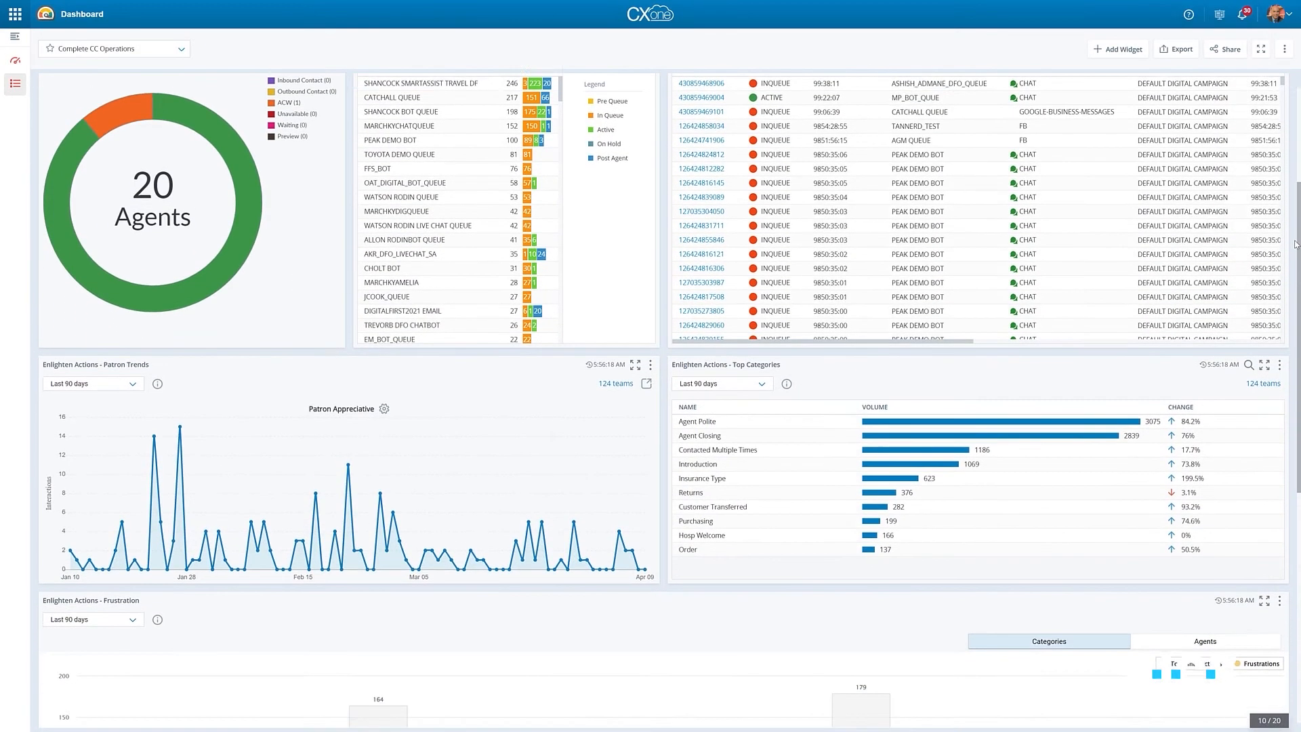
scroll(down, 3)
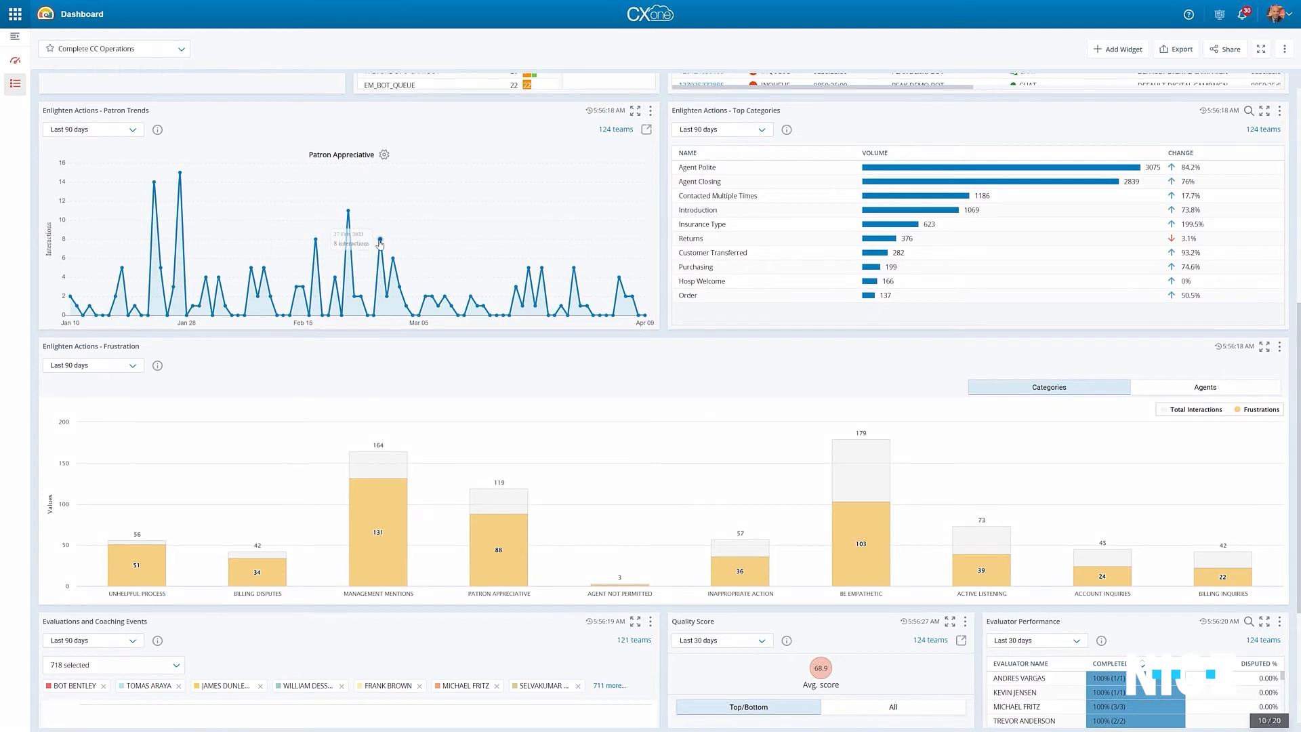
click(1264, 110)
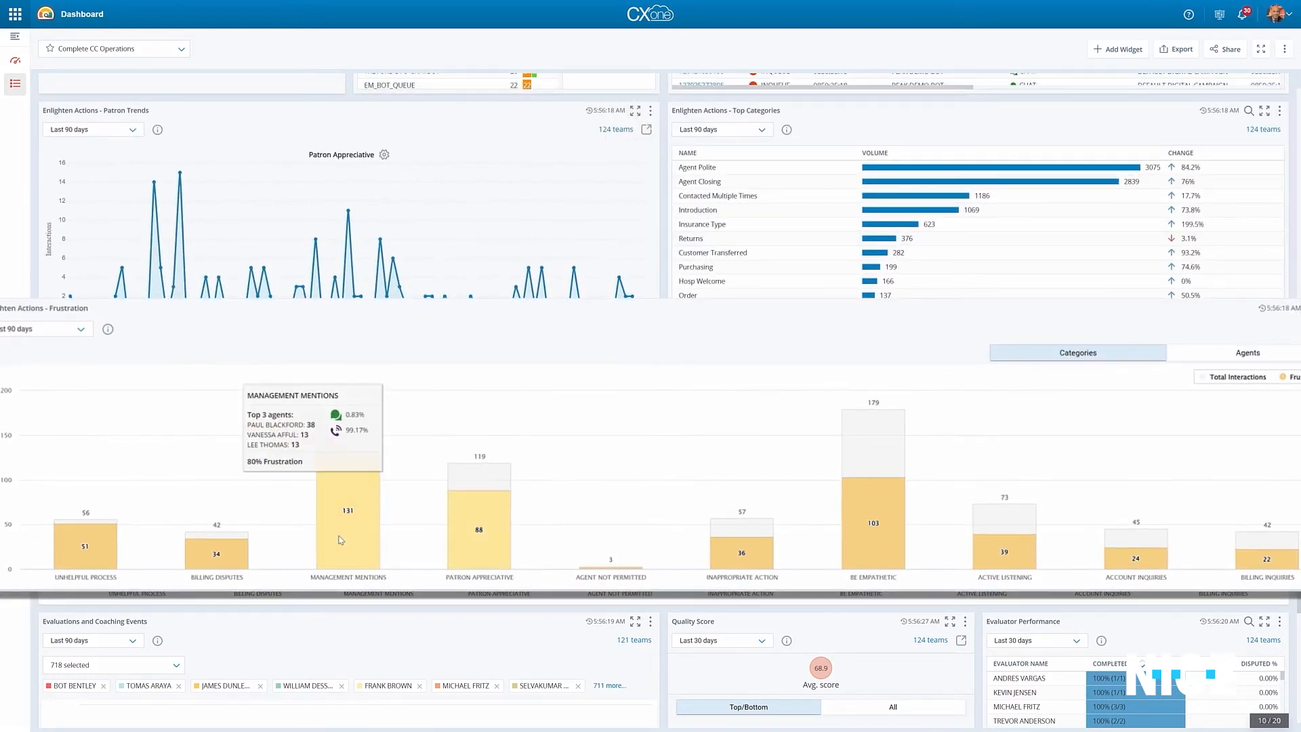
mouse_move(457, 523)
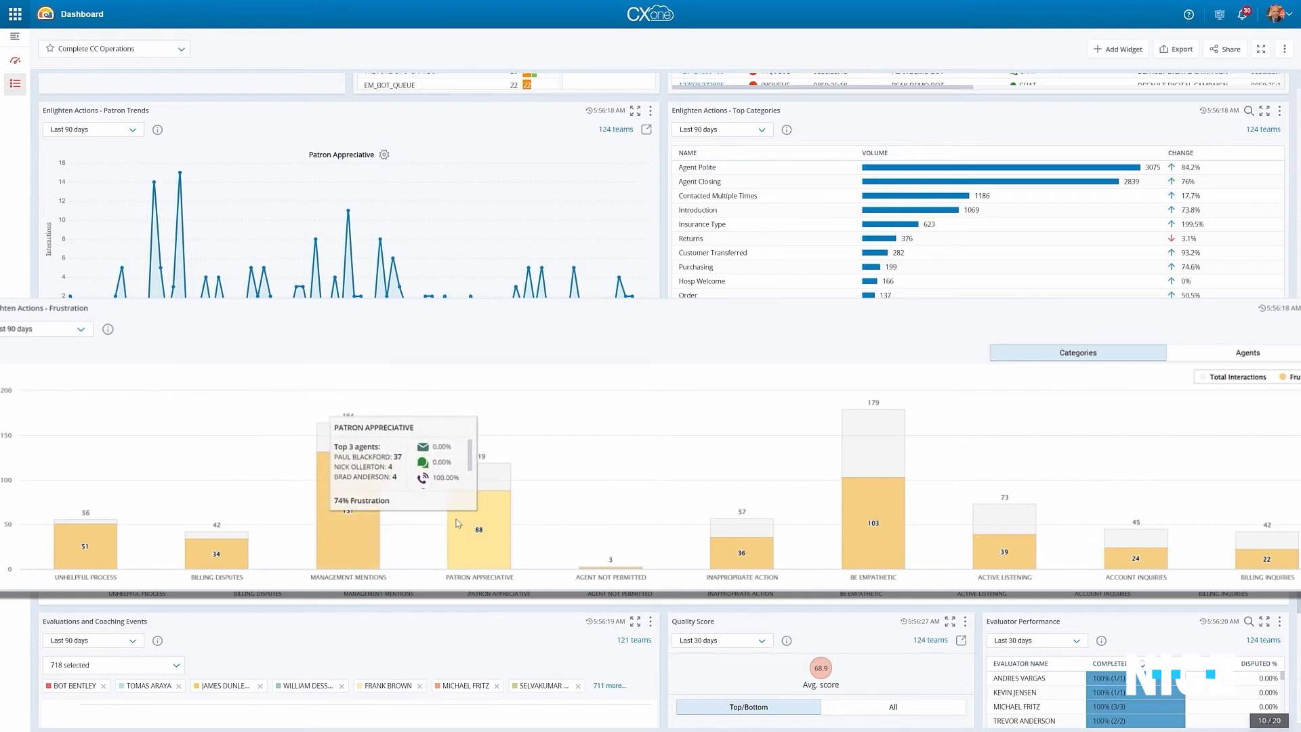
scroll(up, 3)
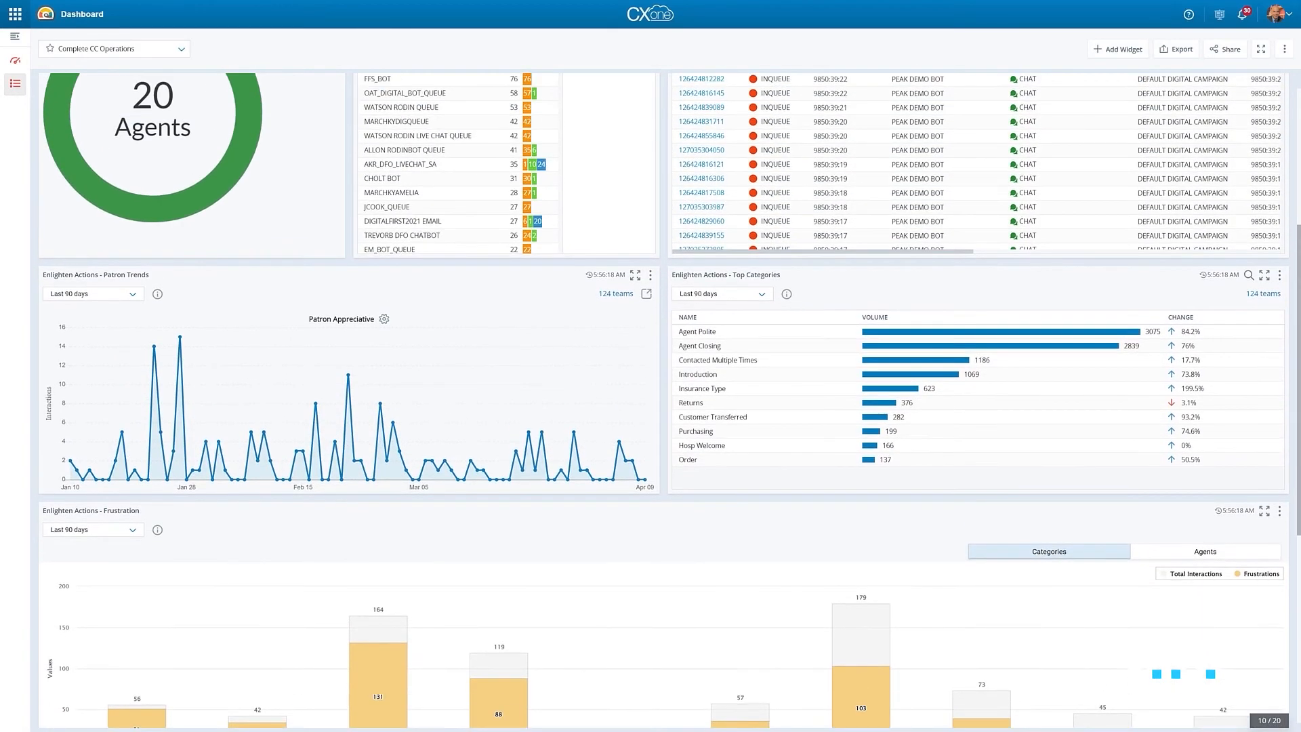
scroll(up, 3)
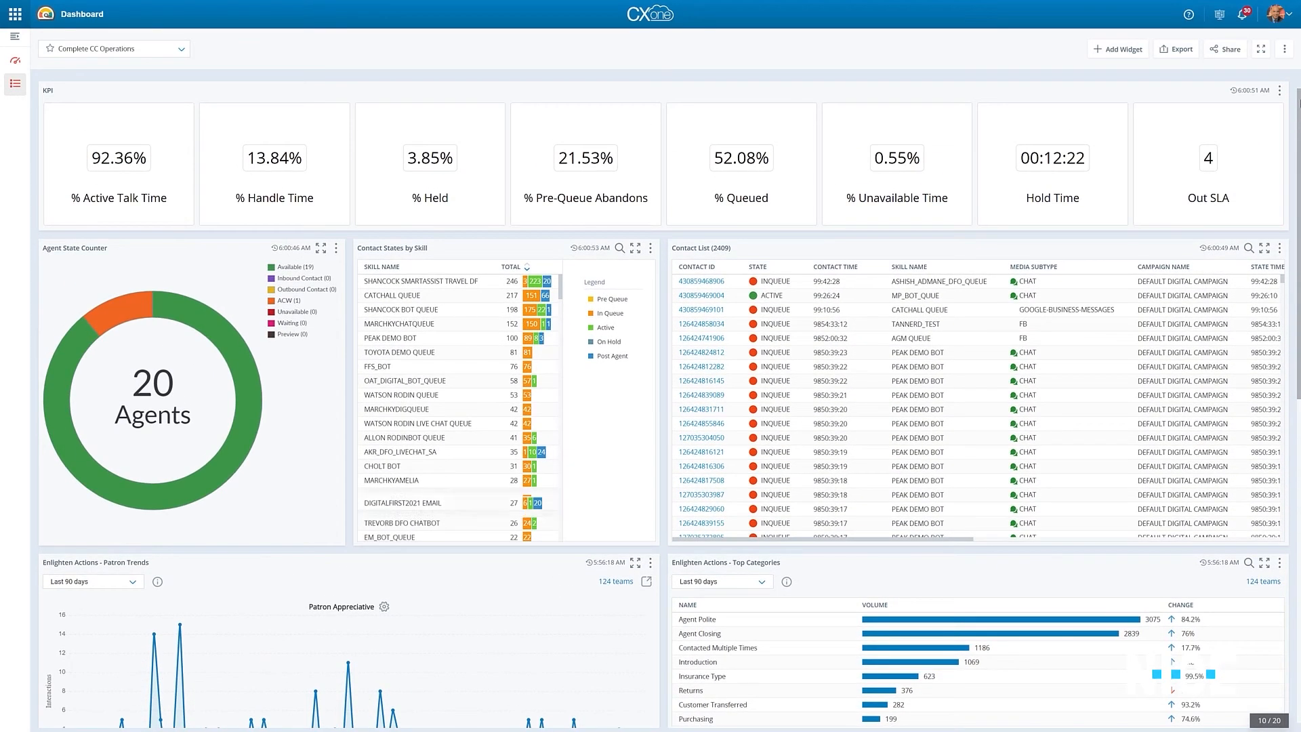
scroll(down, 3)
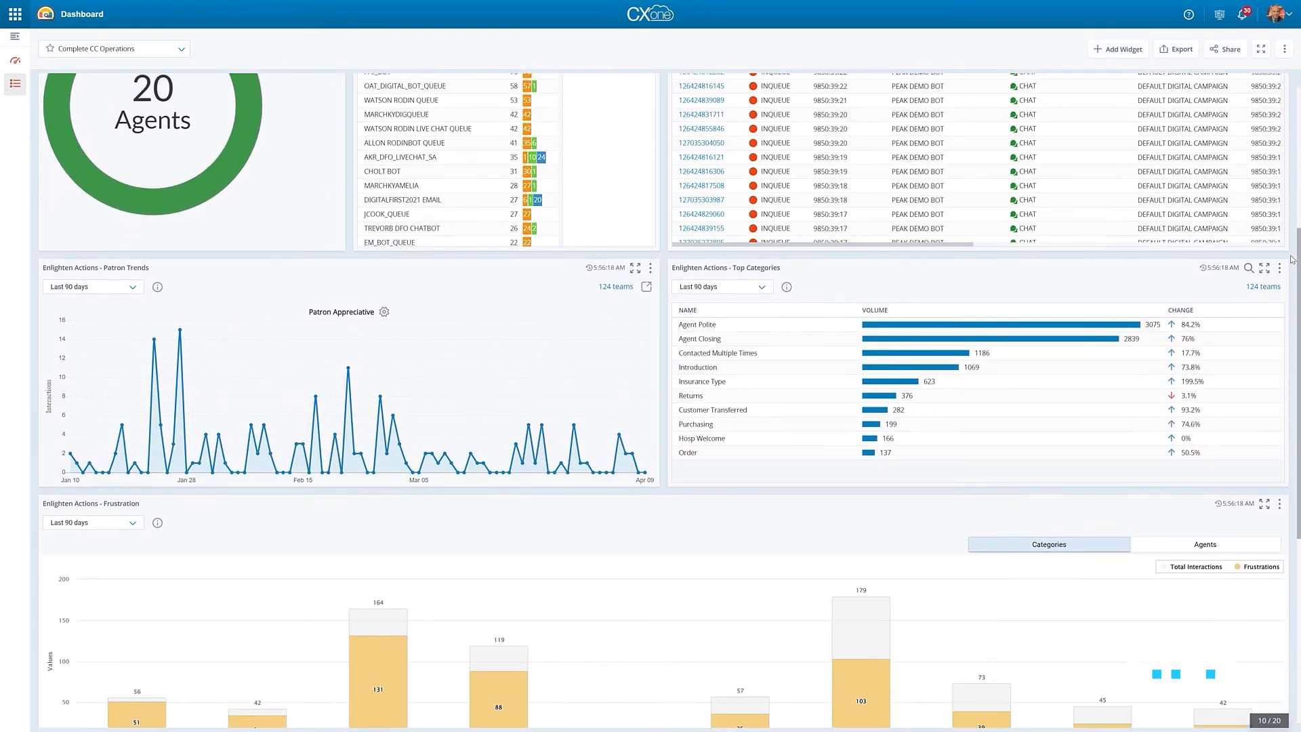
scroll(down, 3)
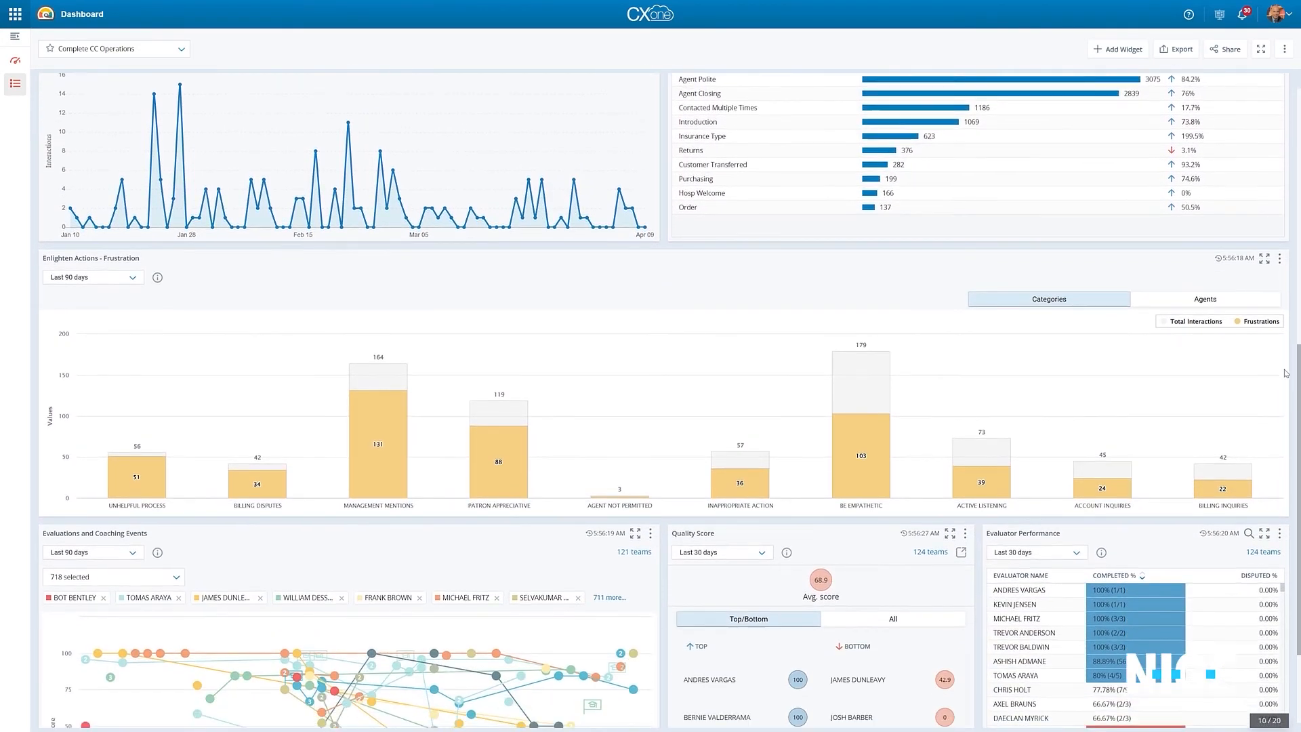
scroll(down, 3)
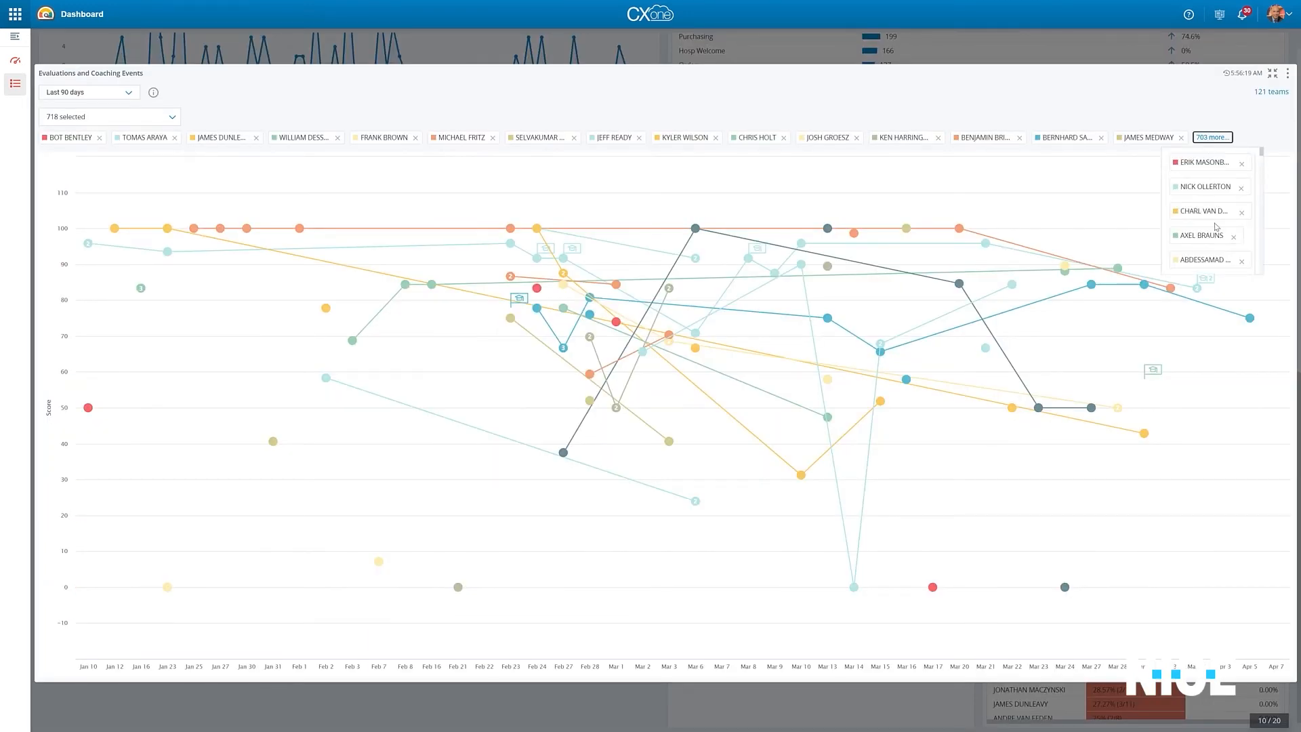
mouse_move(511, 231)
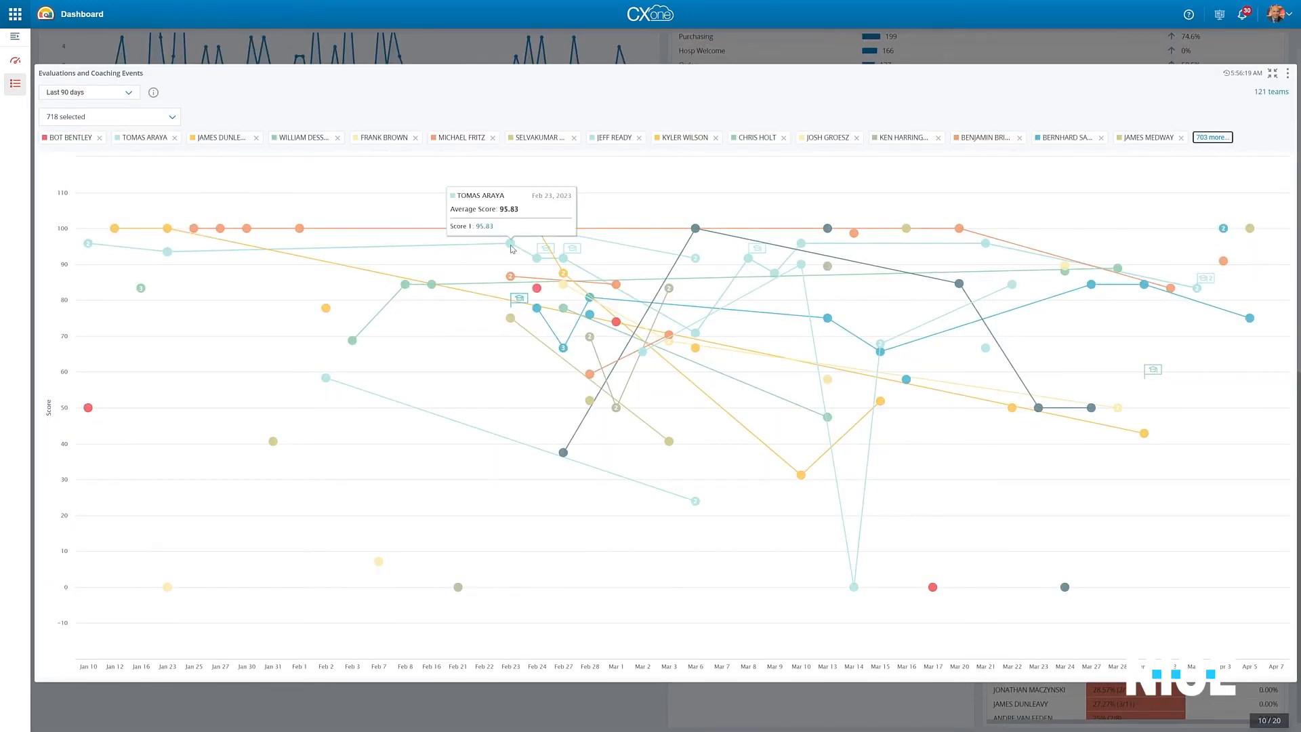
mouse_move(577, 253)
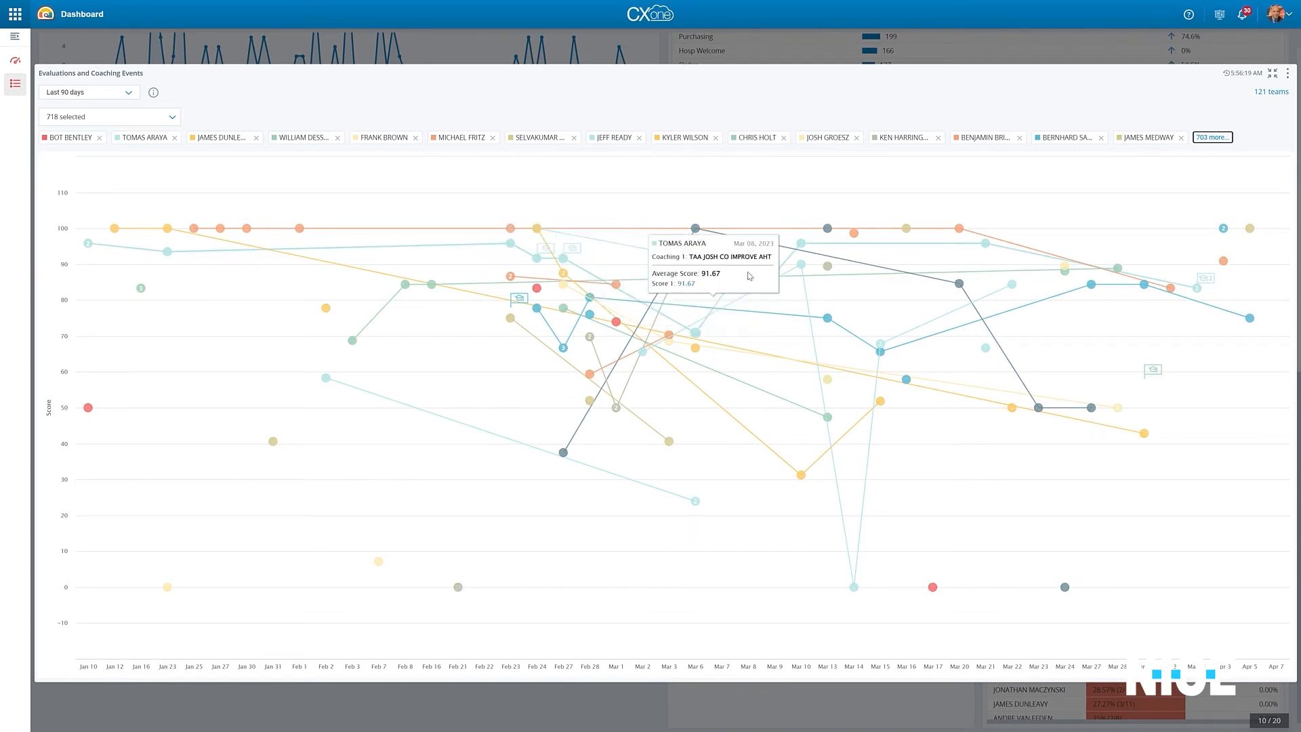
mouse_move(772, 272)
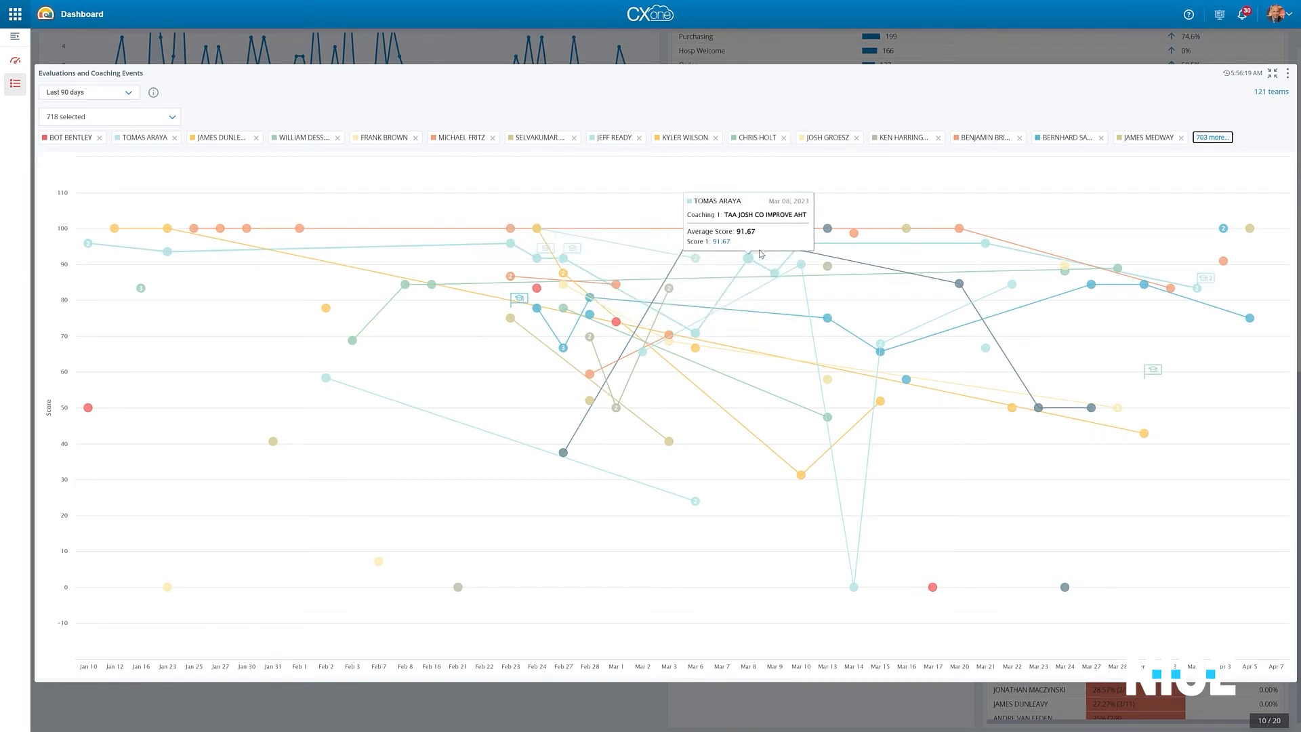
mouse_move(1247, 226)
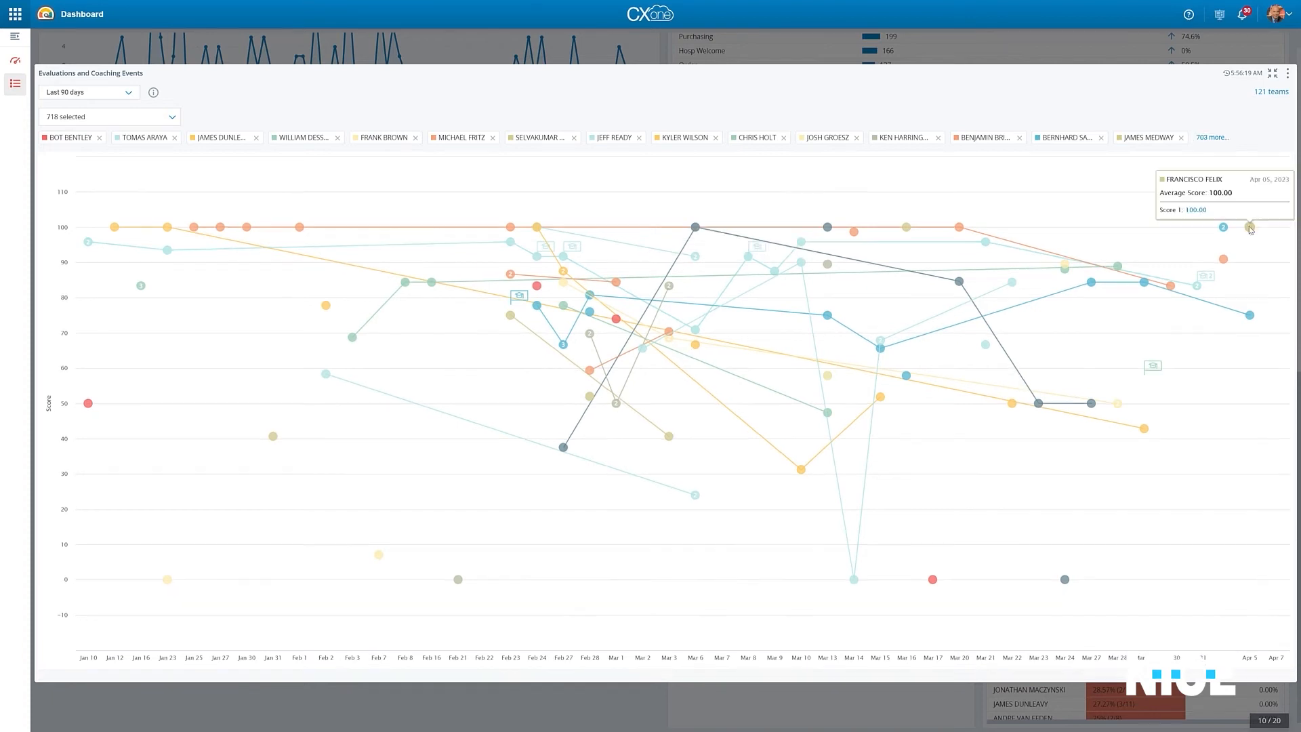
click(1249, 227)
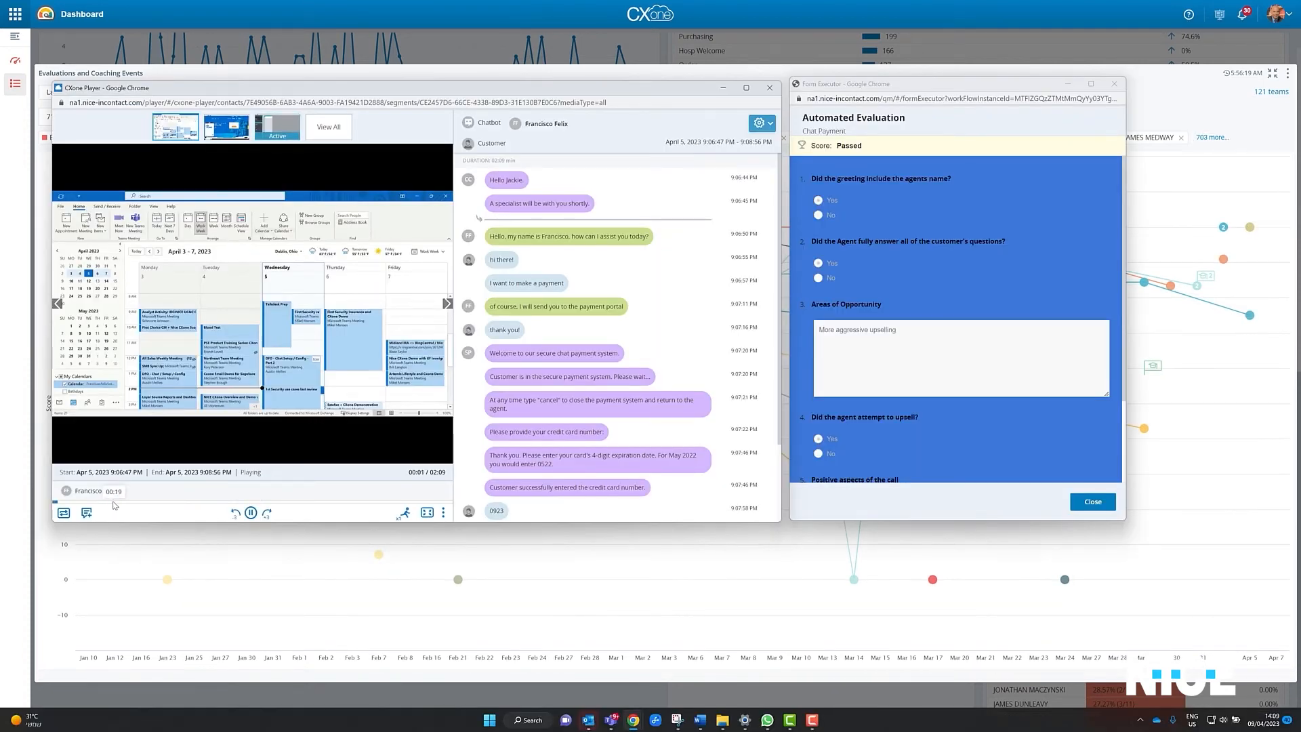
scroll(down, 3)
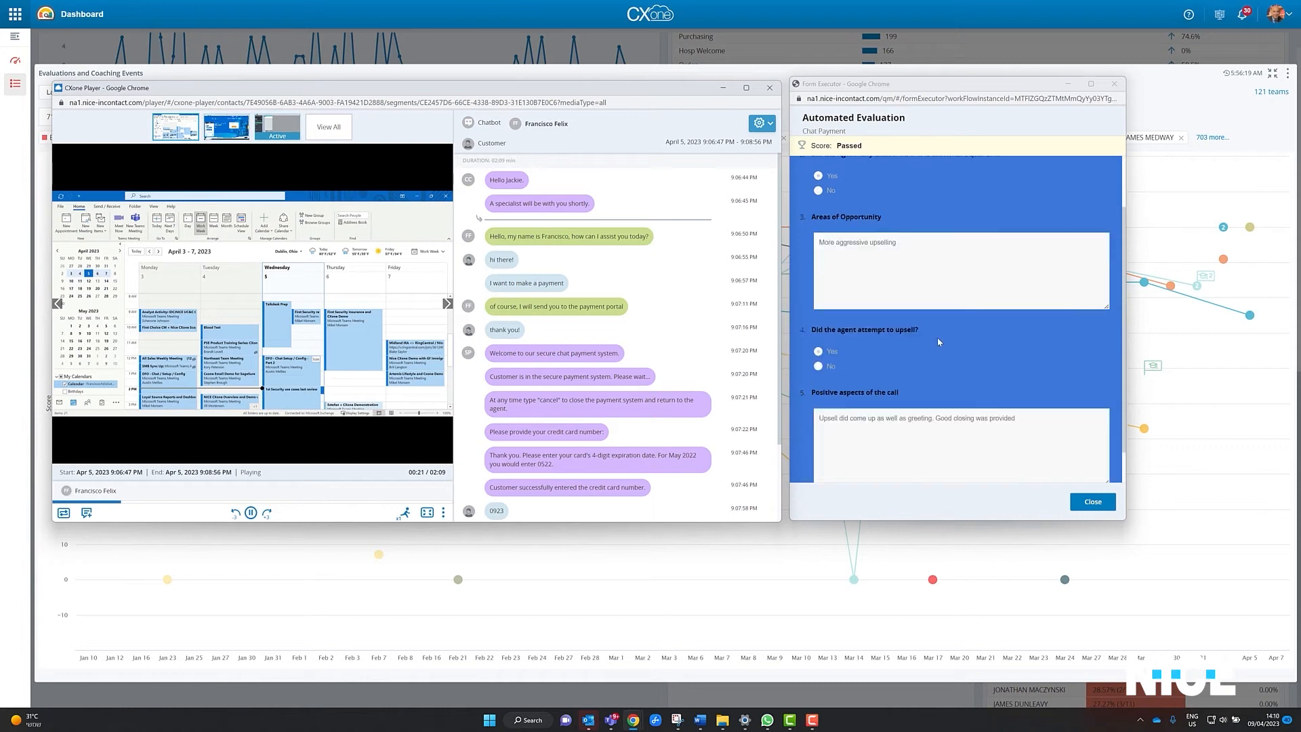
click(328, 126)
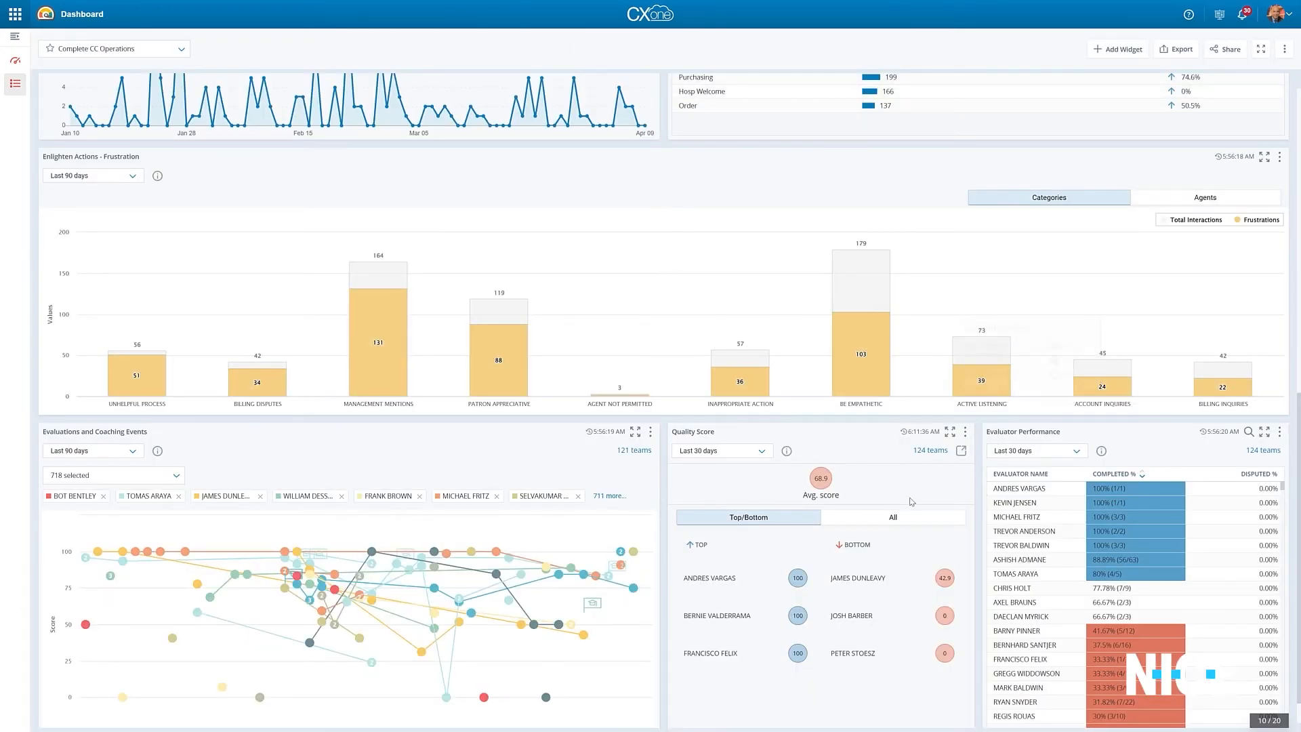
In Performance Monitoring, set Digital Sentiment Guidance as the new evaluation's coaching metric.
click(892, 516)
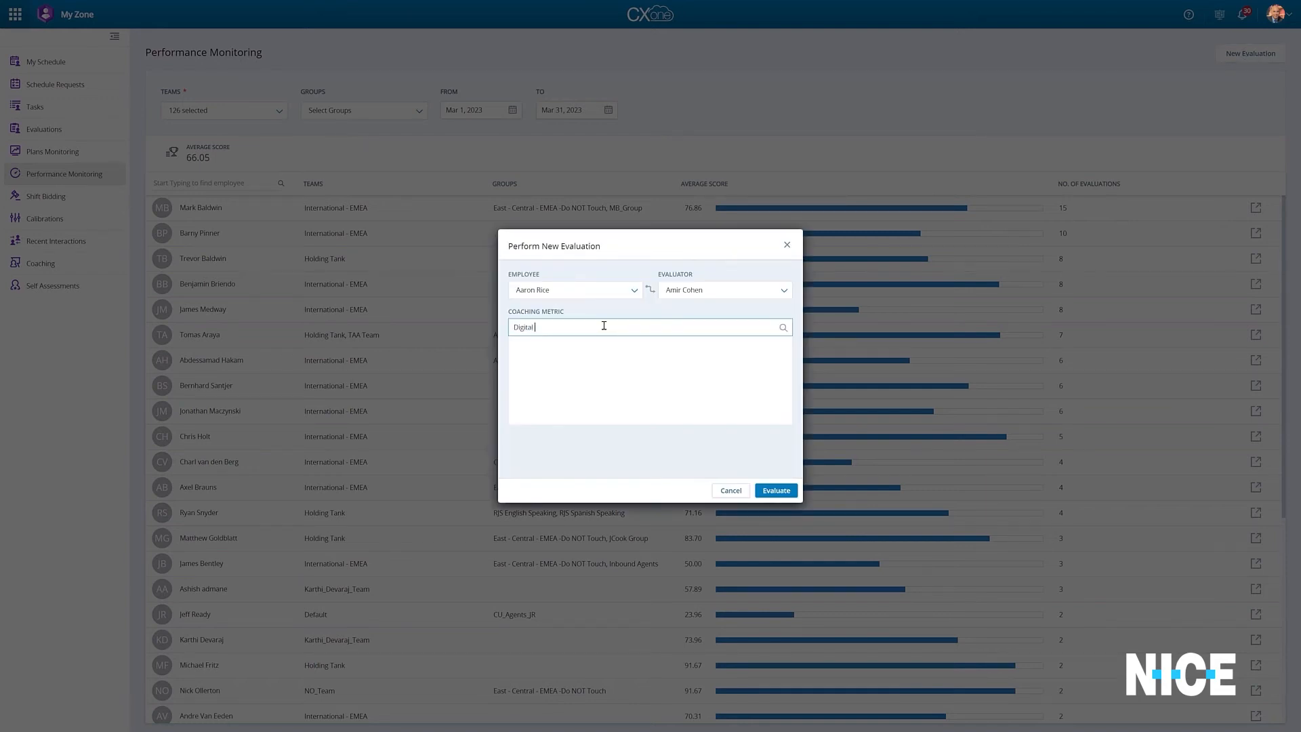
text(Sentiment Guidance)
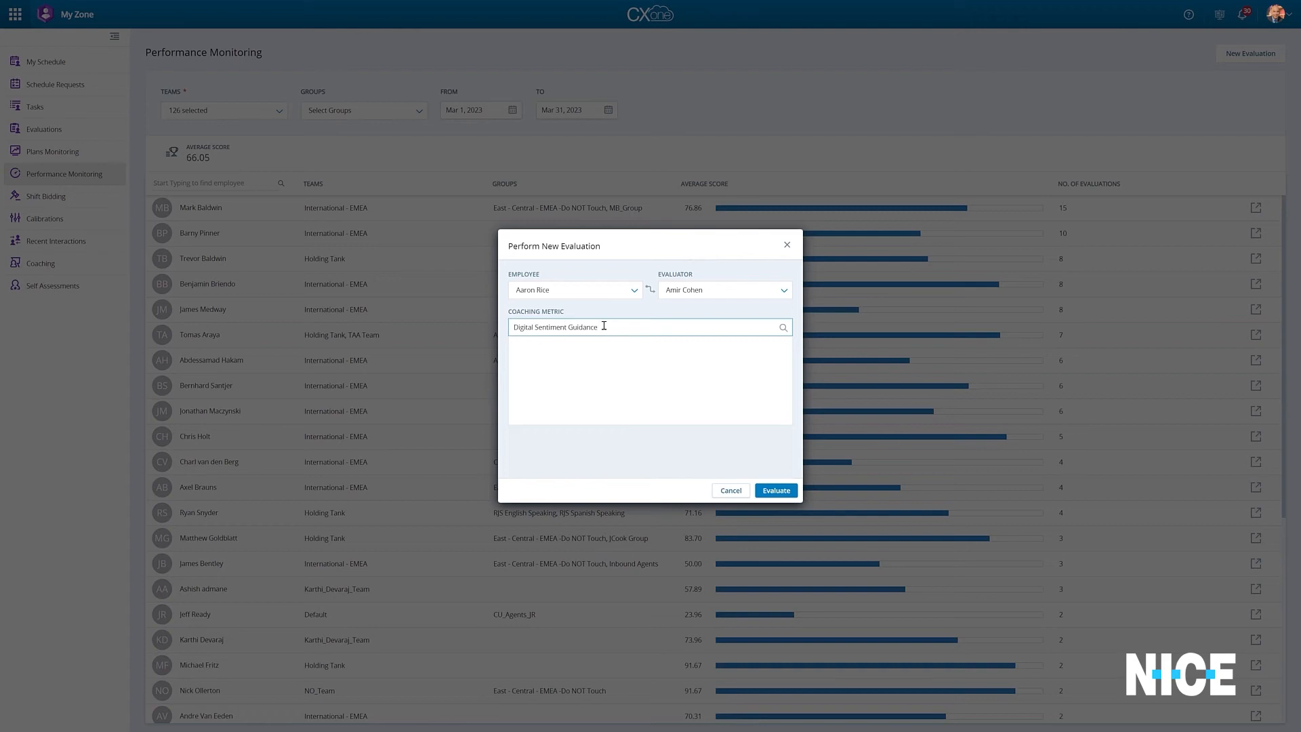
click(15, 14)
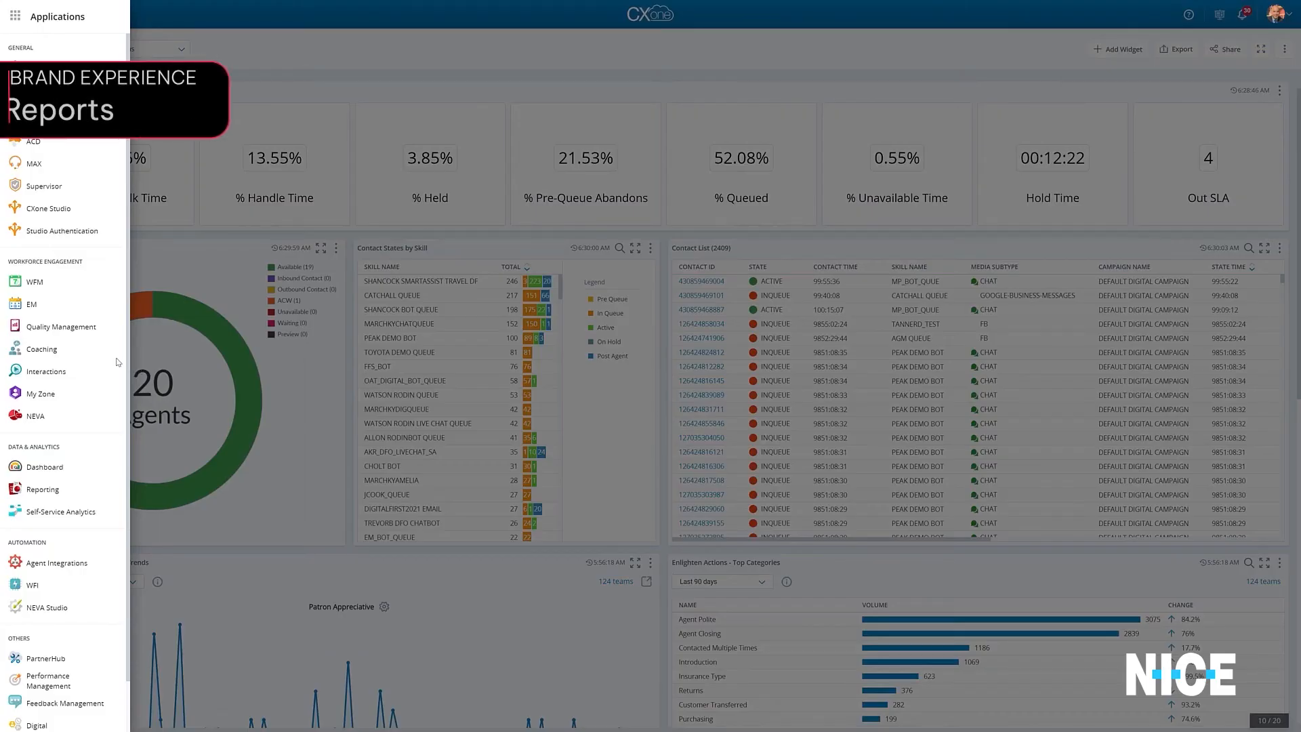
In Reporting, sort prebuilt reports by name, show filters, and pick the Digital Messages report.
click(15, 13)
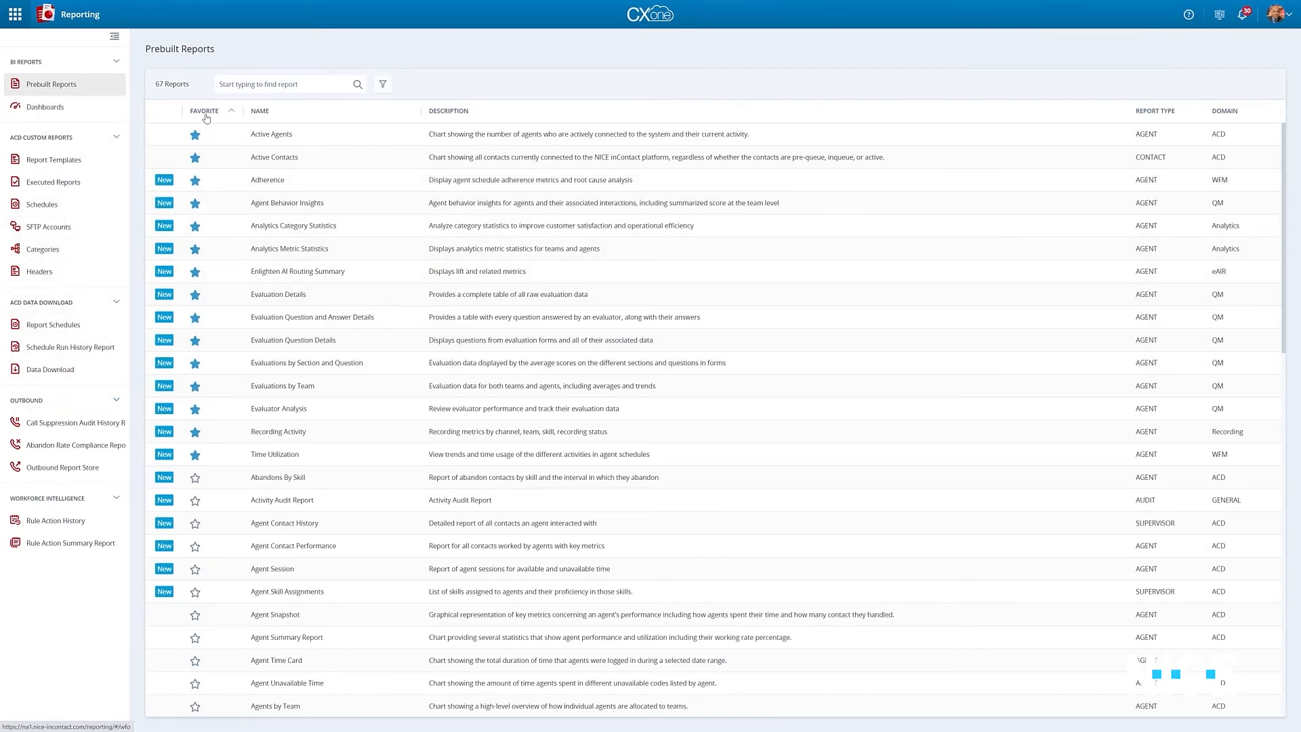
click(204, 110)
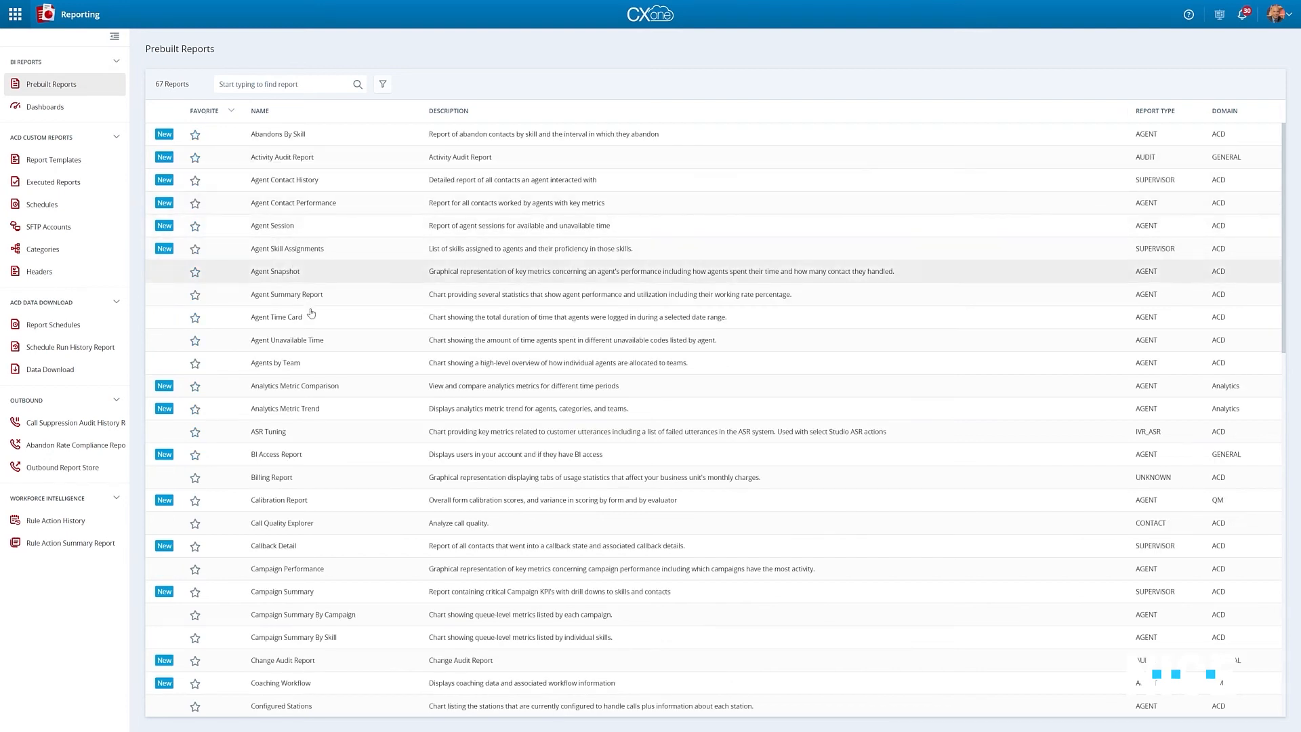
mouse_move(395, 691)
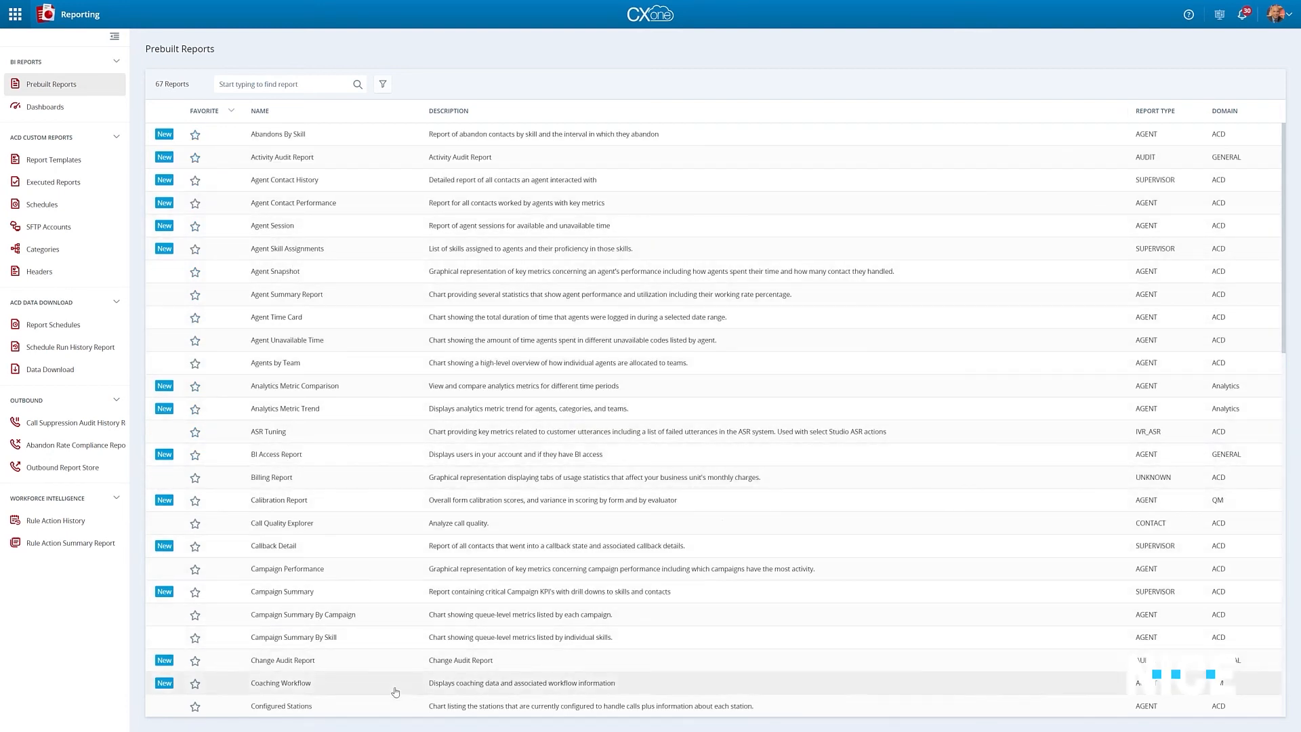
click(382, 84)
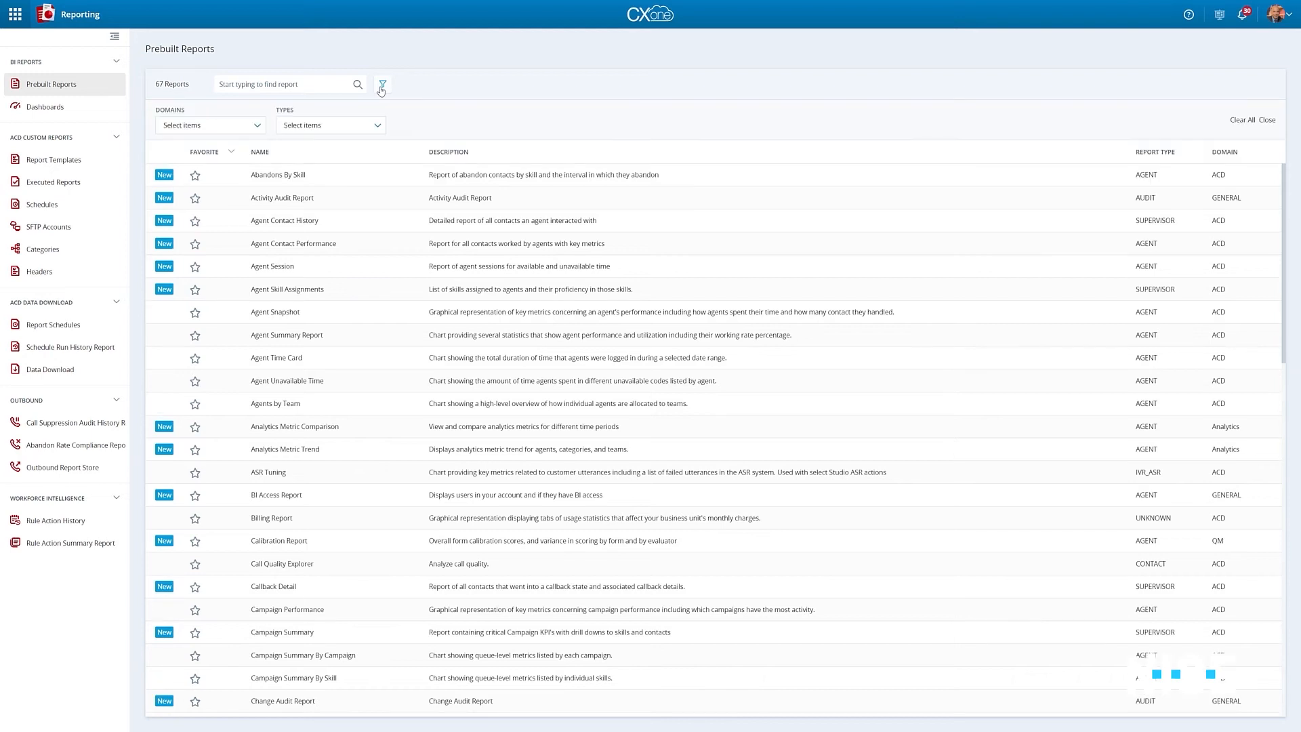
click(210, 125)
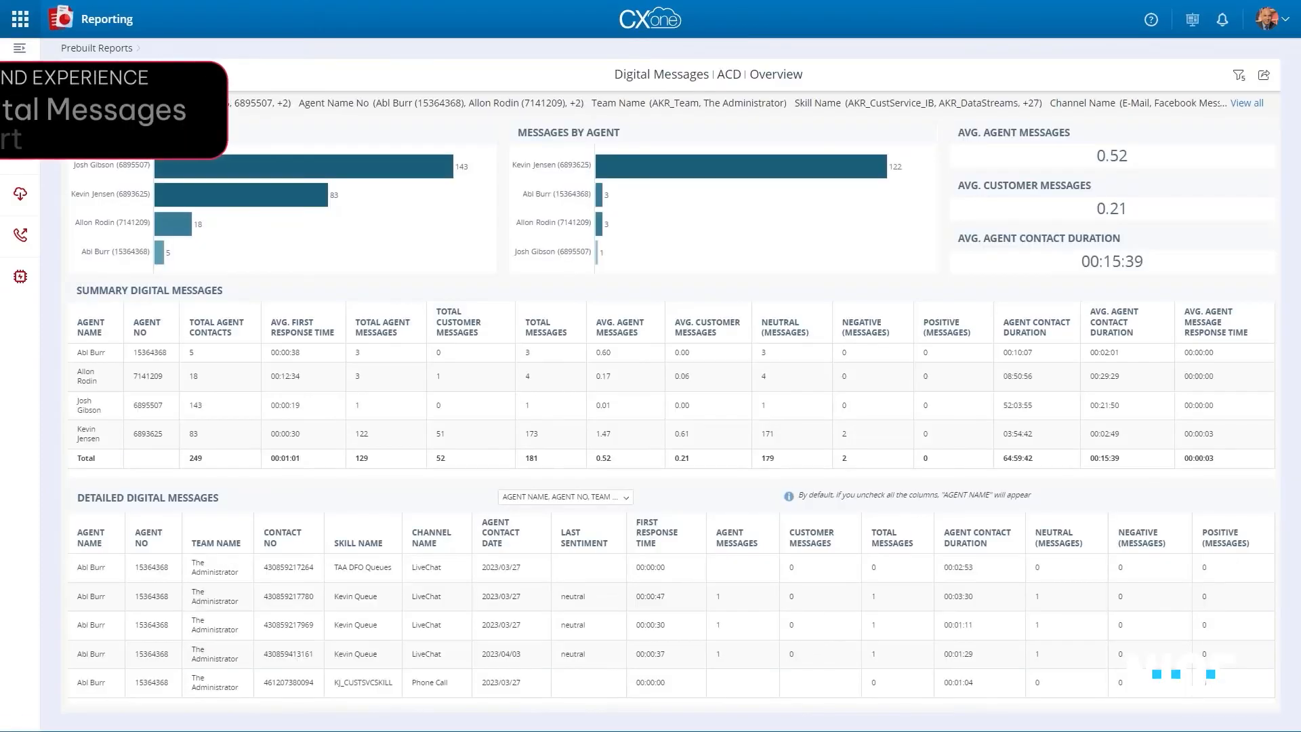
mouse_move(241, 165)
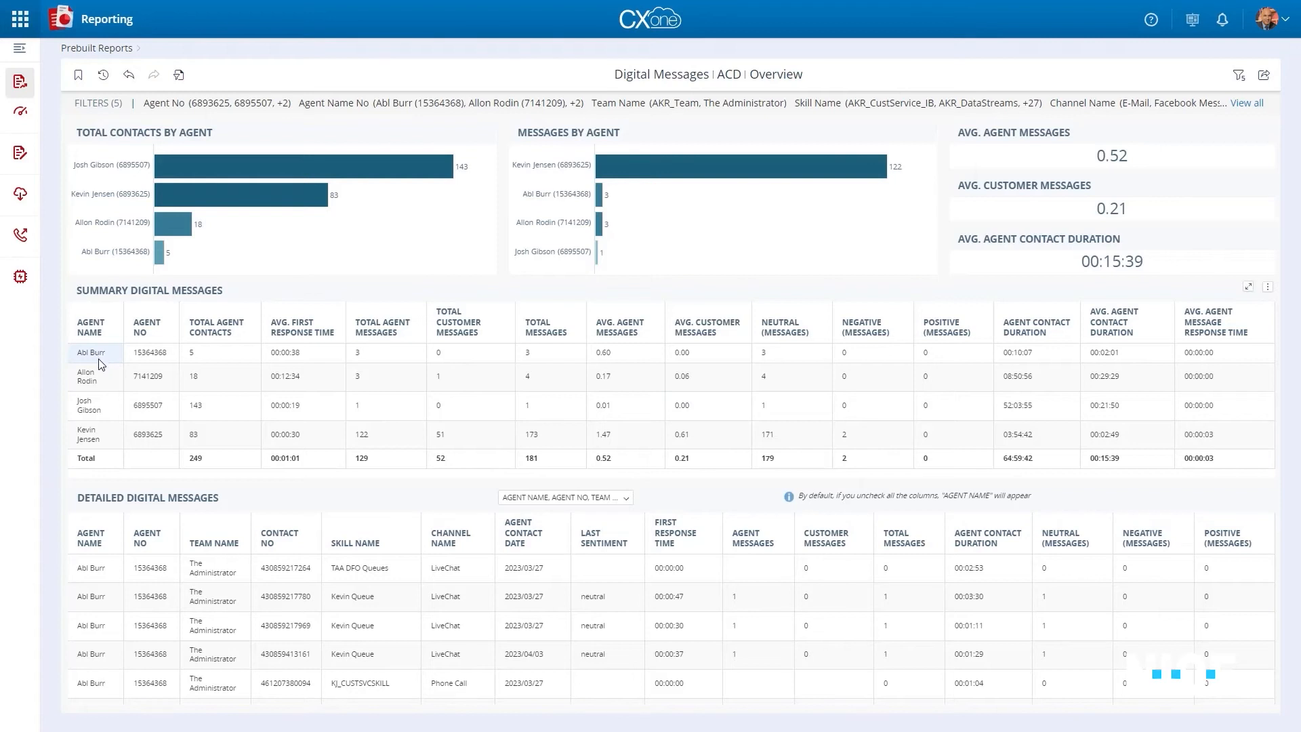
Drill into the first agent's row of the Summary Digital Messages table.
click(93, 375)
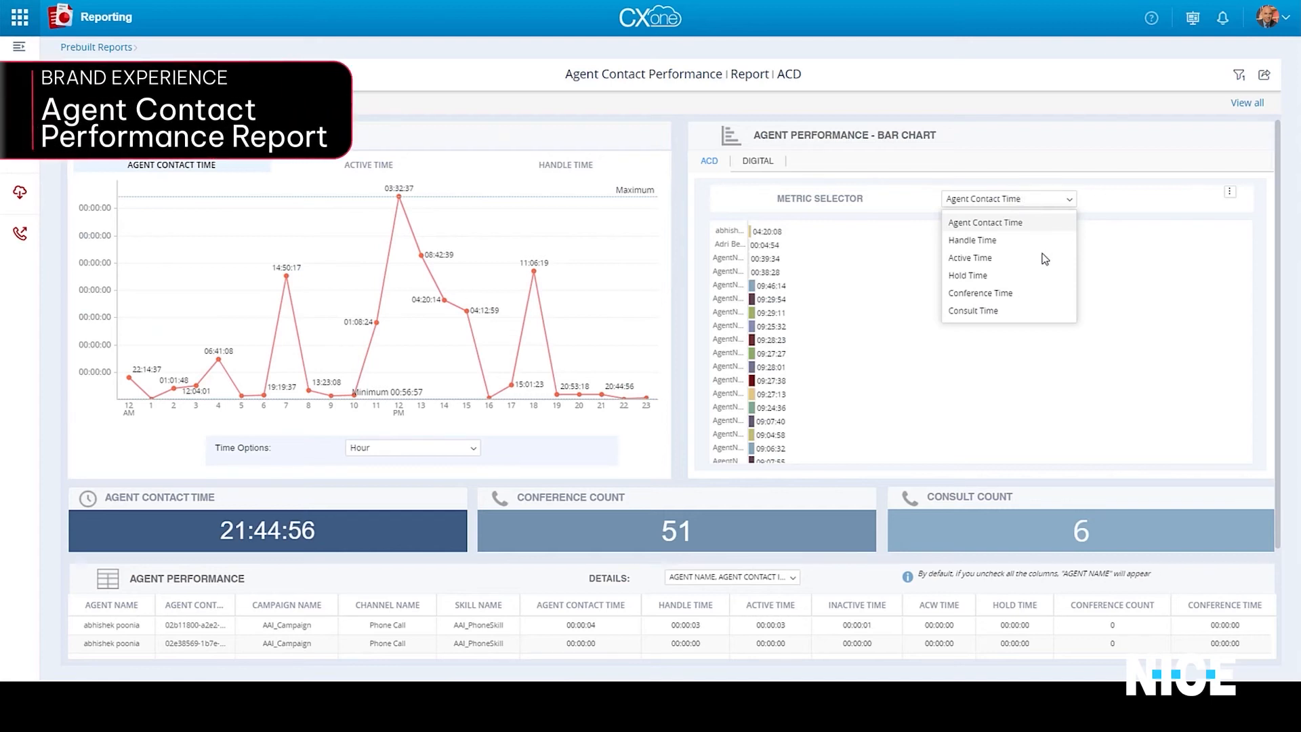
mouse_move(172, 164)
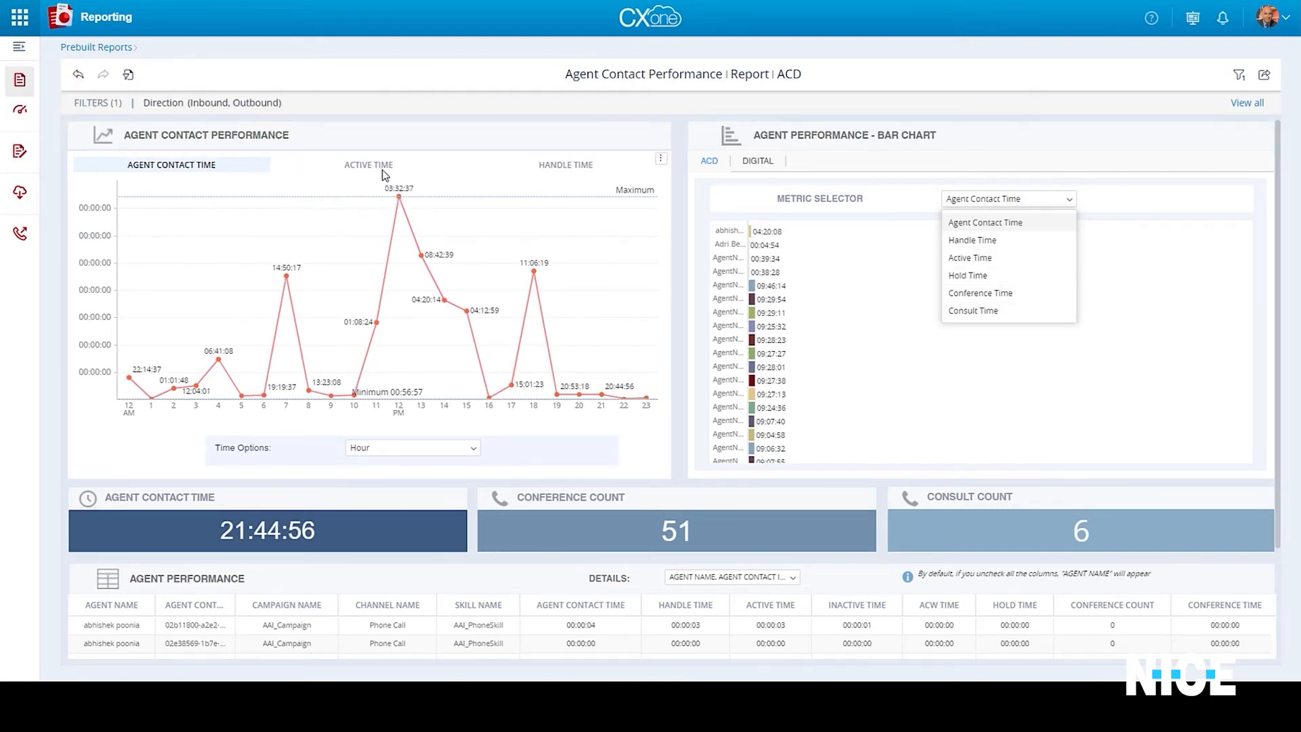
mouse_move(369, 164)
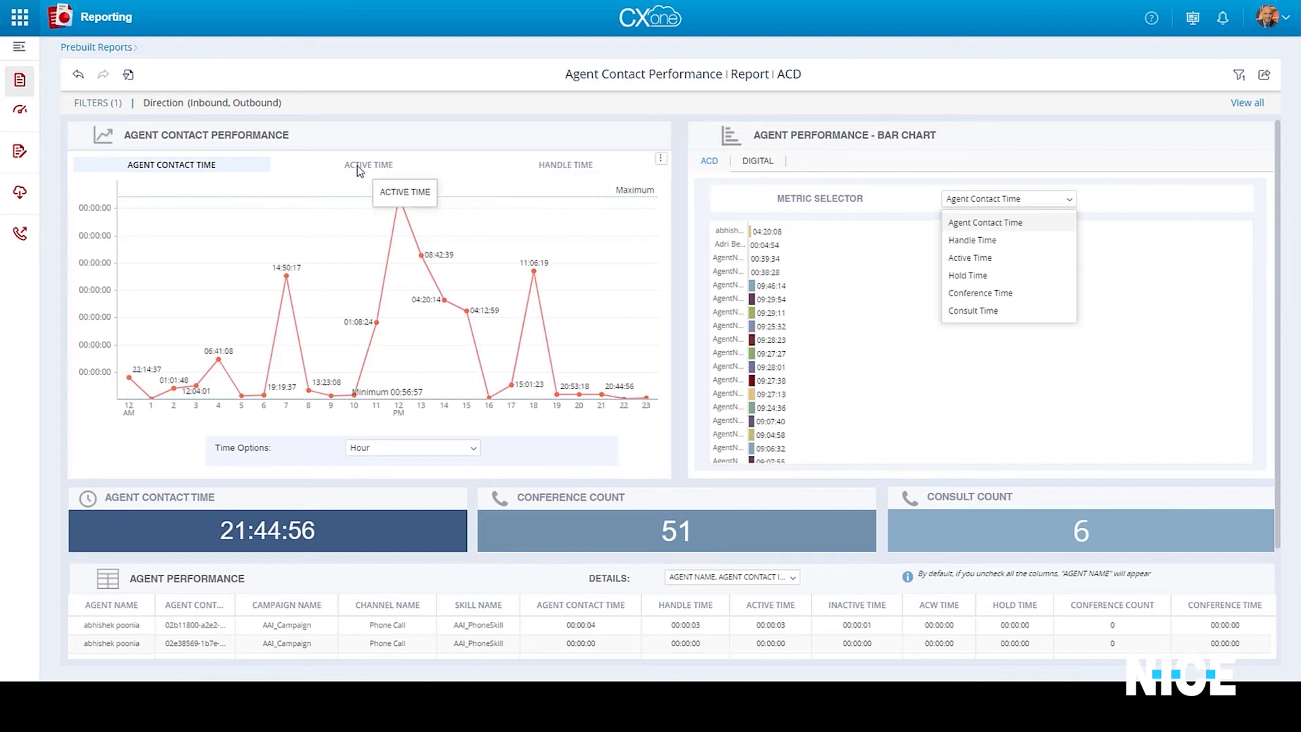
mouse_move(358, 167)
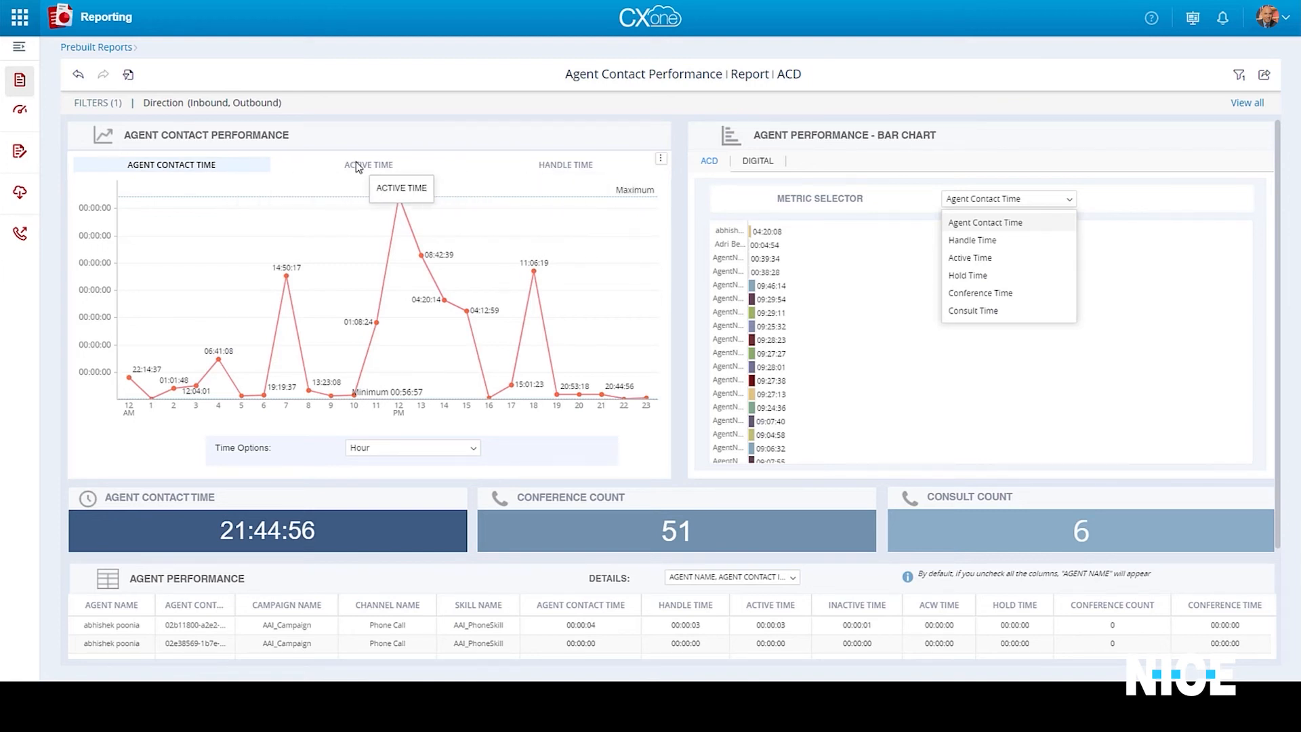
mouse_move(749, 281)
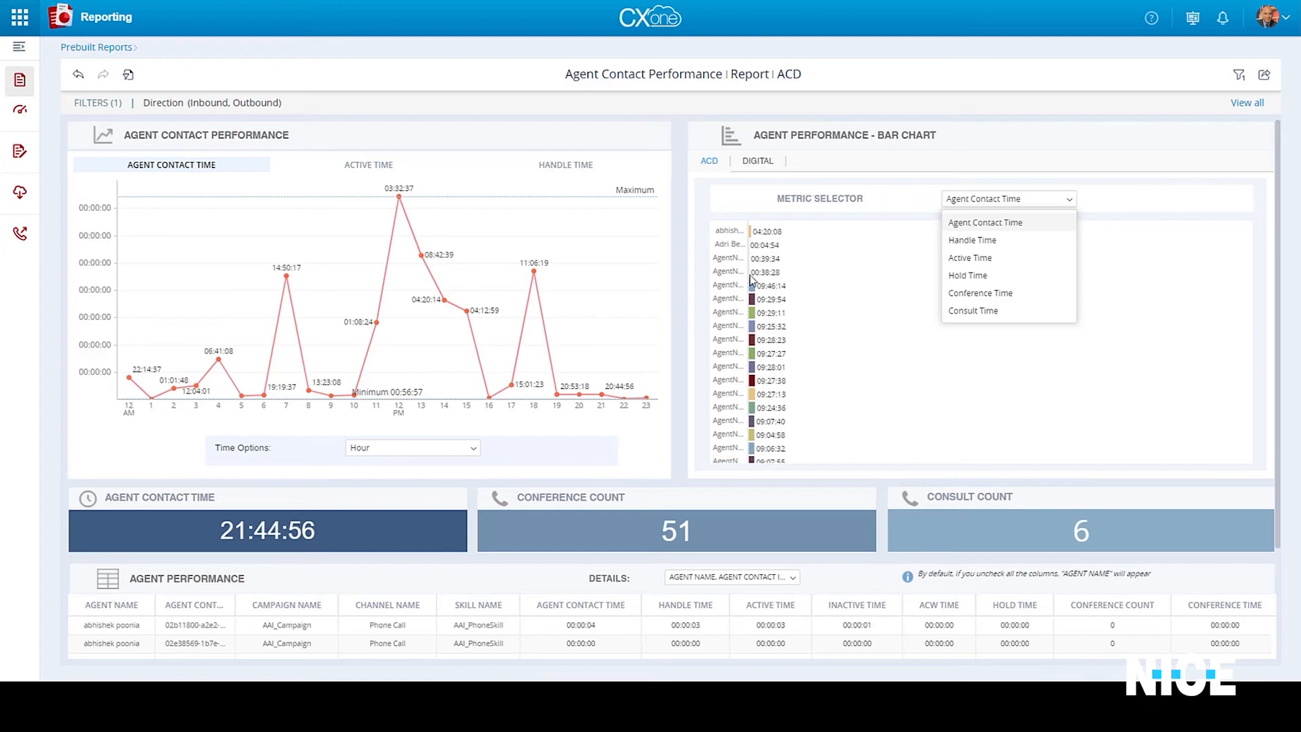
Leave the Agent Contact Performance report for the Prebuilt Reports list.
click(94, 47)
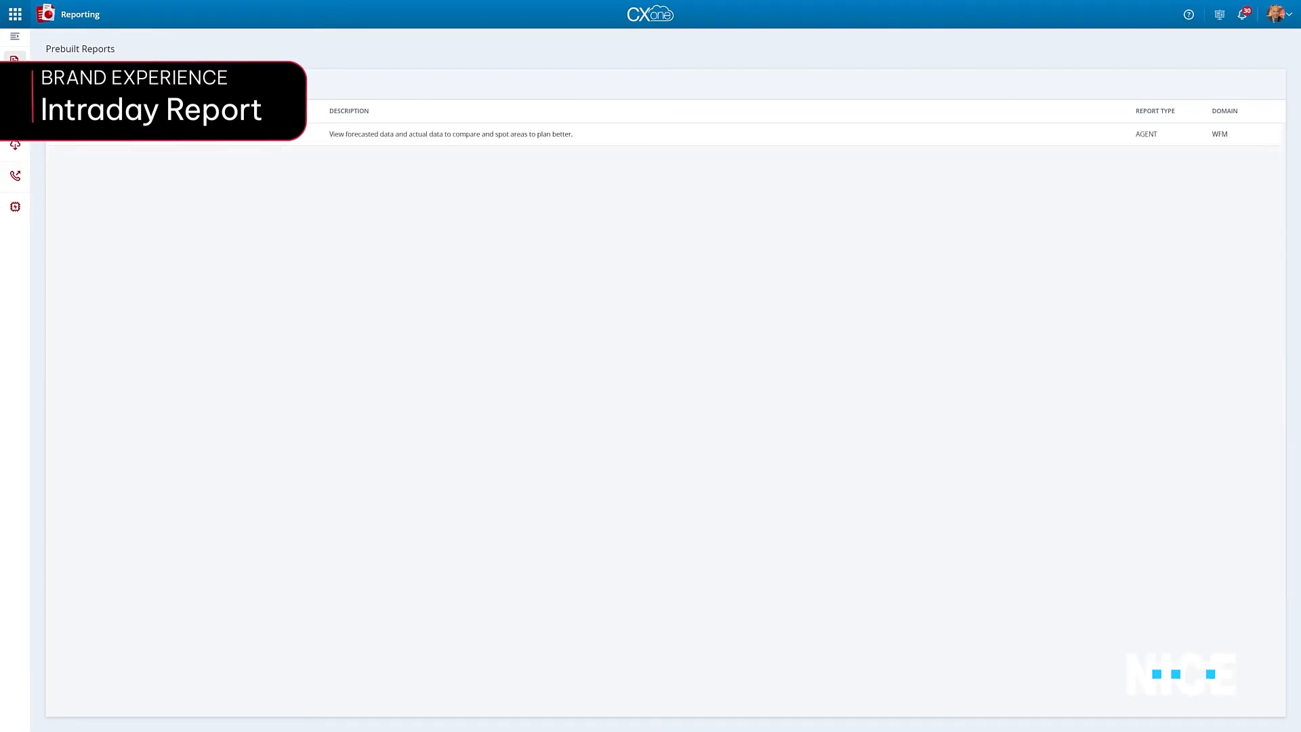
Review Intraday By Week's Volume, ASA, SLA, Staffing and AHT actual-versus-forecast charts.
click(450, 134)
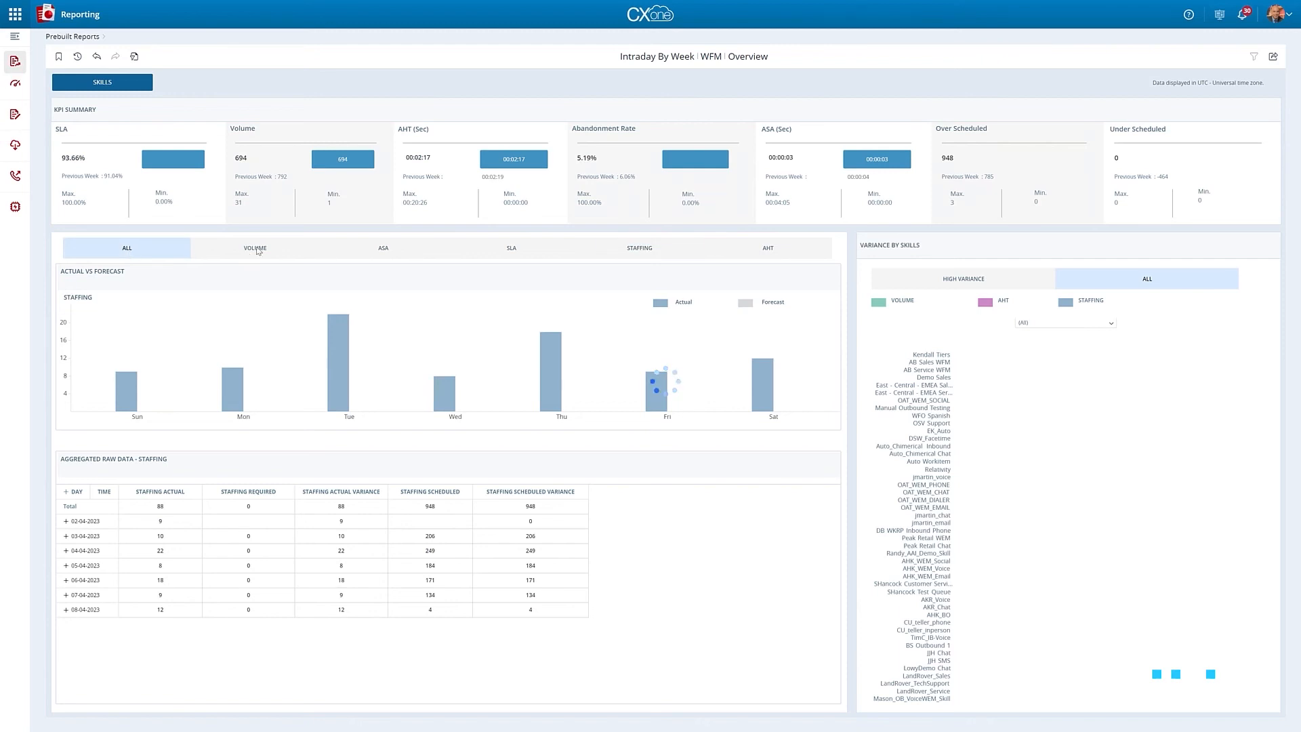
click(254, 247)
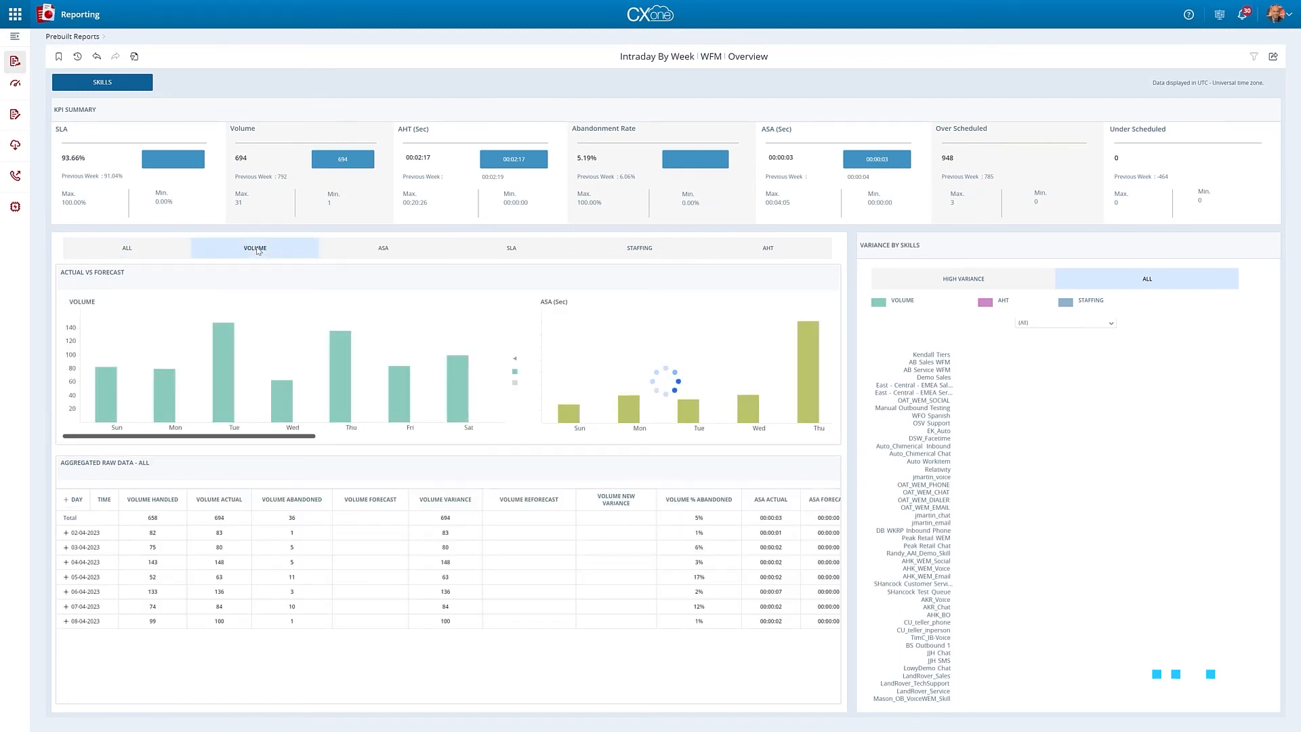
click(383, 247)
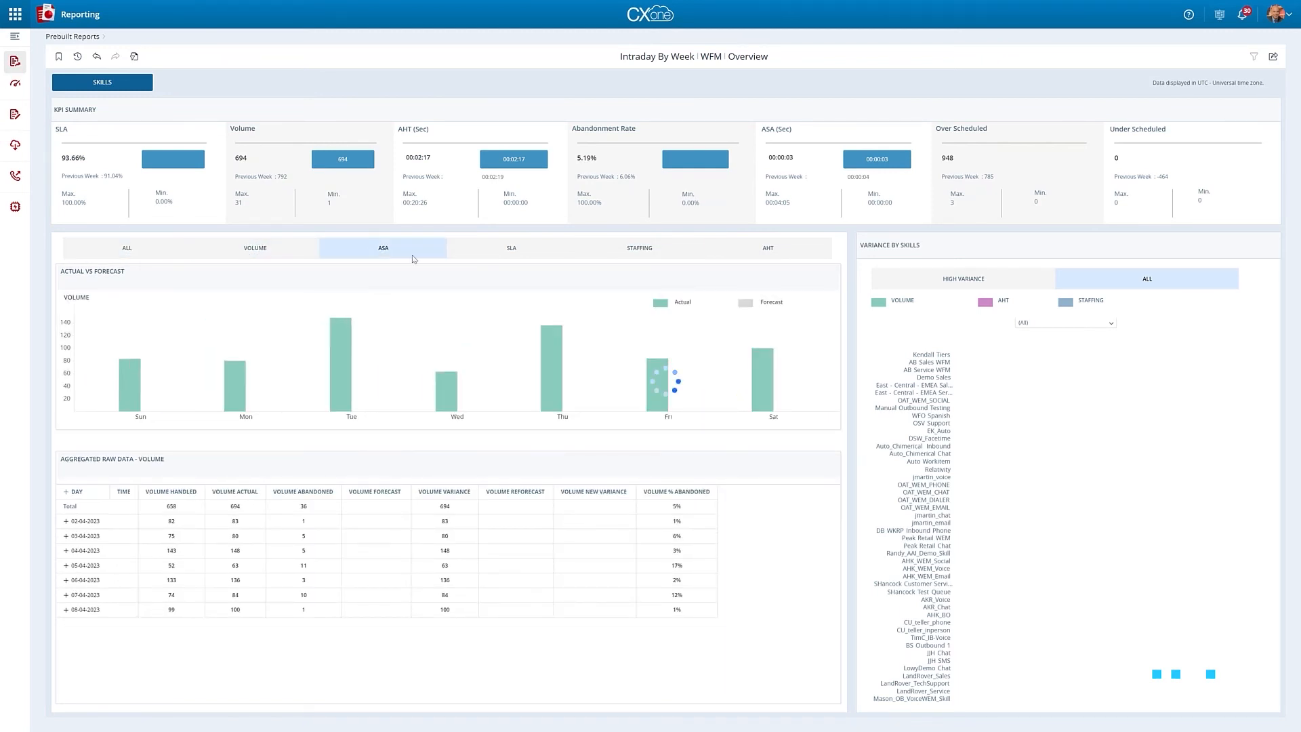
click(511, 246)
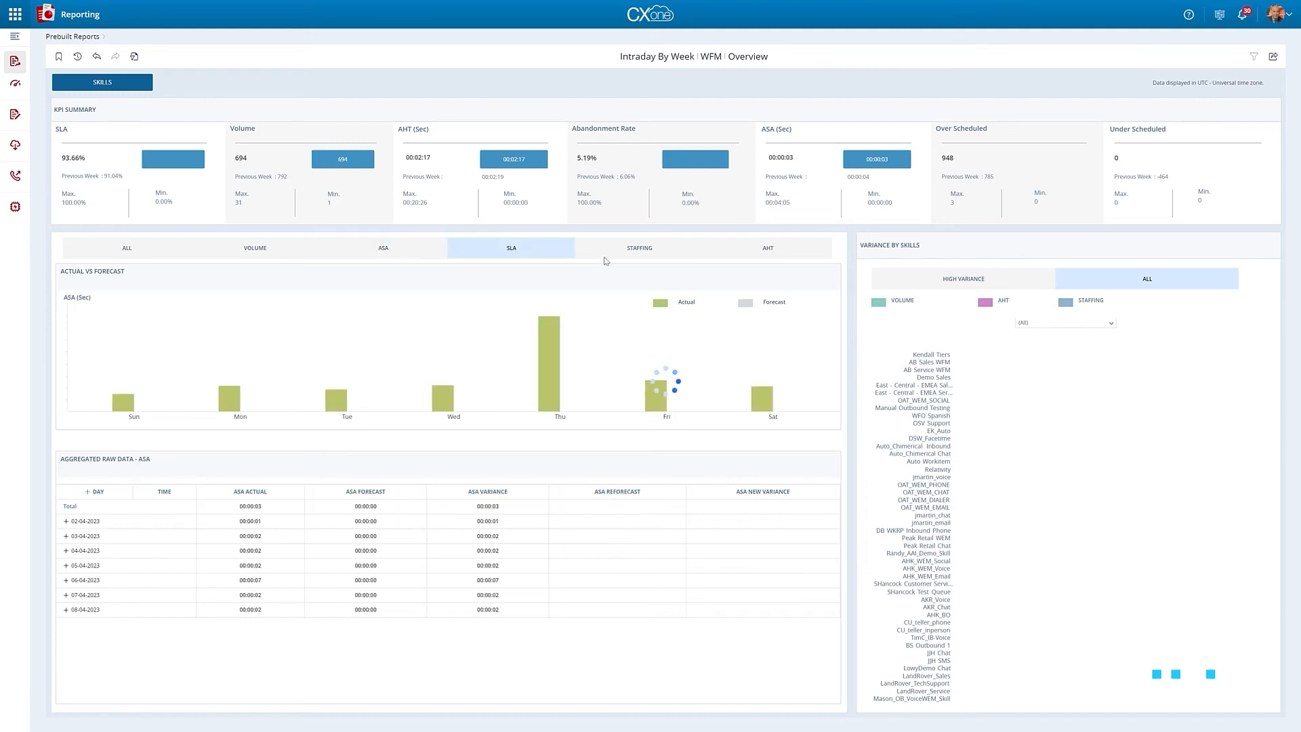
click(639, 247)
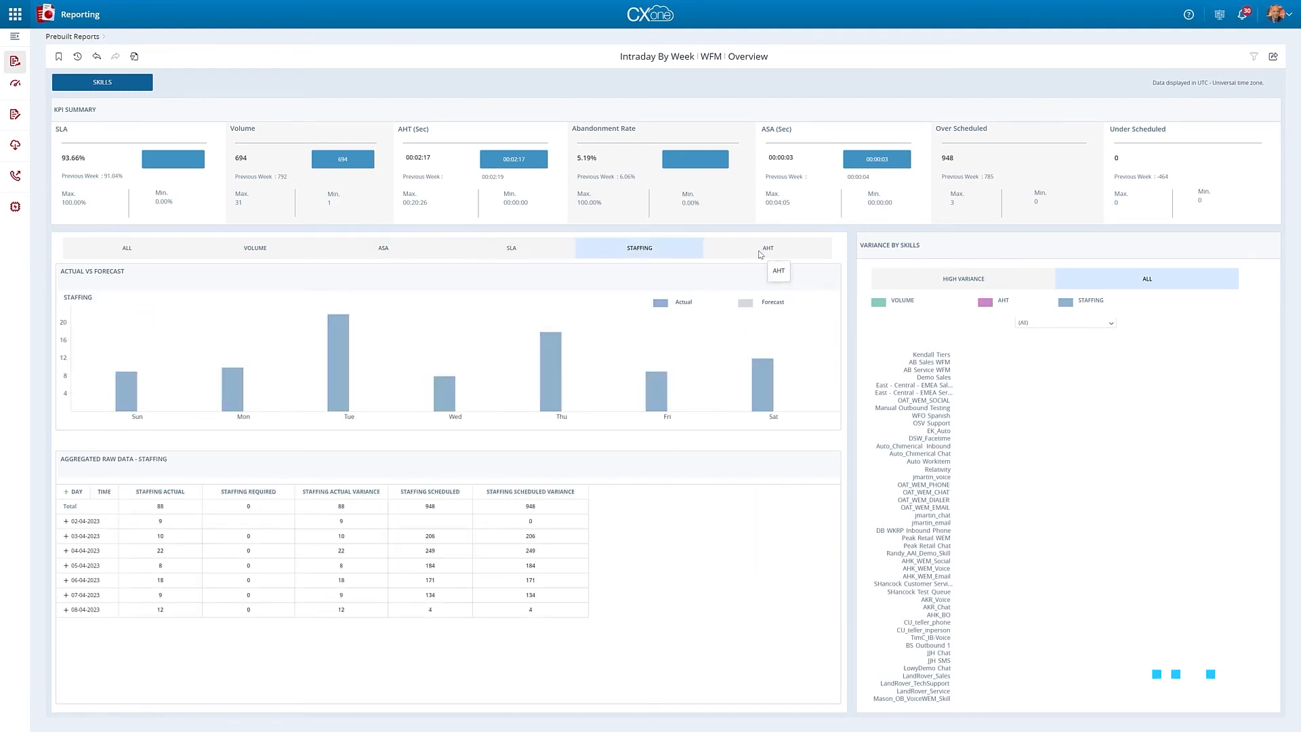
click(767, 247)
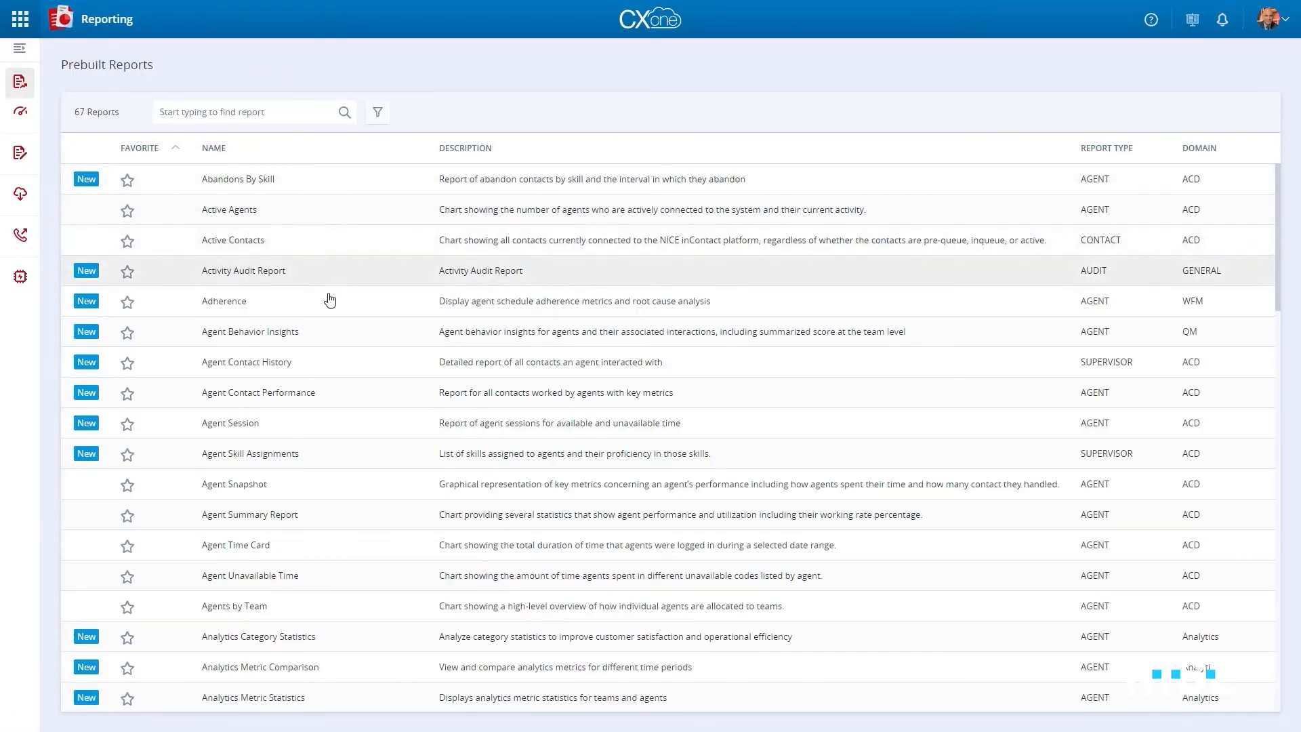
Run Agent Behavior Insights for the CSAT Module and the selected teams.
click(250, 331)
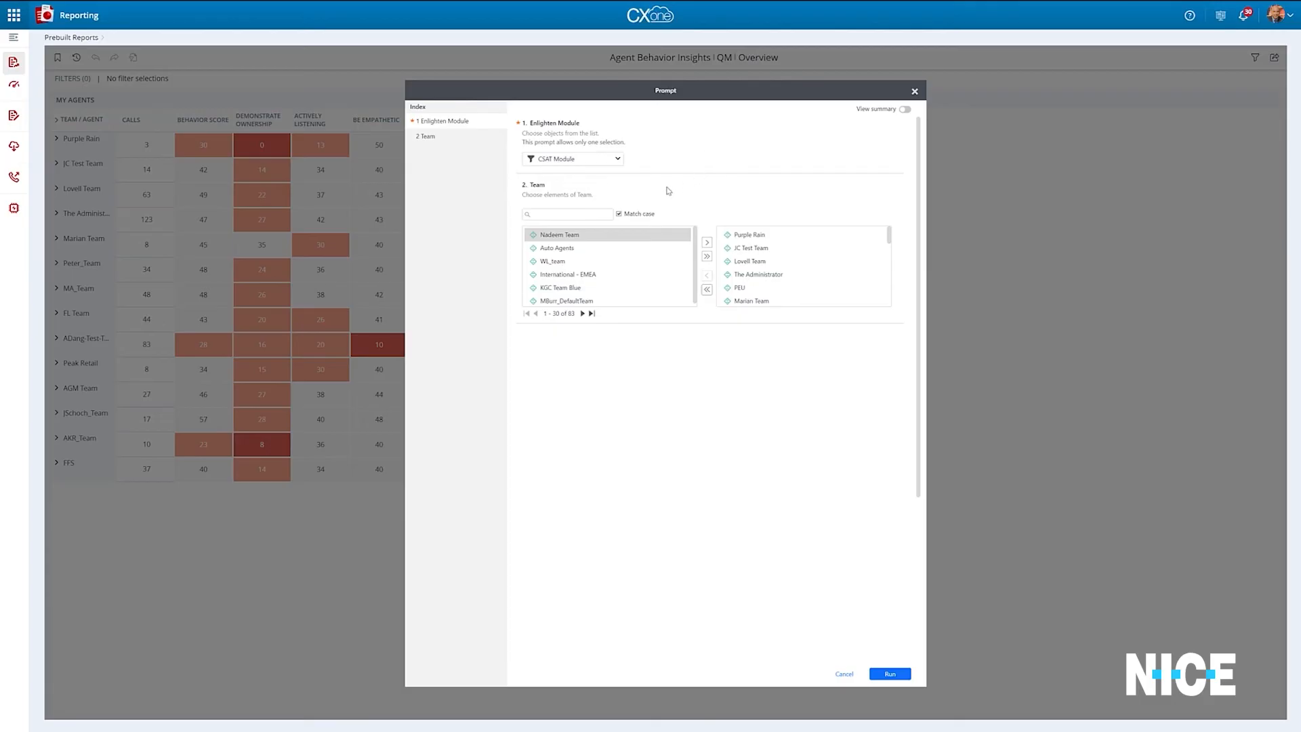
mouse_move(876, 646)
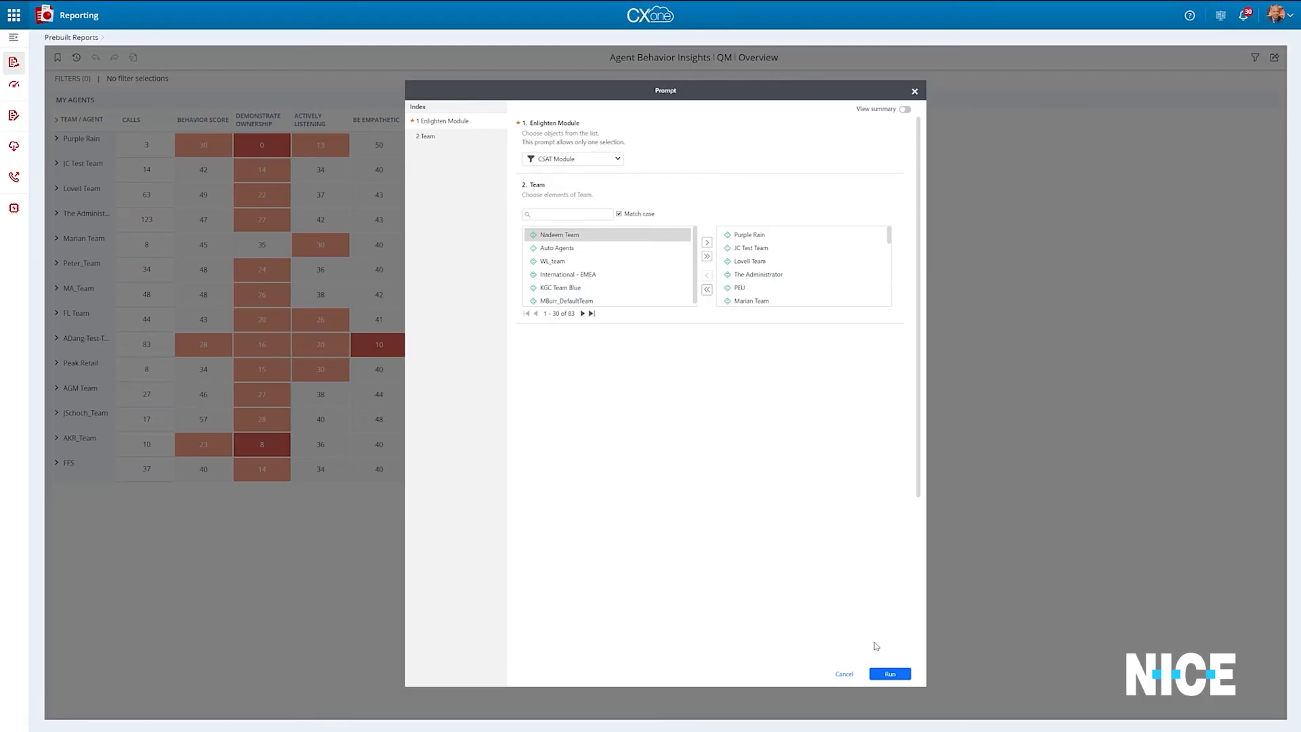
click(889, 674)
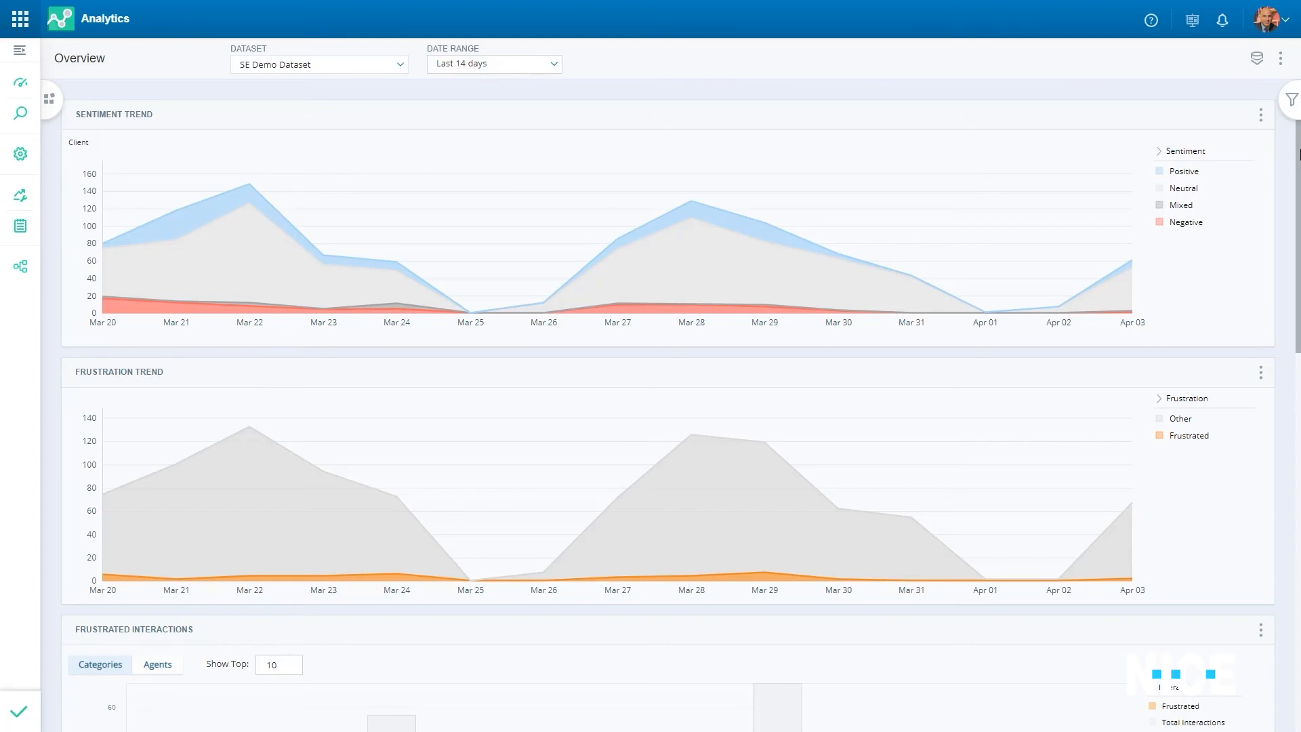
Scroll the Analytics overview to Behavioral Metrics and Enlighten Summary, then show workspace options.
scroll(down, 3)
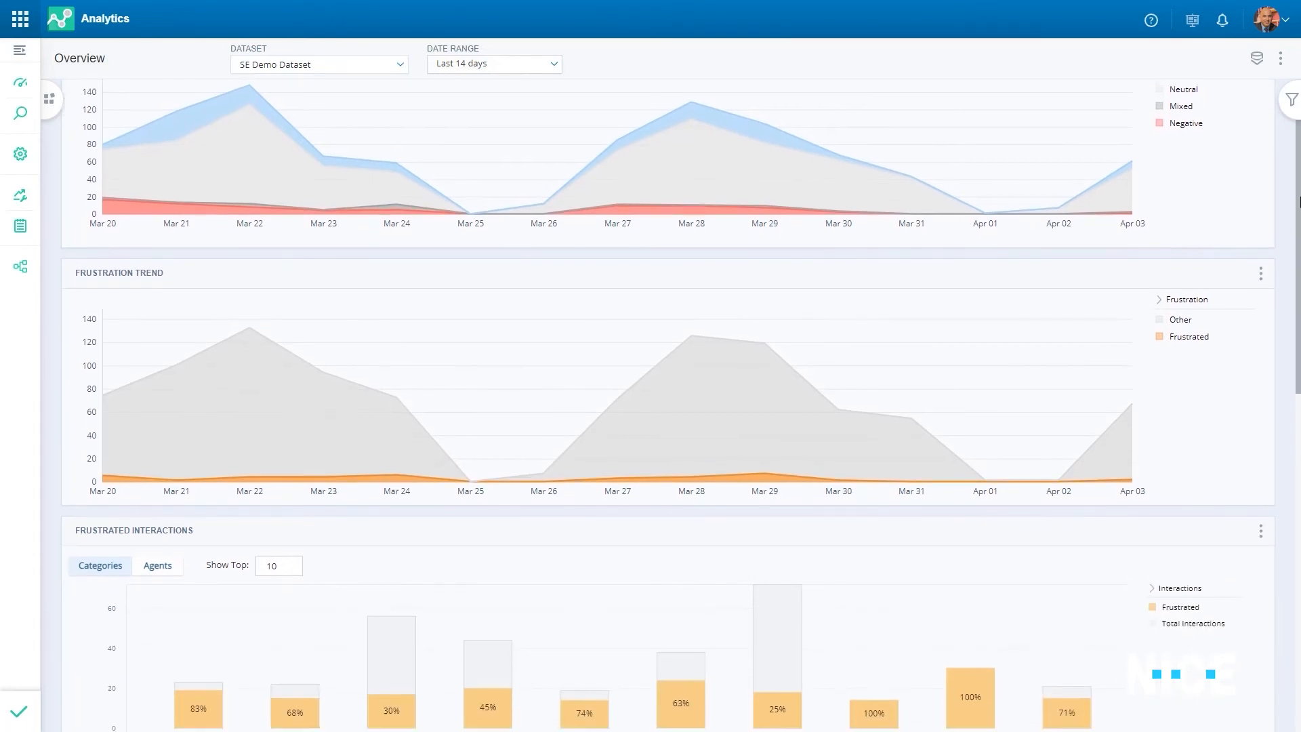
scroll(down, 3)
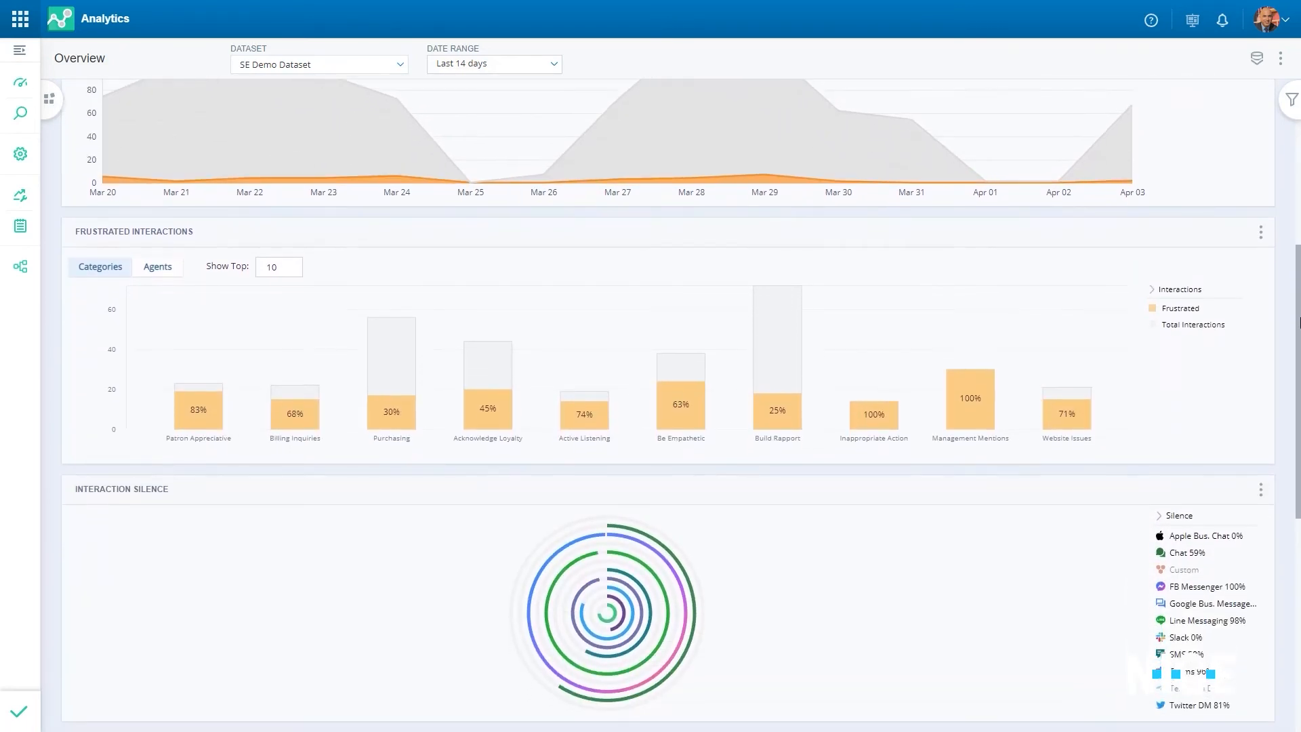
scroll(down, 3)
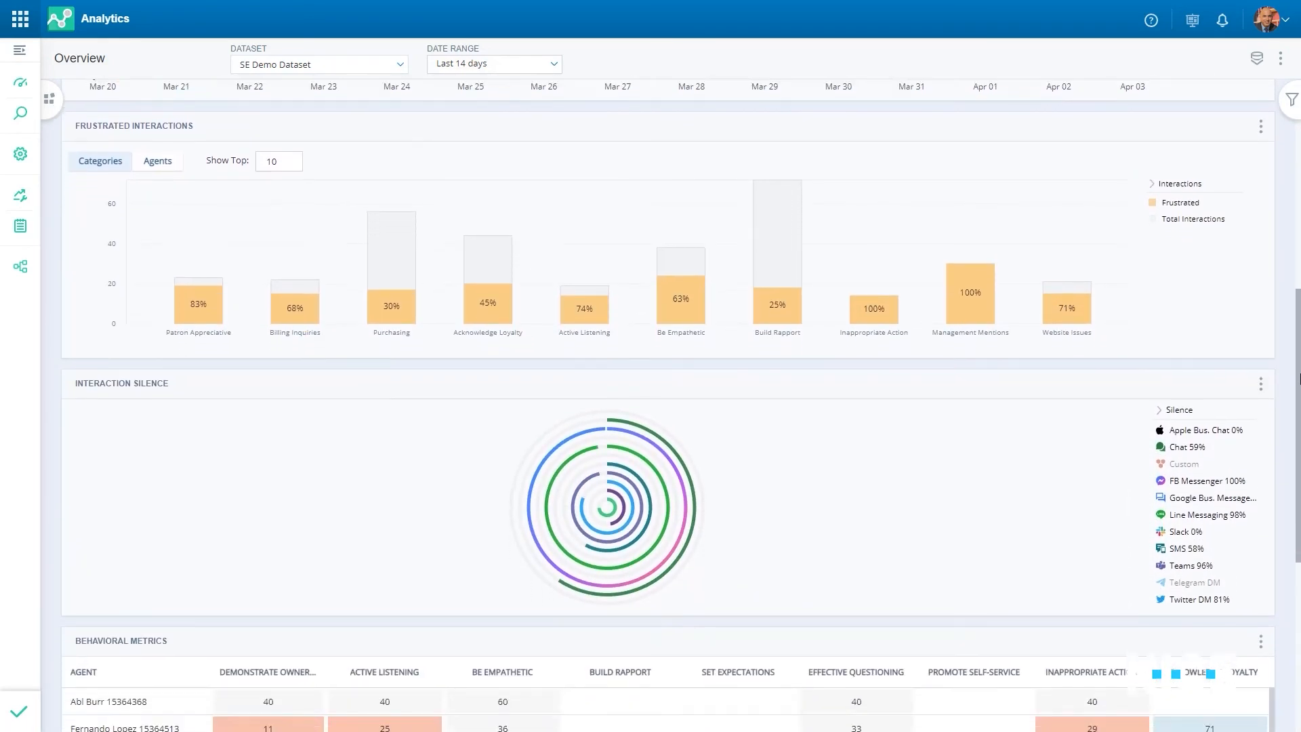
scroll(down, 3)
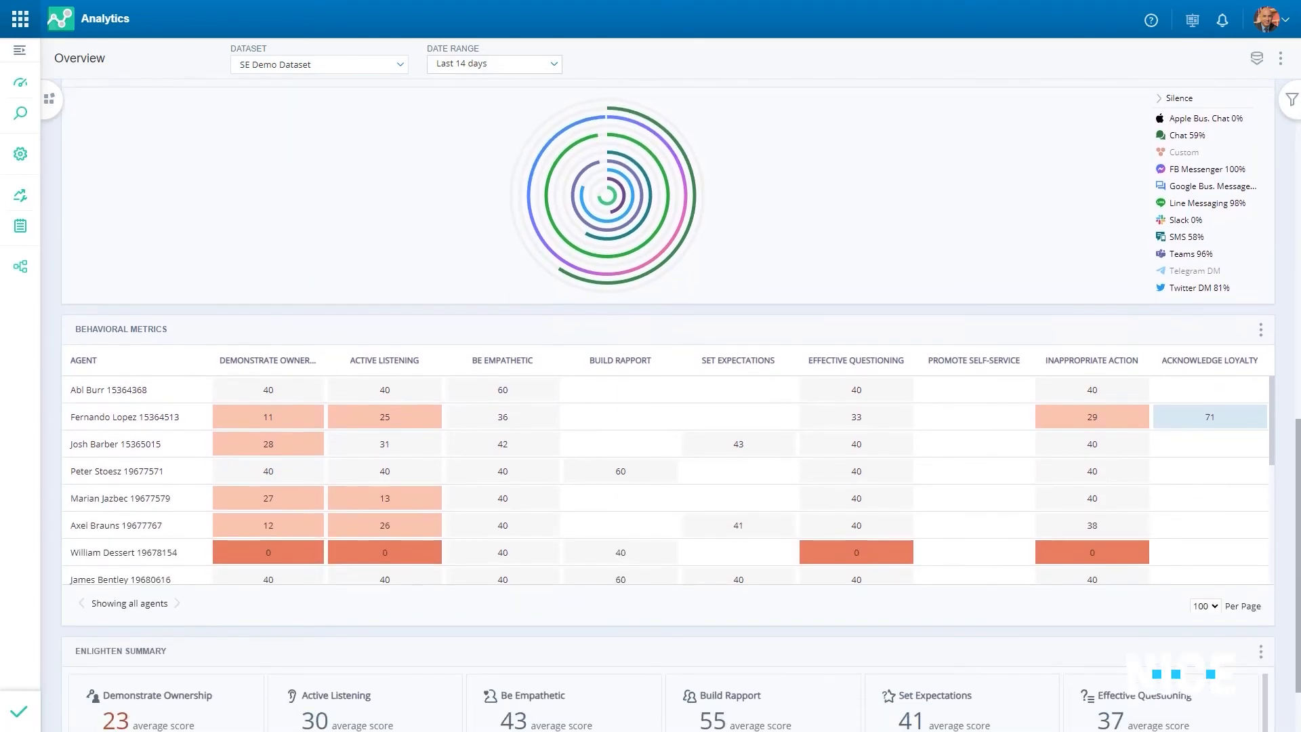
scroll(down, 3)
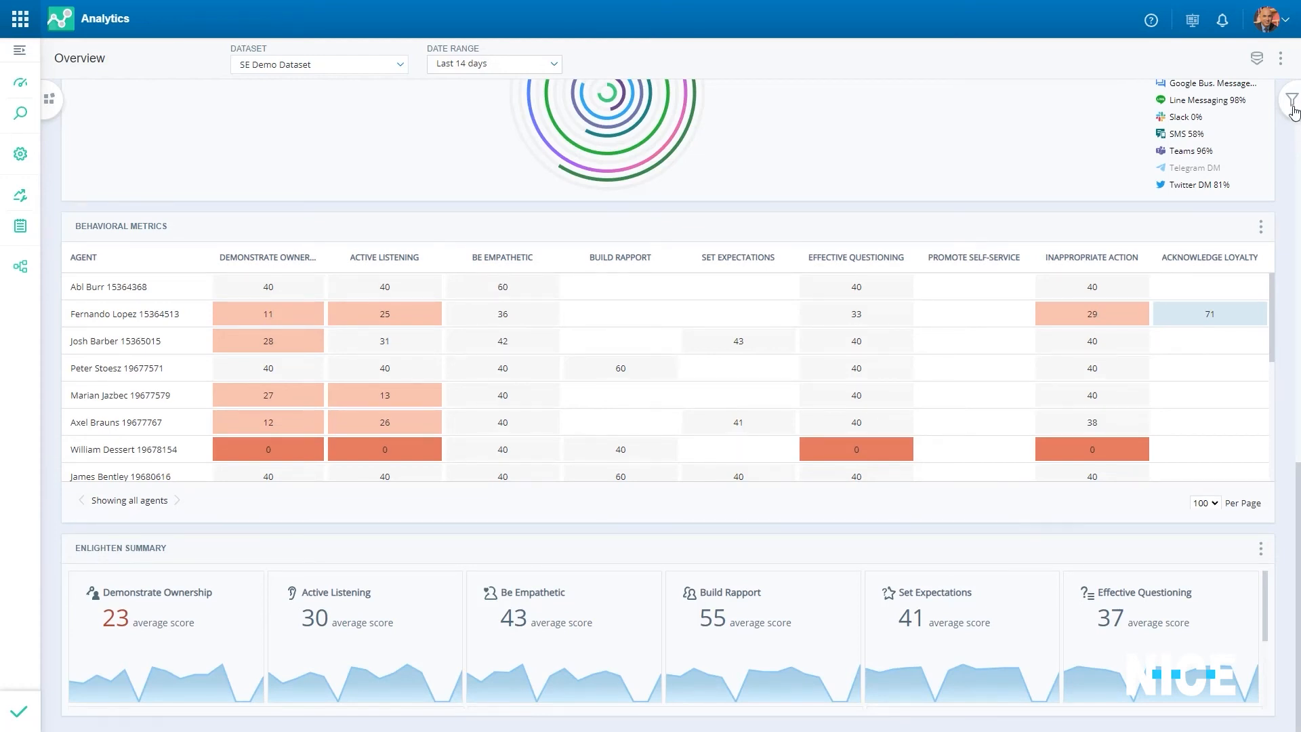
click(1281, 57)
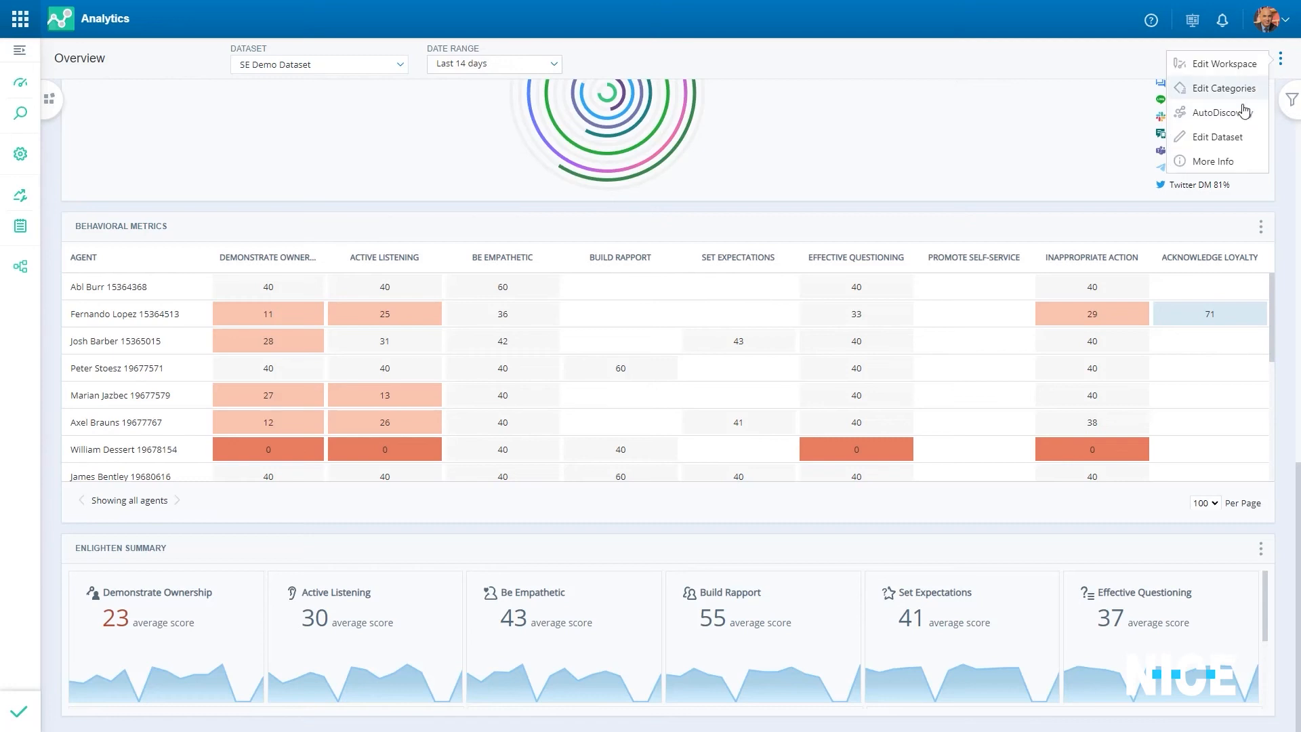
Show the AutoDiscovery topic map zoomed in, ranked by call volume.
click(1215, 112)
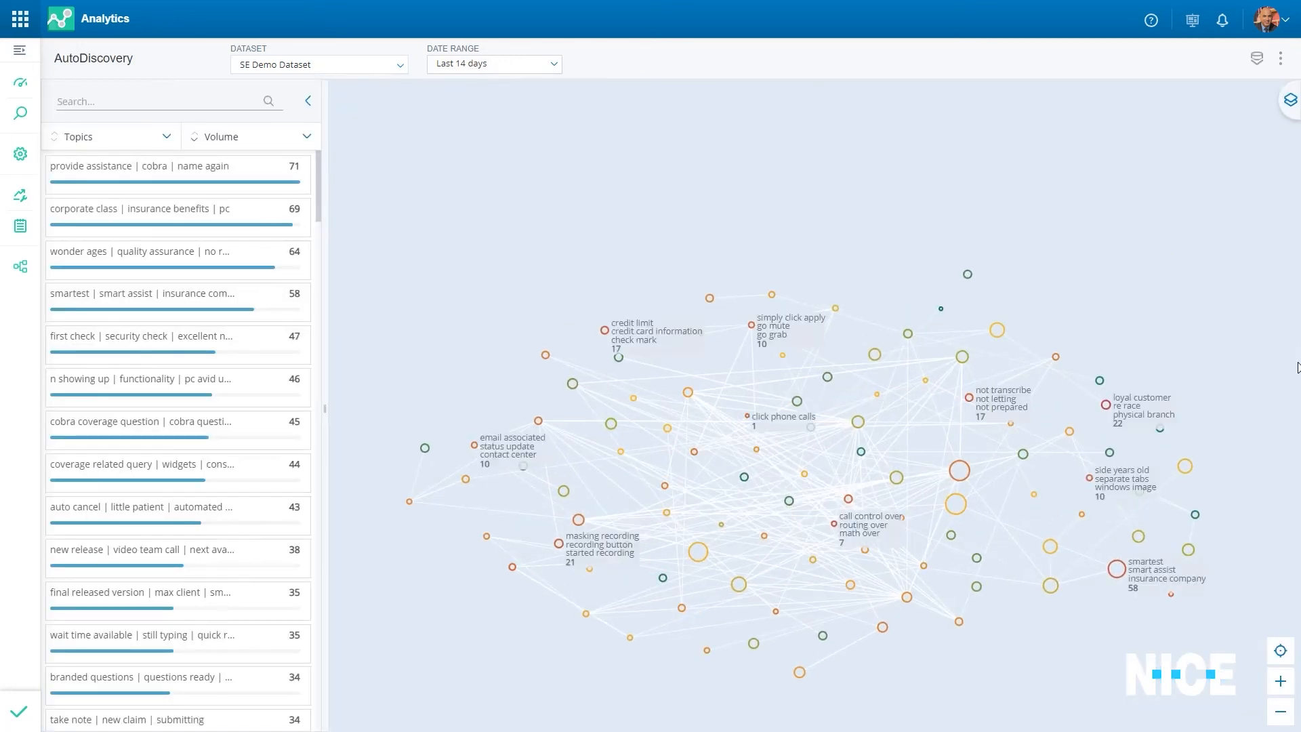
click(1281, 682)
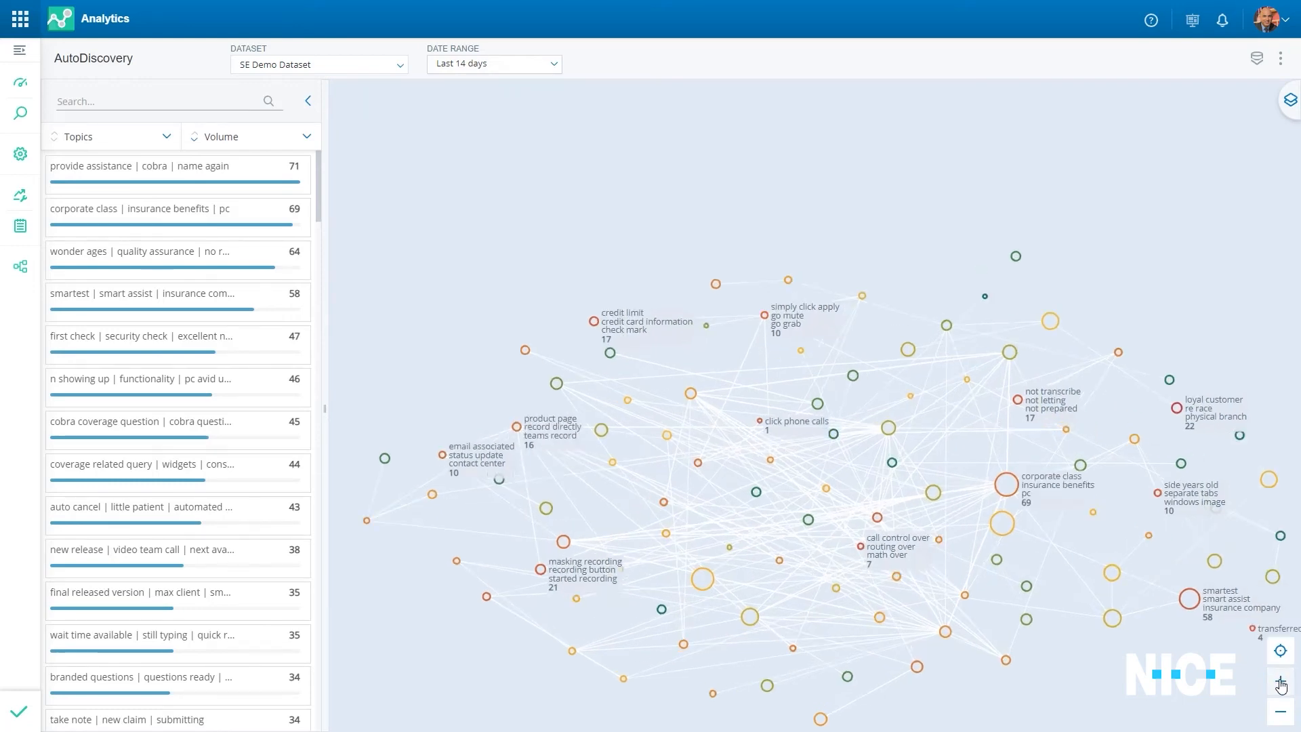
click(1281, 685)
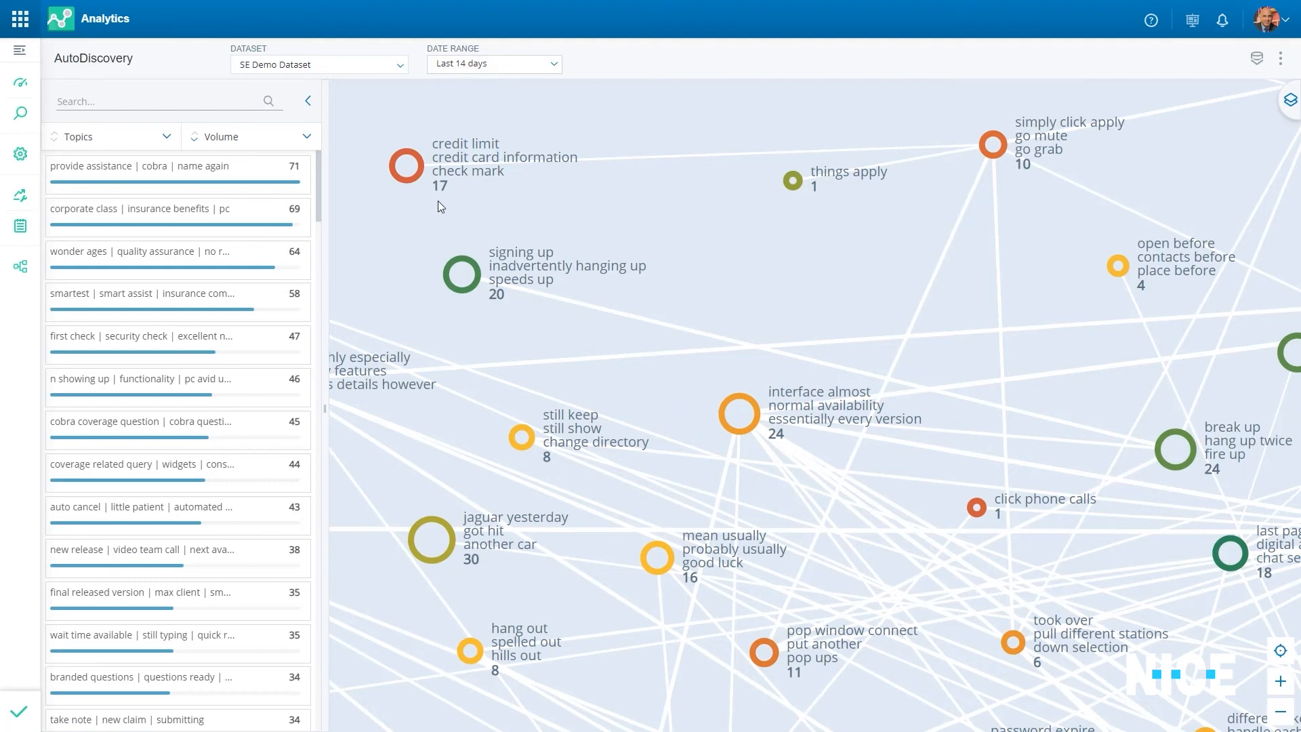
Rank AutoDiscovery topics by Sentiment and bring up the CXone applications list.
click(250, 135)
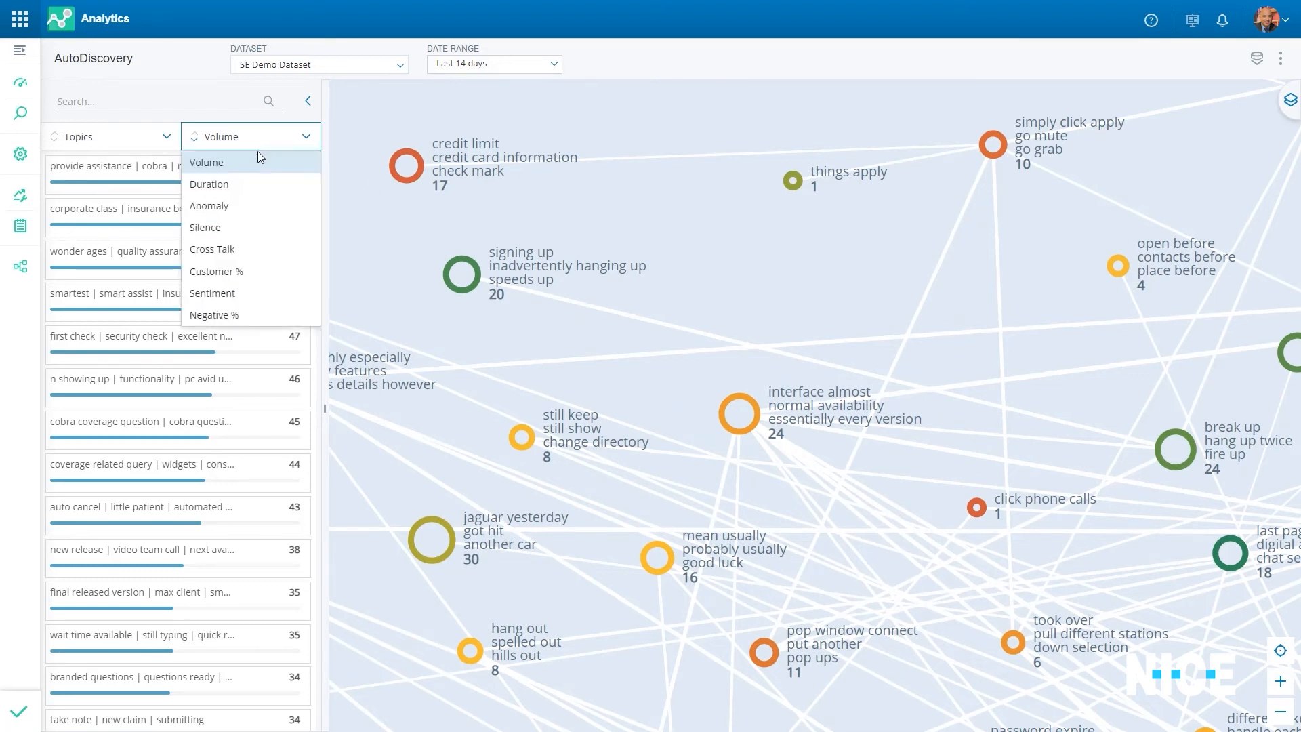
click(212, 293)
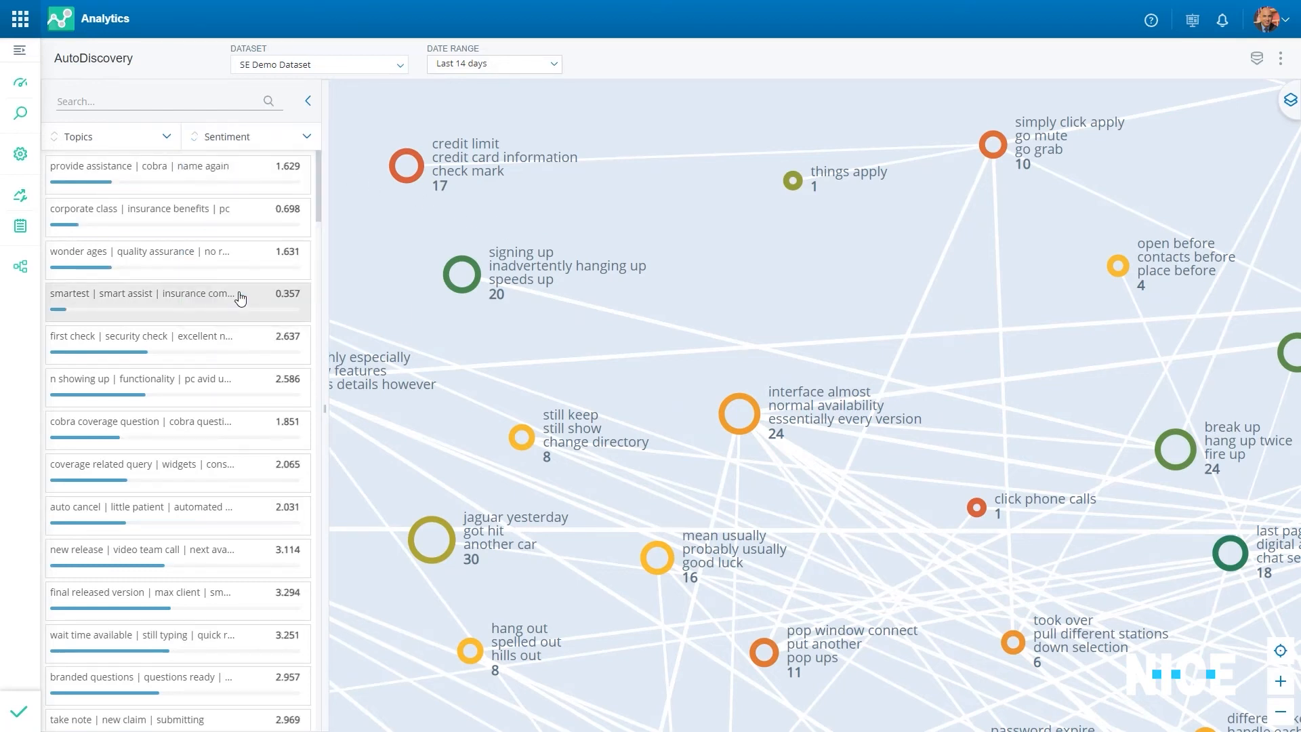
click(18, 17)
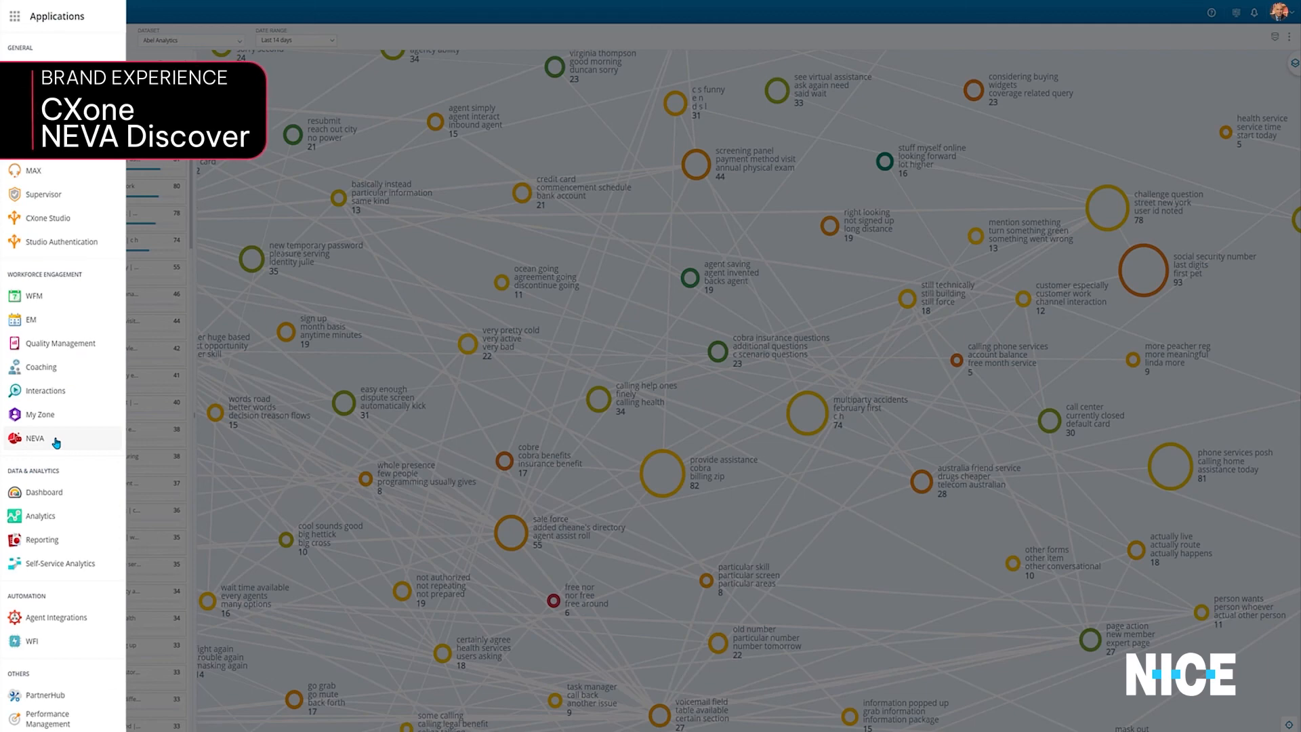
Review NEVA's Process Automation - April 23 report with user breakdown kept on spth.gob.es.
click(35, 438)
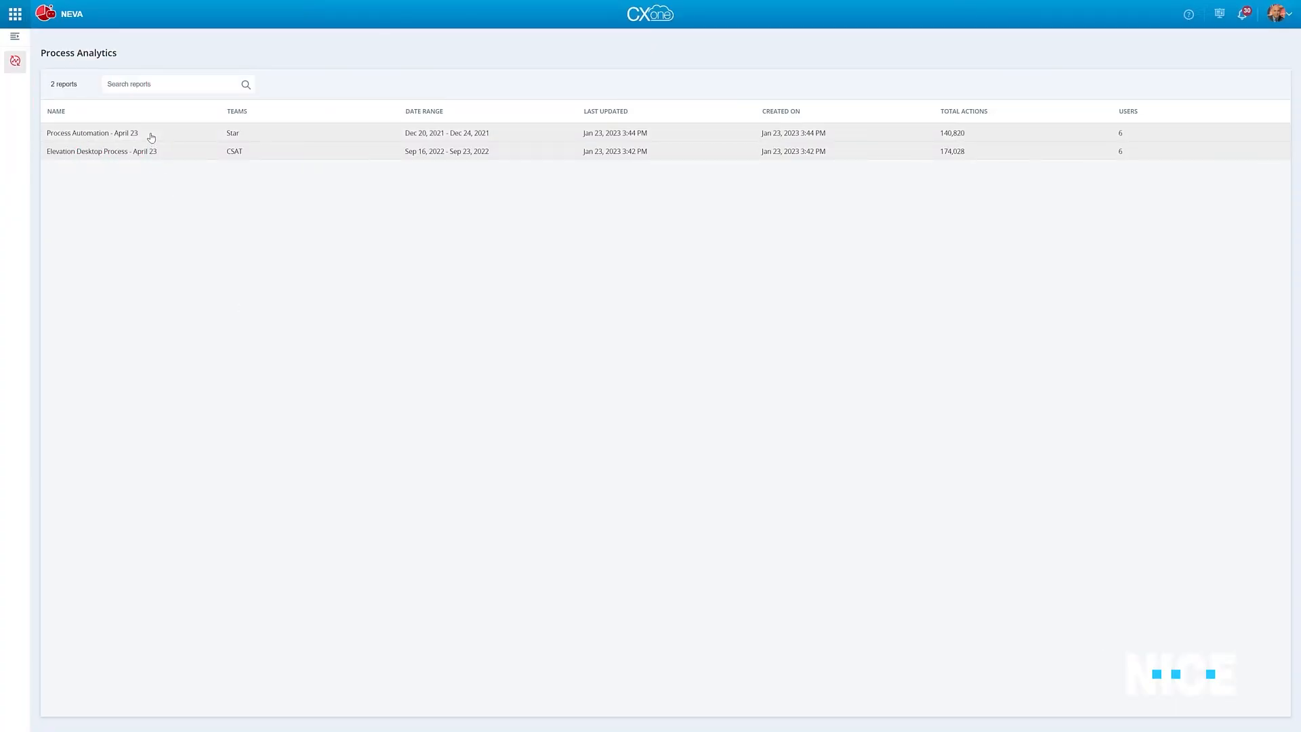
click(91, 133)
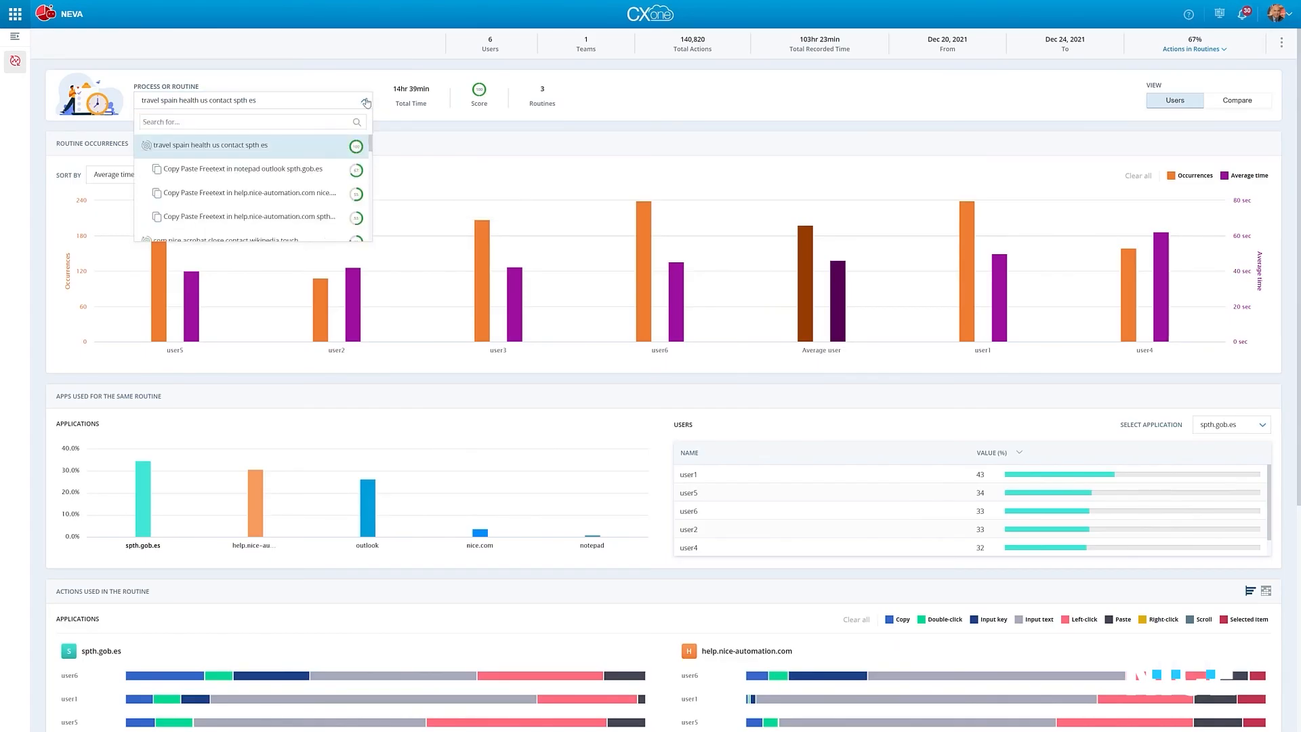
scroll(down, 3)
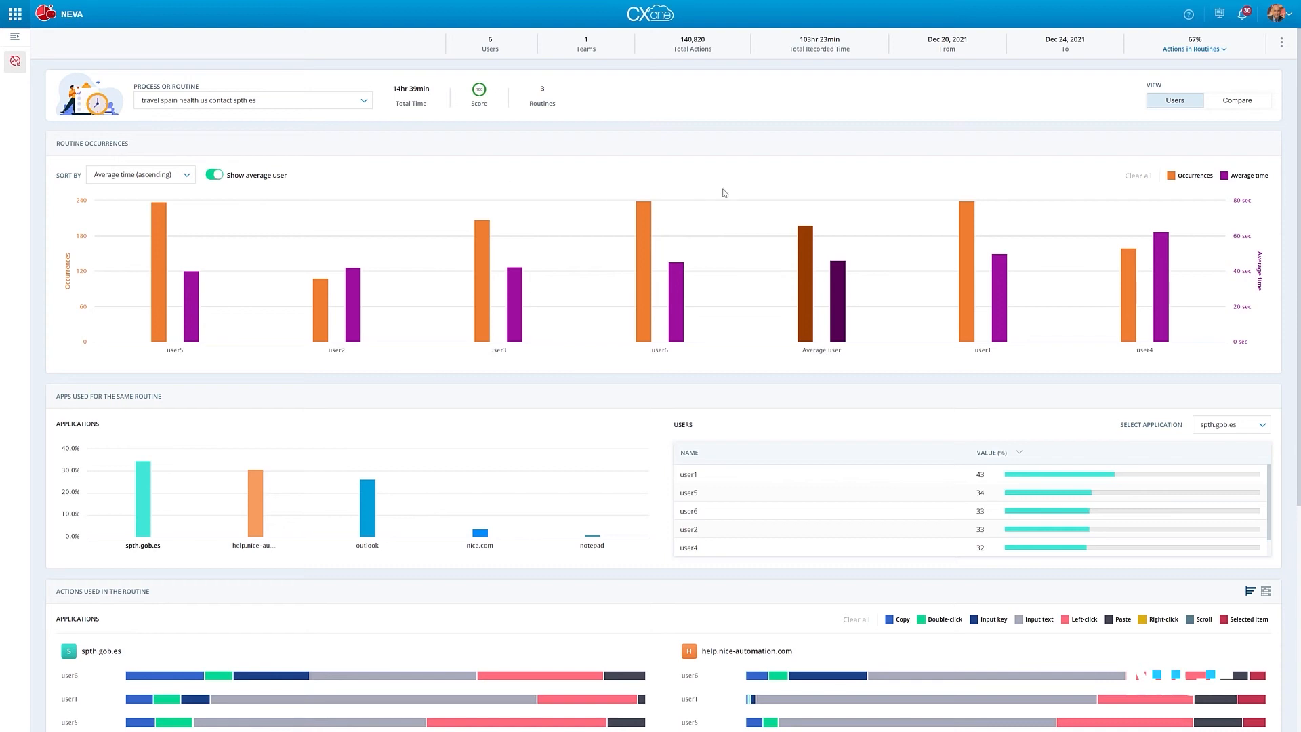
scroll(down, 3)
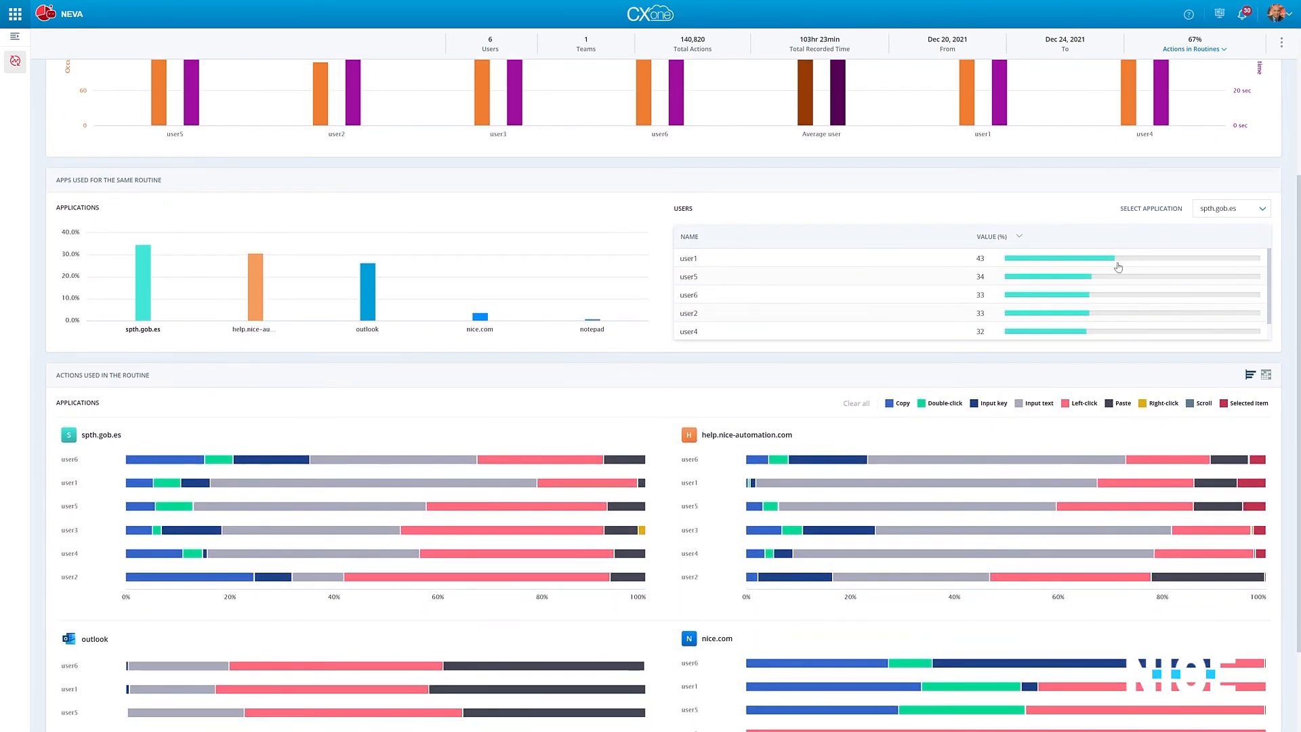
click(1232, 209)
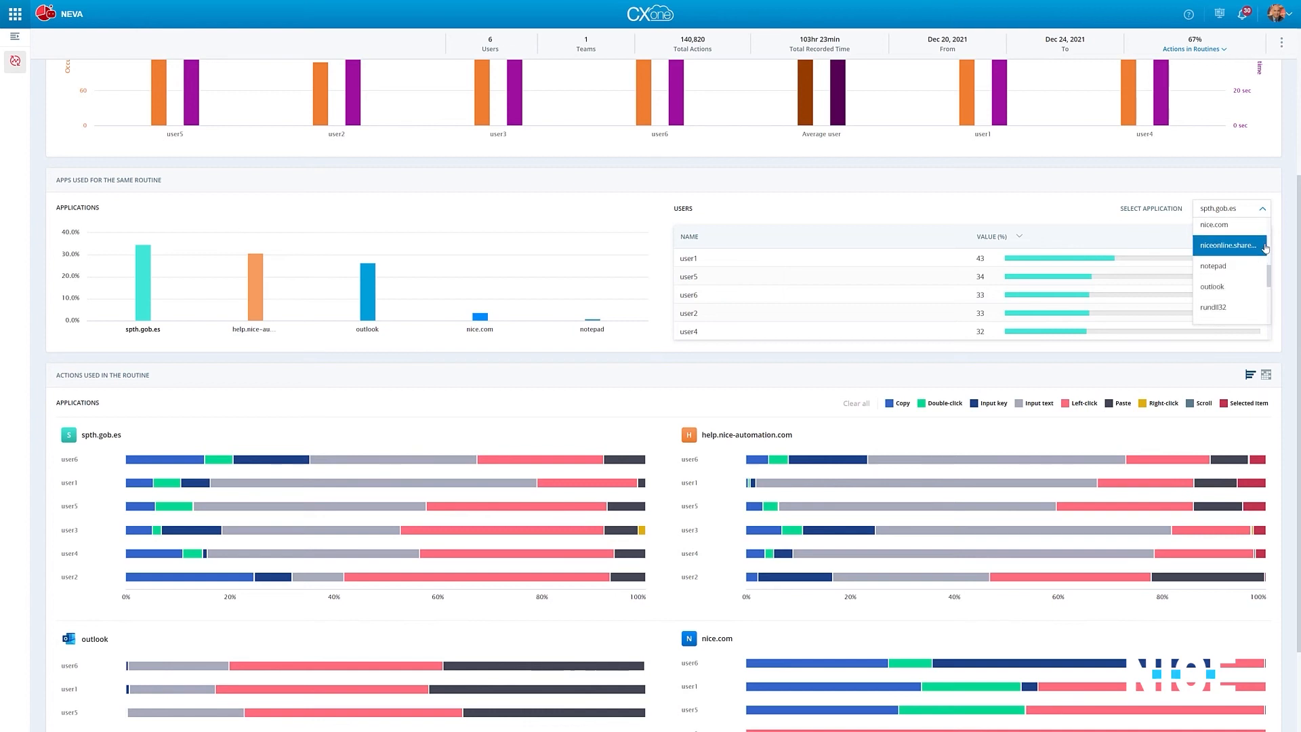
click(1232, 209)
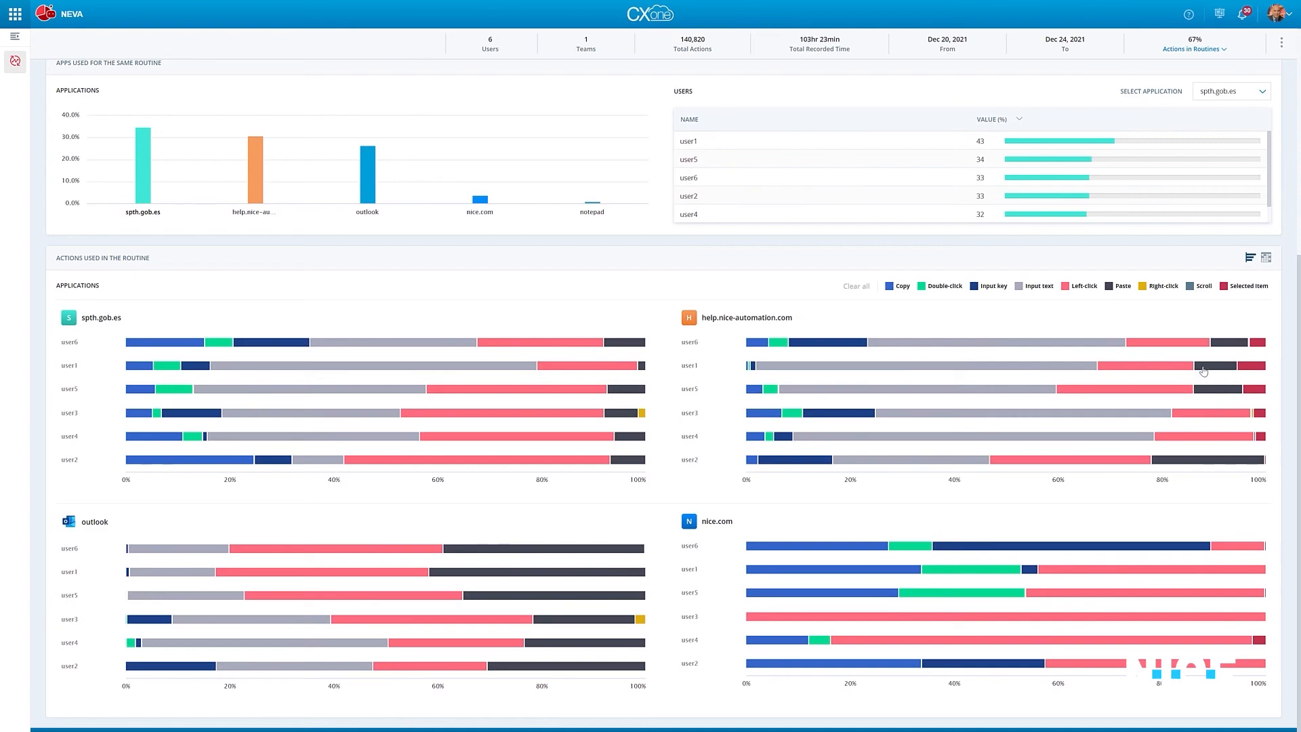
Tour Feedback Management's CSAT by Channel chart and note the call-abandon-targets survey follow-up.
click(15, 14)
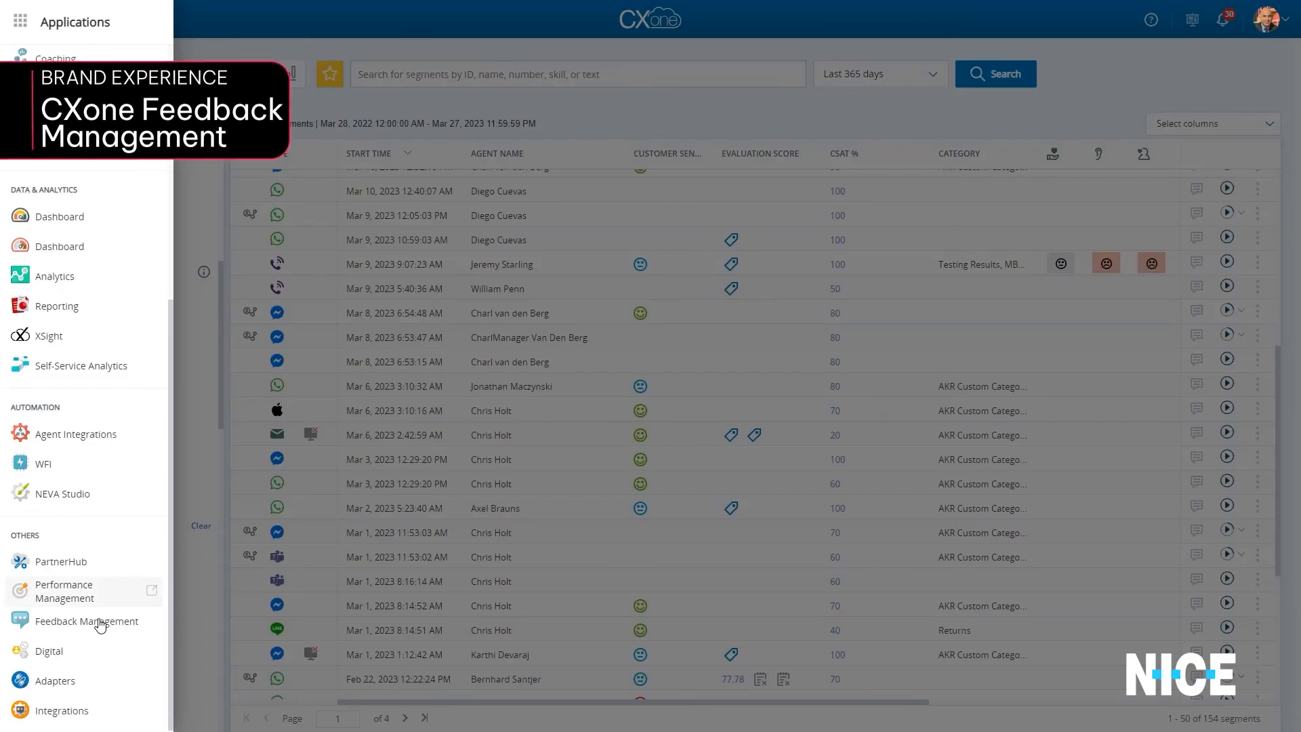
click(87, 620)
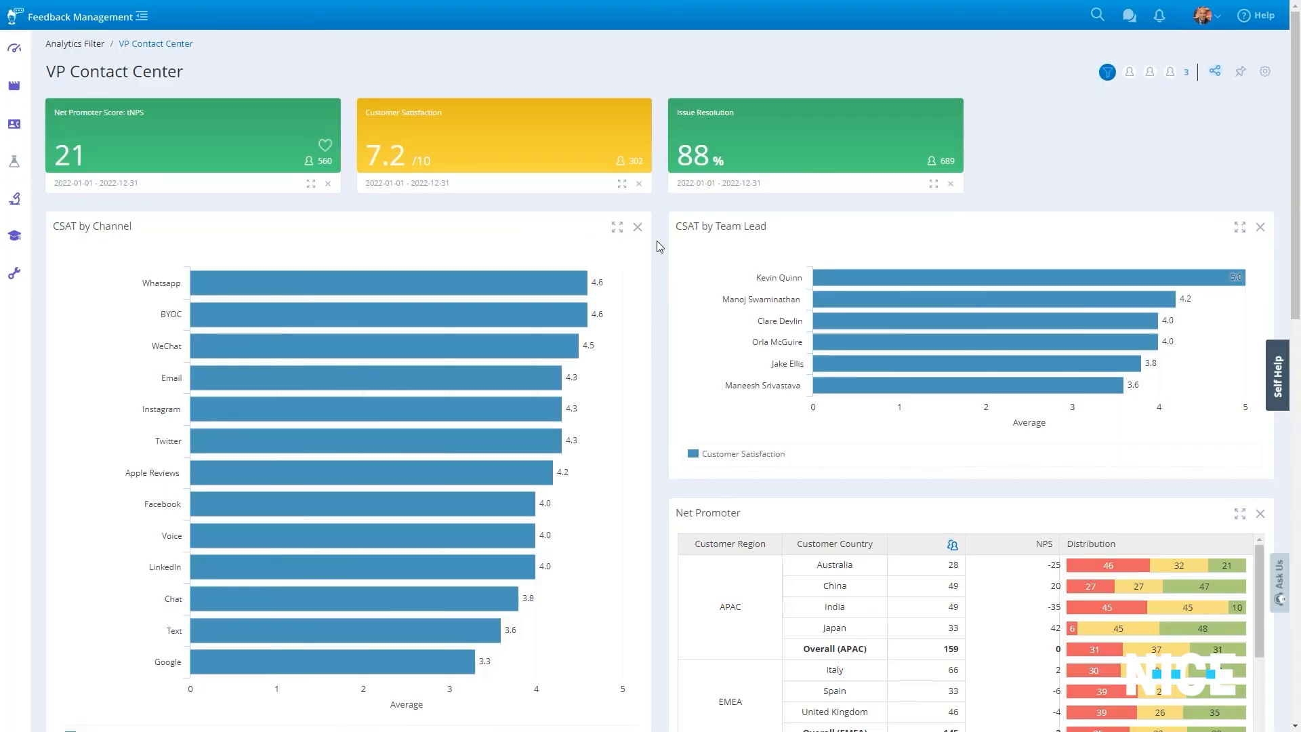
click(615, 227)
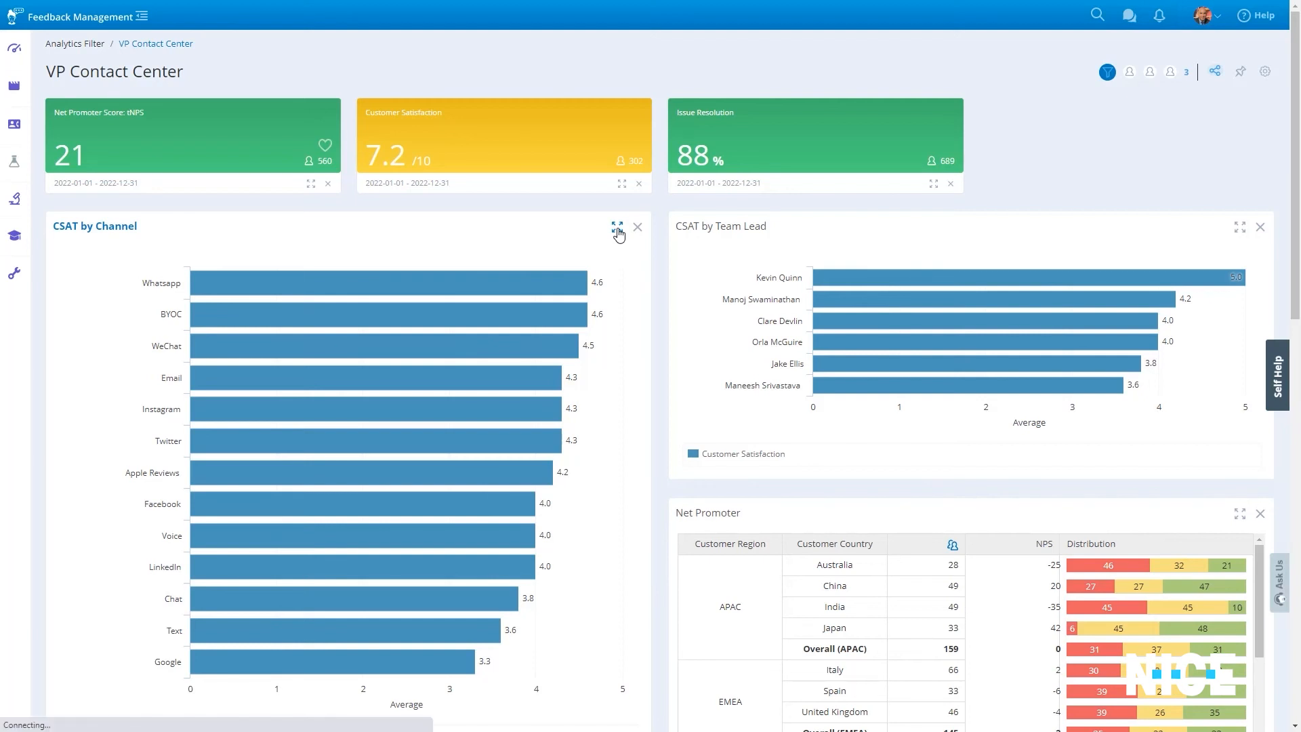
click(616, 227)
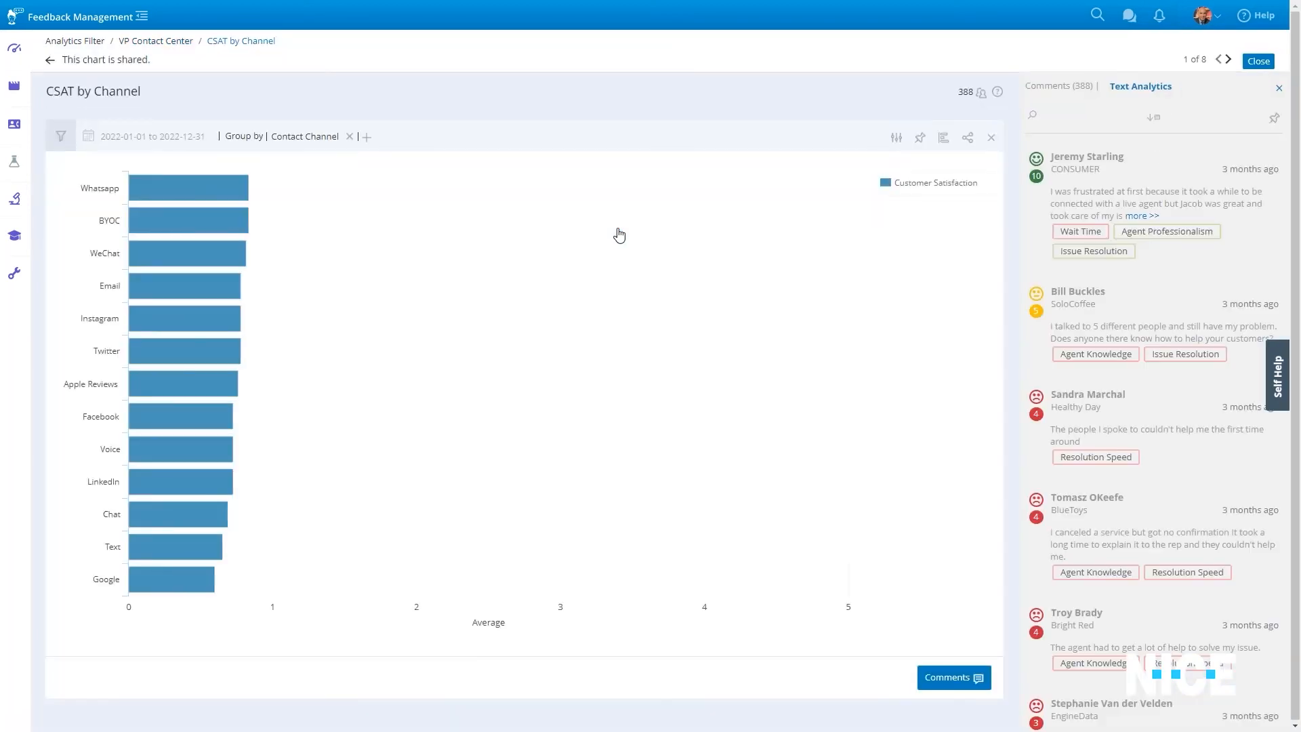
mouse_move(619, 220)
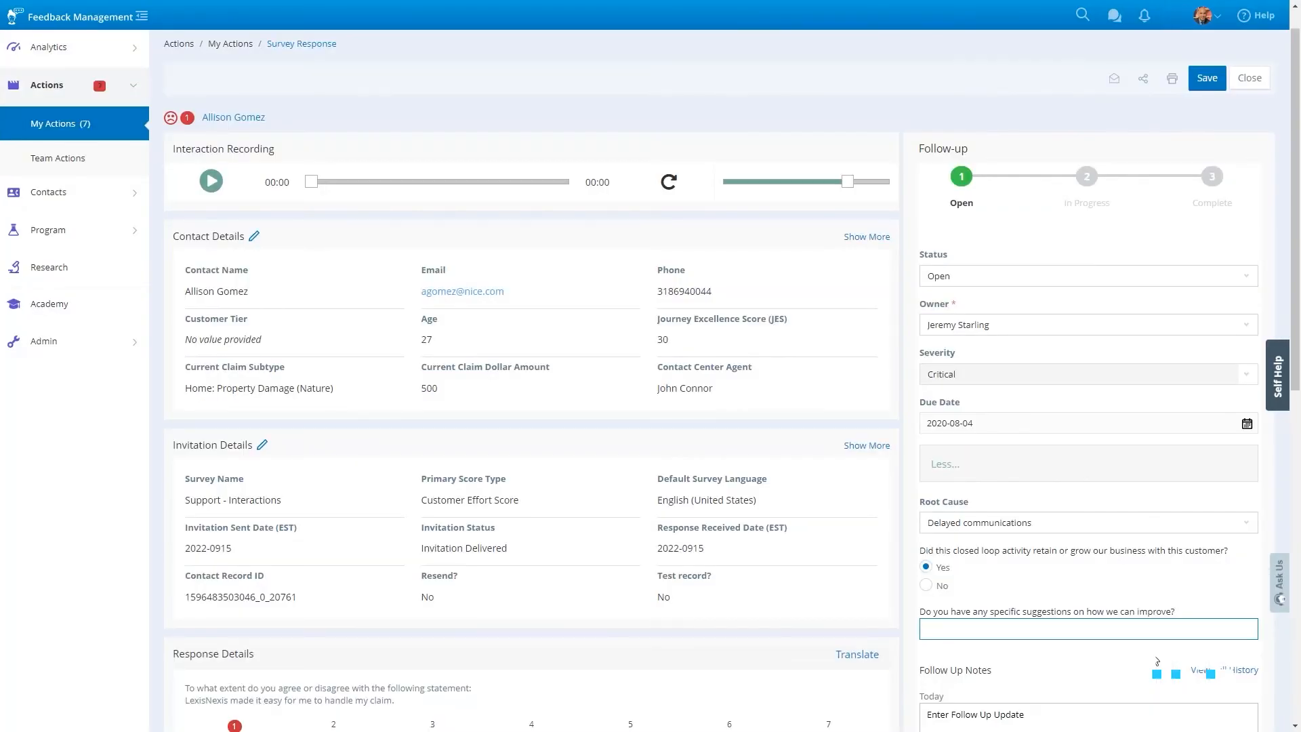
text(call abandon targets force agents to take calls not tr)
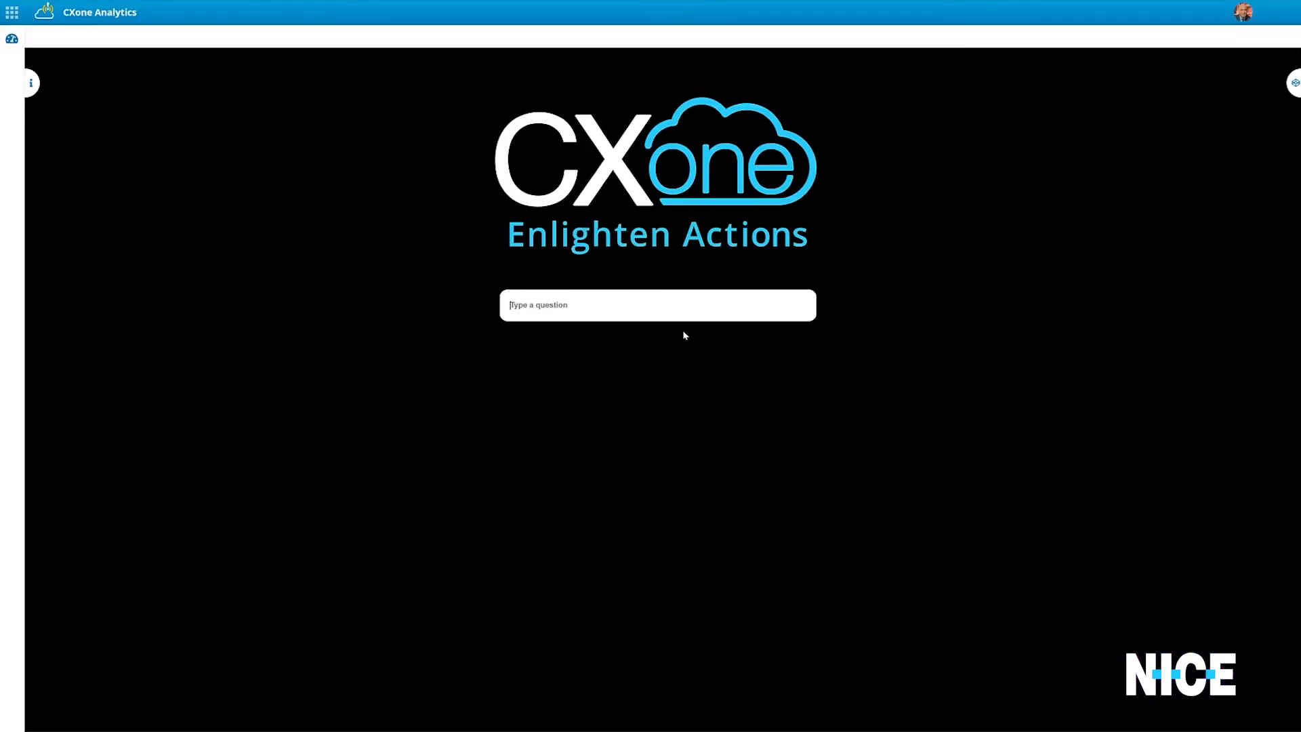
Ask Enlighten Actions the top 5 automatable call reasons and chart them as table, bar, donut and line.
text(What are the top 5 call reasons I can automate to increase CSAT?)
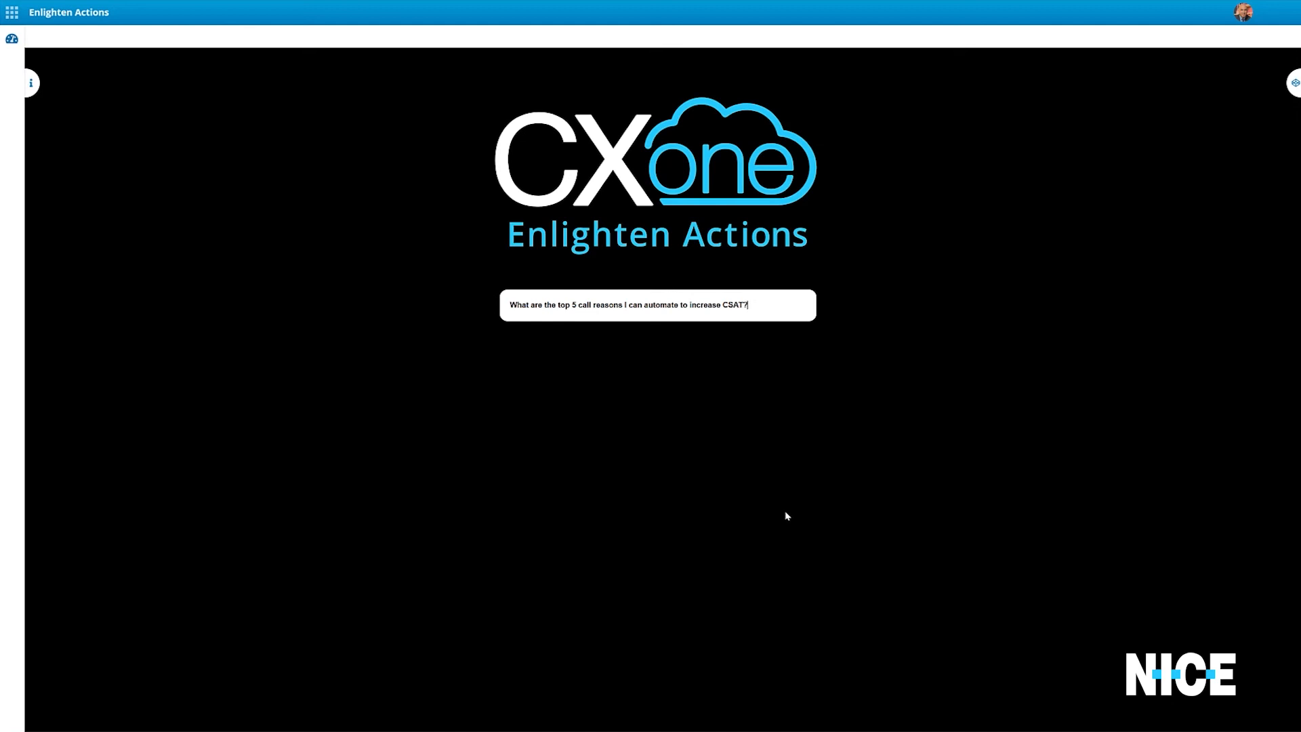
key(Return)
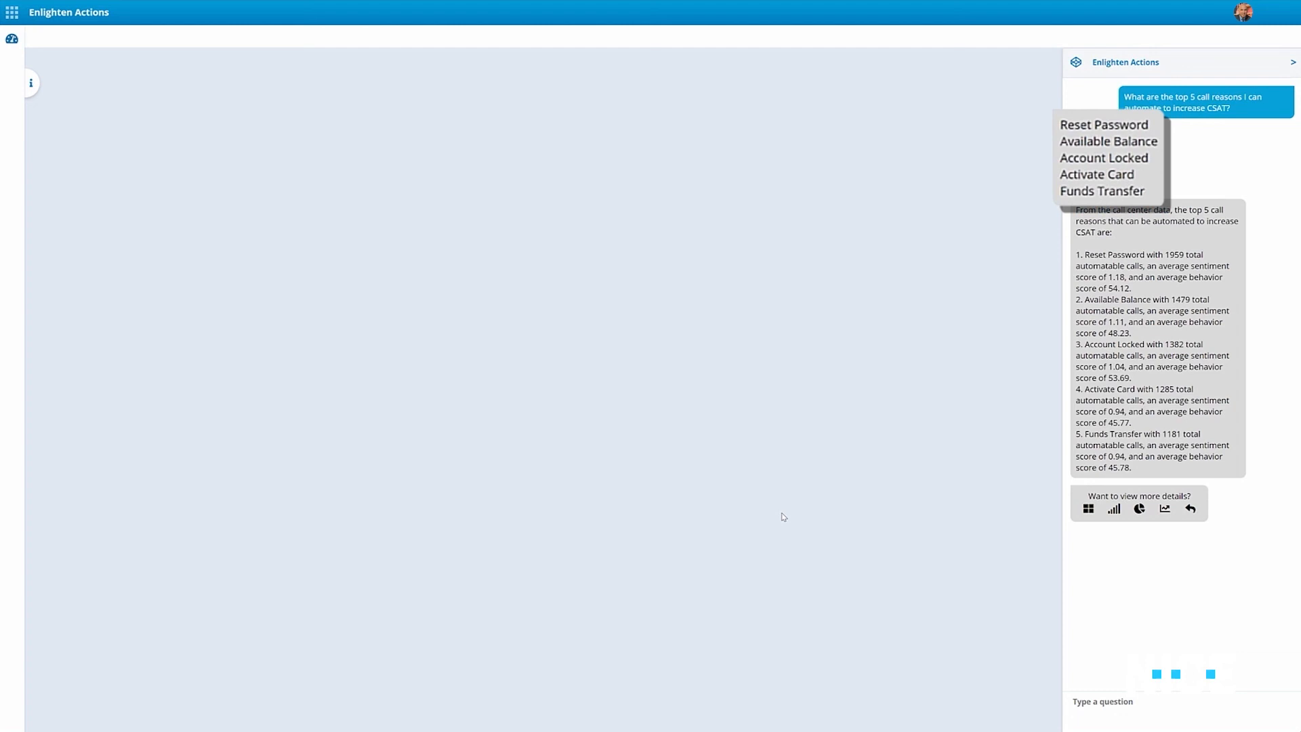
click(1114, 508)
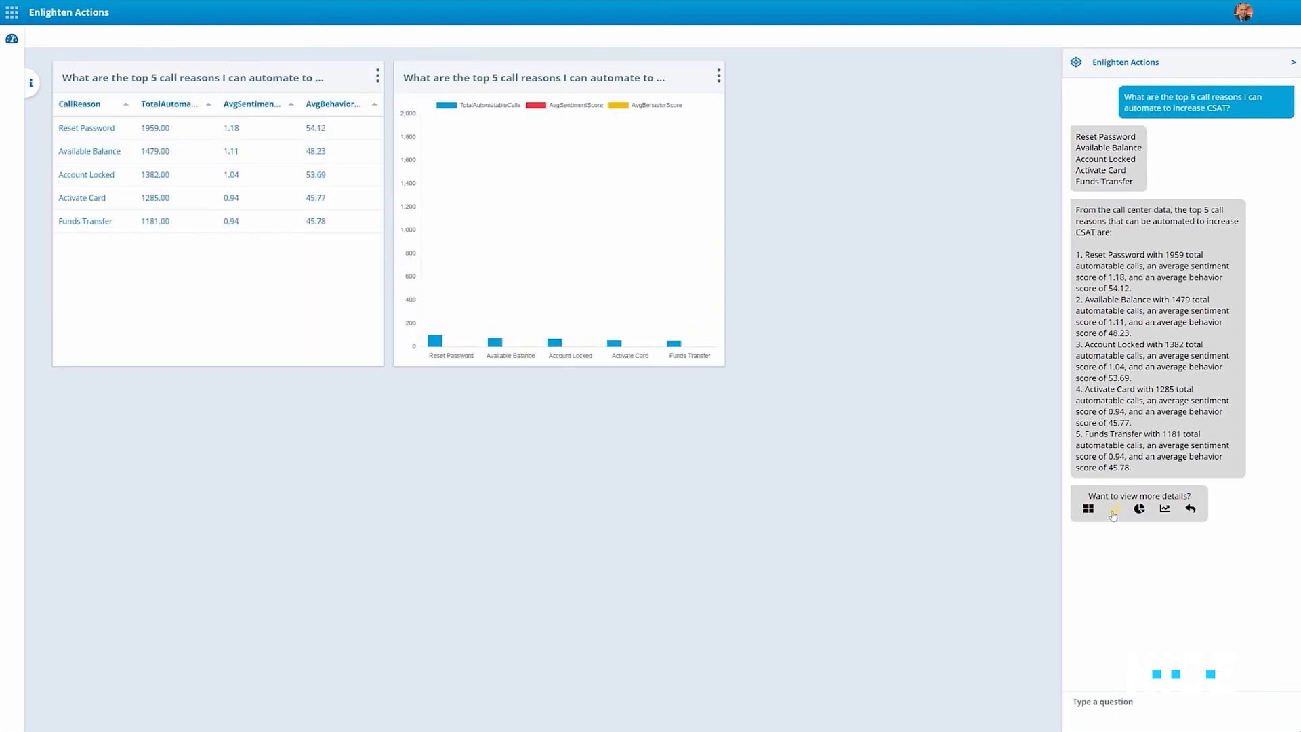
click(1089, 509)
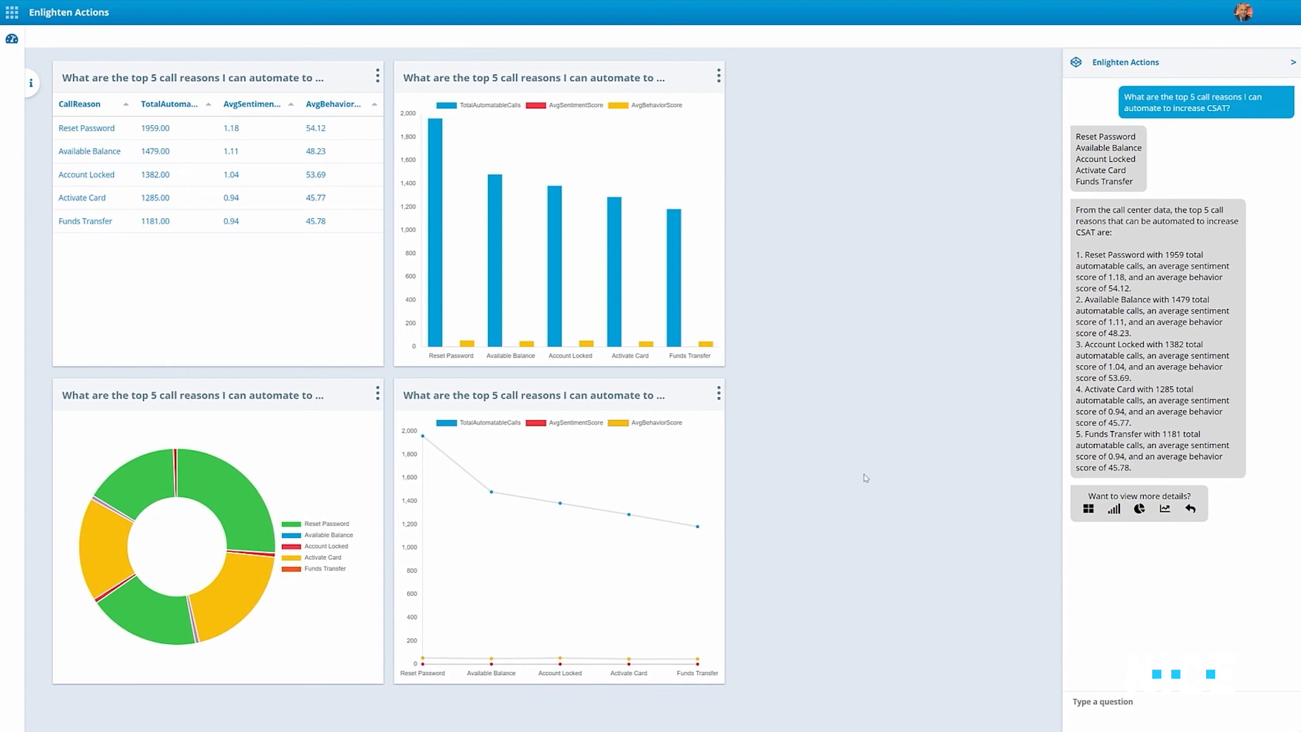
mouse_move(411, 426)
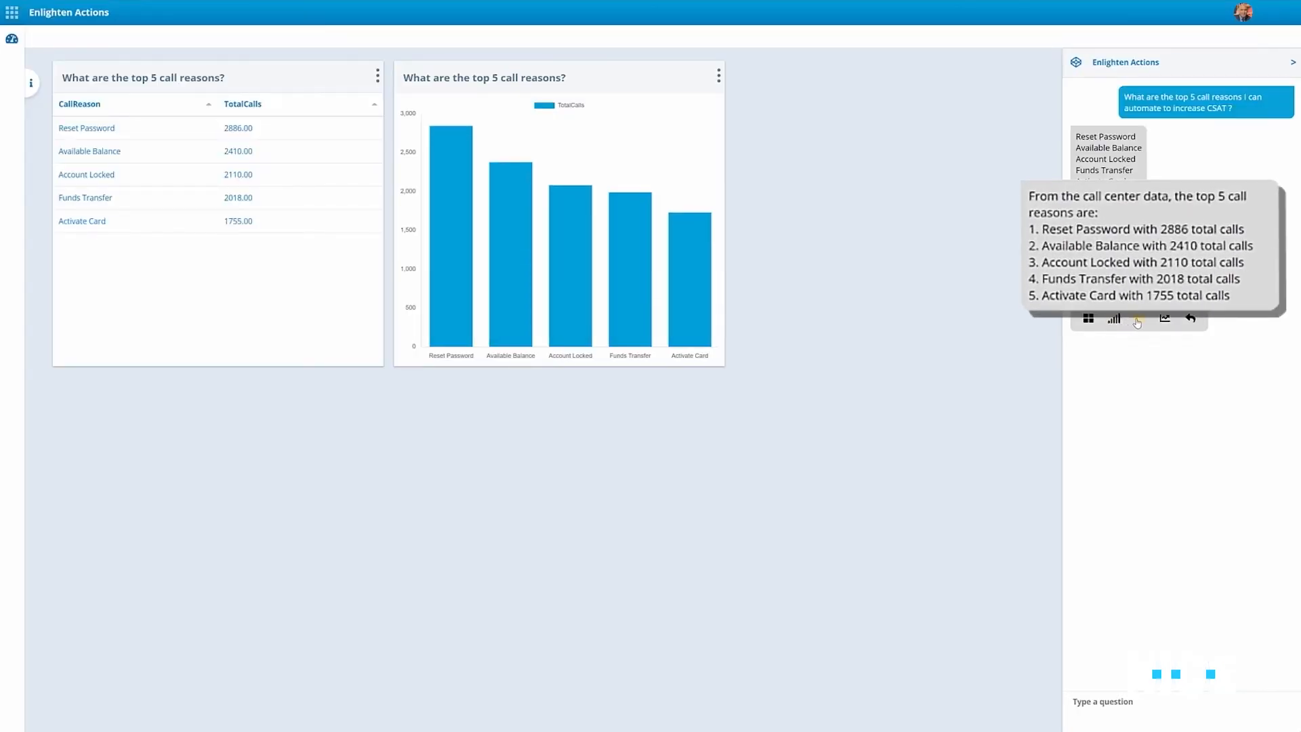
click(1139, 317)
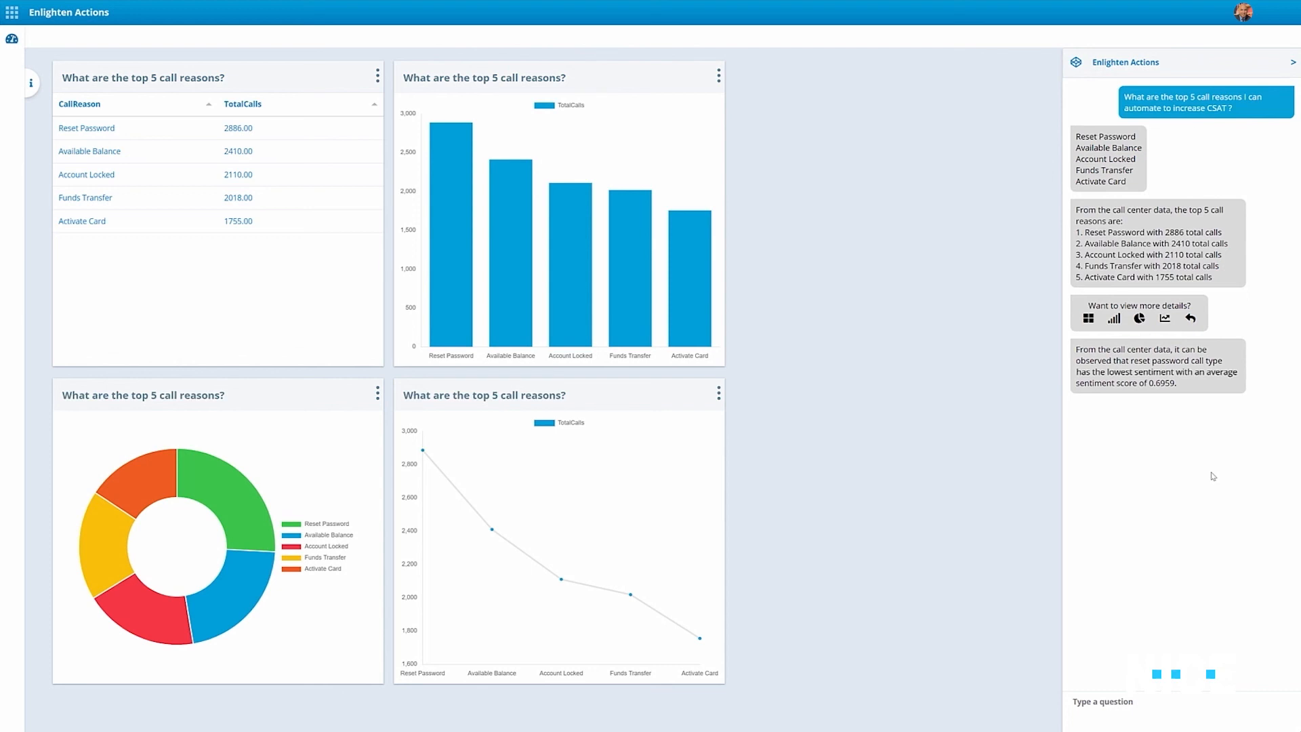
mouse_move(1121, 701)
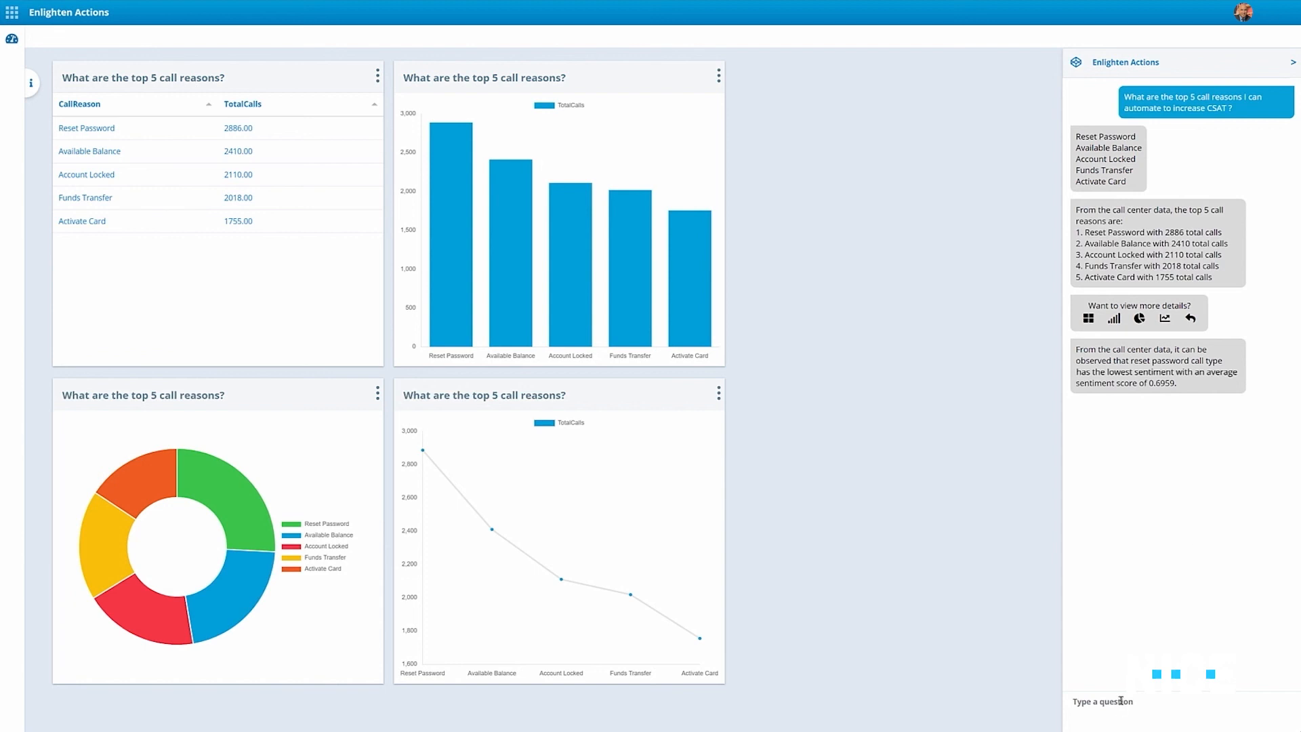
Have Enlighten Actions visualize reset password and bring up export choices for its process flow.
text(Visualize reset pass)
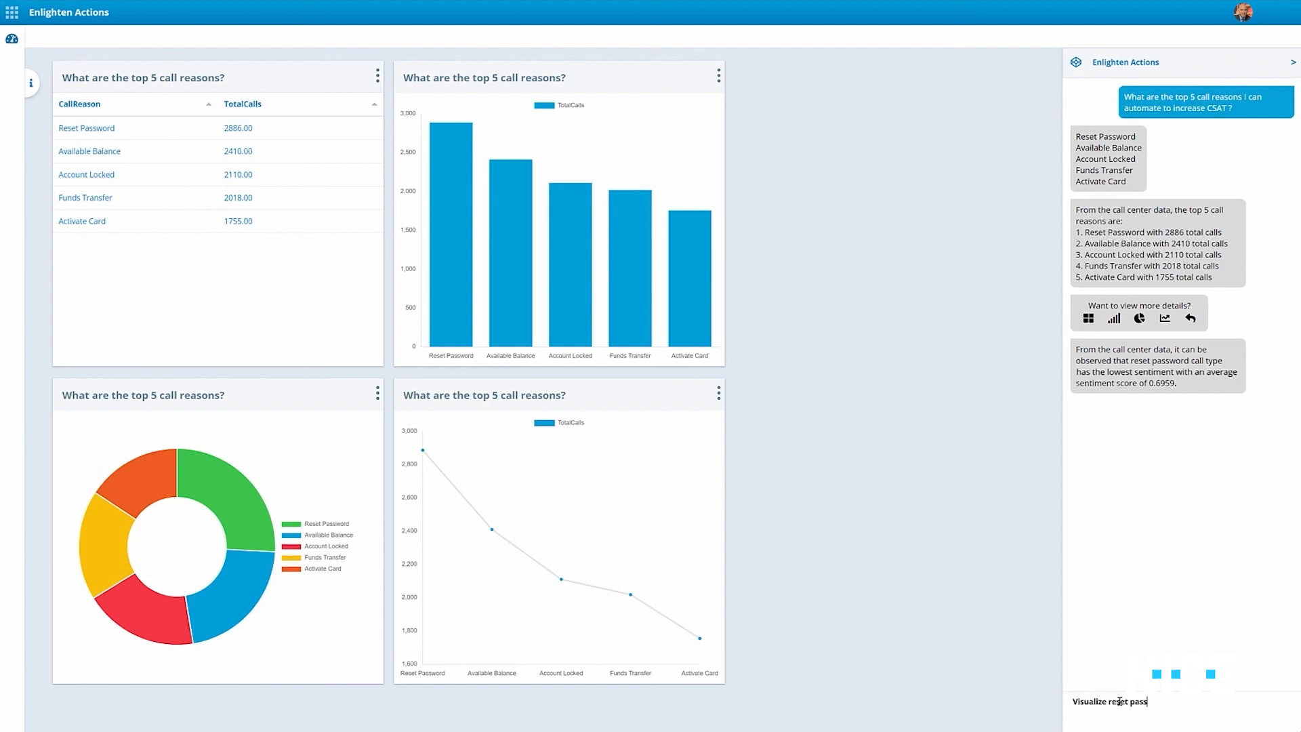
key(Return)
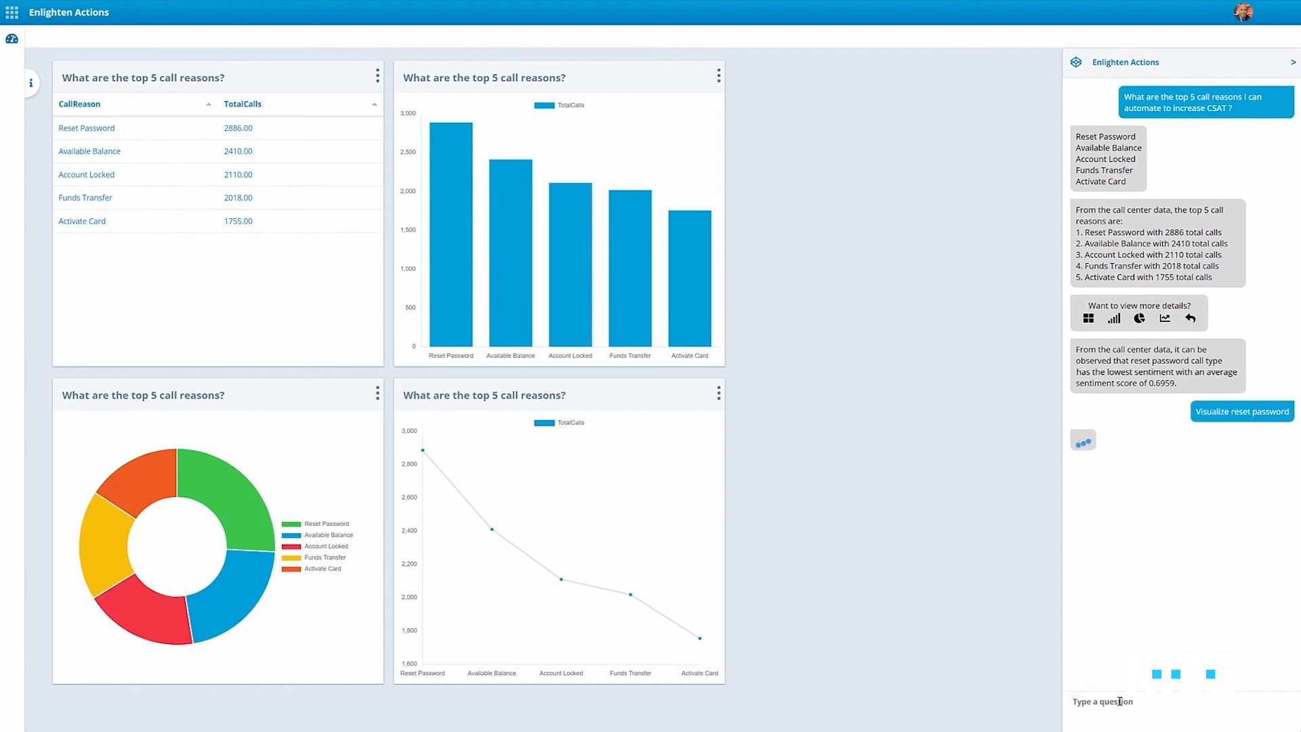
click(1241, 411)
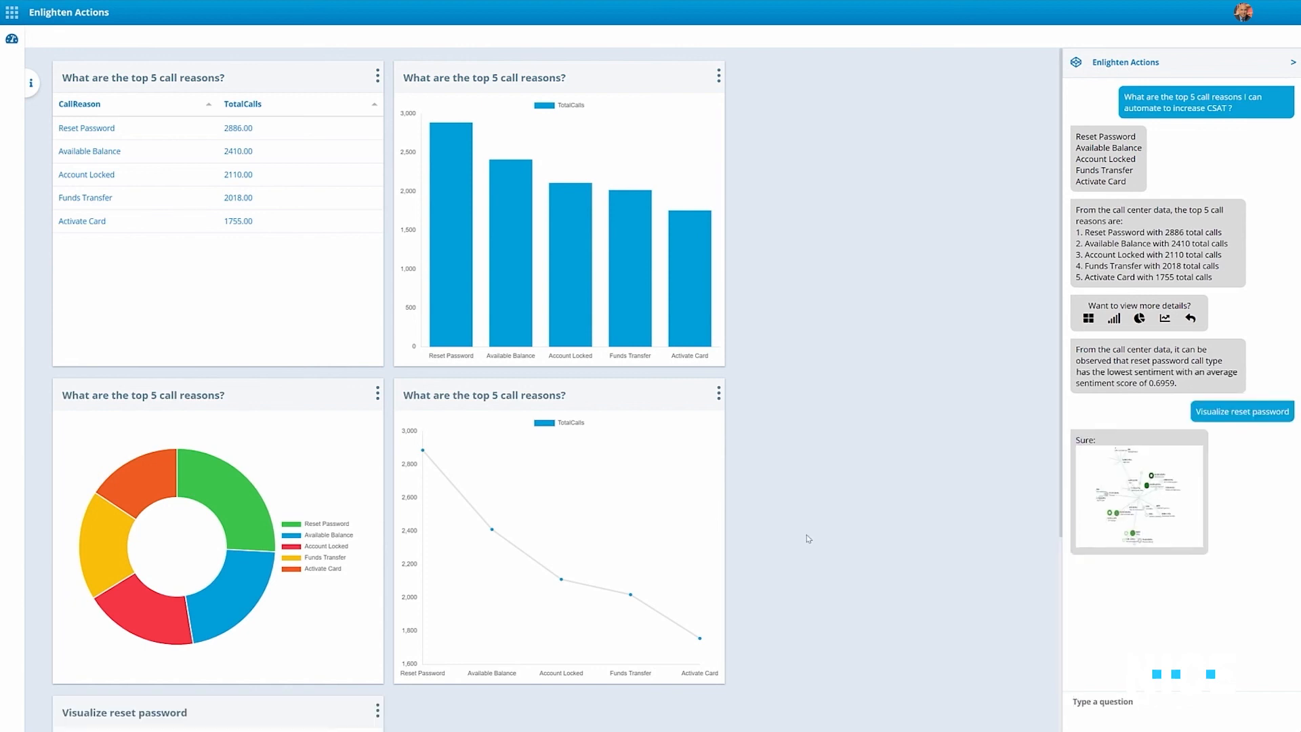
scroll(down, 3)
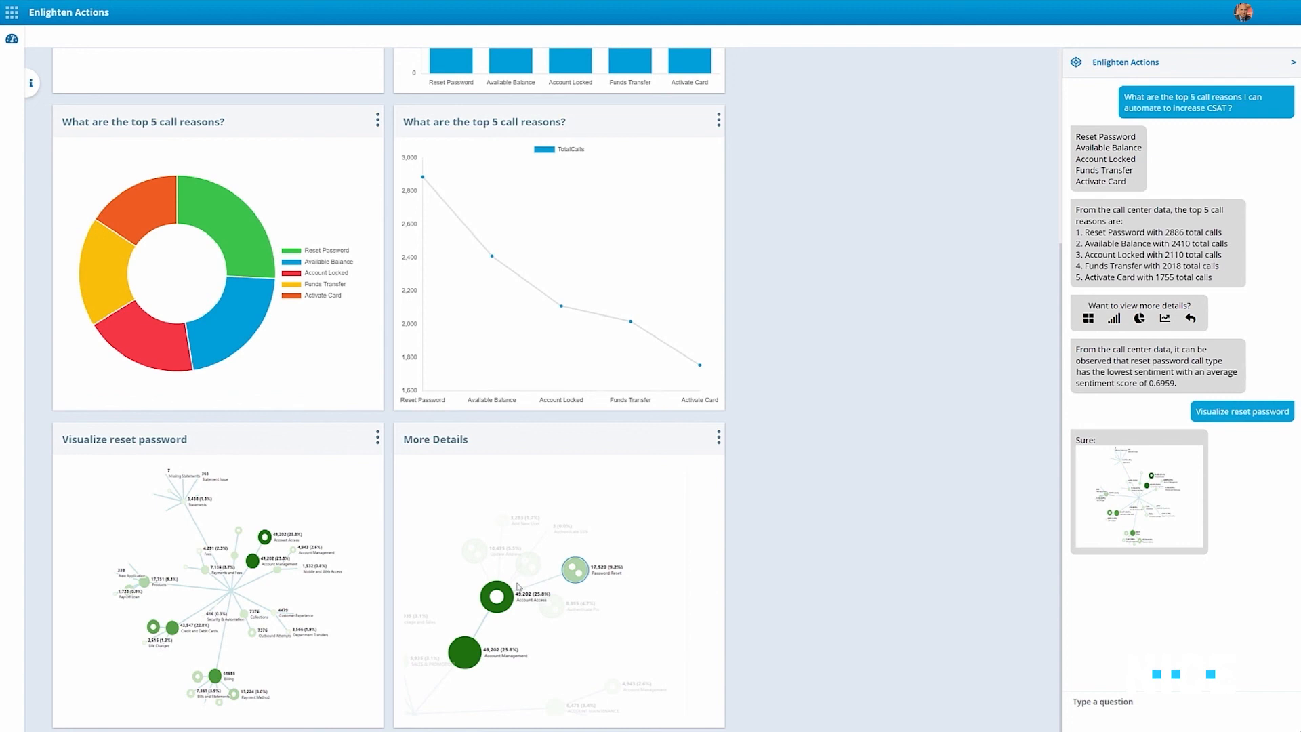
scroll(down, 3)
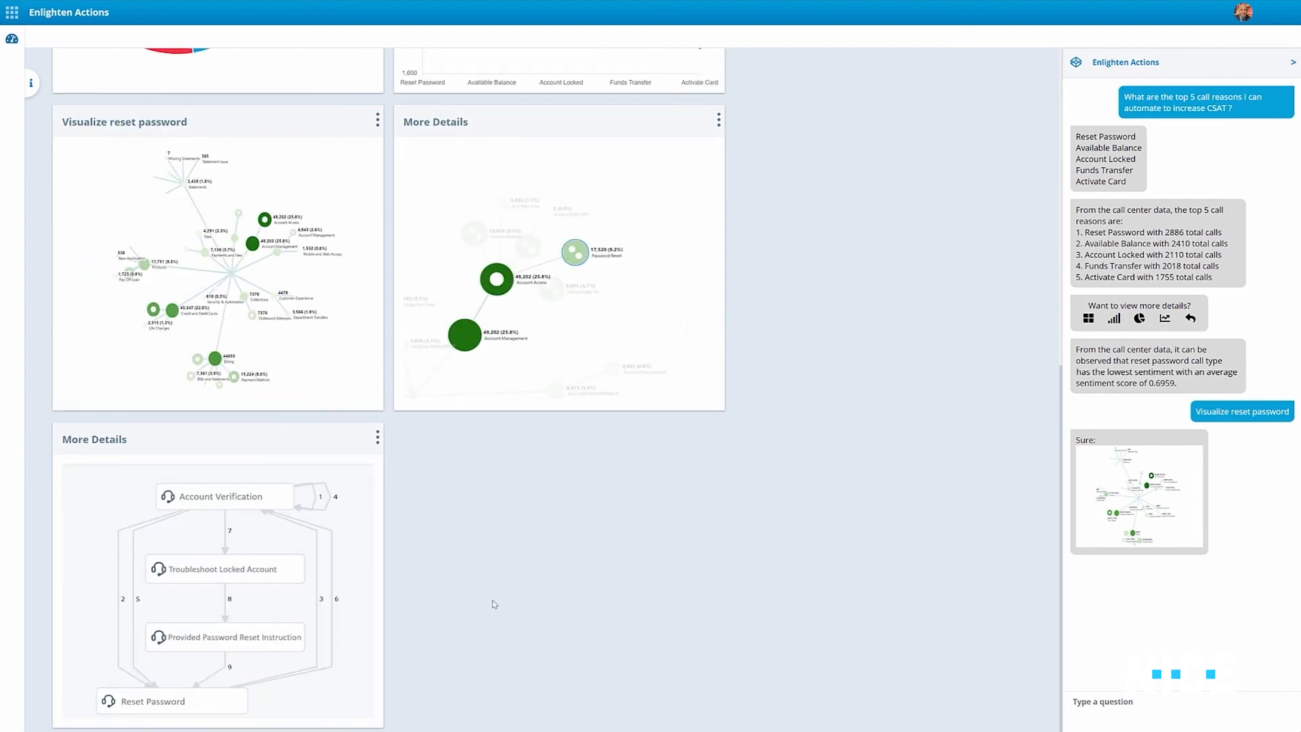
click(377, 438)
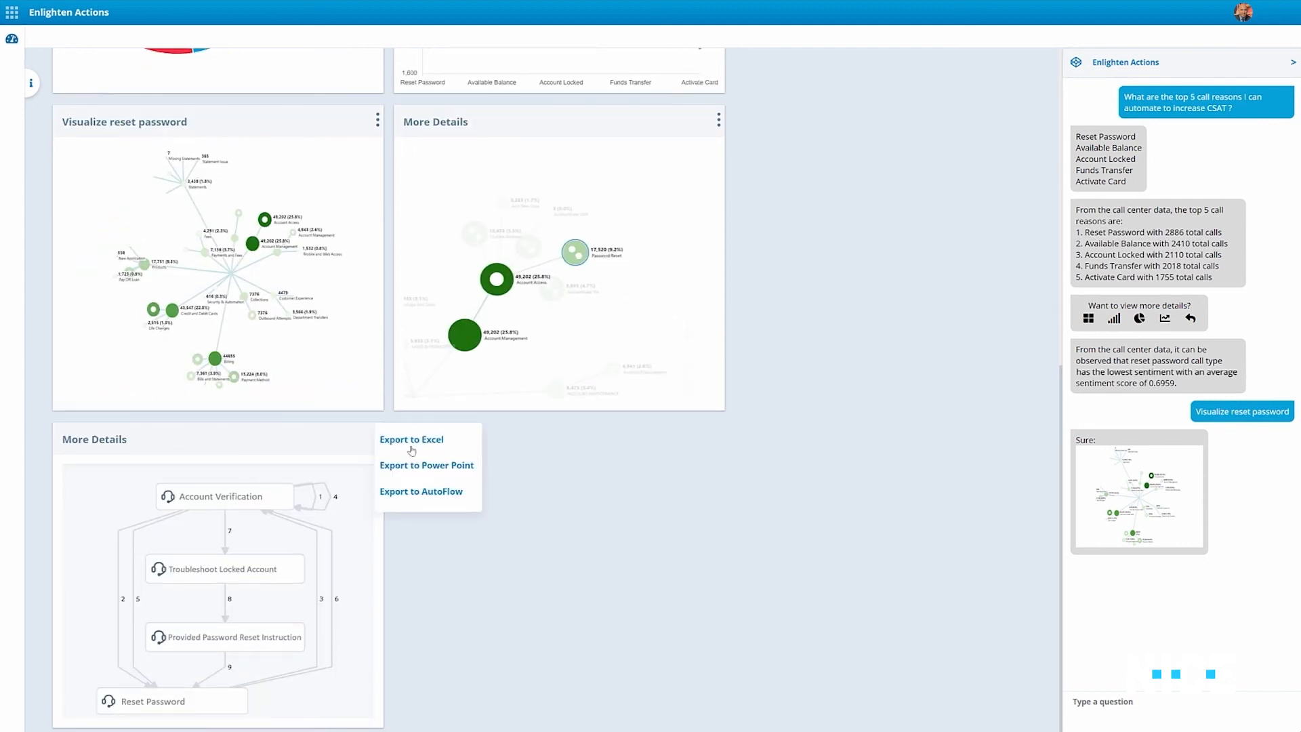
mouse_move(464, 500)
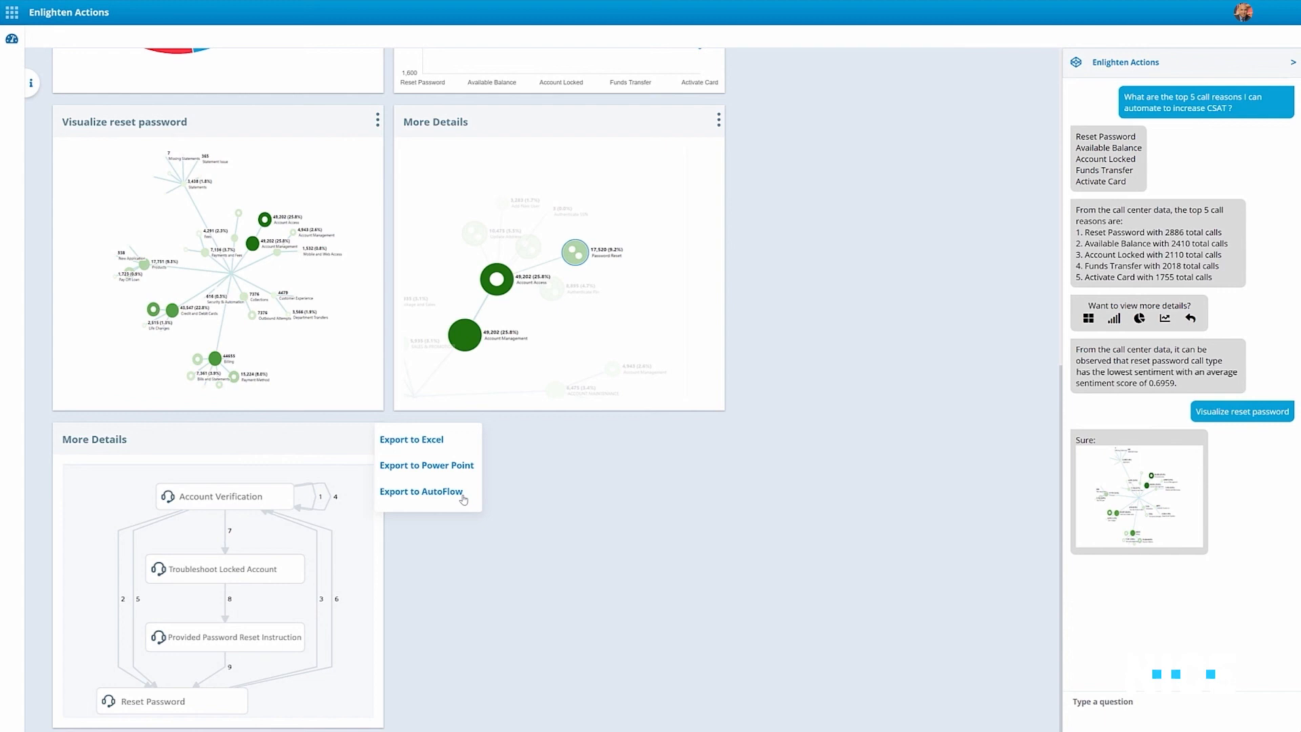
mouse_move(664, 35)
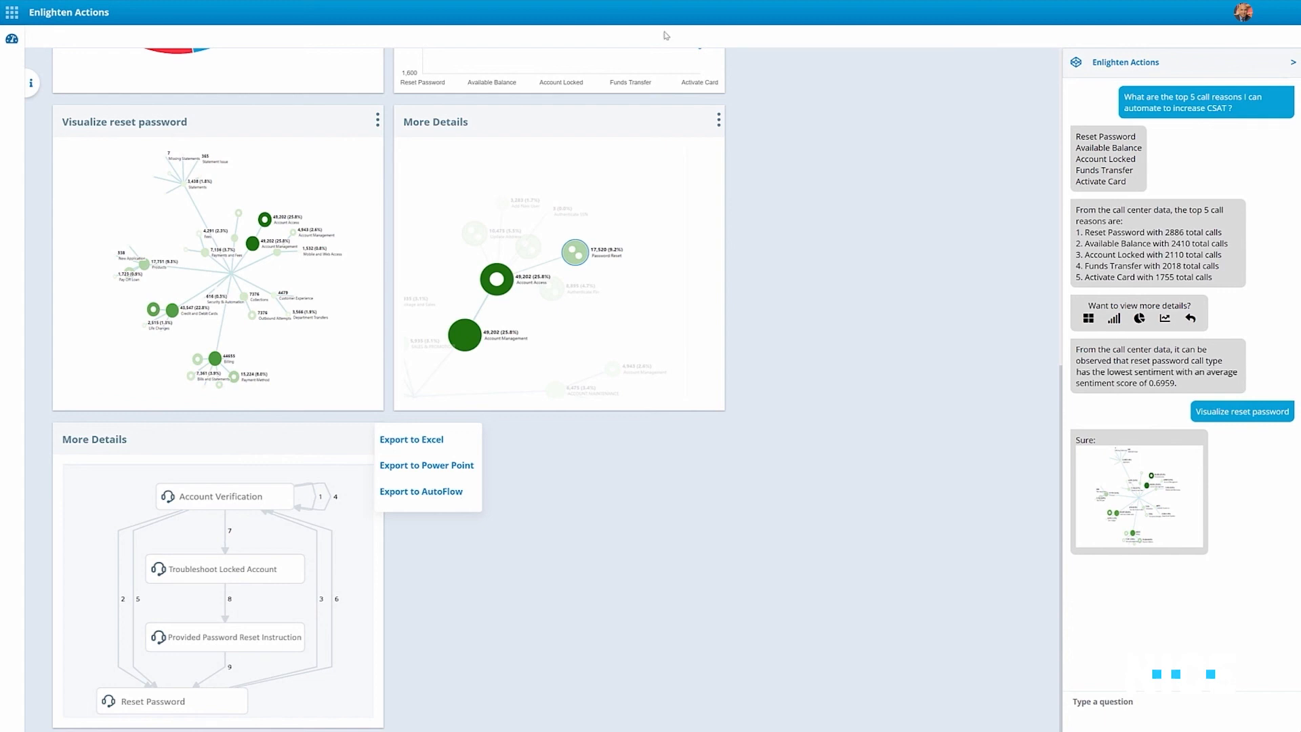